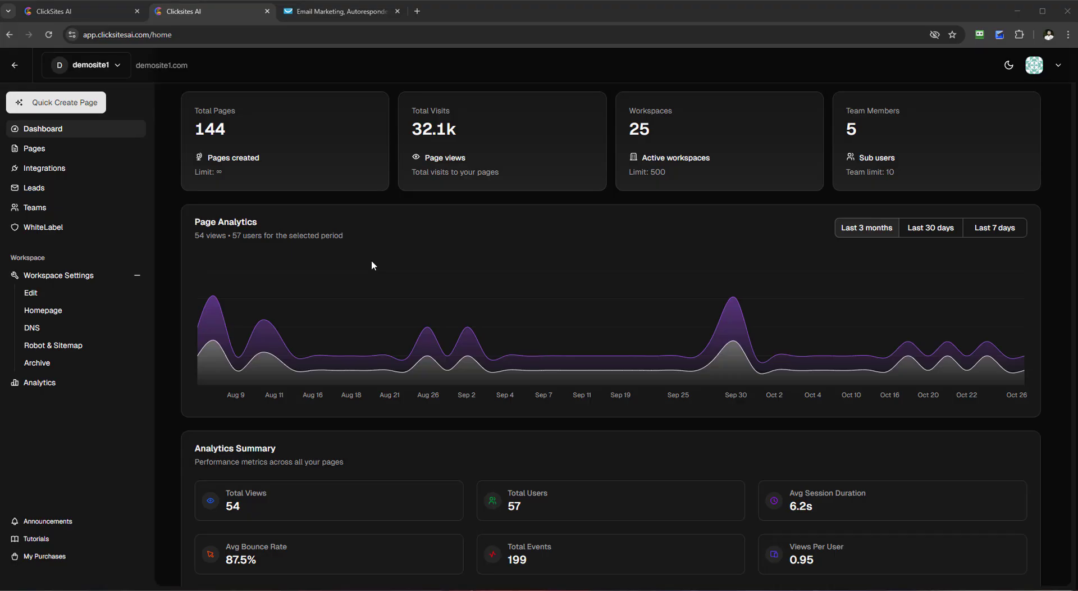
pyautogui.moveTo(235, 276)
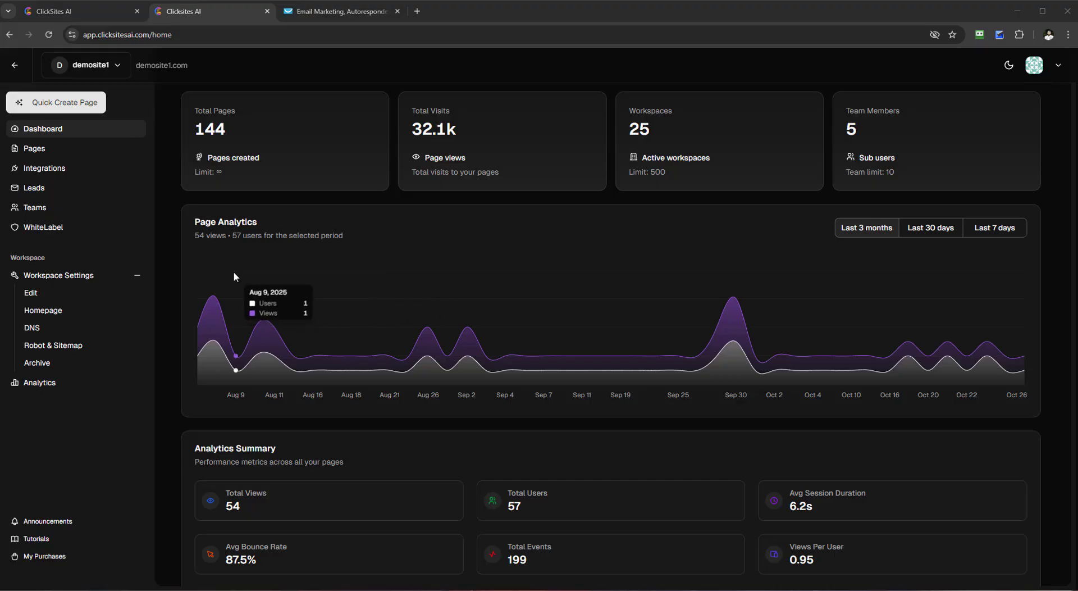
pyautogui.moveTo(190, 245)
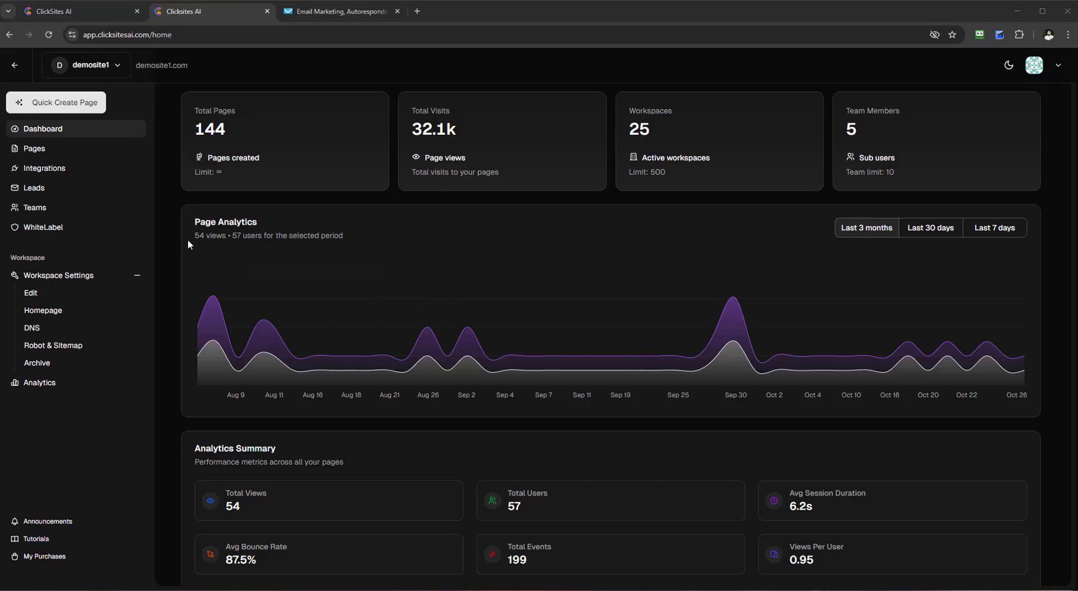
pyautogui.moveTo(174, 227)
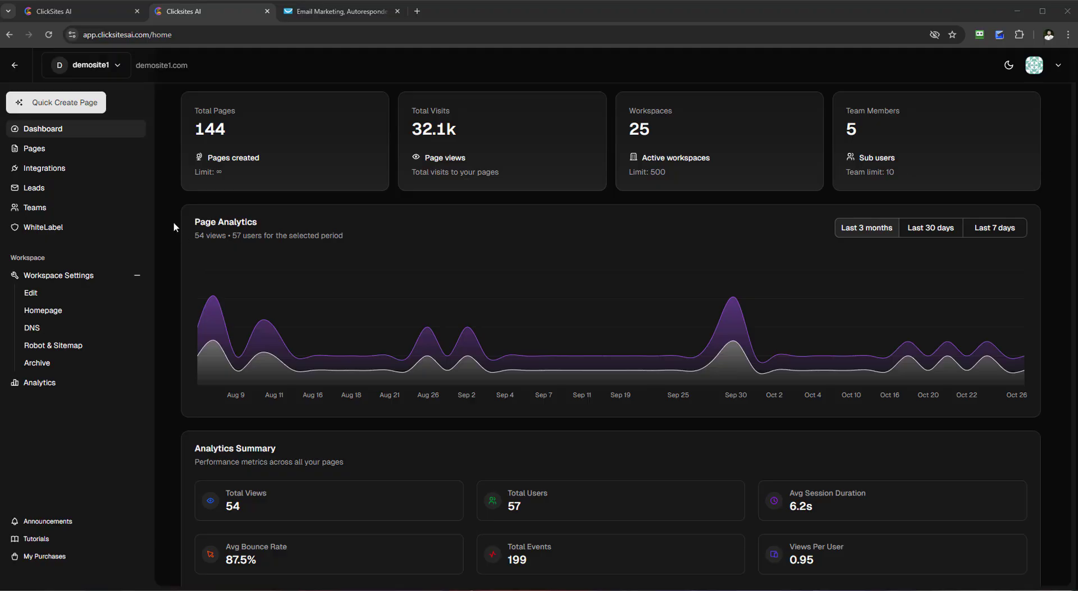
# Scroll the Integrations page to Email Marketing and confirm GetResponse shows connected
pyautogui.click(45, 168)
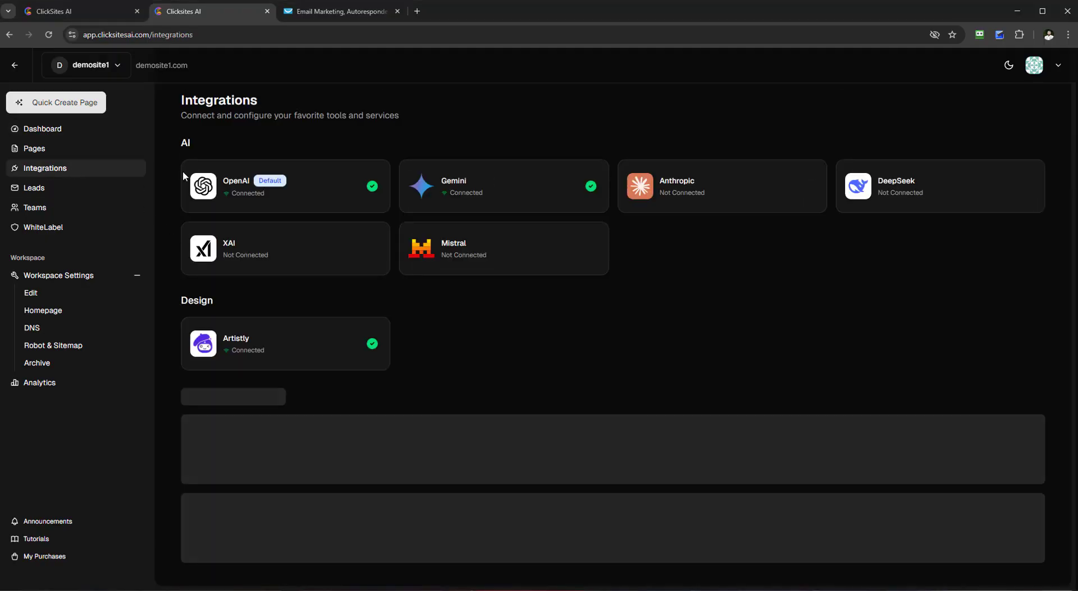
pyautogui.scroll(-3)
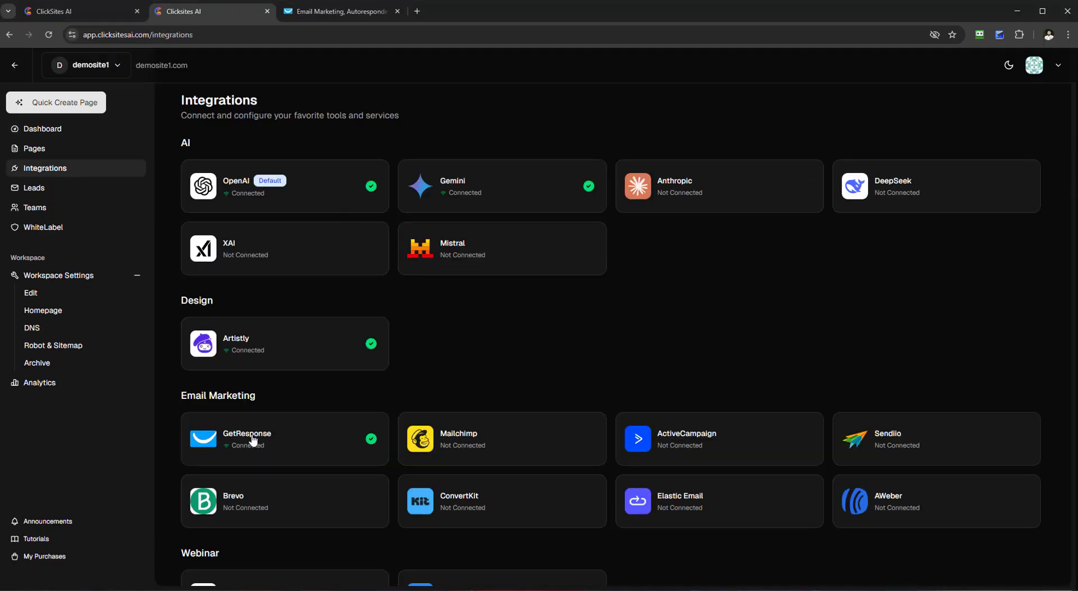
pyautogui.scroll(-3)
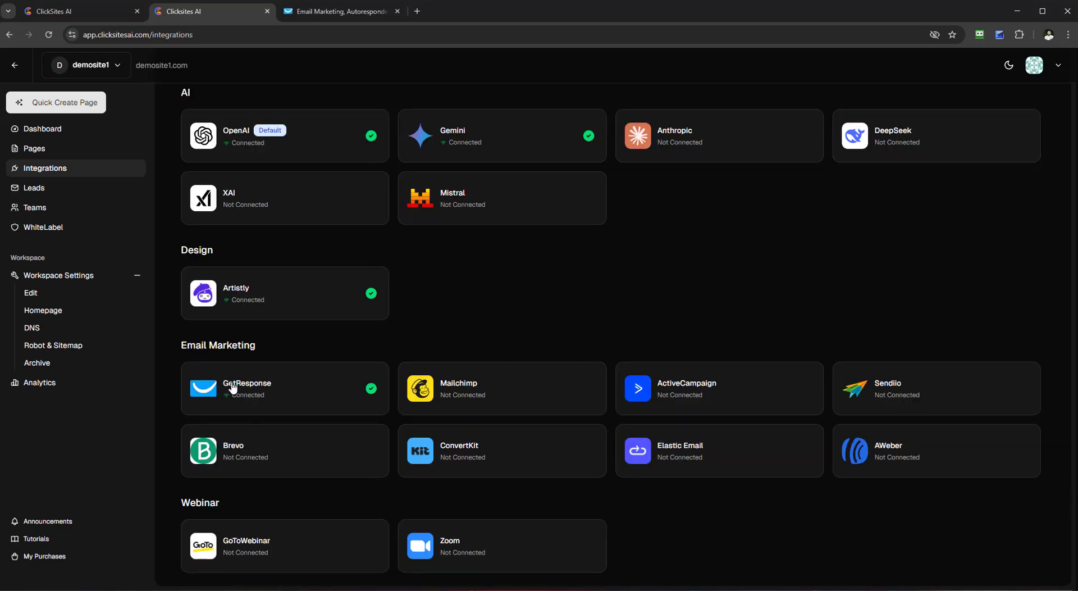
pyautogui.moveTo(254, 400)
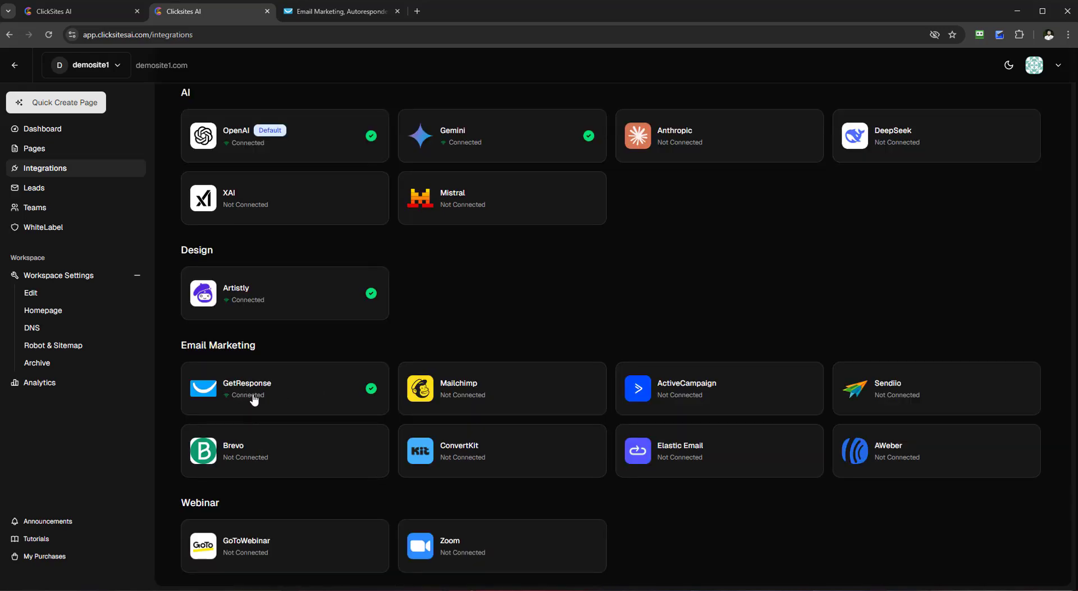
pyautogui.moveTo(273, 400)
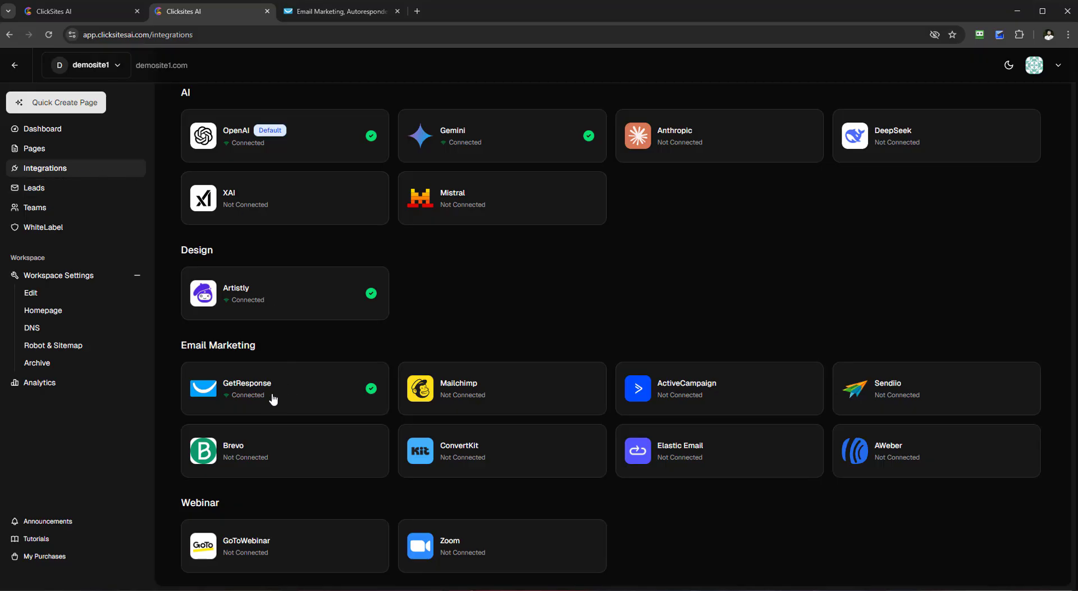
pyautogui.moveTo(344, 347)
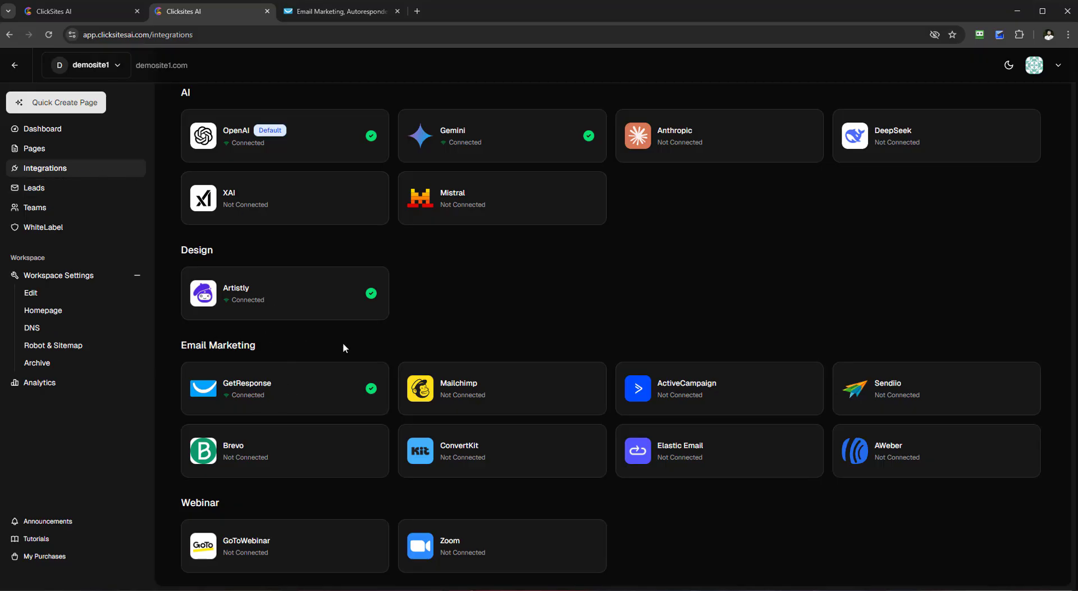
pyautogui.moveTo(247, 401)
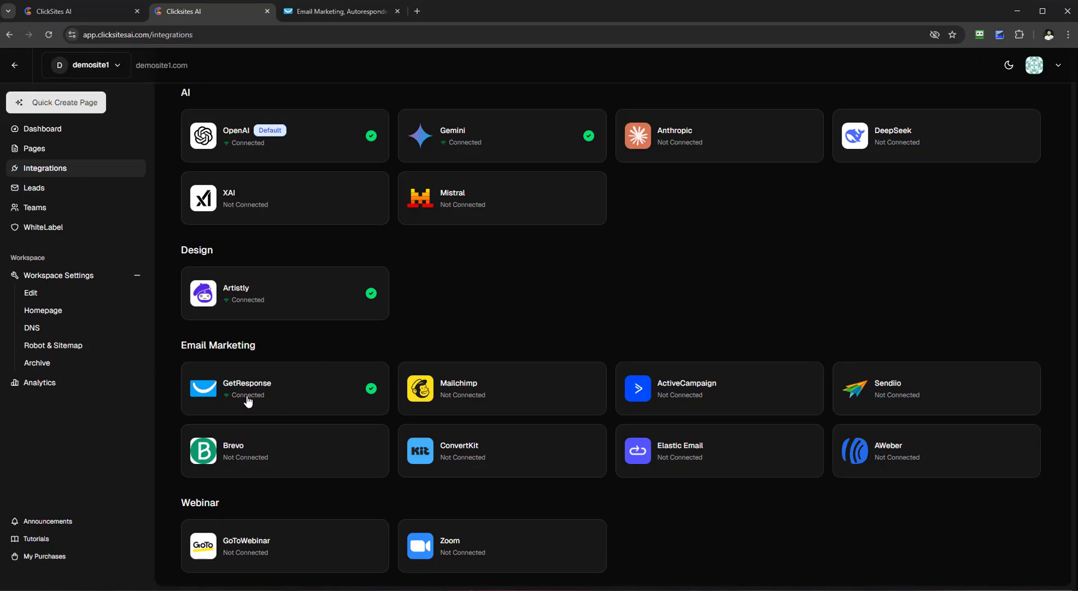
pyautogui.moveTo(64, 357)
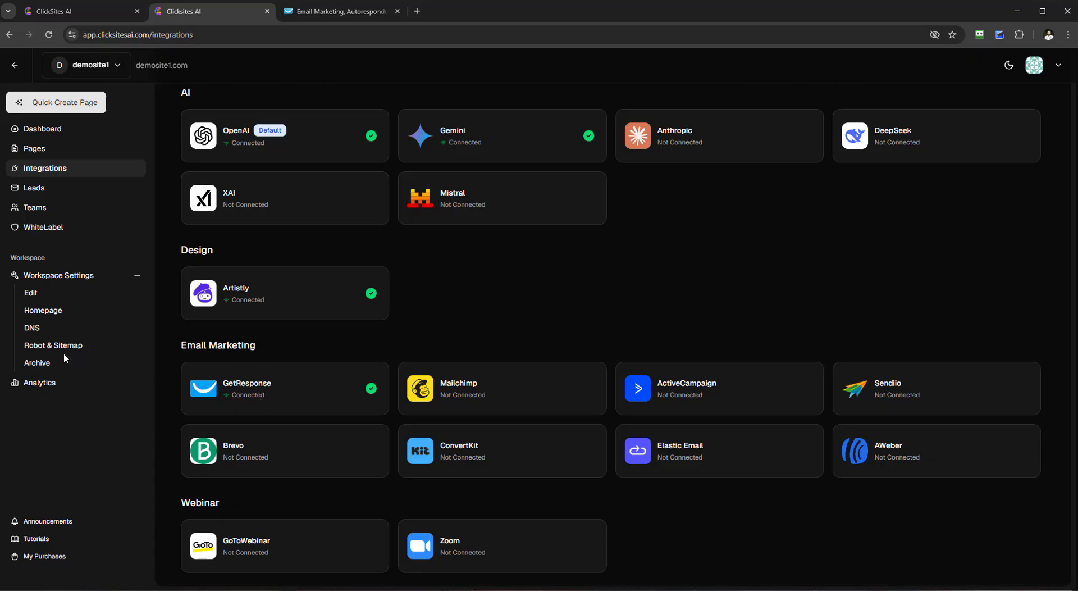
pyautogui.moveTo(34, 149)
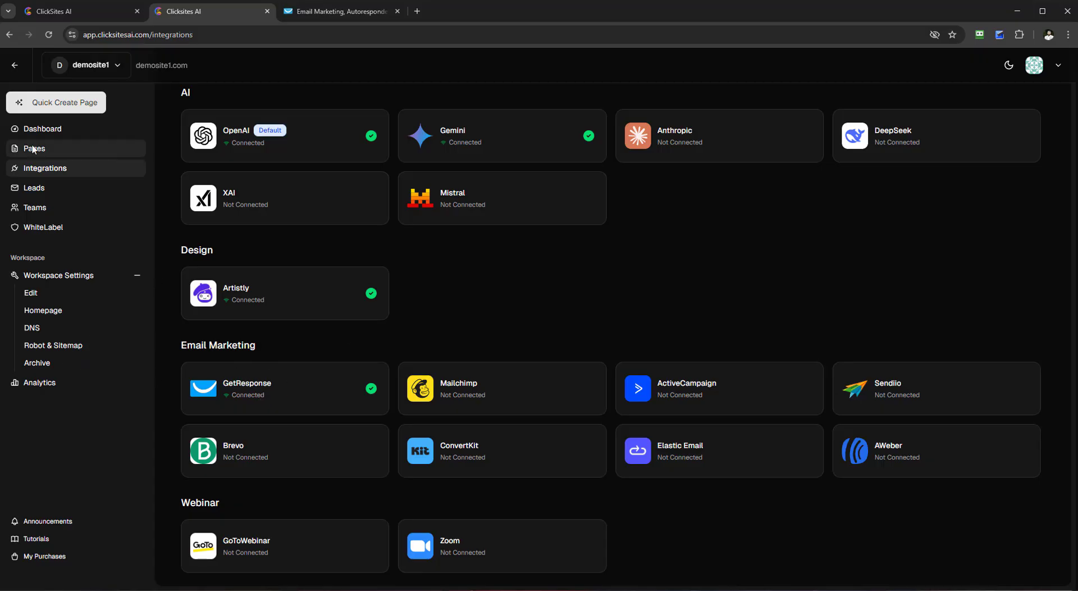
# Open the BrightSmile Kits page from Pages in the builder and scroll through its sections
pyautogui.click(35, 147)
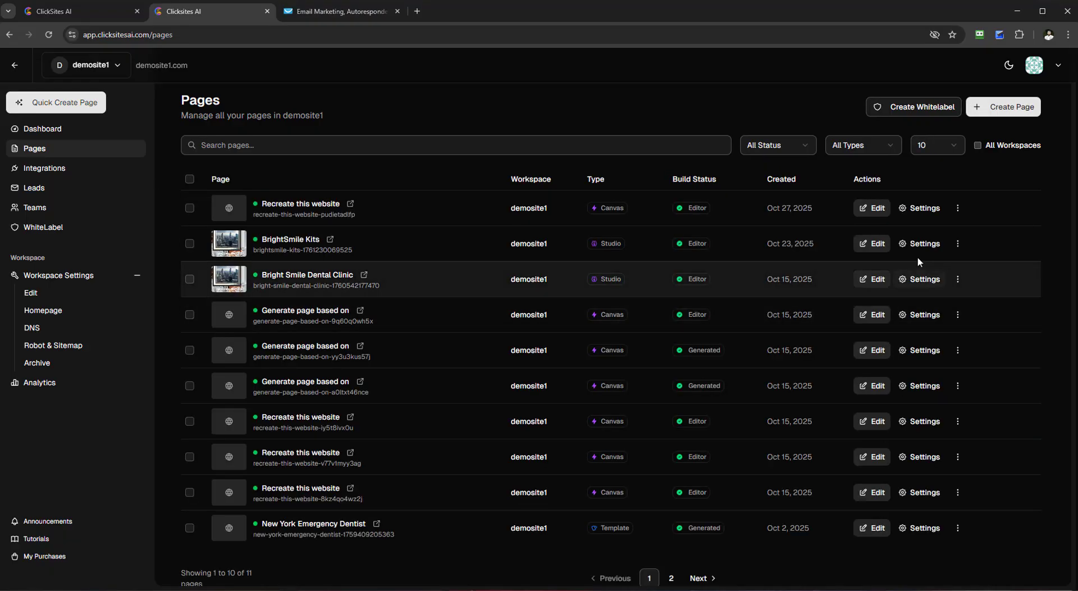
pyautogui.moveTo(871, 243)
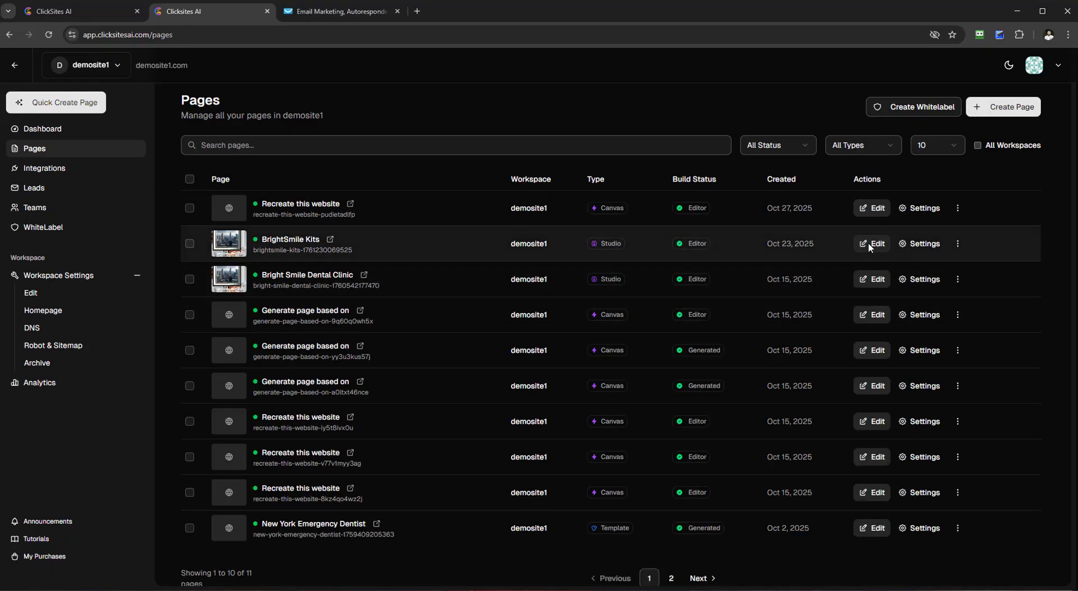
pyautogui.click(871, 243)
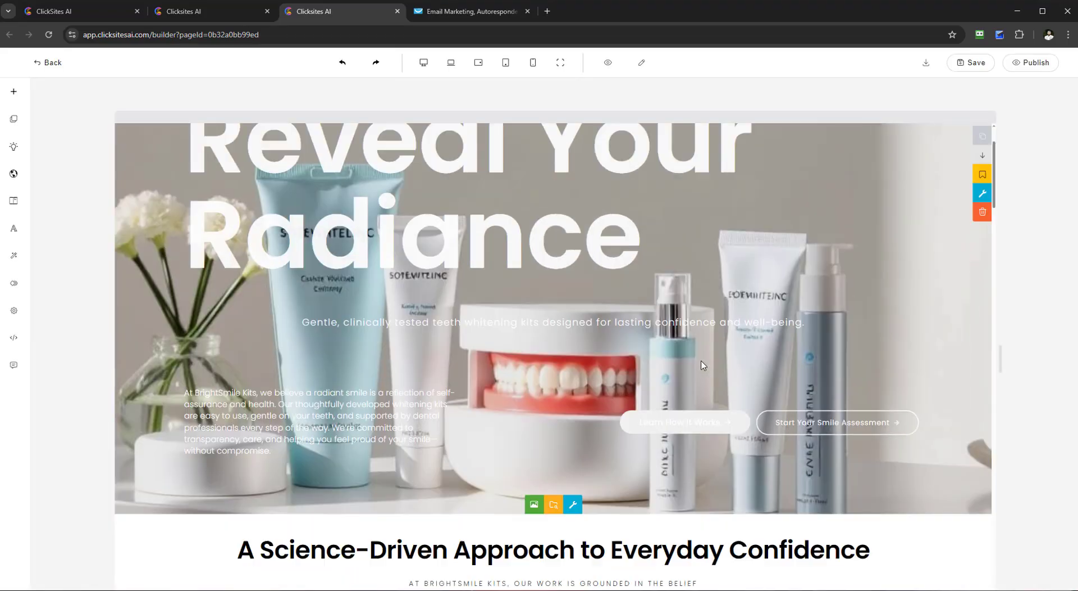
pyautogui.scroll(-3)
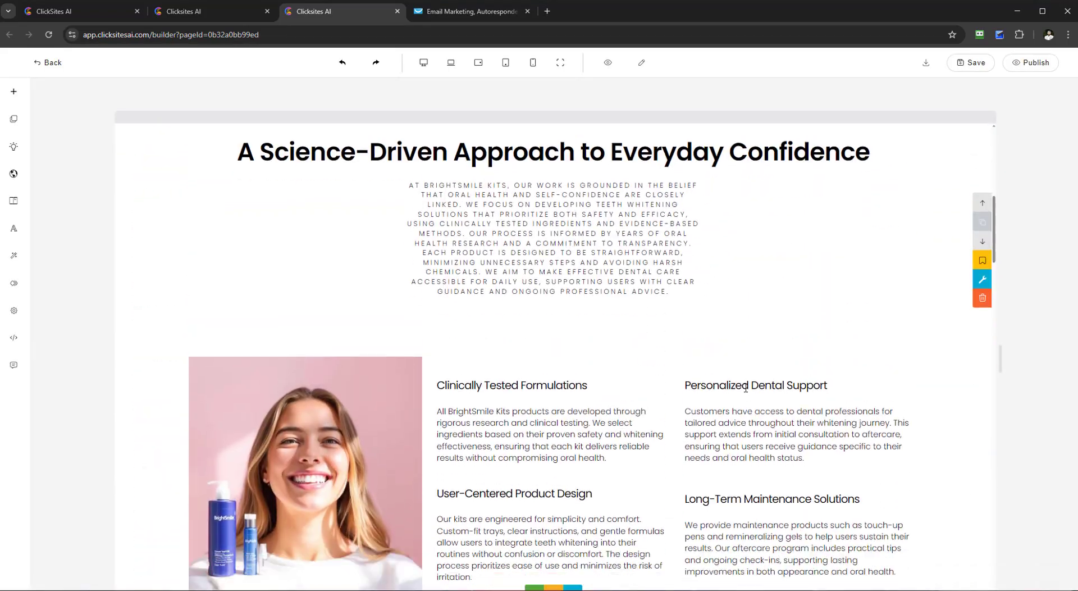
pyautogui.scroll(-3)
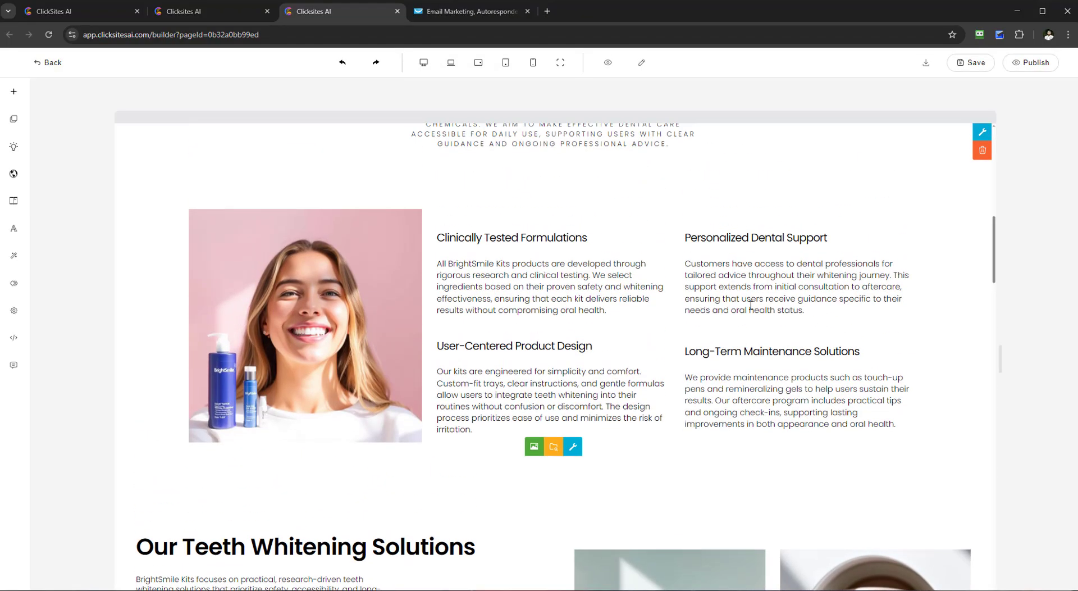
pyautogui.scroll(-3)
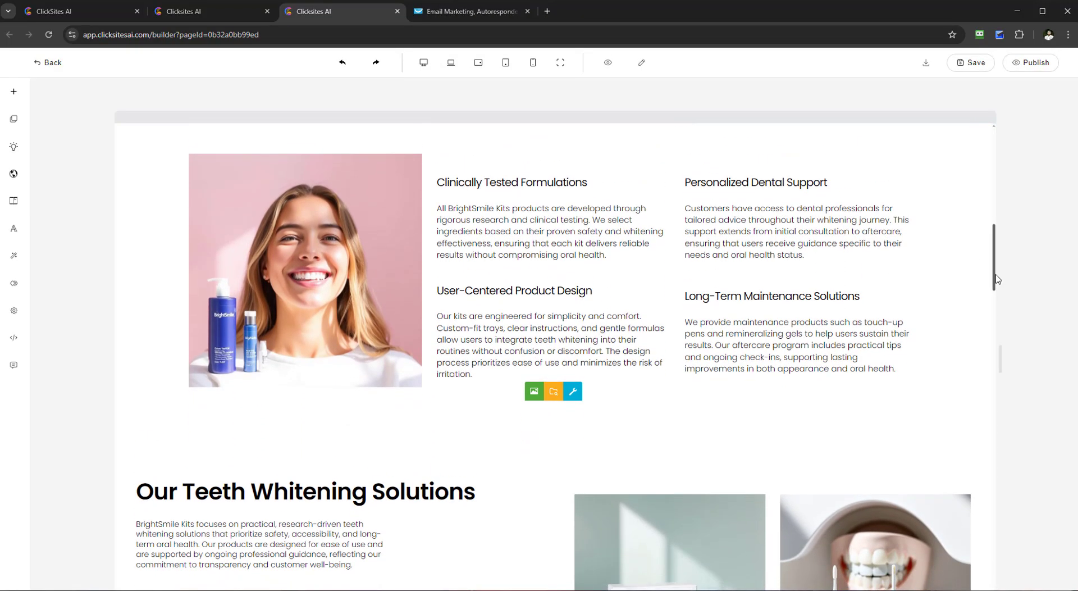
pyautogui.scroll(-3)
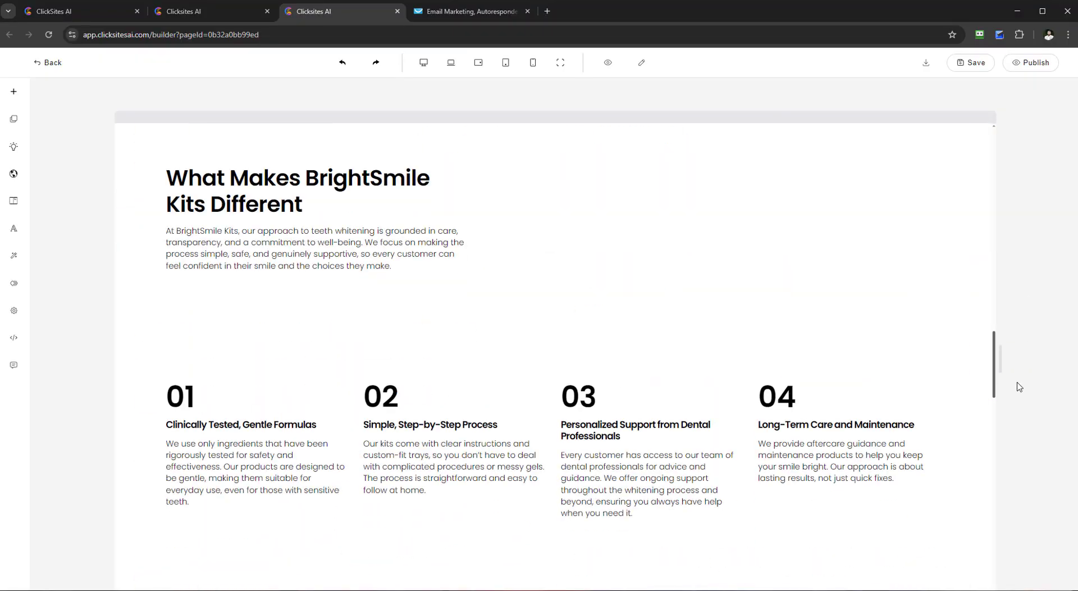
pyautogui.scroll(3)
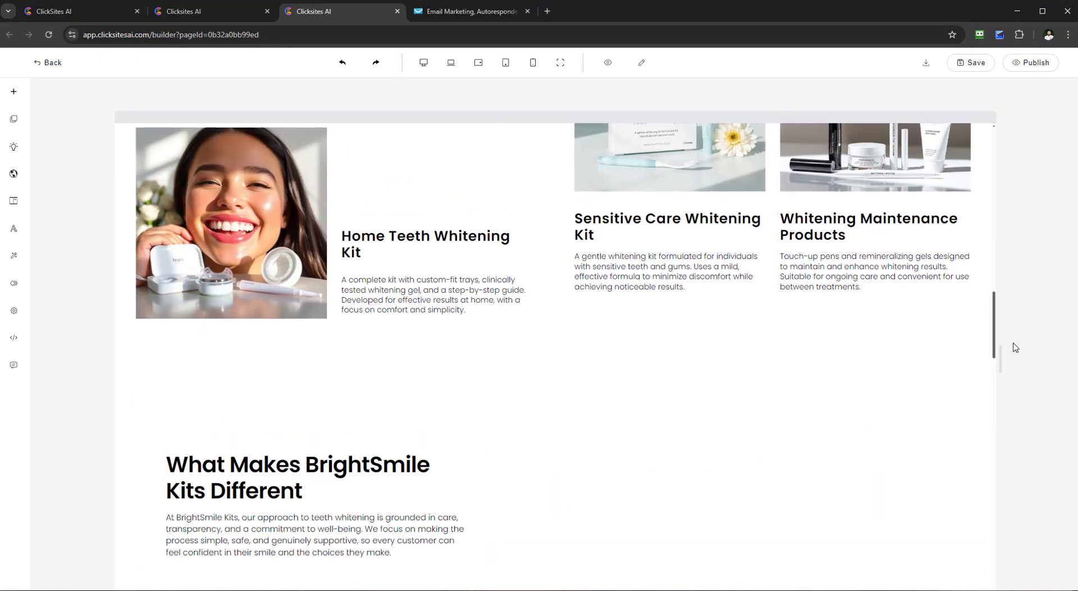
pyautogui.scroll(-3)
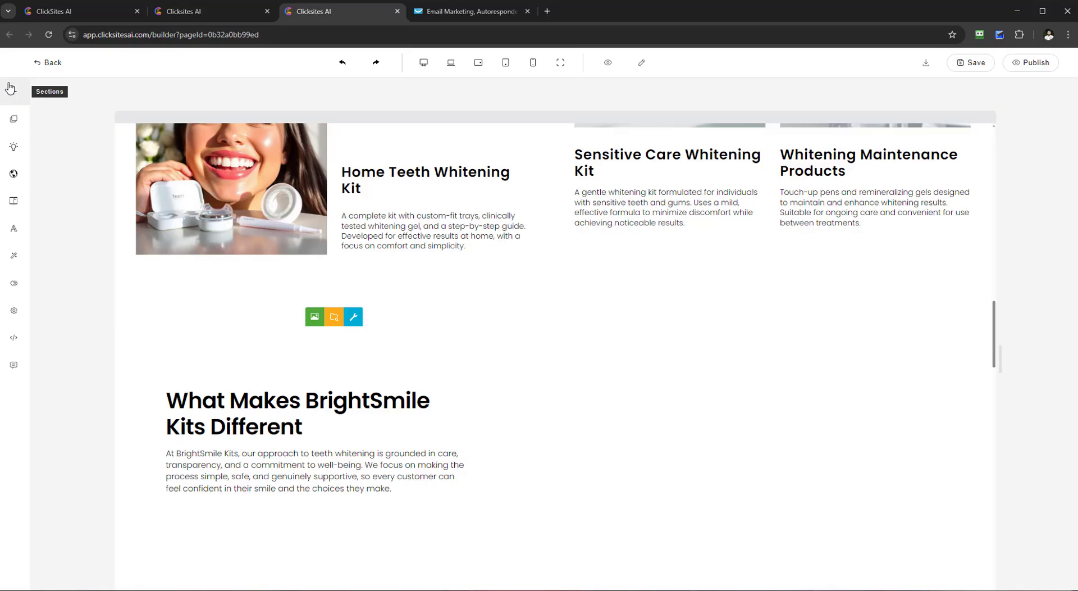
# Browse the section library's All Categories > Contact templates for the Get In Touch form section
pyautogui.click(13, 91)
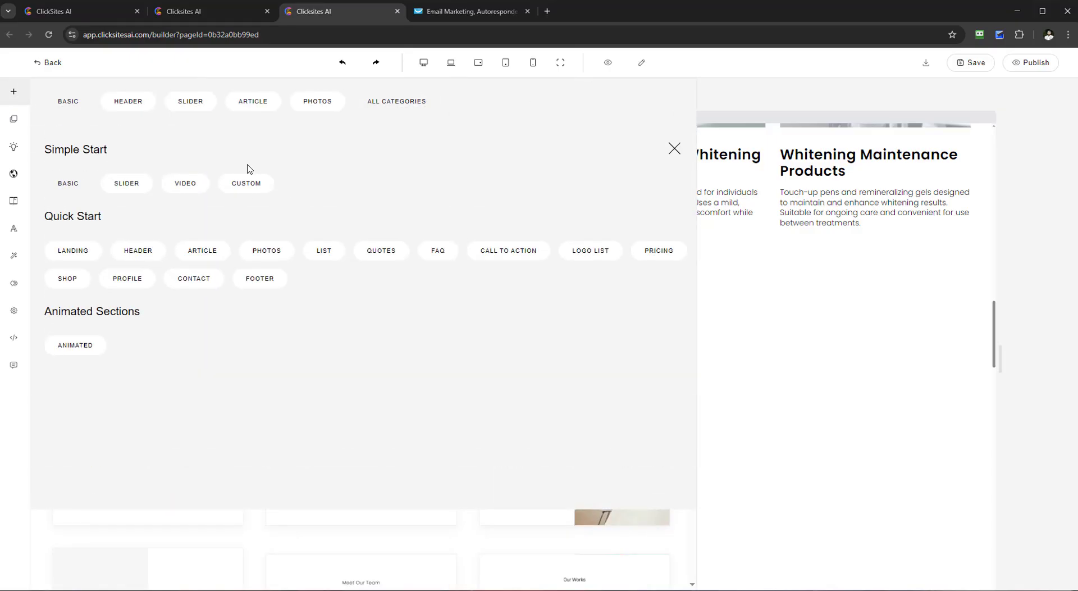
pyautogui.click(674, 147)
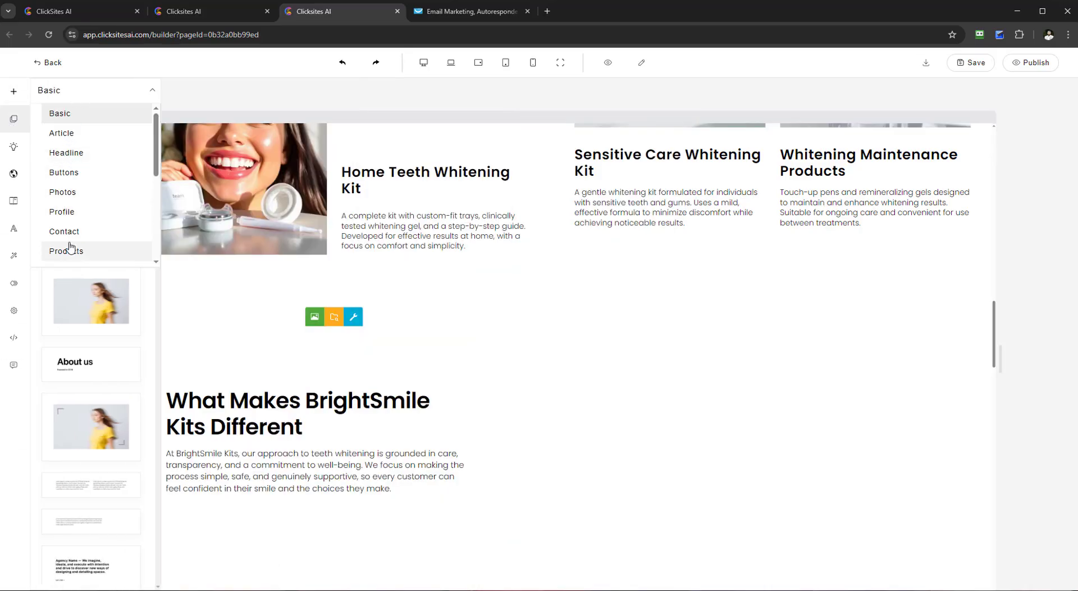
pyautogui.click(64, 231)
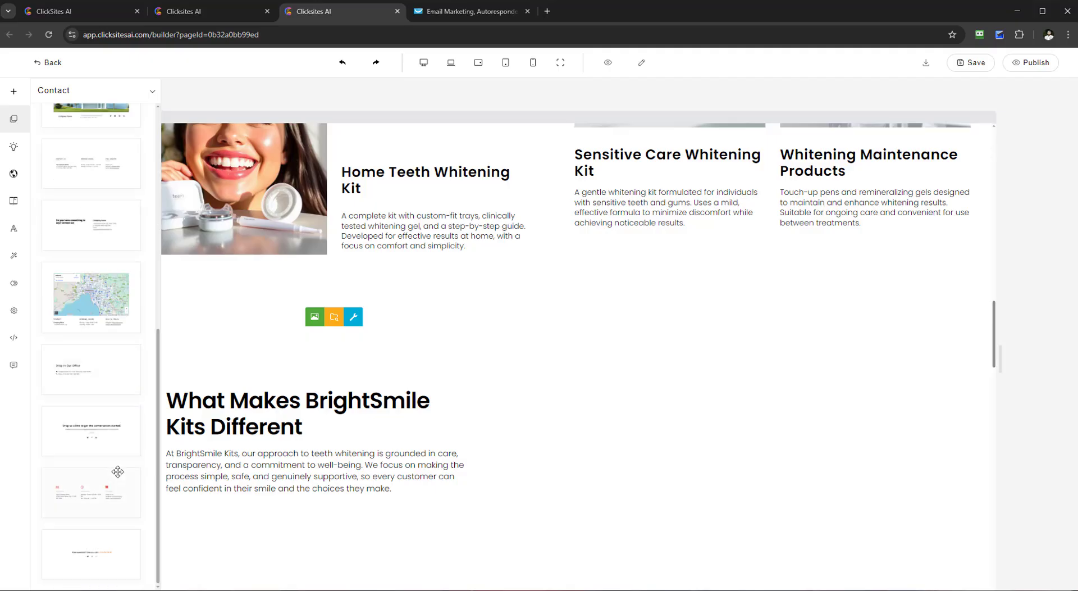
pyautogui.click(13, 91)
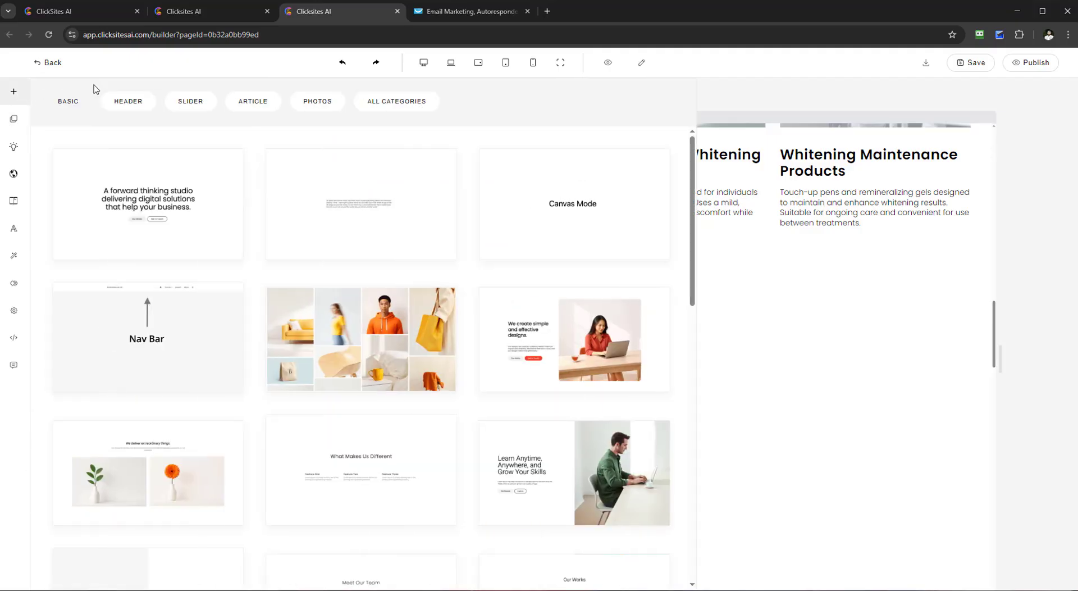
pyautogui.click(396, 102)
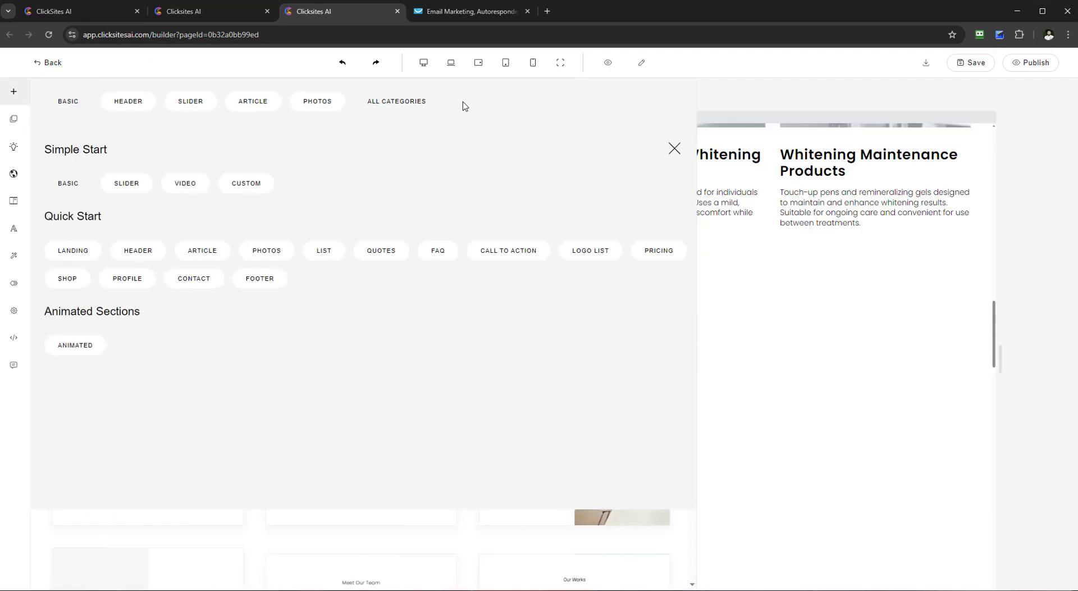
pyautogui.moveTo(107, 237)
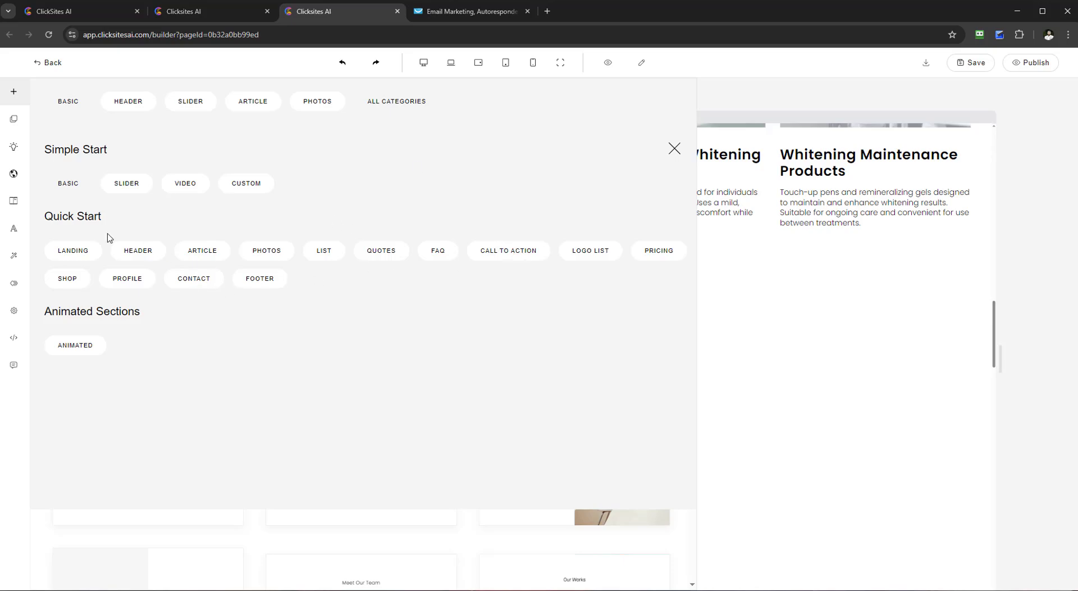
pyautogui.click(193, 278)
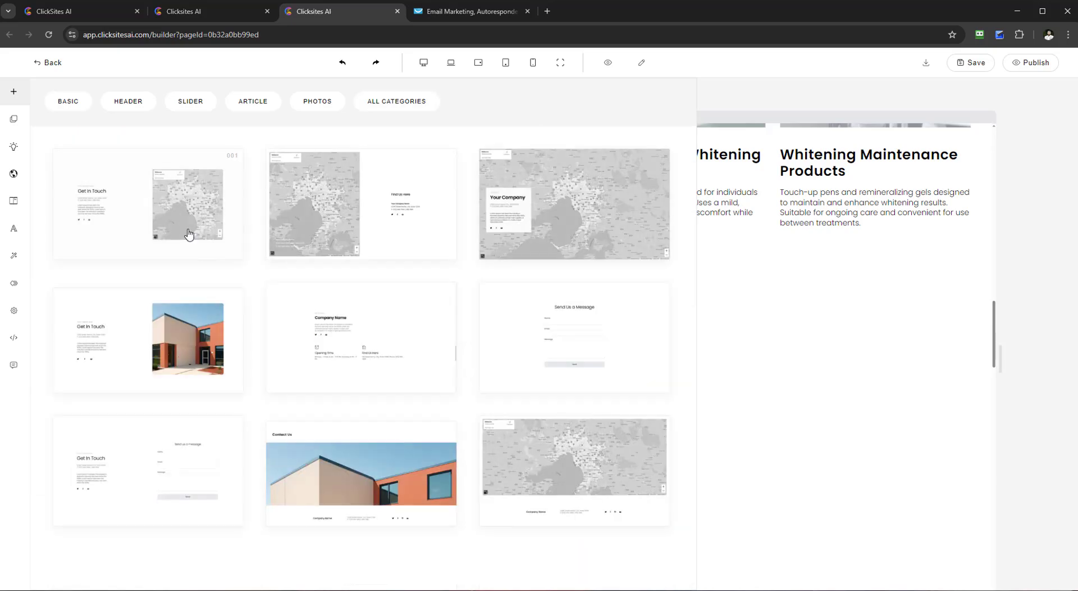
pyautogui.moveTo(108, 470)
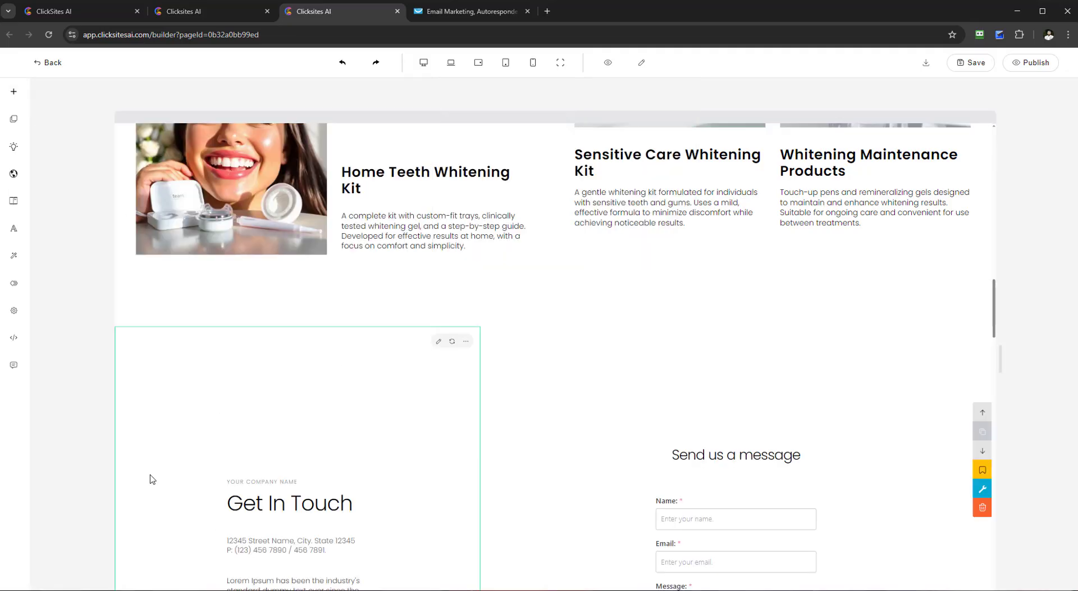
# Close the box styling panel, glance at the GetResponse tab, and return to the builder
pyautogui.scroll(-3)
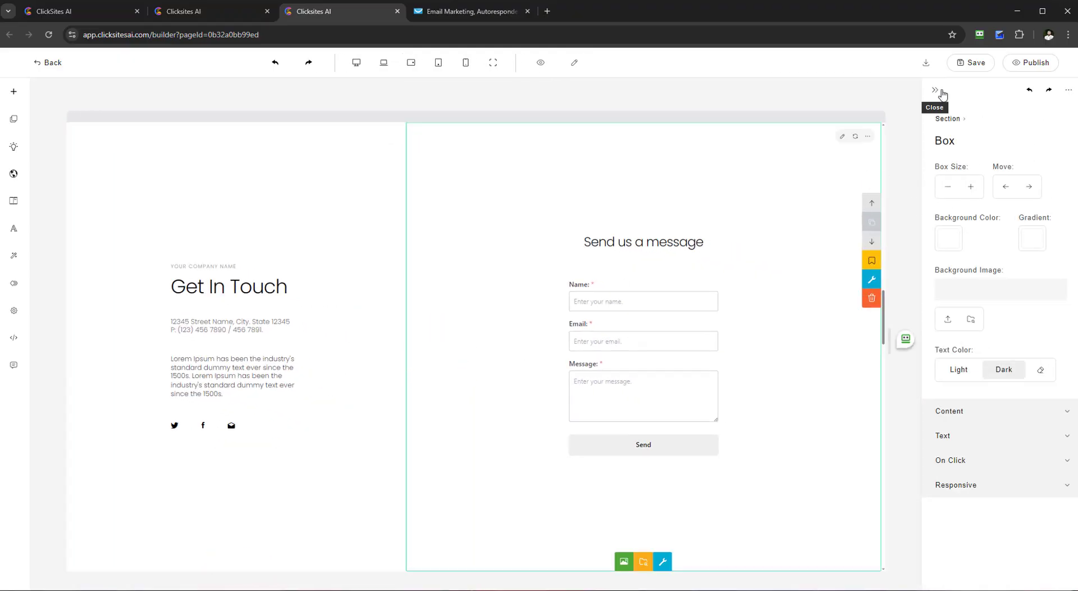
pyautogui.click(935, 90)
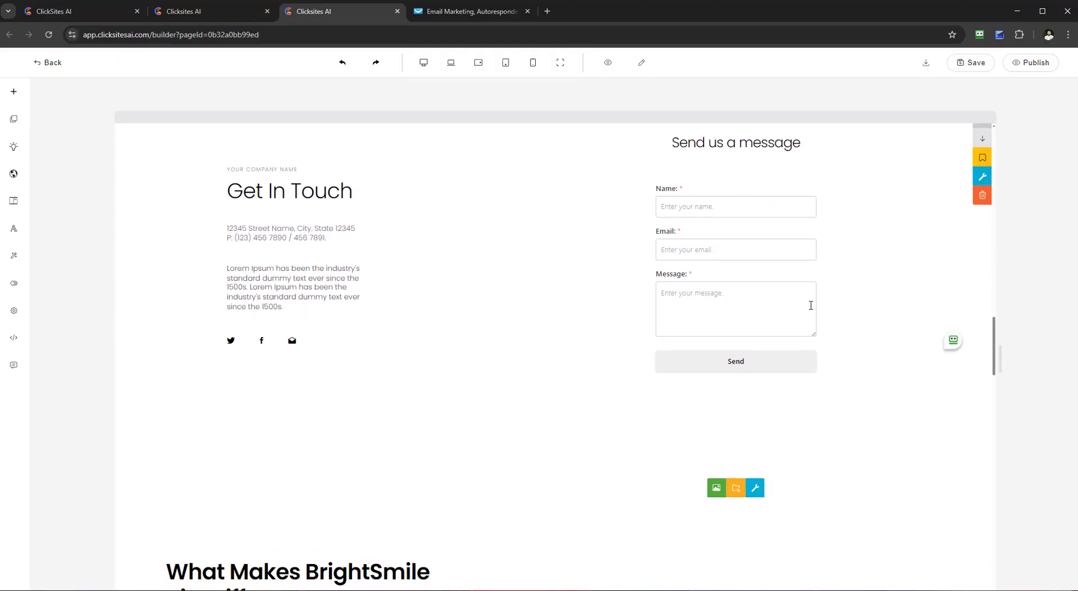
pyautogui.scroll(-3)
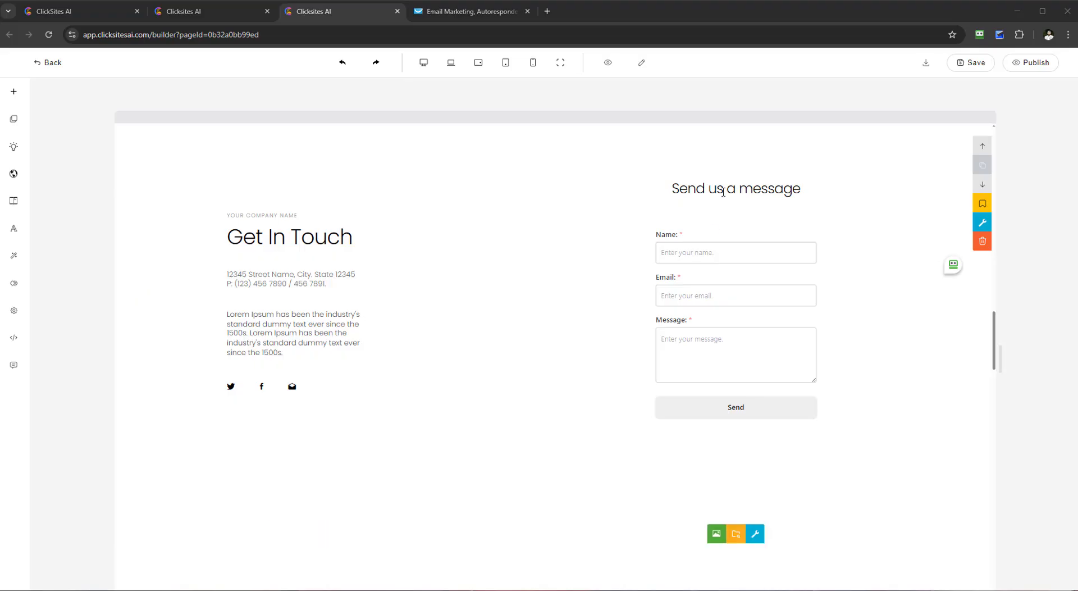
pyautogui.moveTo(450, 51)
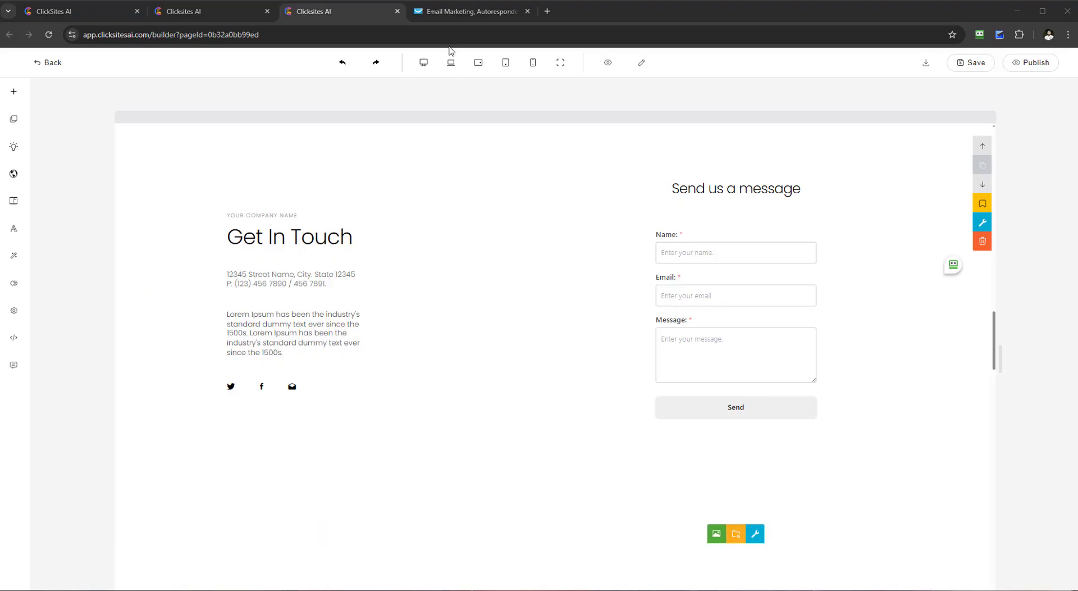
pyautogui.click(337, 11)
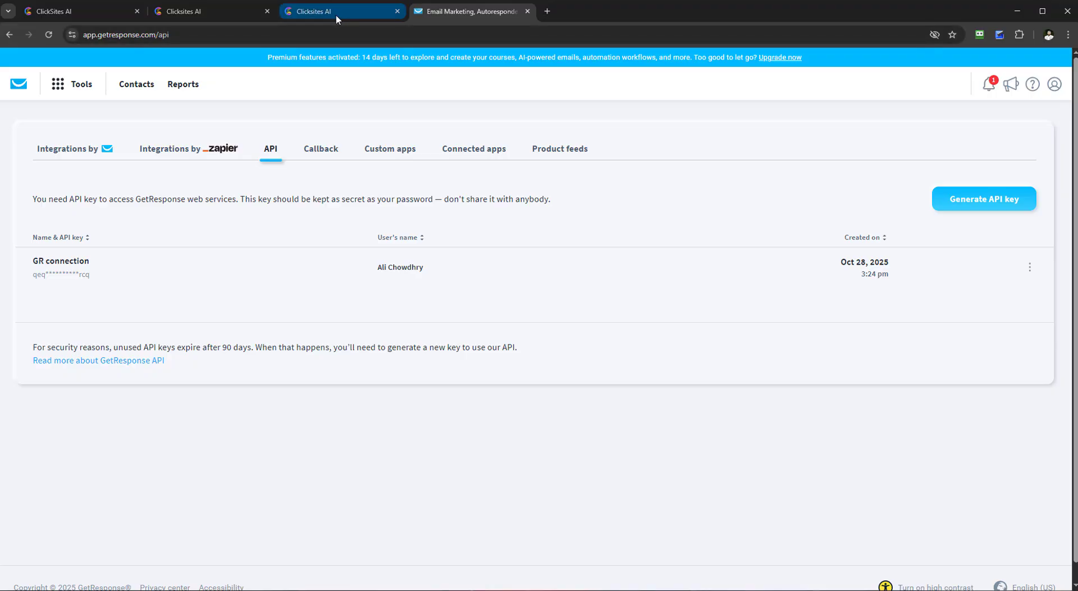
pyautogui.click(342, 11)
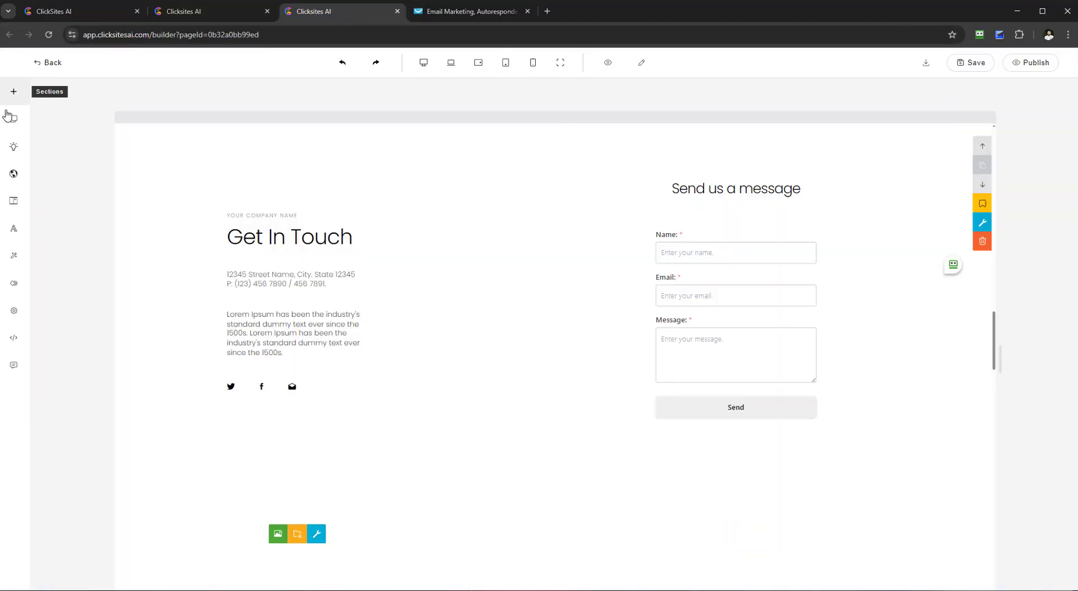
pyautogui.moveTo(12, 364)
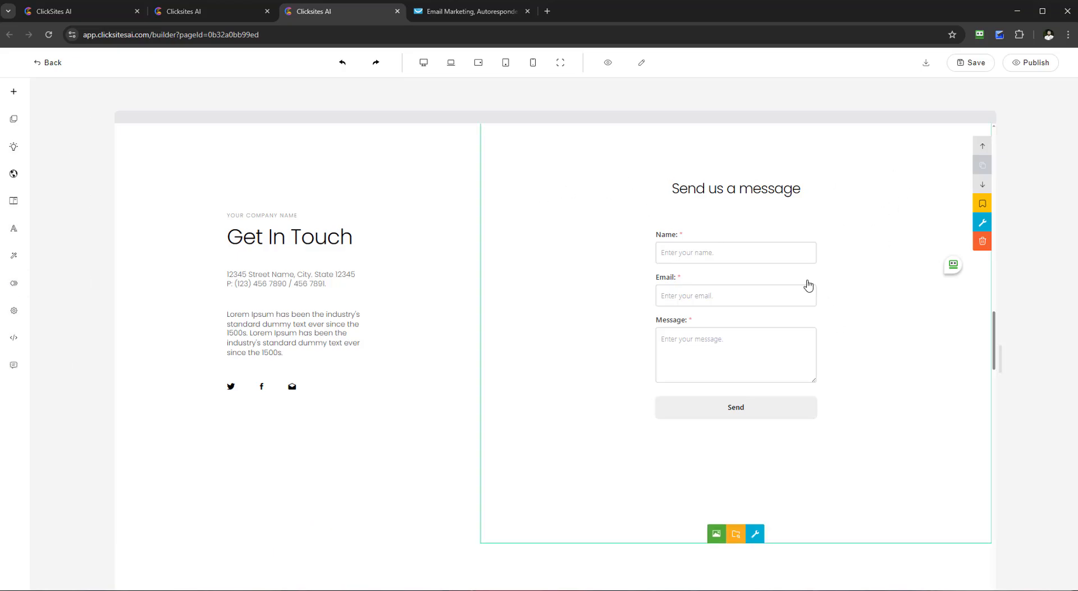
pyautogui.scroll(-3)
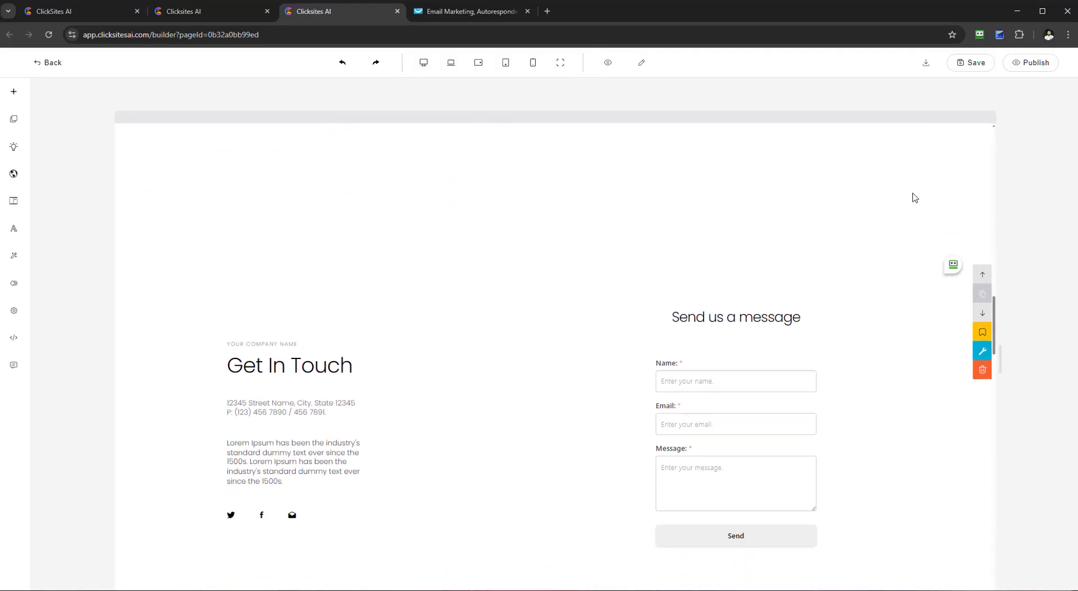
# Open the contact form's Form Builder and remove the Message field
pyautogui.click(735, 380)
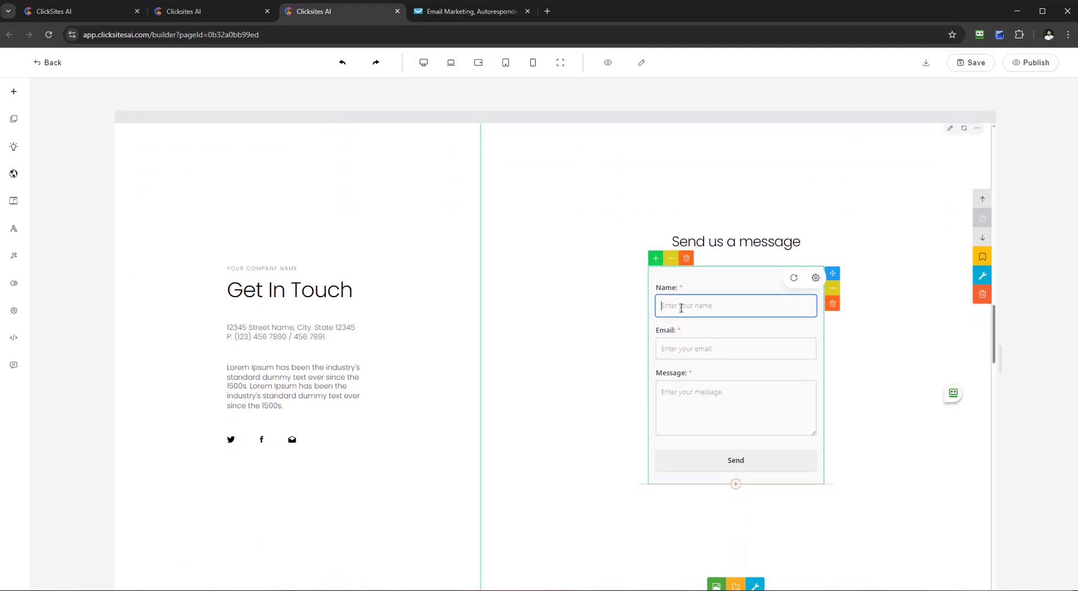
pyautogui.moveTo(700, 486)
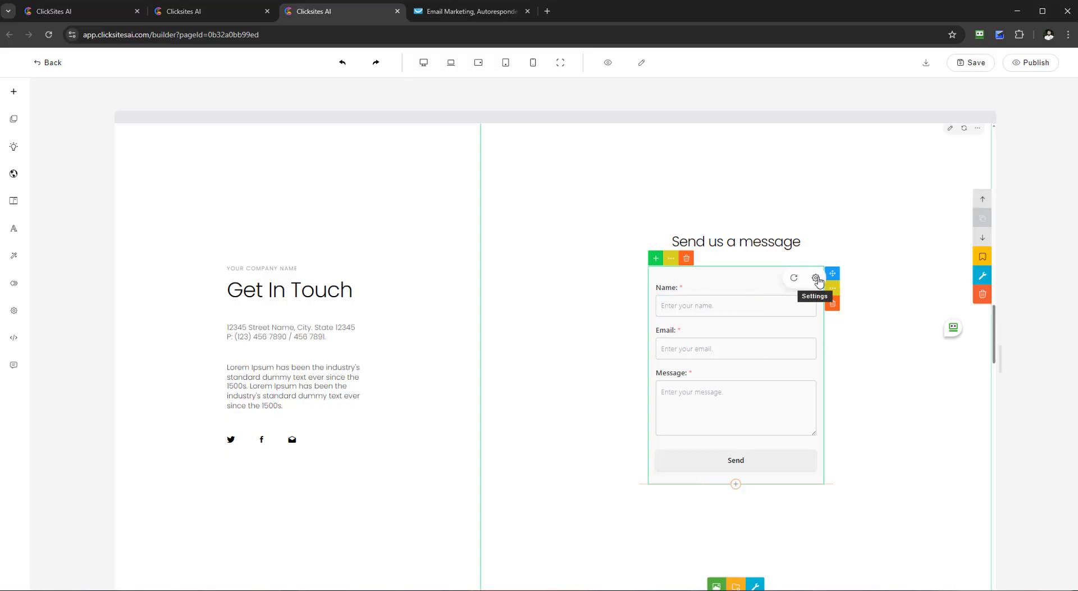
pyautogui.moveTo(843, 428)
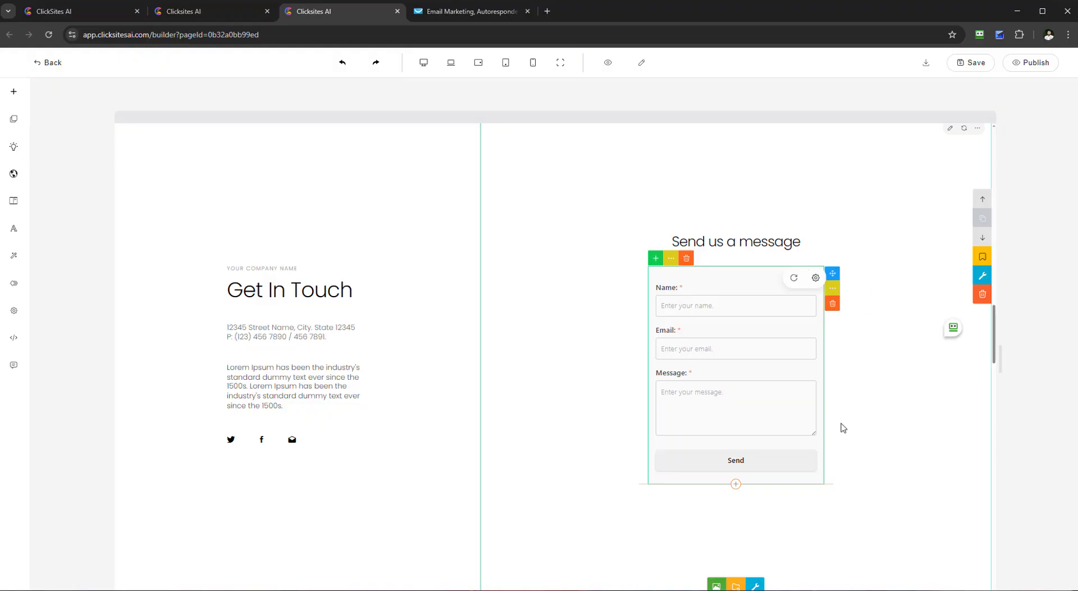
pyautogui.moveTo(846, 303)
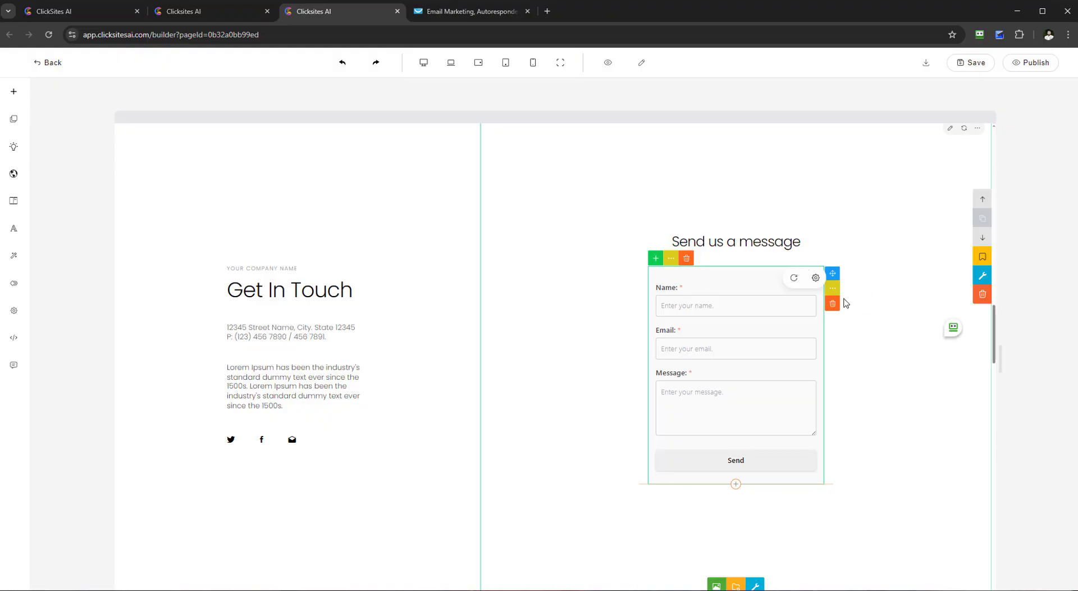
pyautogui.moveTo(816, 278)
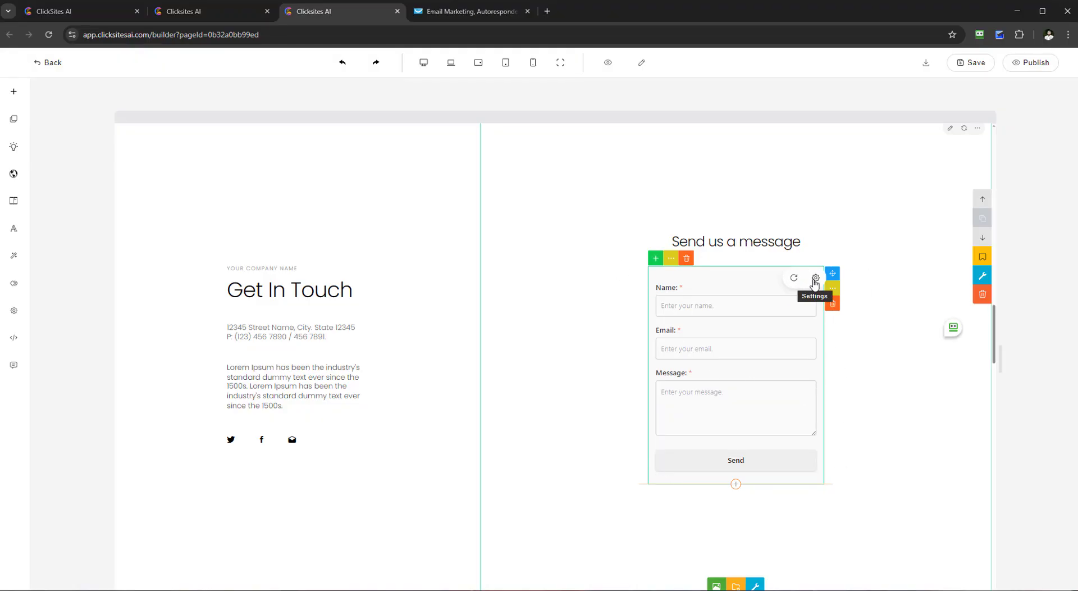
pyautogui.click(814, 279)
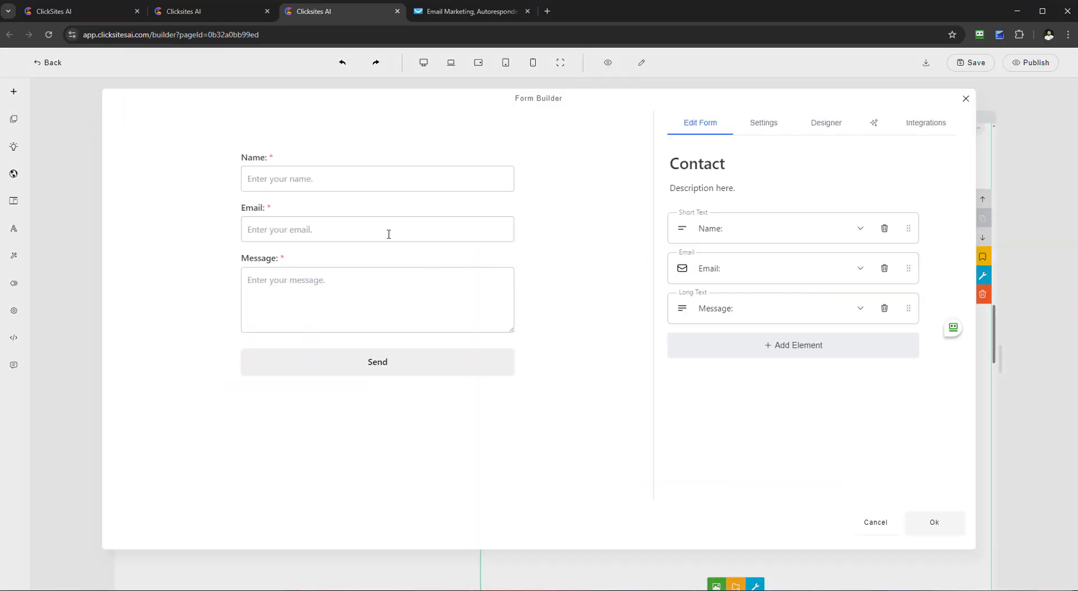
pyautogui.moveTo(904, 122)
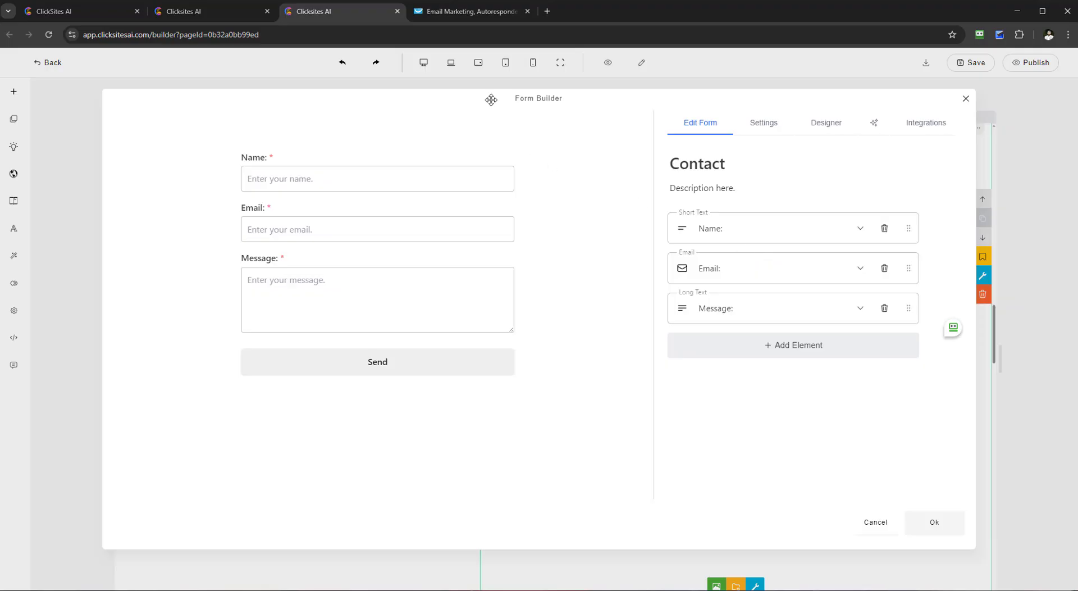
pyautogui.click(934, 522)
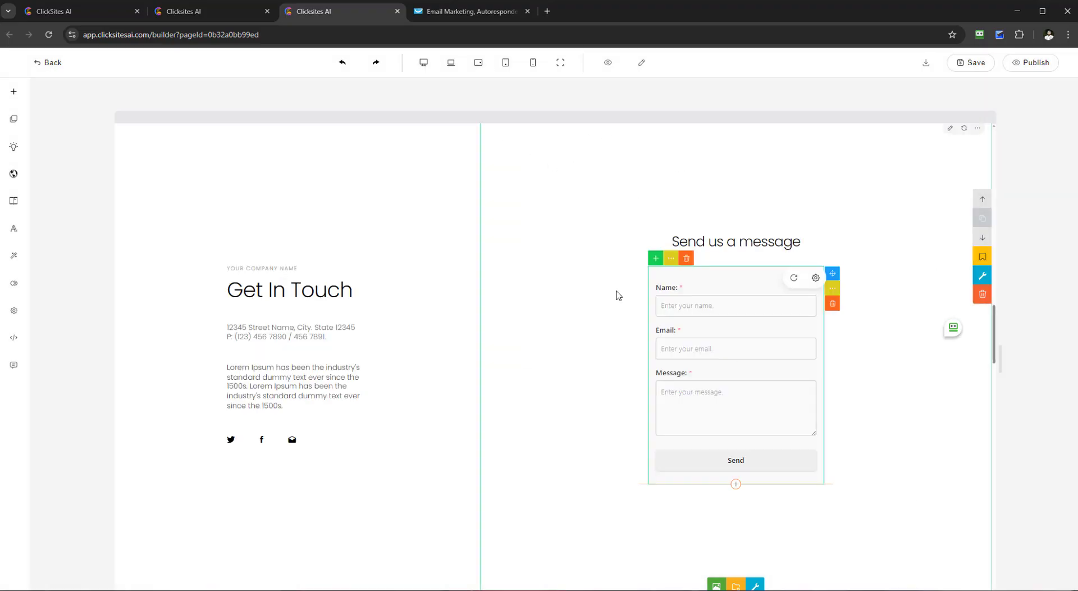
pyautogui.moveTo(747, 375)
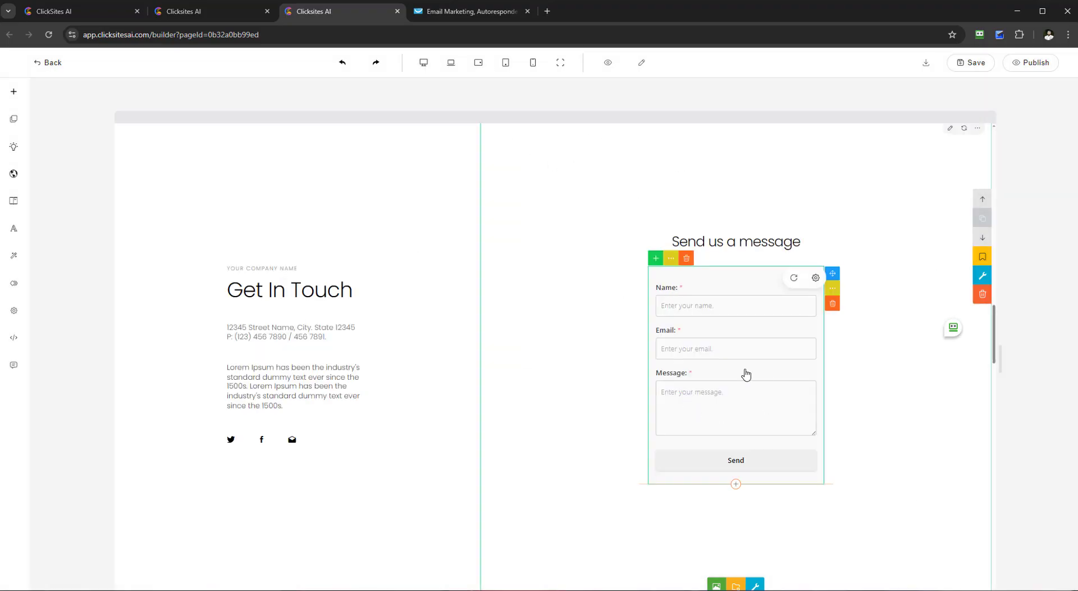
pyautogui.click(815, 278)
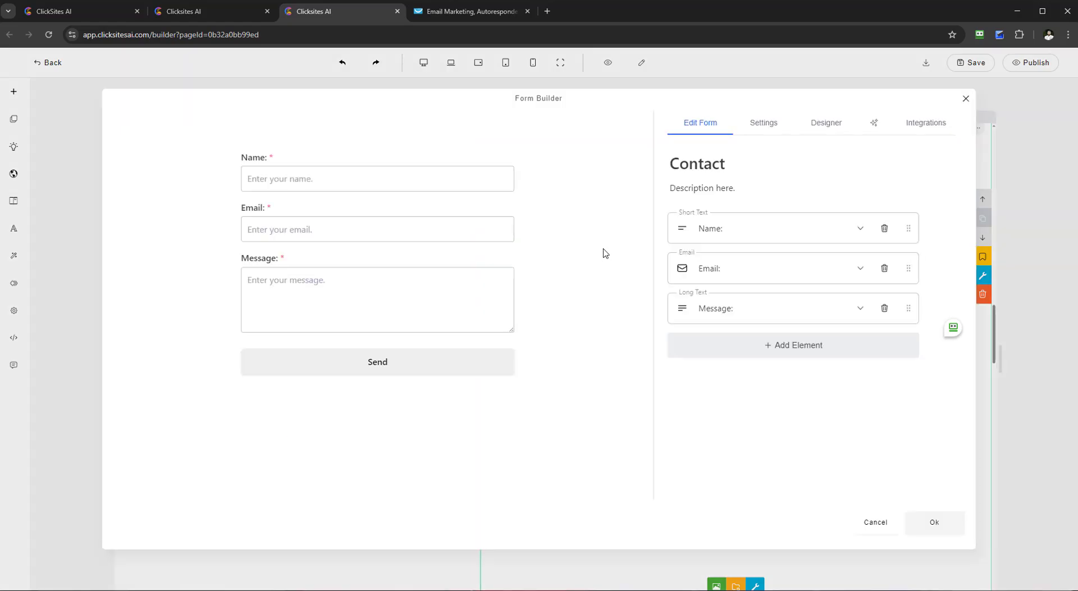
pyautogui.moveTo(863, 304)
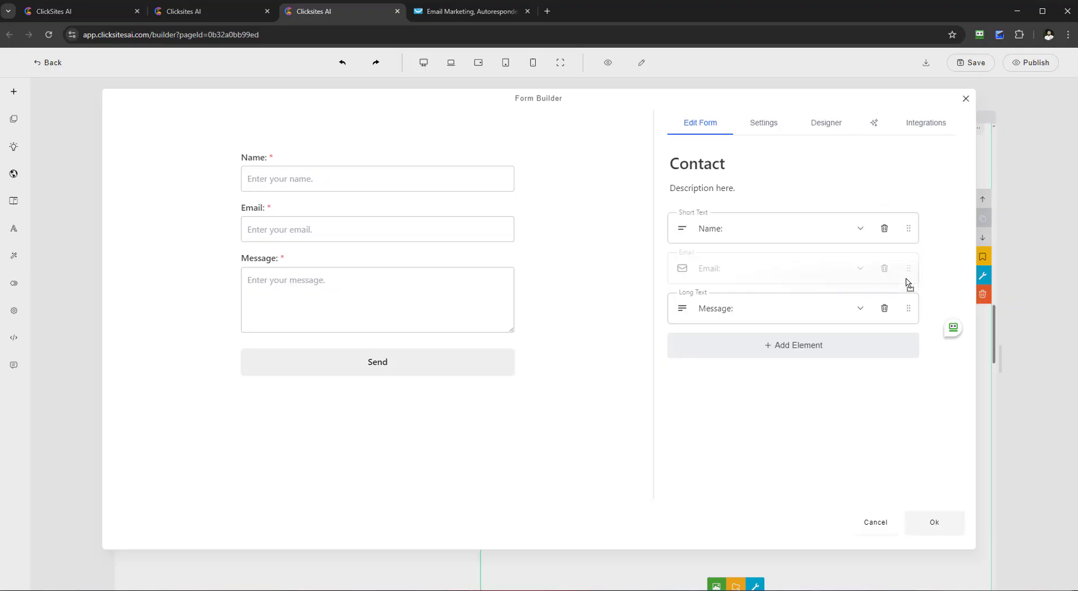
pyautogui.click(884, 307)
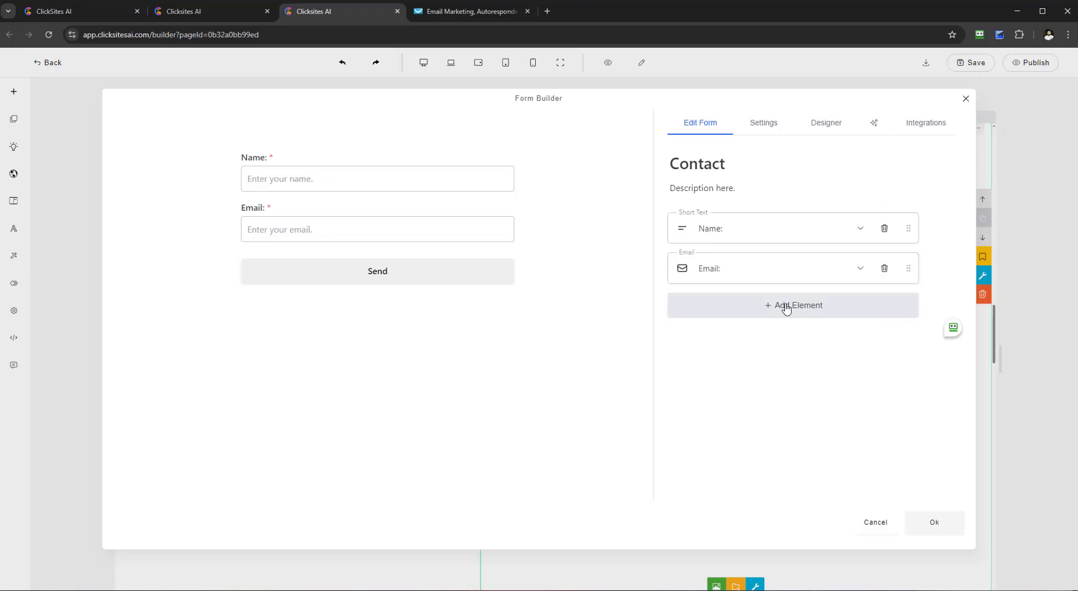
# Browse the Add Element palette of available form field types
pyautogui.click(792, 305)
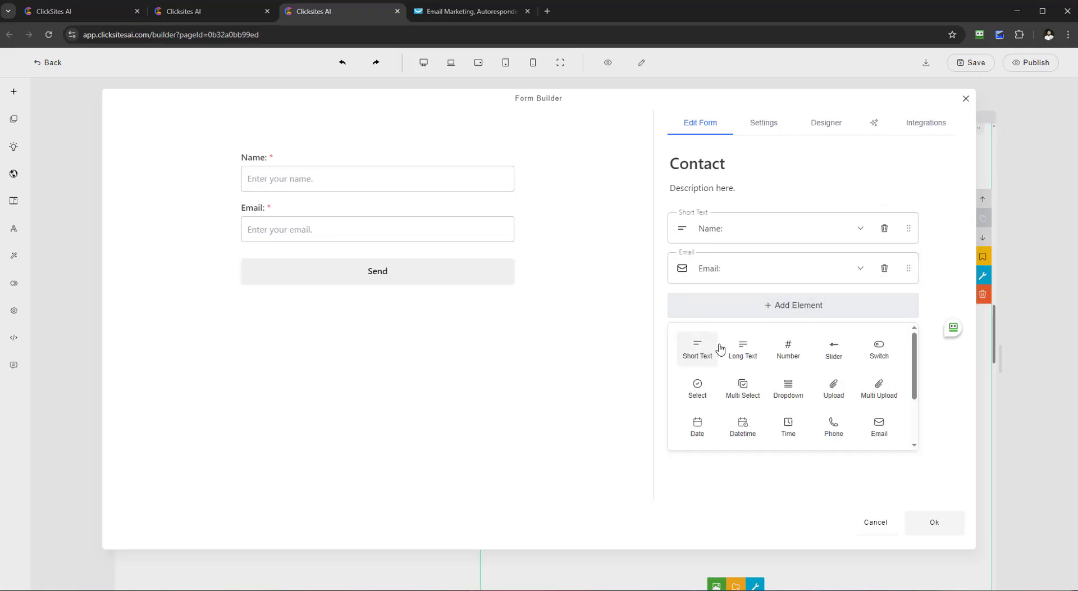
pyautogui.moveTo(879, 349)
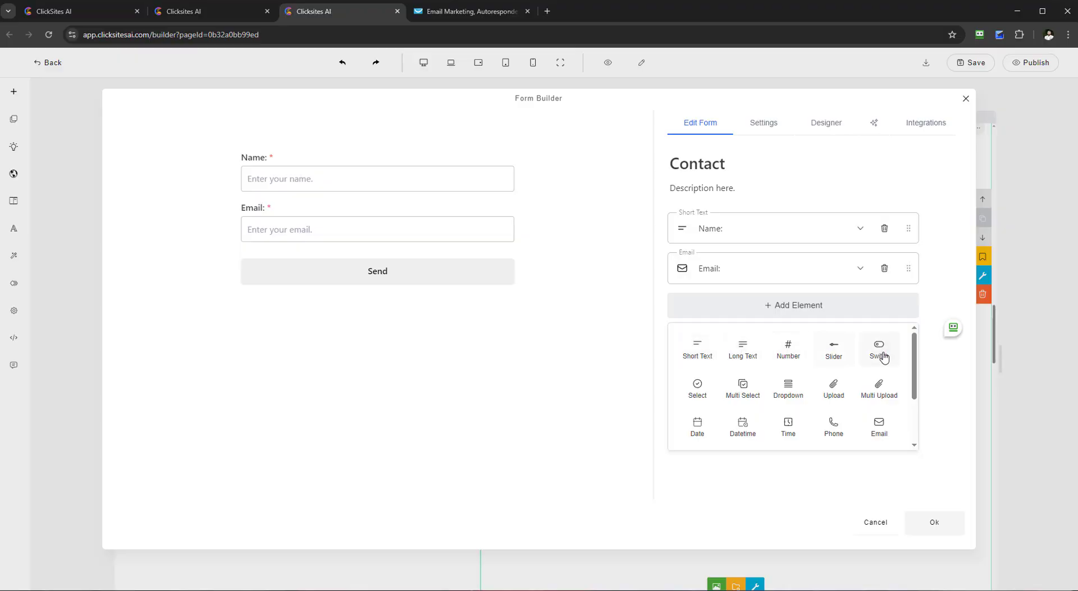
pyautogui.scroll(-3)
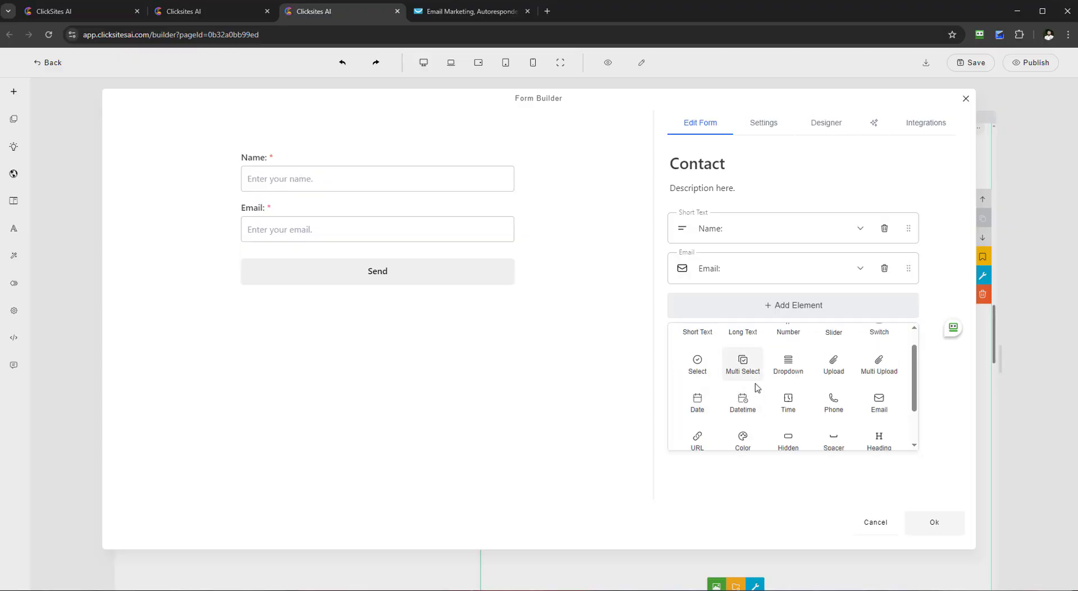
pyautogui.moveTo(879, 364)
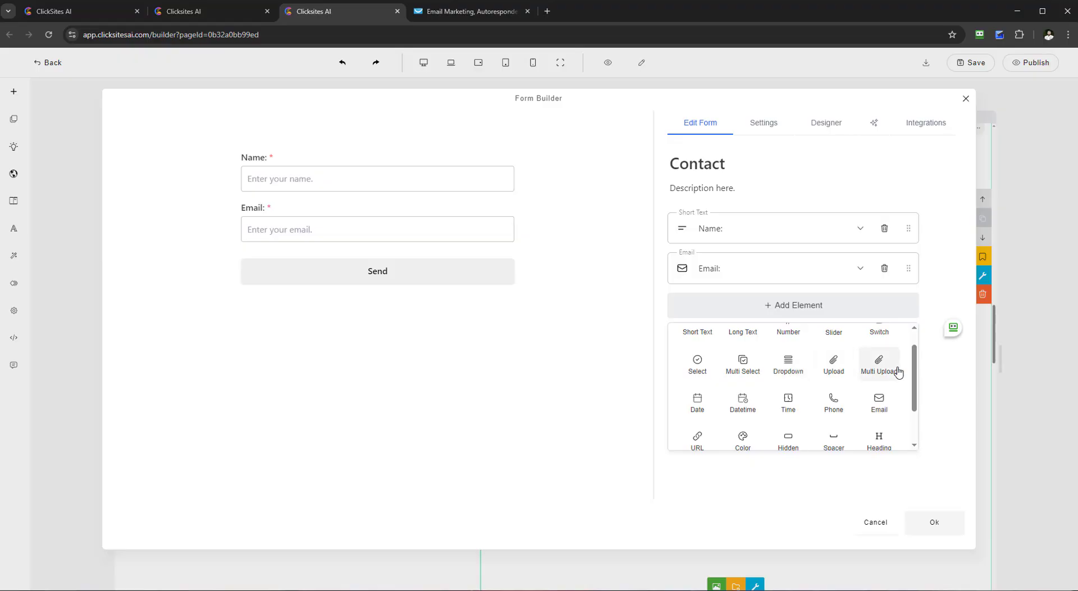
pyautogui.moveTo(696, 402)
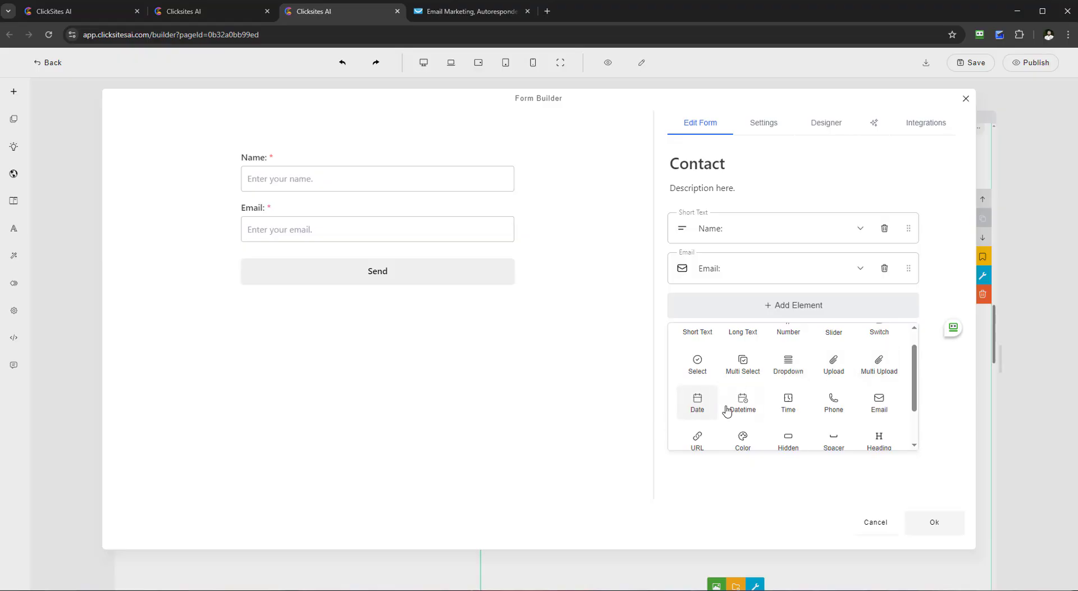
pyautogui.moveTo(833, 402)
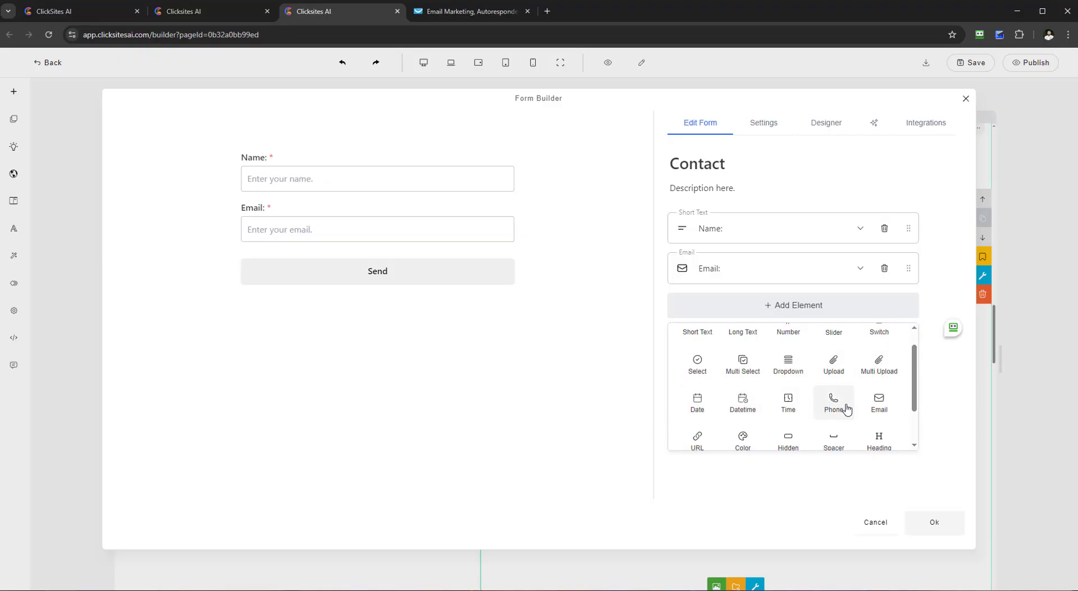
pyautogui.scroll(-3)
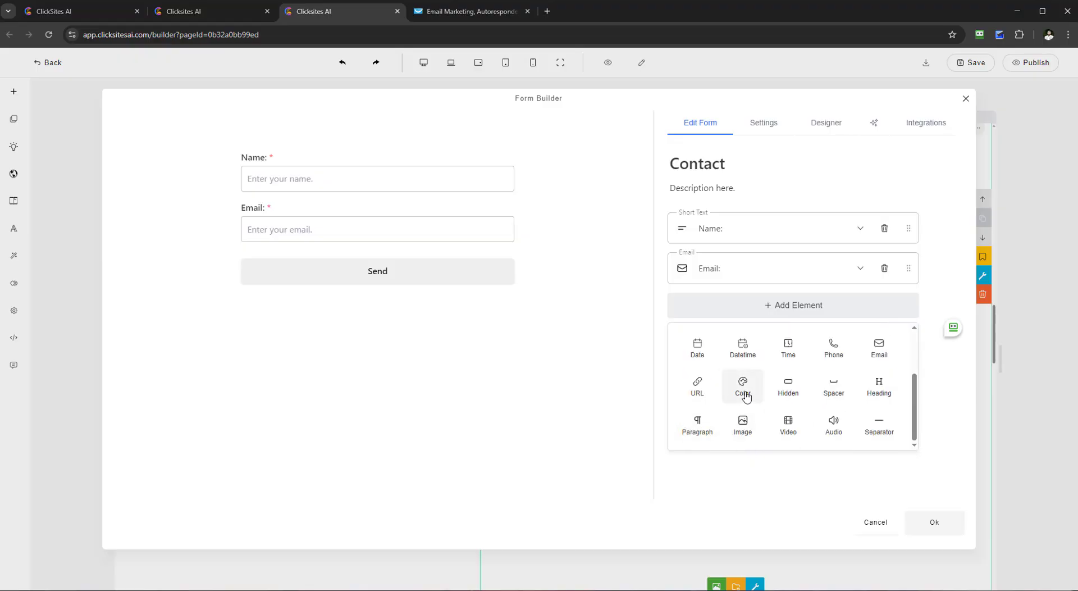
pyautogui.moveTo(889, 422)
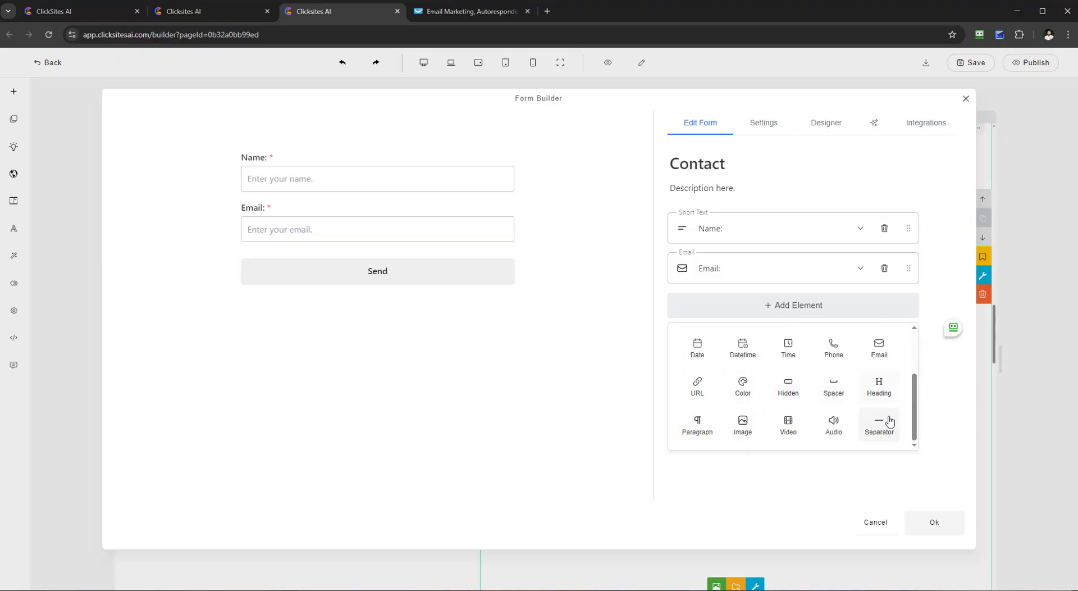
pyautogui.moveTo(833, 425)
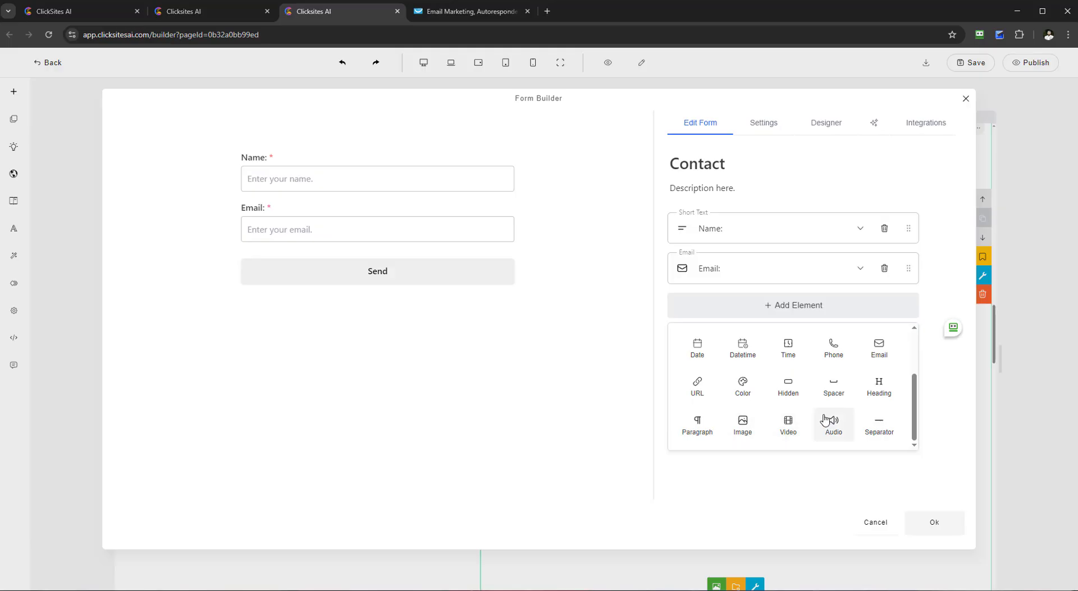
pyautogui.moveTo(864, 418)
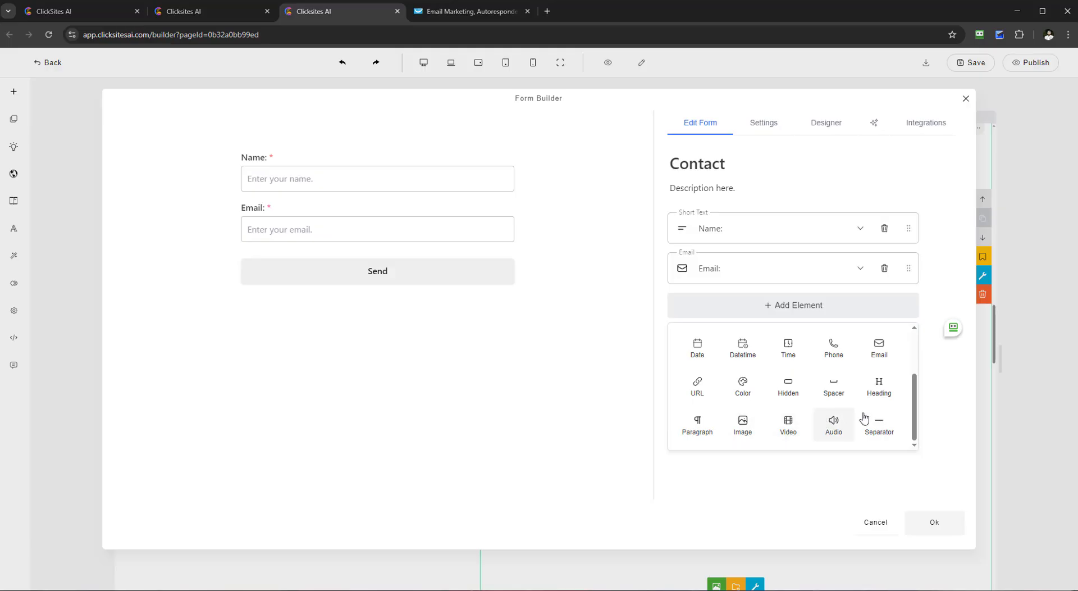
pyautogui.scroll(3)
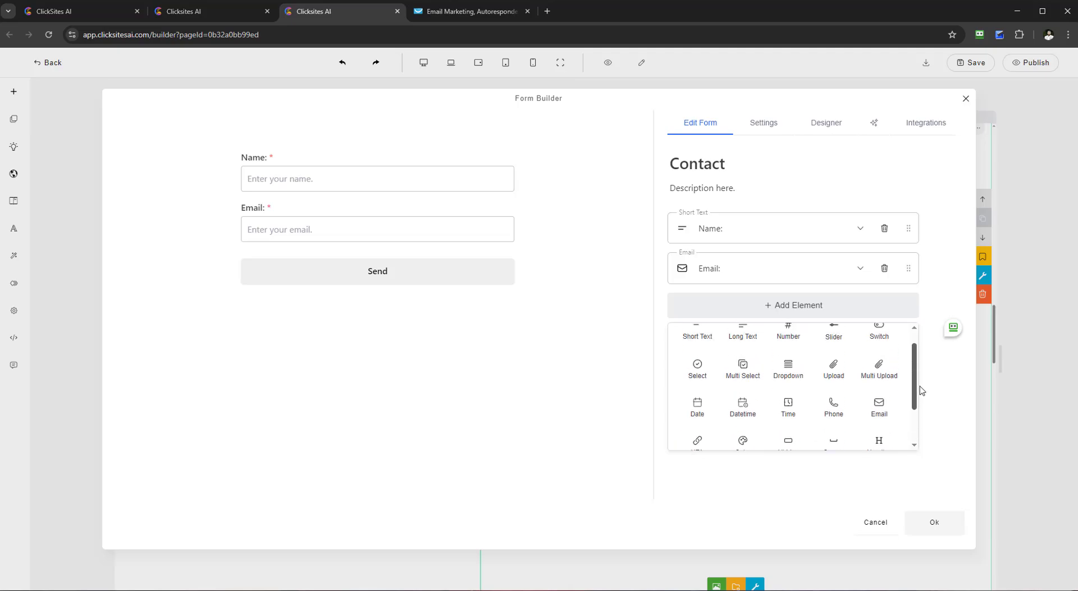
pyautogui.scroll(-3)
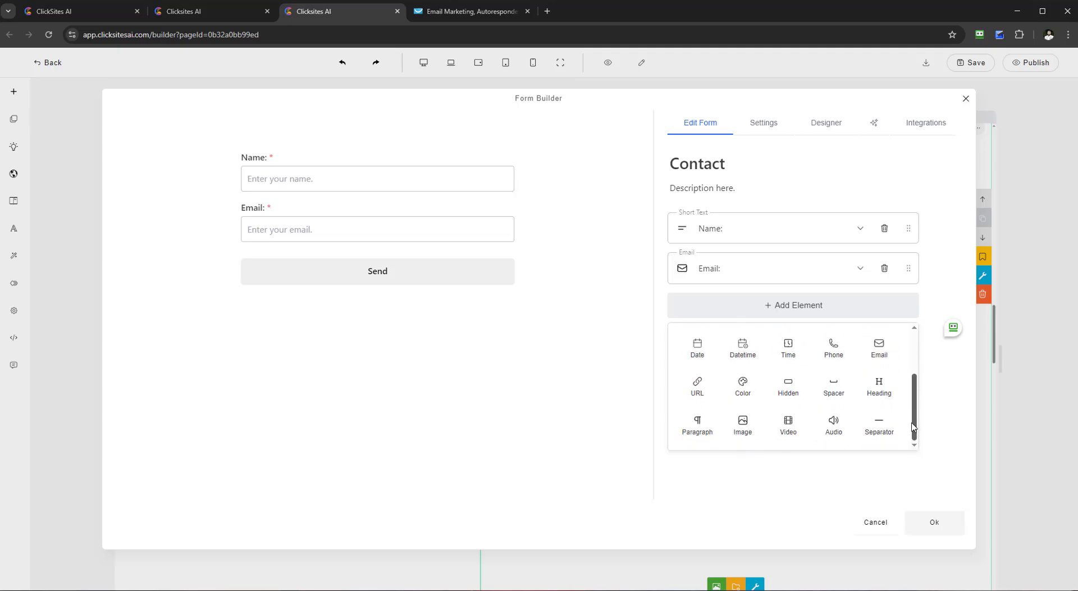
pyautogui.scroll(3)
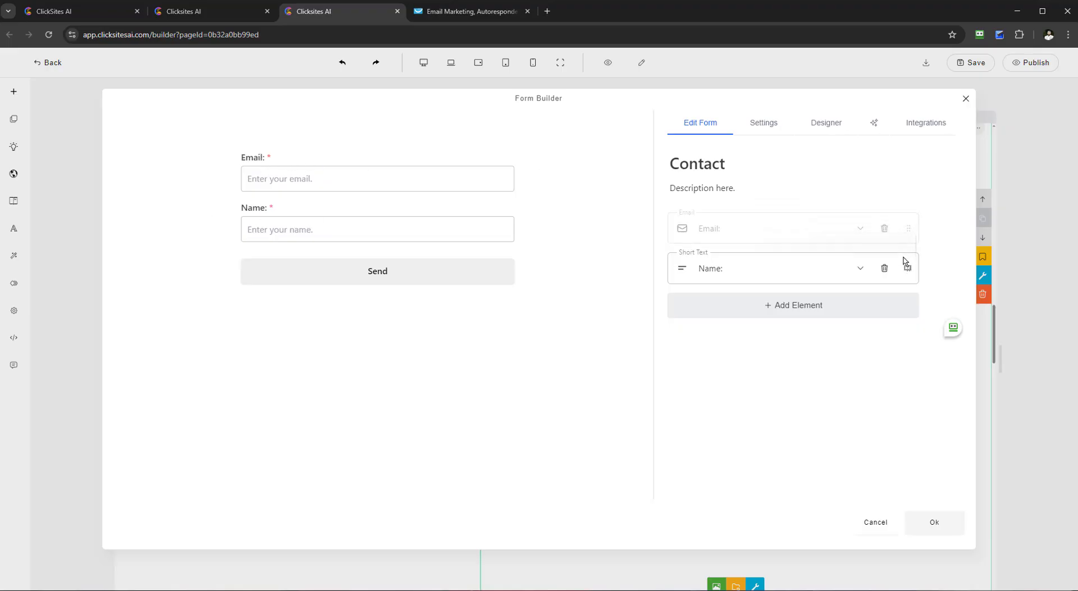
# Review the contact form's submission settings in the Settings tab
pyautogui.click(763, 122)
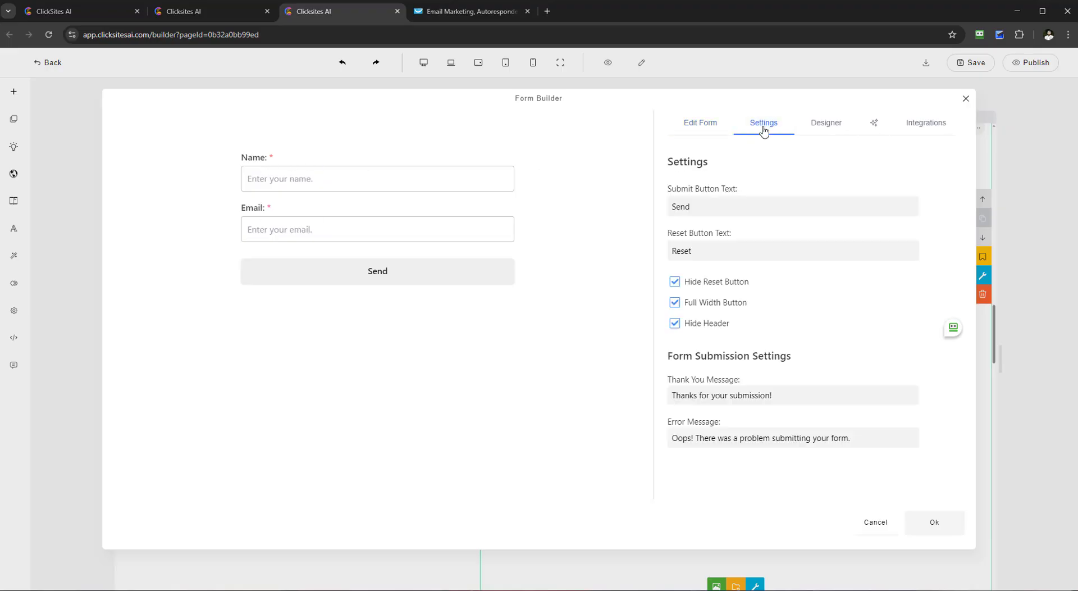
pyautogui.doubleClick(687, 161)
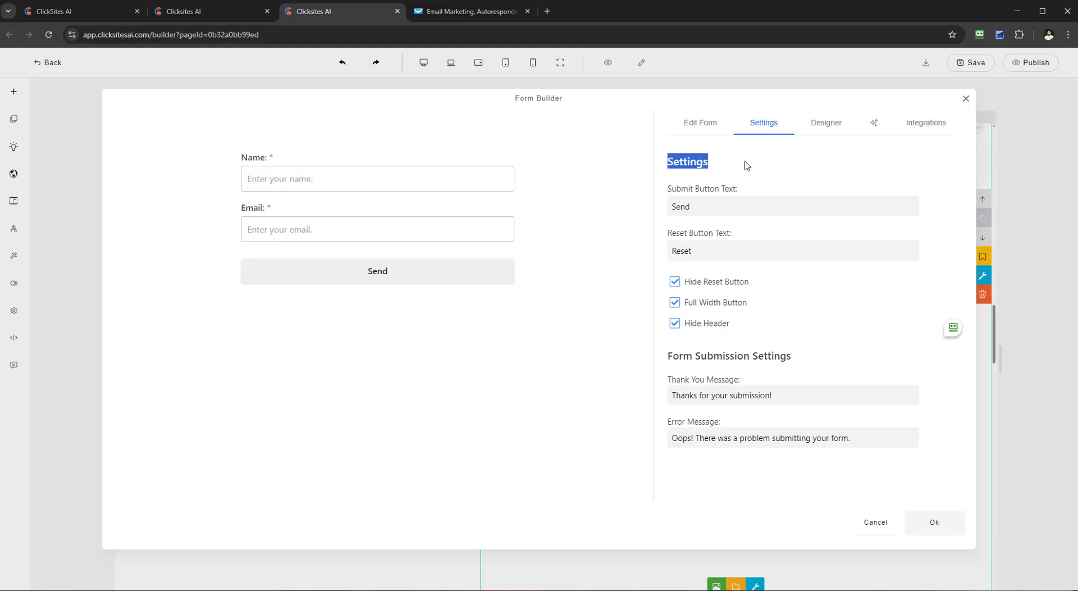
pyautogui.click(792, 205)
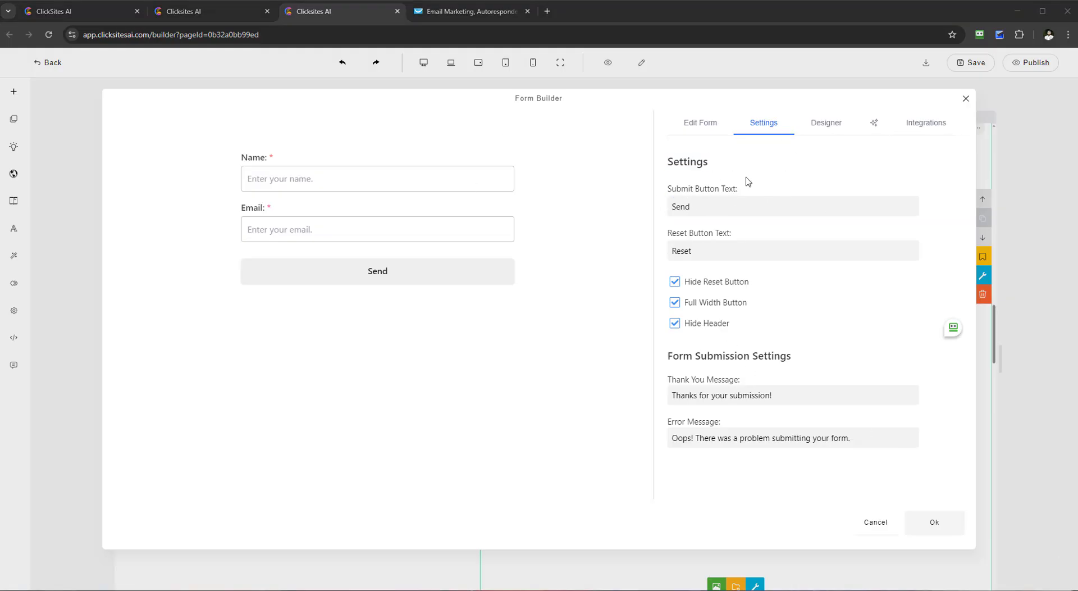
pyautogui.moveTo(789, 171)
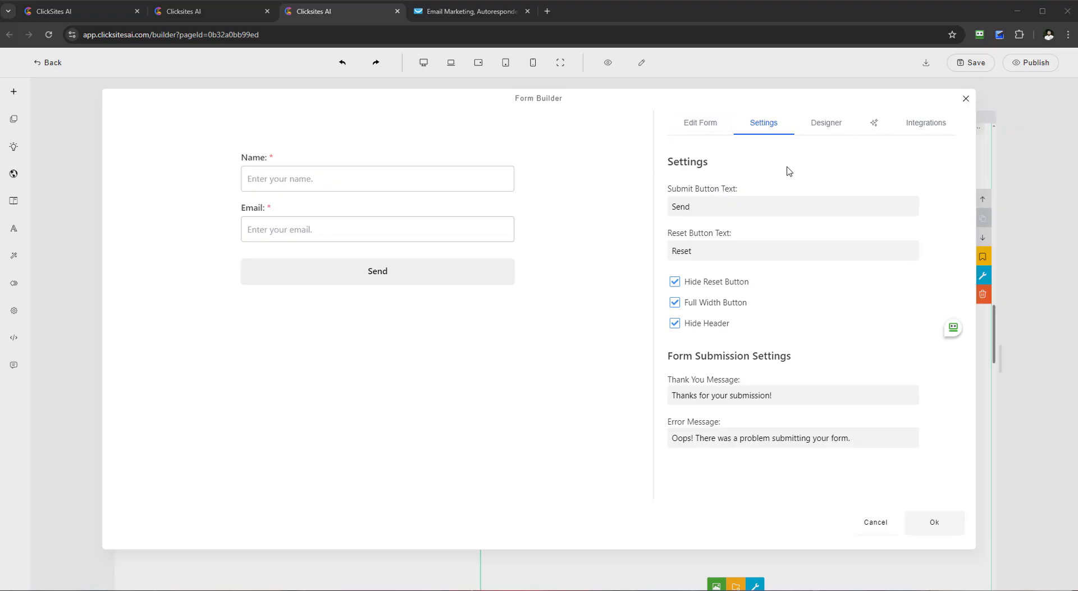
# Scroll through the Designer tab's colour and size options
pyautogui.click(826, 123)
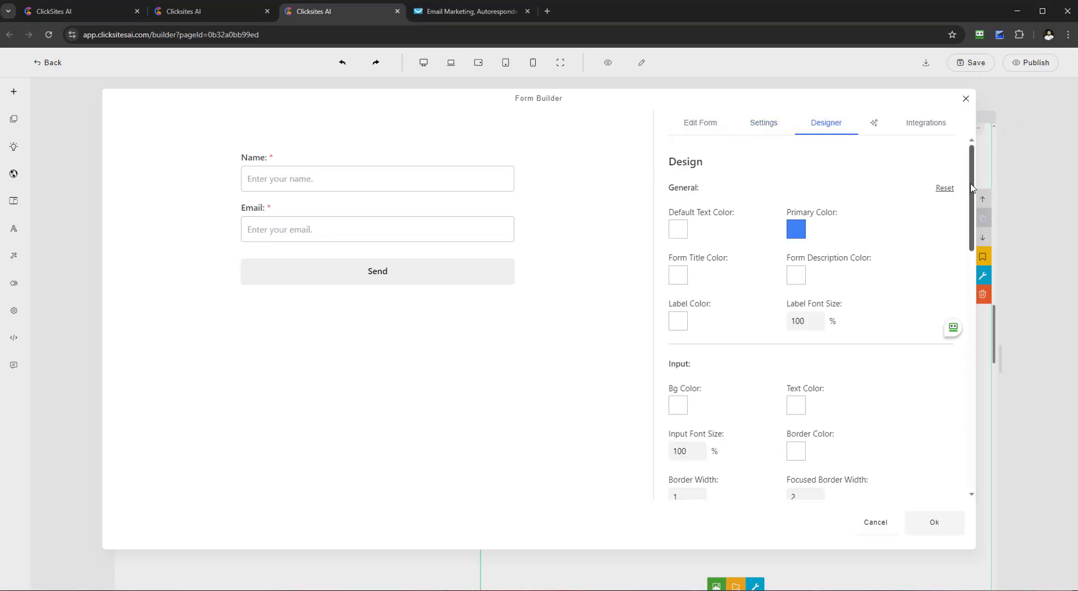
pyautogui.scroll(-3)
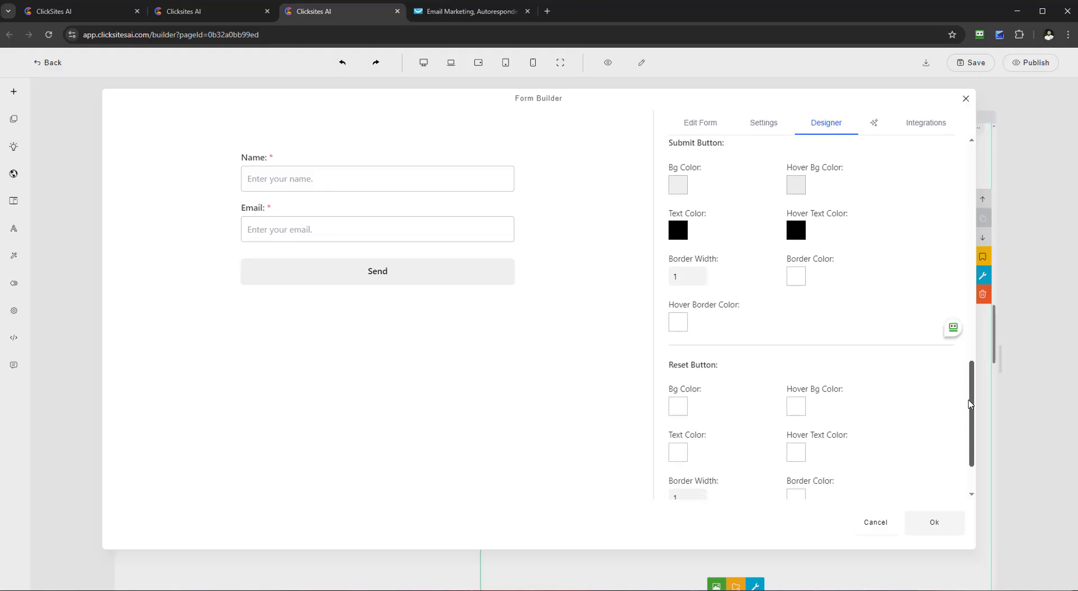
pyautogui.scroll(3)
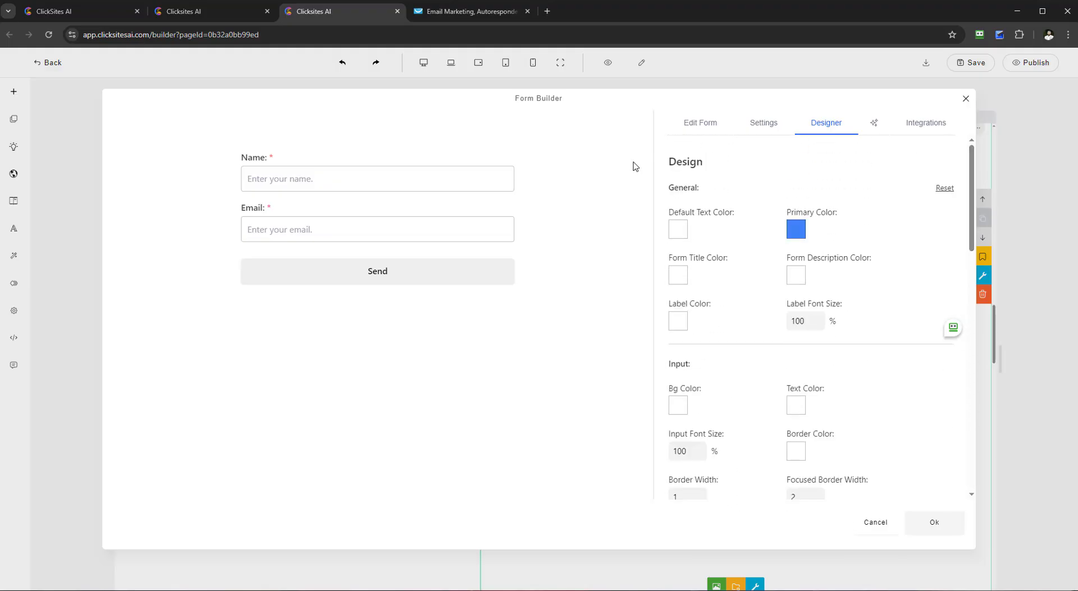
pyautogui.moveTo(791, 296)
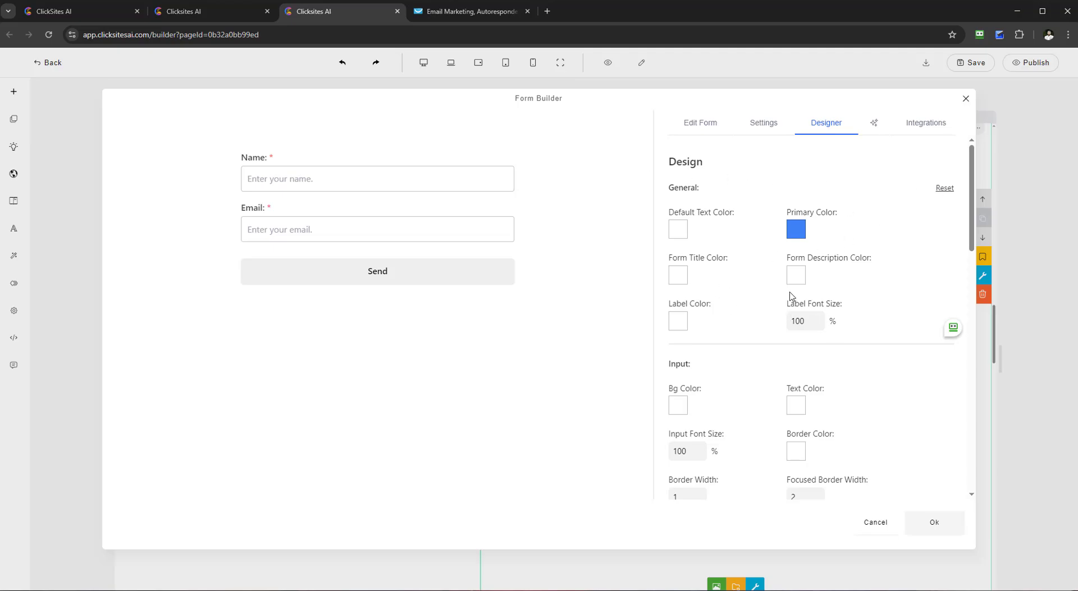
# Generate a form from the prompt 'i want a high ticket survey form' in English
pyautogui.click(875, 123)
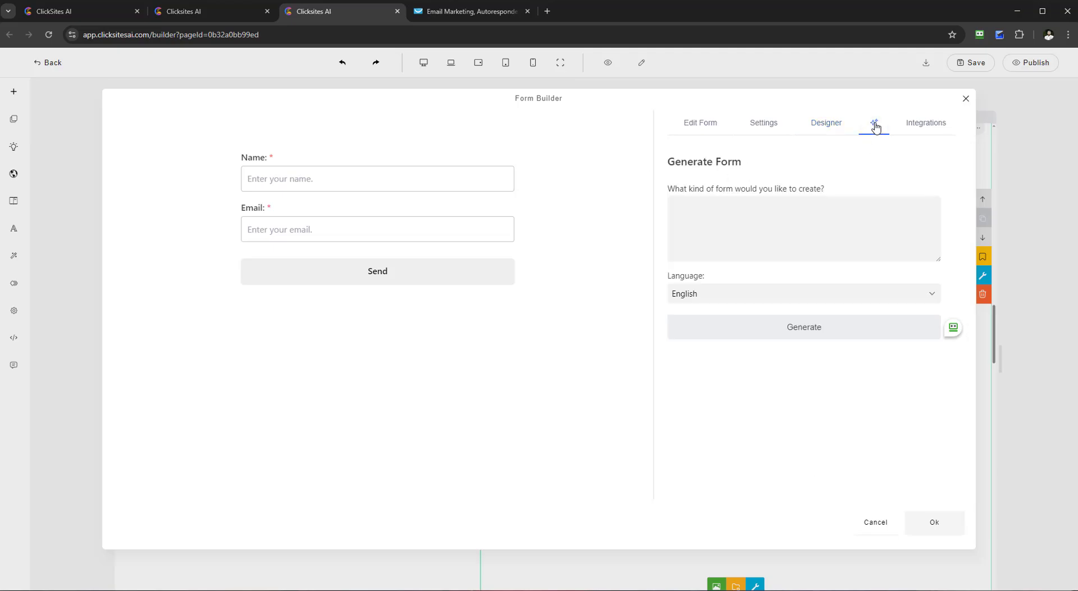
pyautogui.click(802, 227)
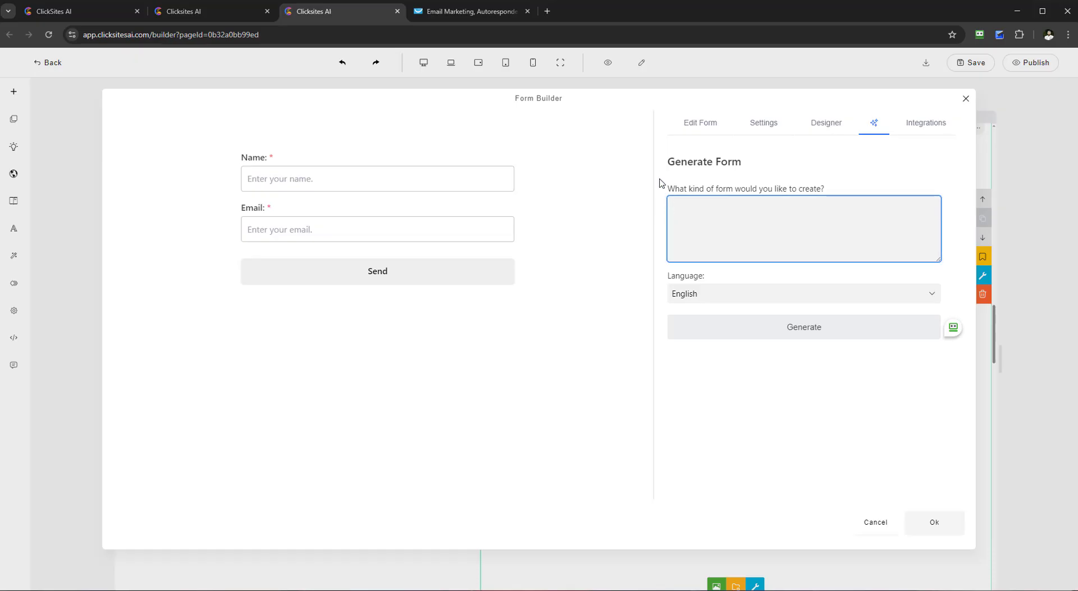
pyautogui.click(778, 229)
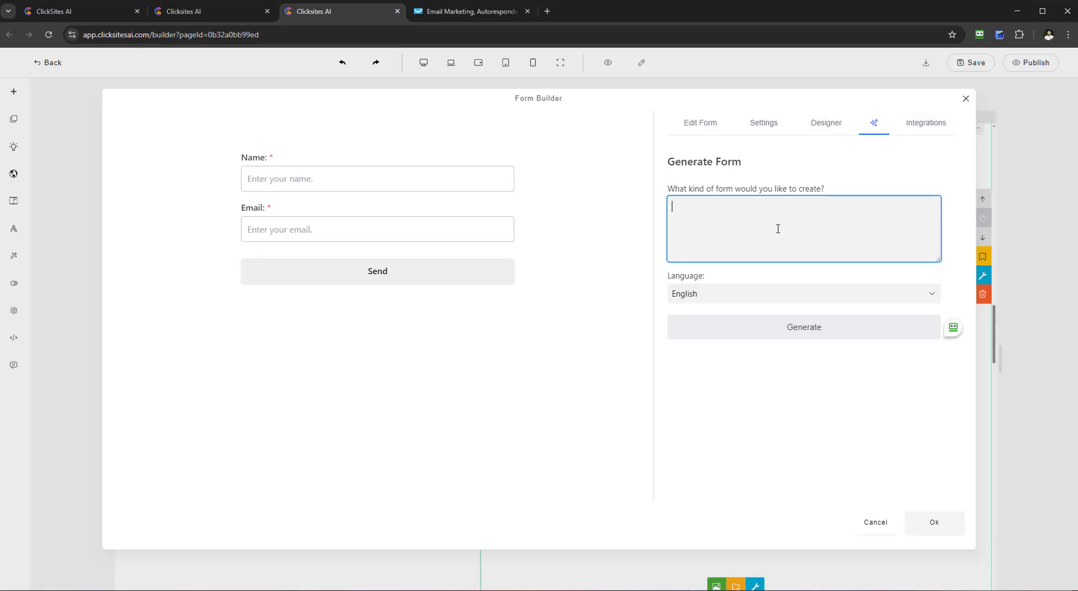
pyautogui.moveTo(819, 238)
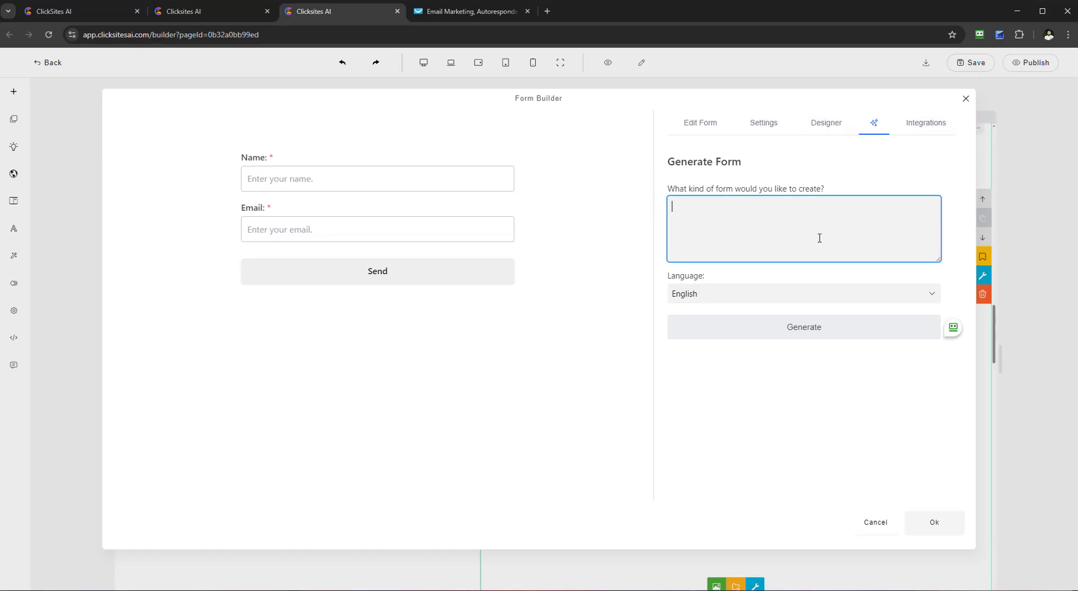
pyautogui.moveTo(715, 214)
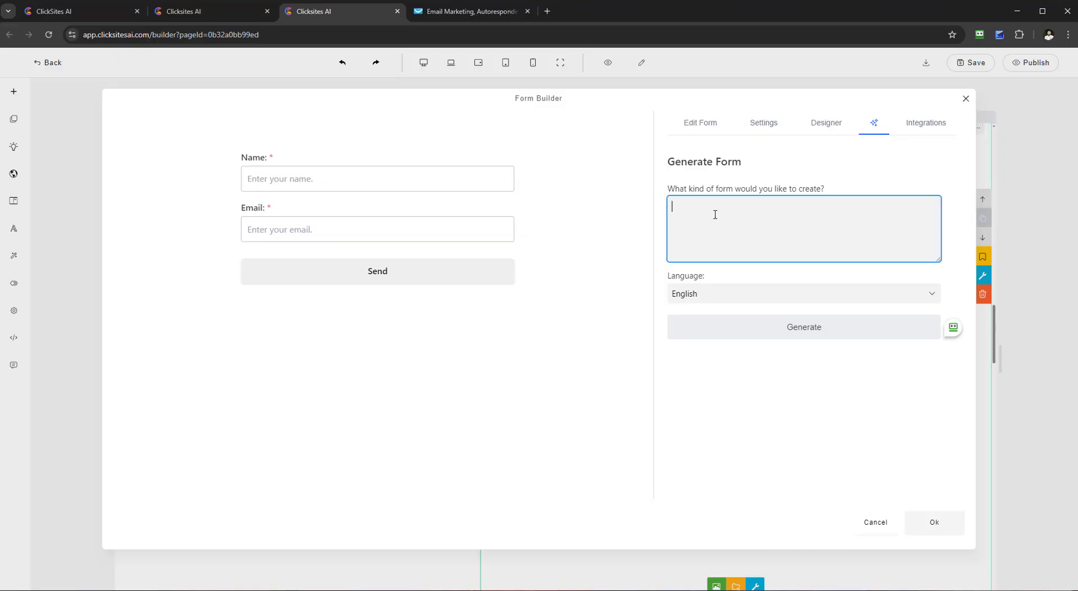
pyautogui.write('i want a high t')
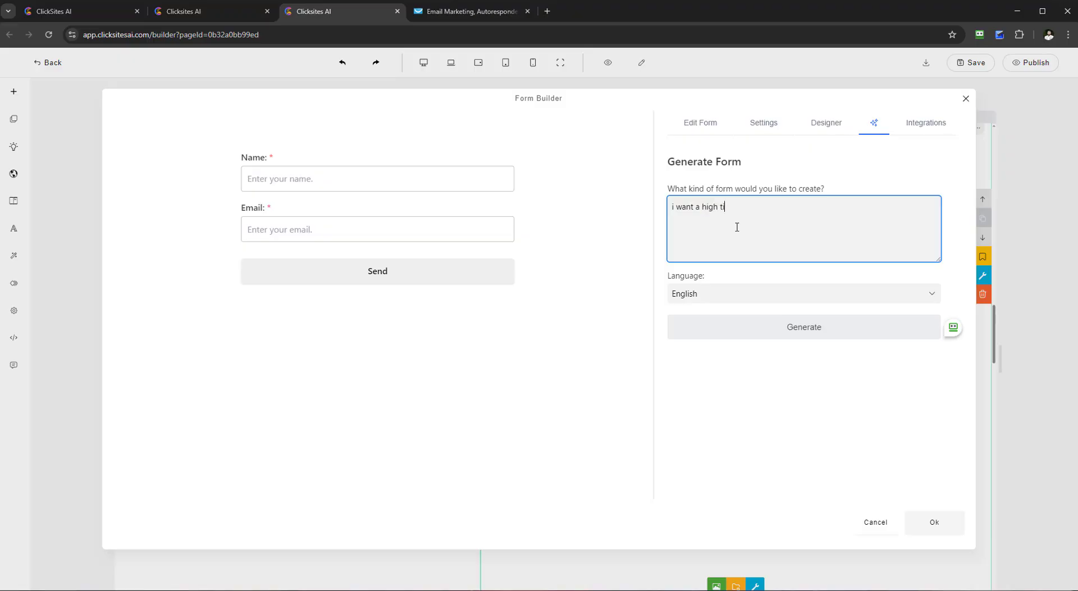
pyautogui.write('icket survey for')
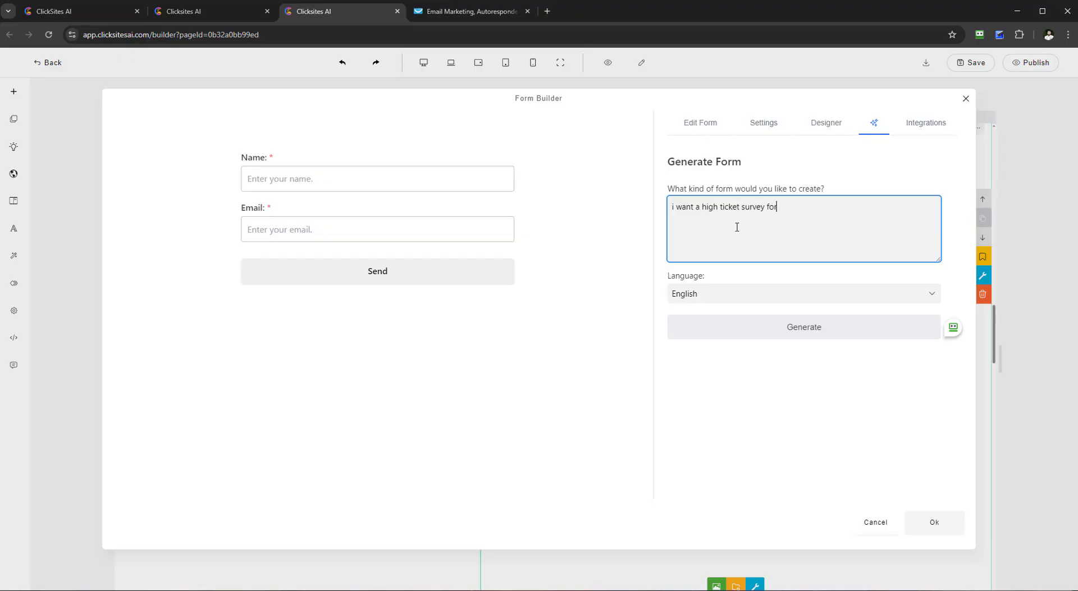
pyautogui.click(803, 293)
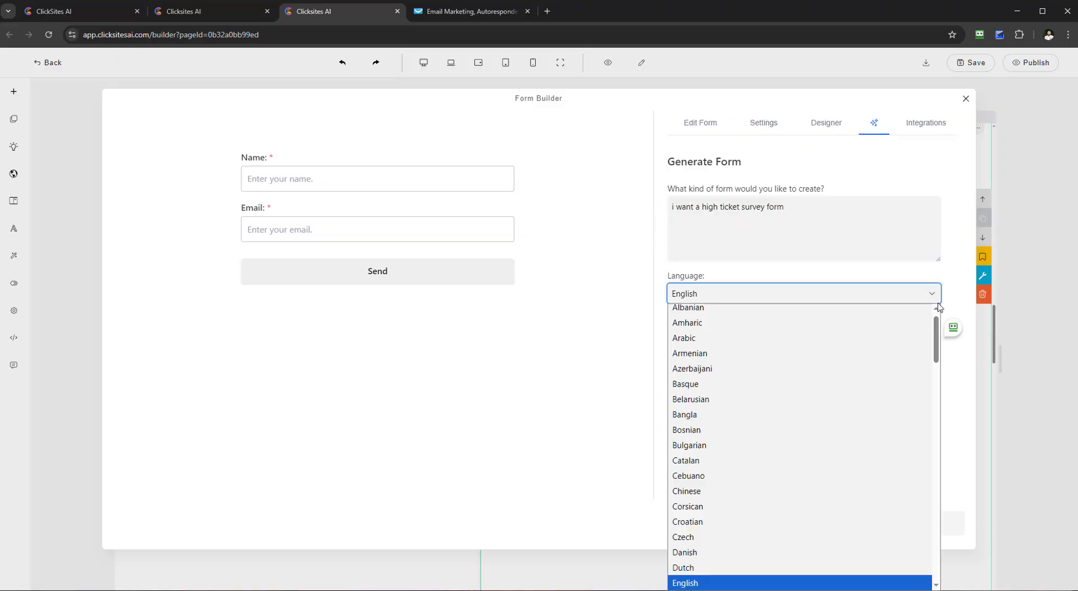
pyautogui.scroll(-3)
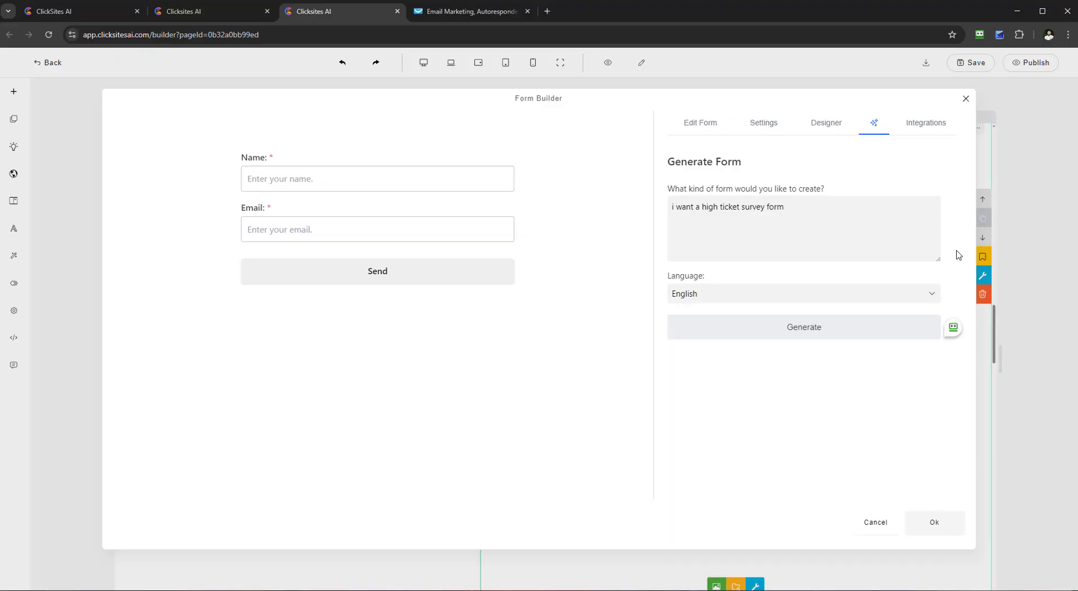
pyautogui.moveTo(727, 285)
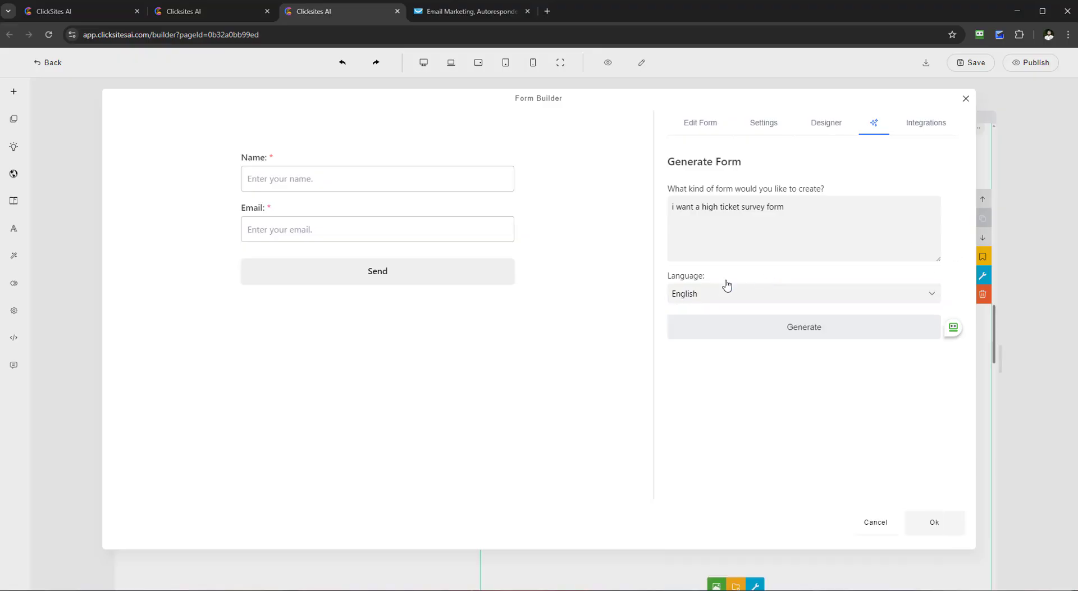
pyautogui.click(803, 327)
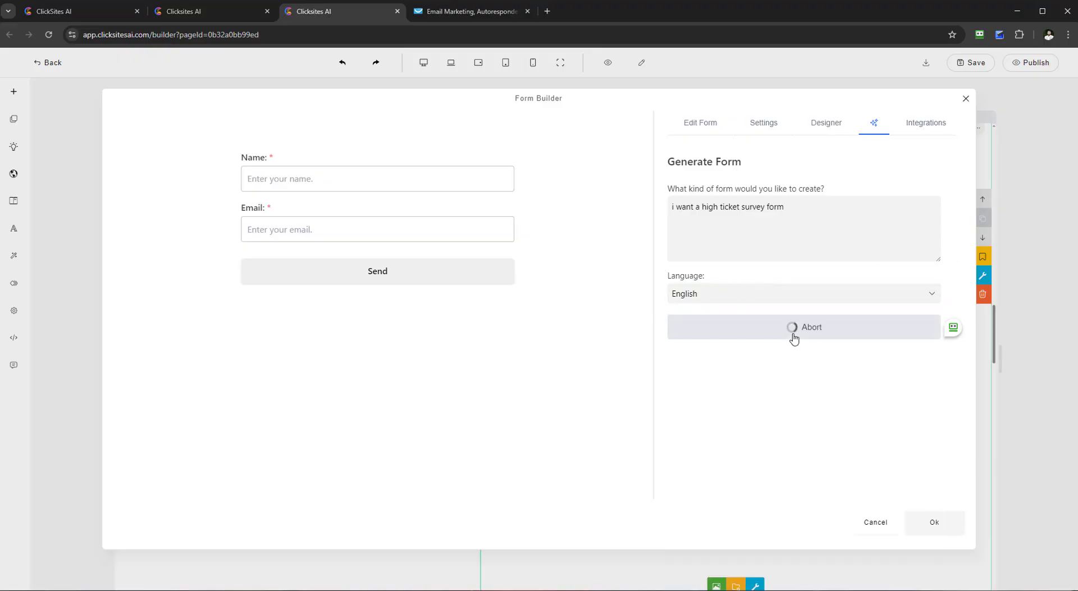
pyautogui.moveTo(777, 360)
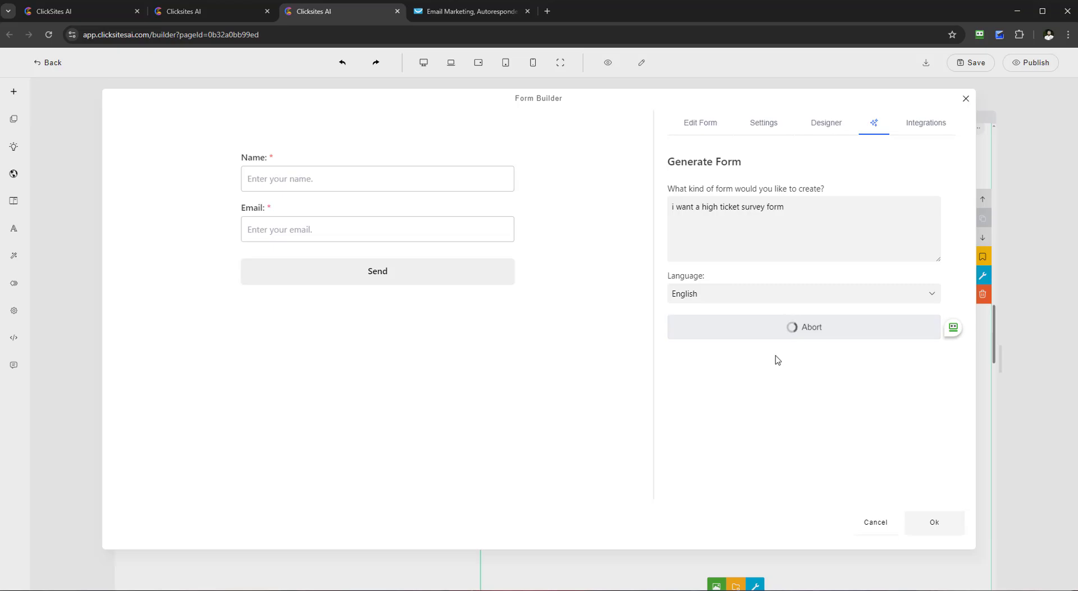
pyautogui.moveTo(775, 345)
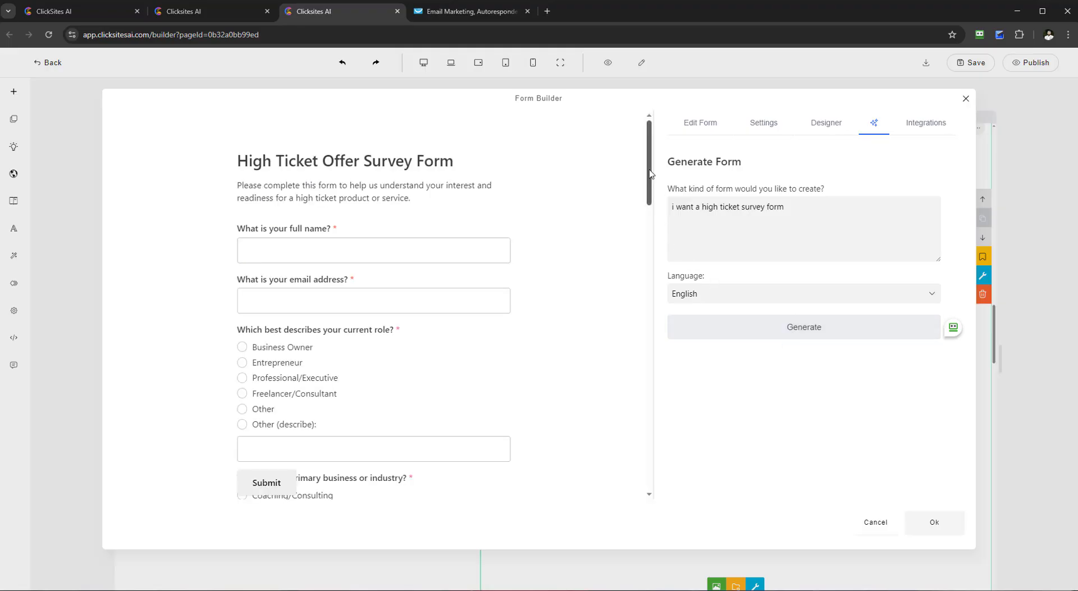
pyautogui.scroll(-3)
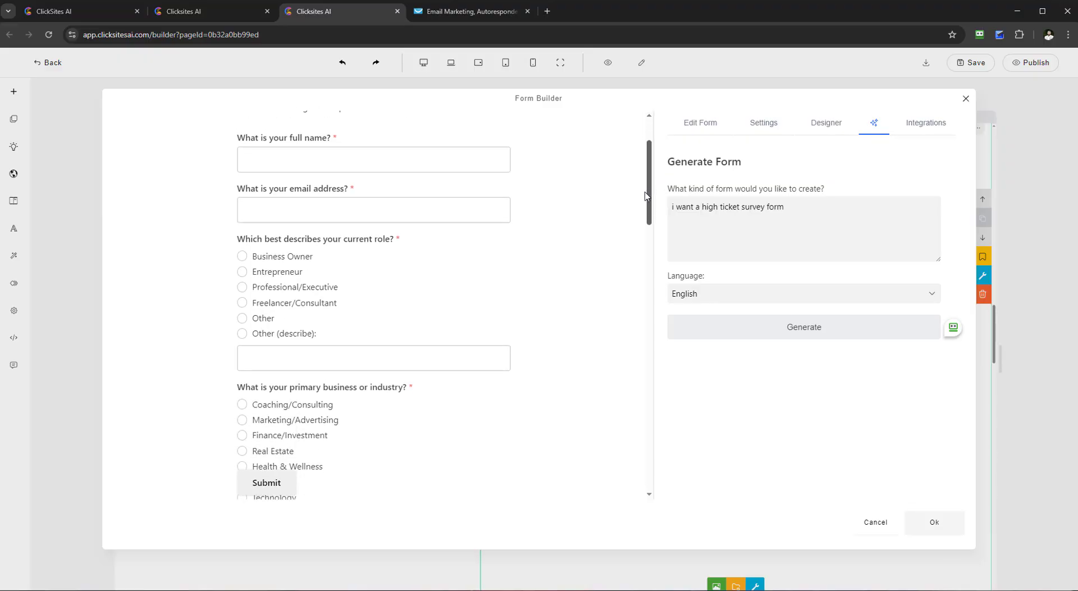
pyautogui.scroll(3)
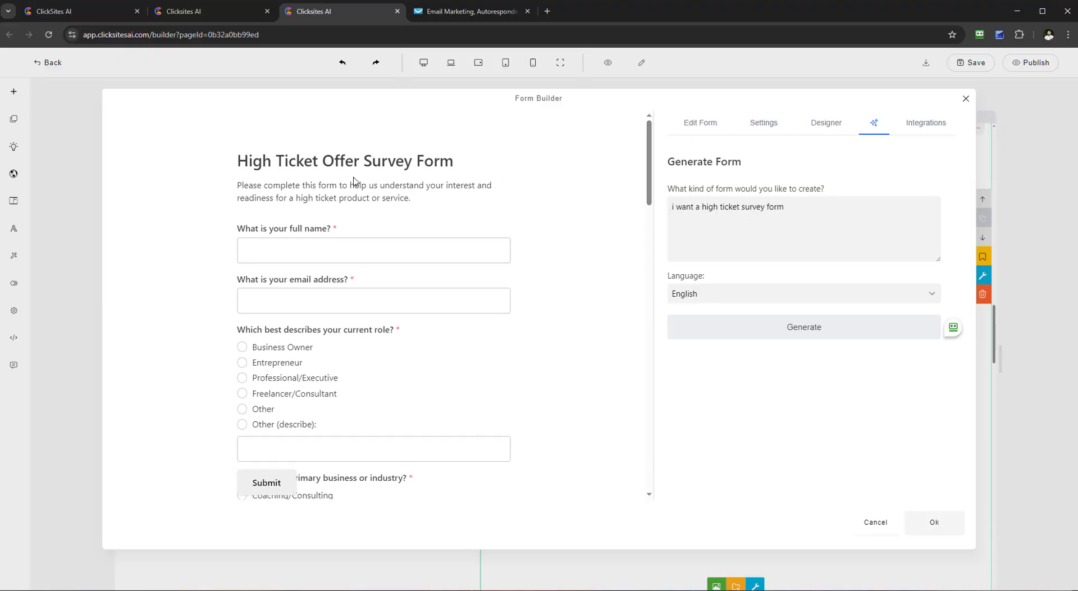
pyautogui.click(700, 122)
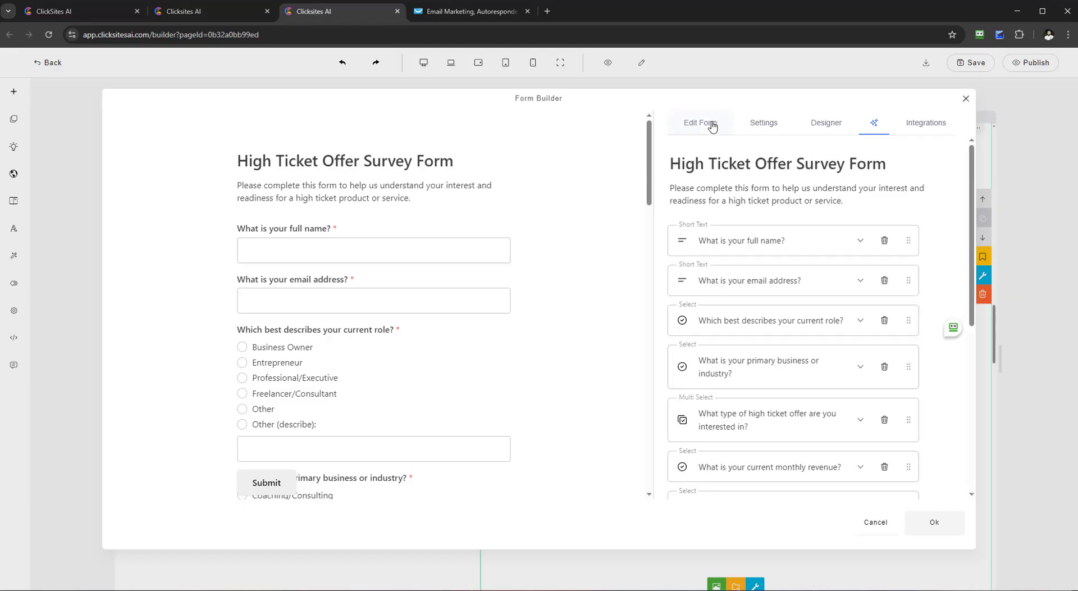
pyautogui.click(699, 123)
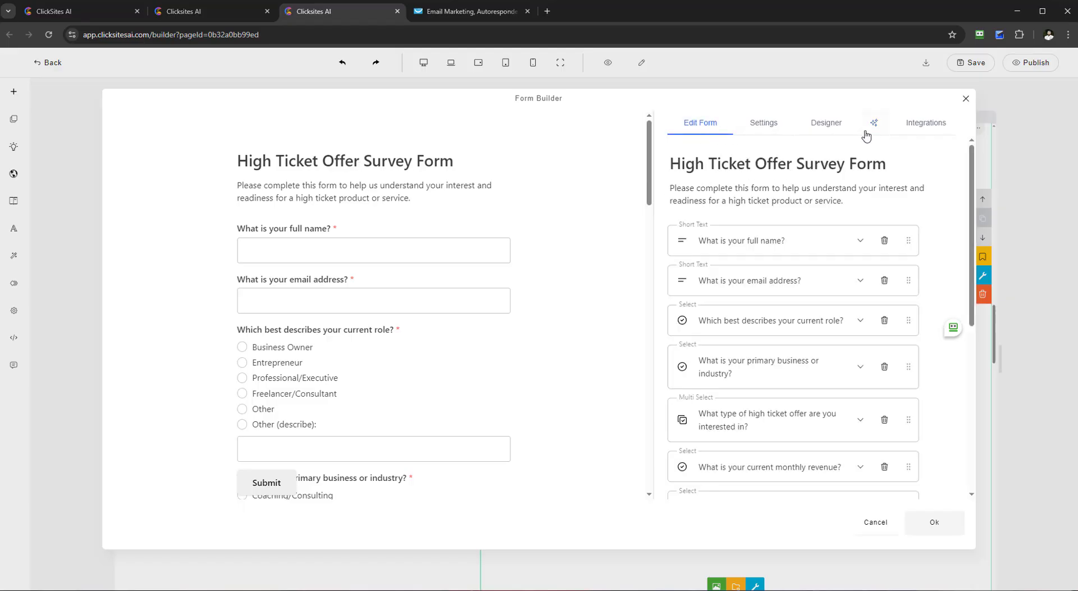
pyautogui.click(873, 123)
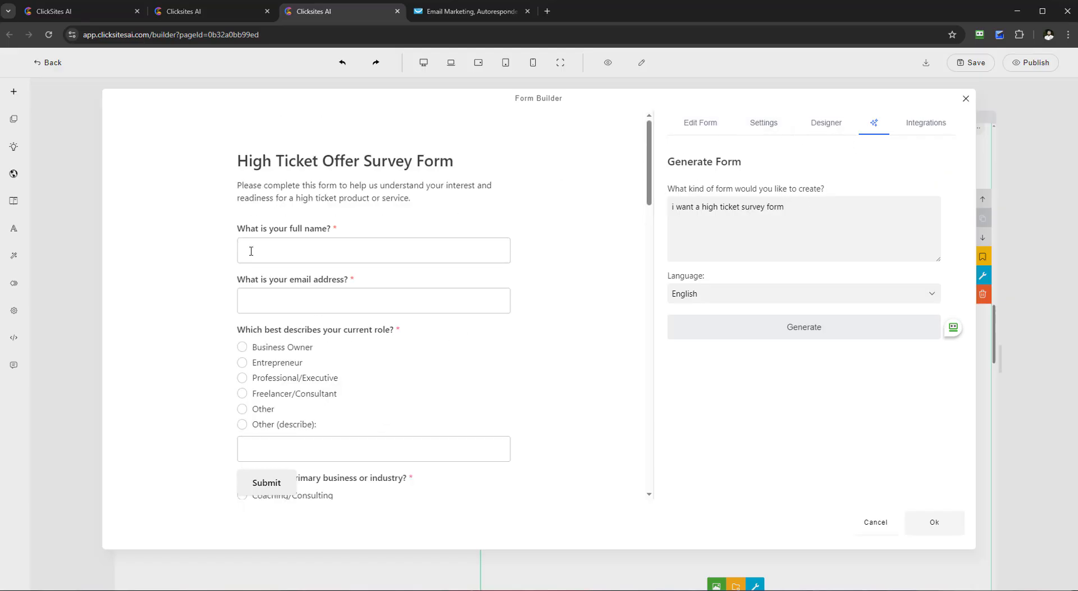
pyautogui.scroll(-3)
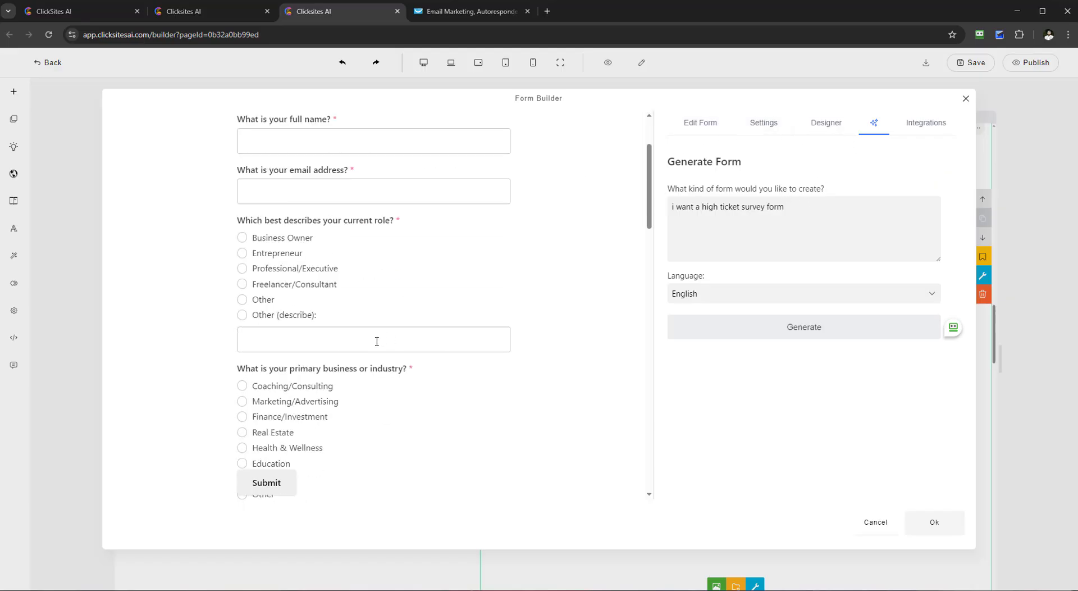
pyautogui.moveTo(324, 241)
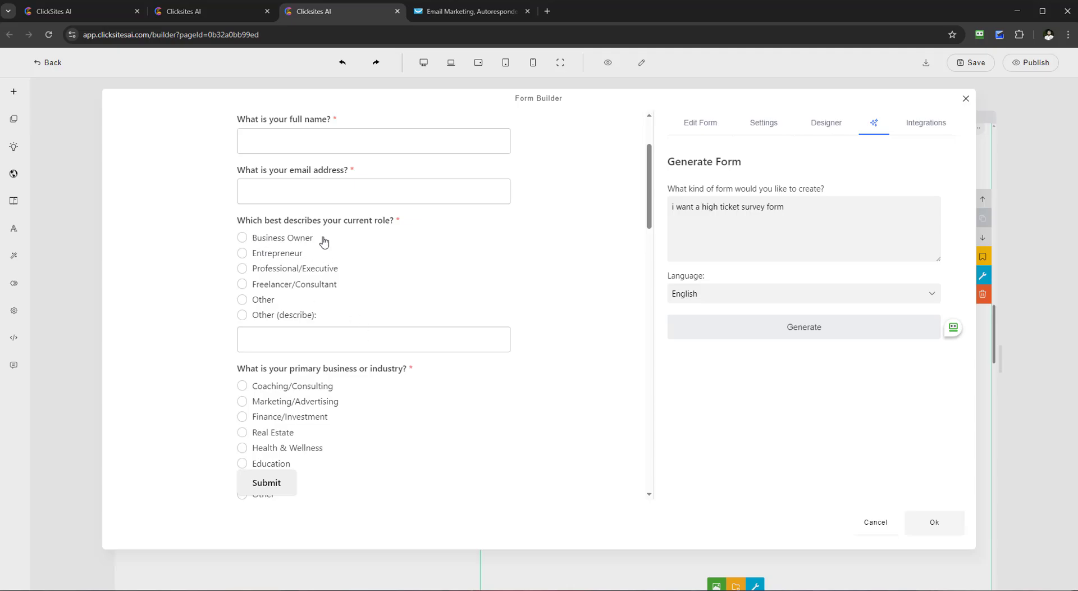
pyautogui.scroll(-3)
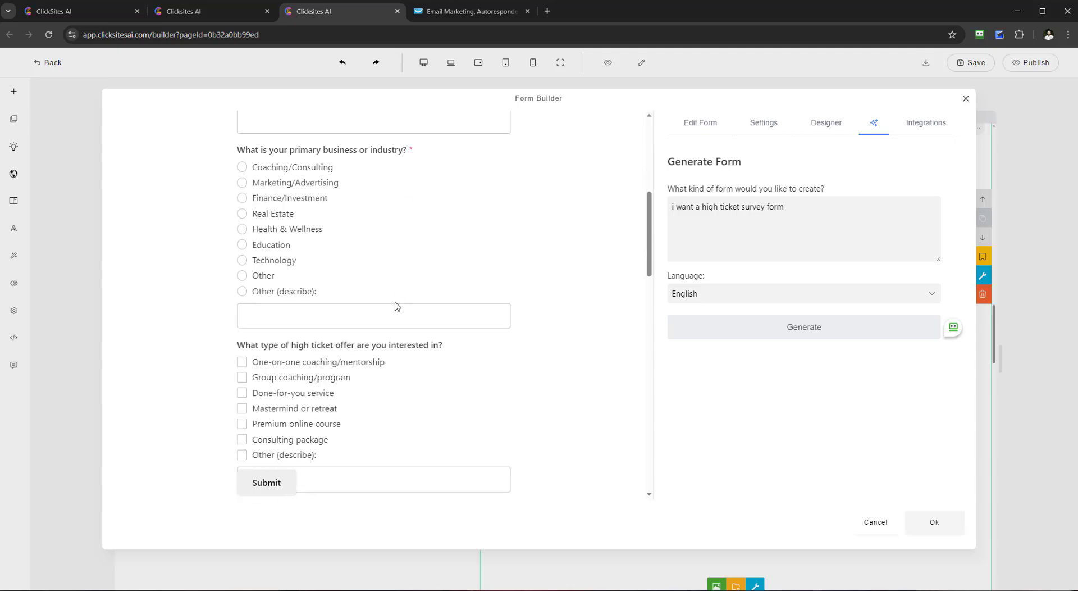
pyautogui.scroll(-3)
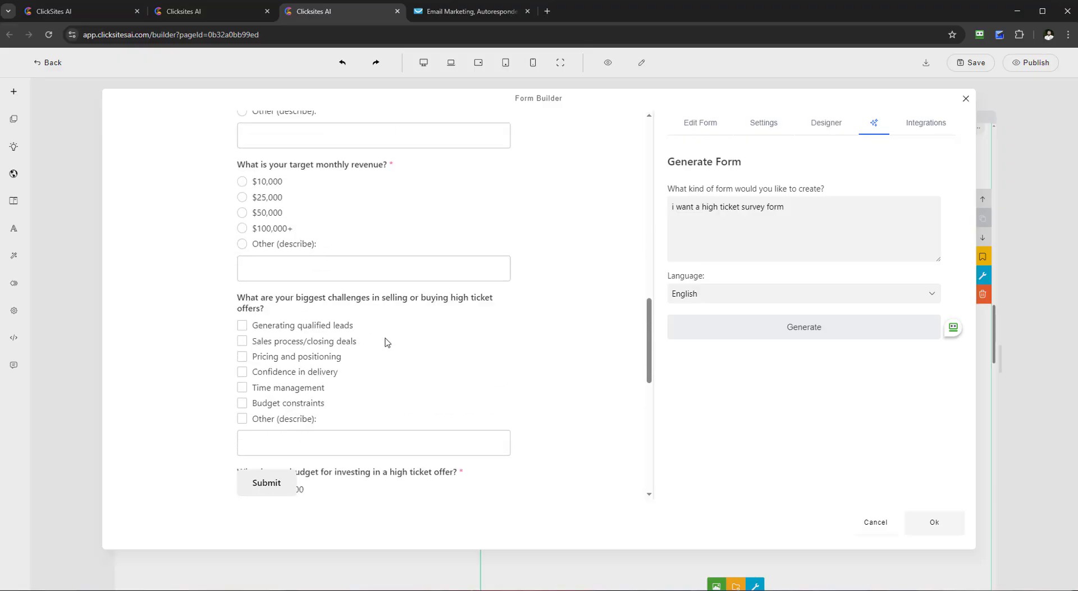
pyautogui.scroll(-3)
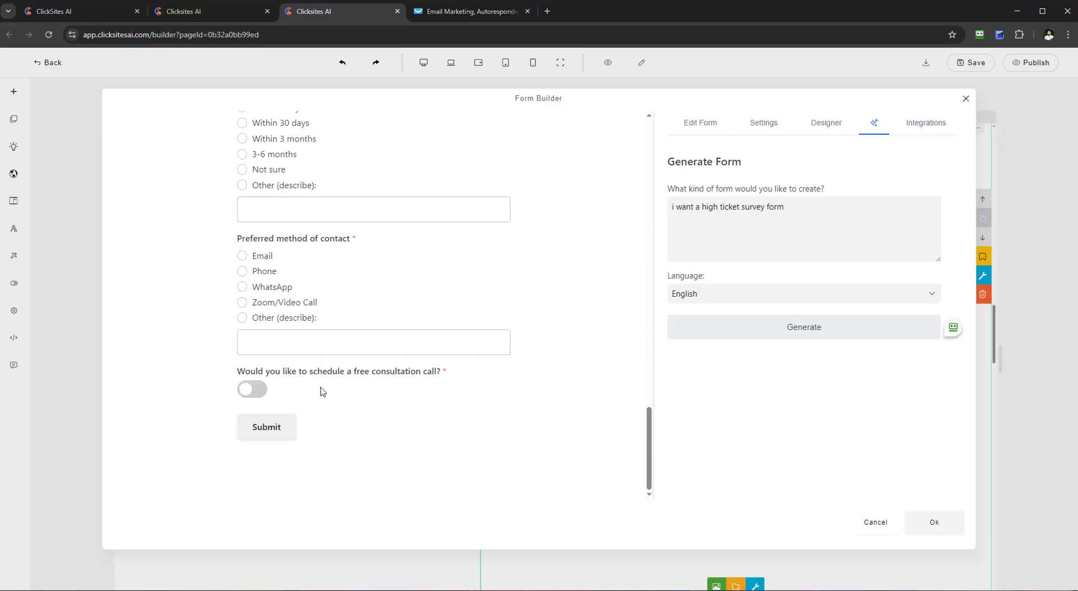
pyautogui.scroll(3)
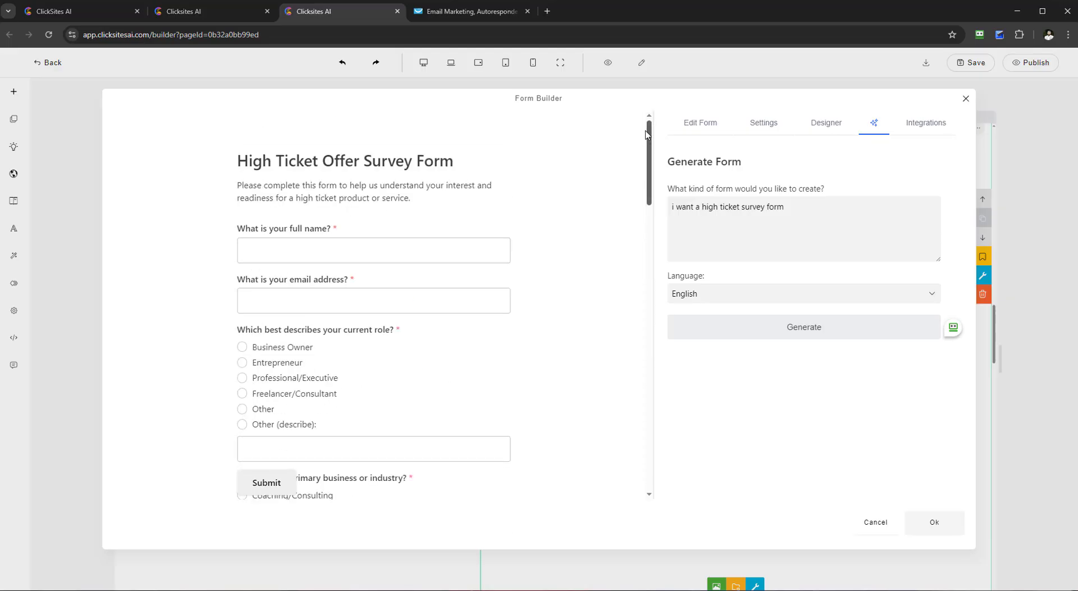
# In Edit Form, place 'Preferred method of contact' below 'What is your email address?'
pyautogui.scroll(-3)
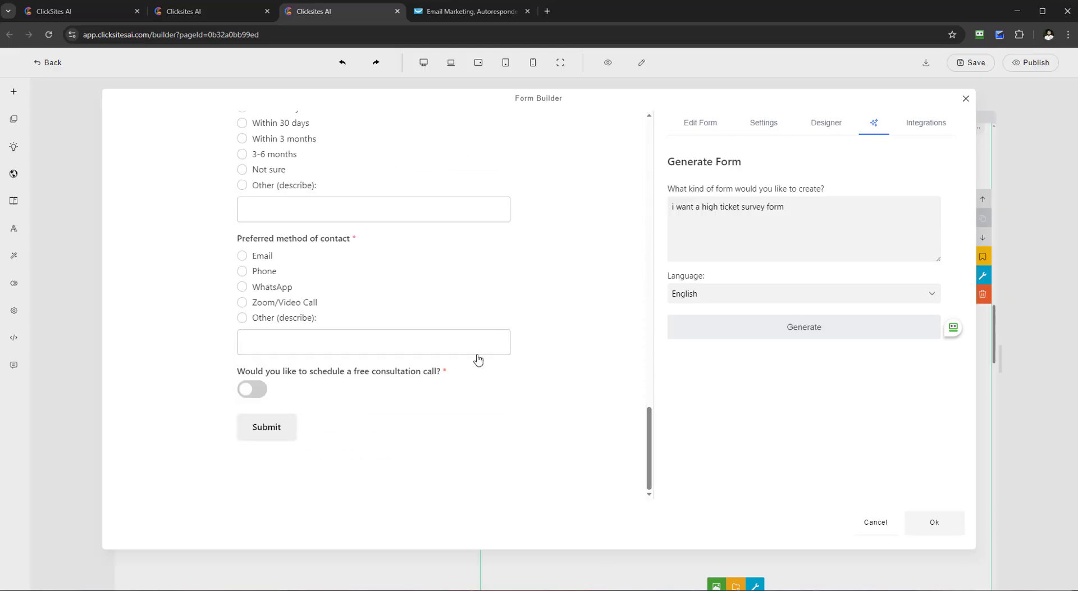
pyautogui.click(242, 255)
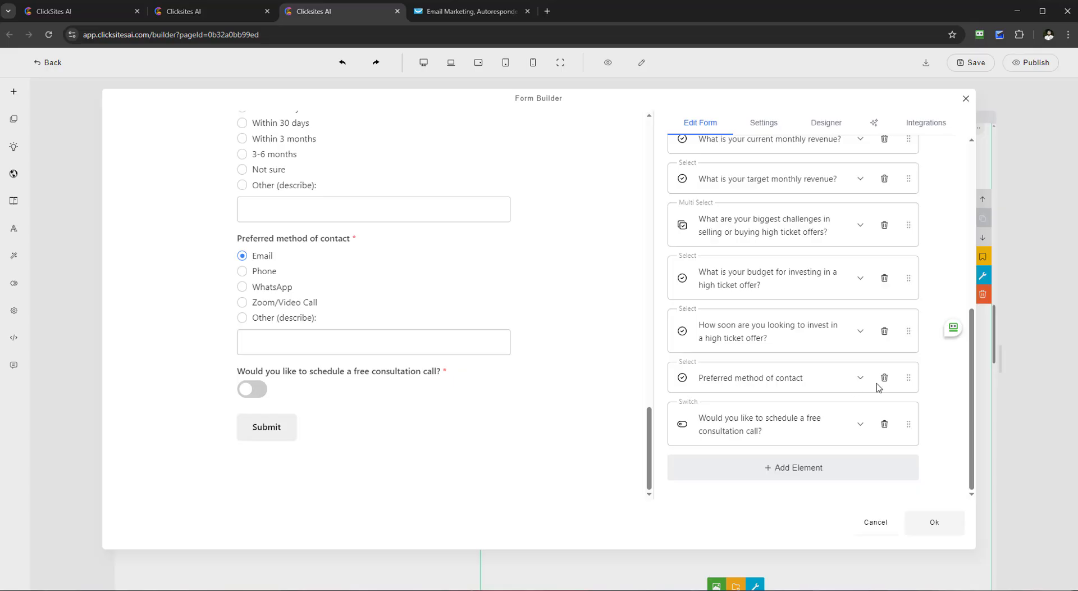
pyautogui.scroll(3)
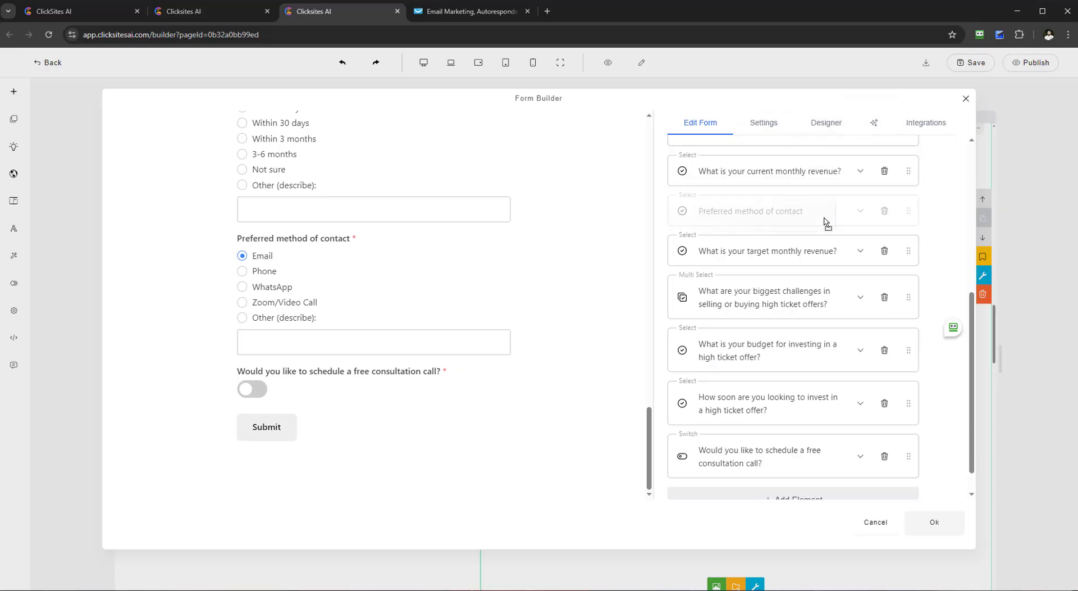
pyautogui.scroll(3)
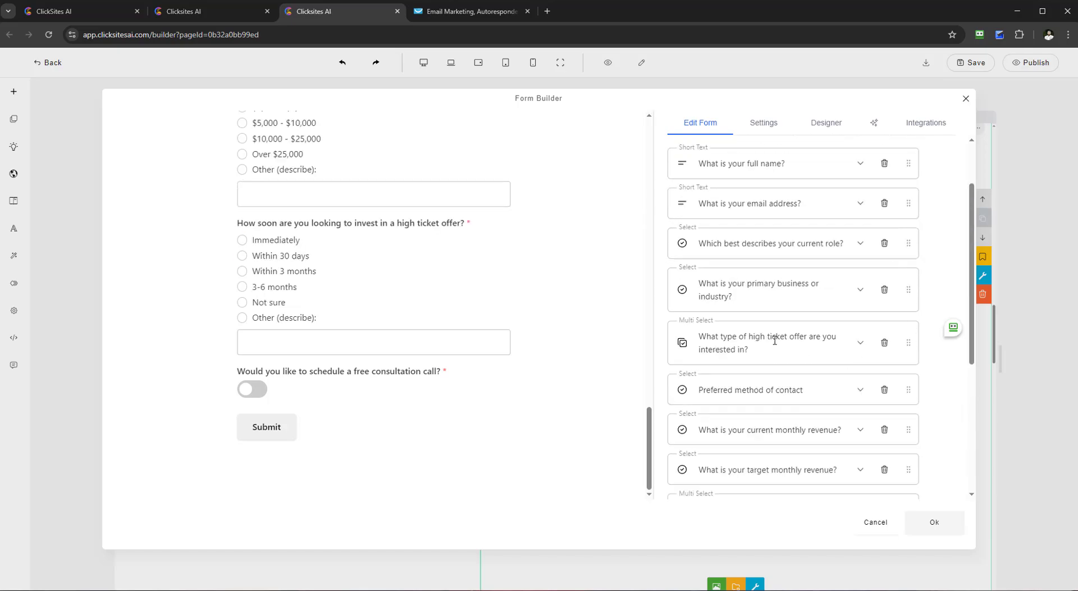
pyautogui.moveTo(873, 397)
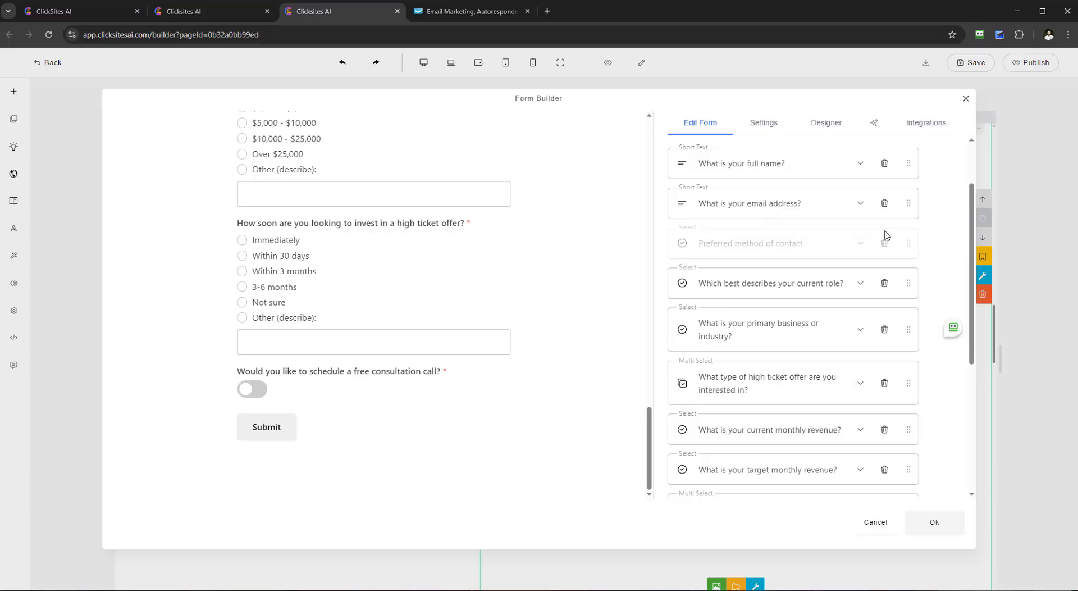
pyautogui.scroll(-3)
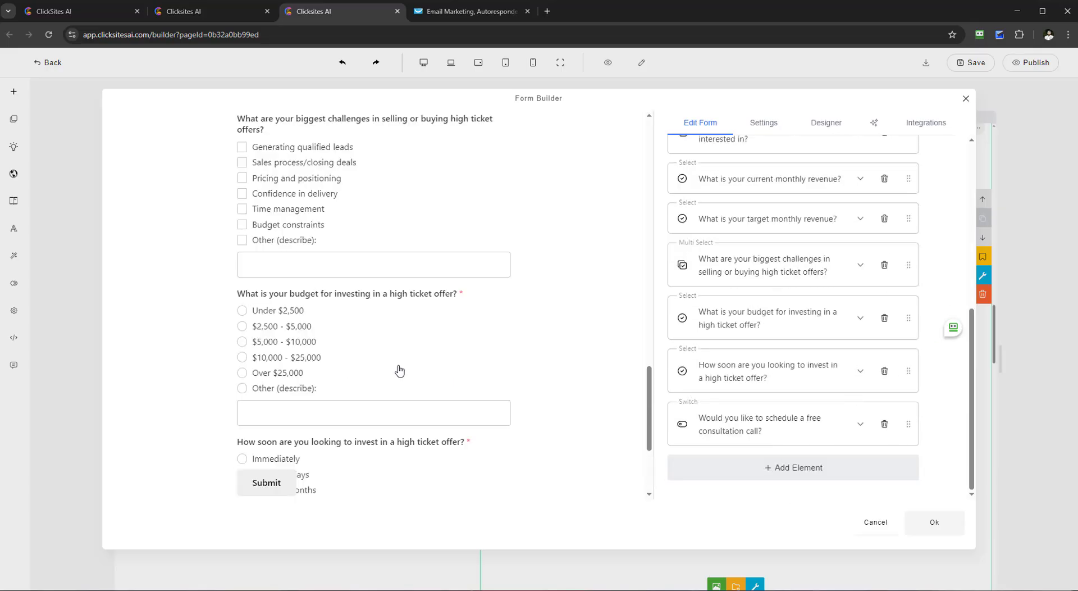
pyautogui.scroll(3)
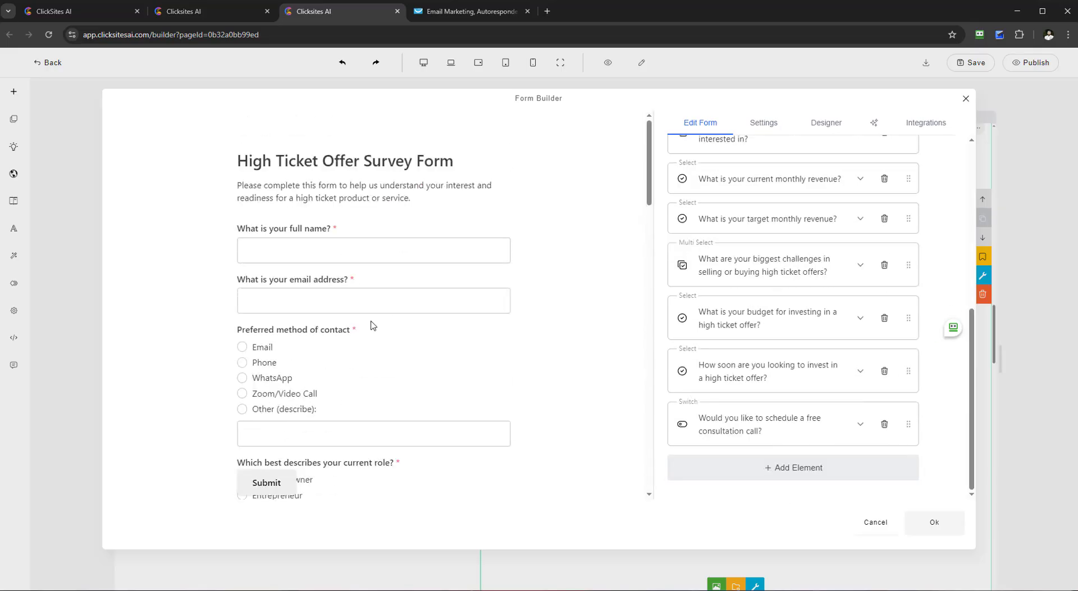
pyautogui.click(242, 346)
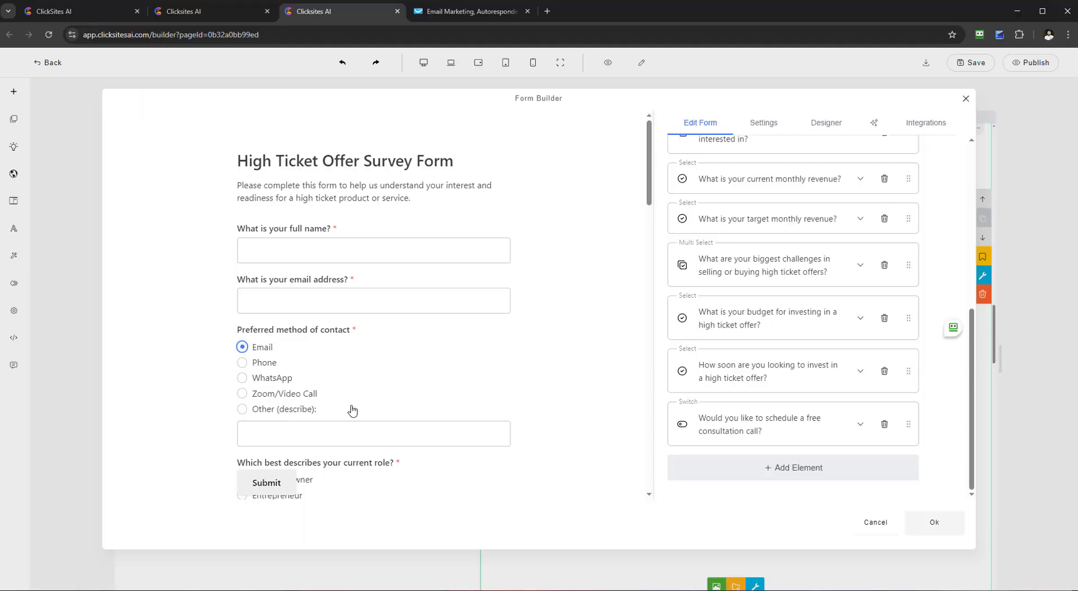
pyautogui.scroll(-3)
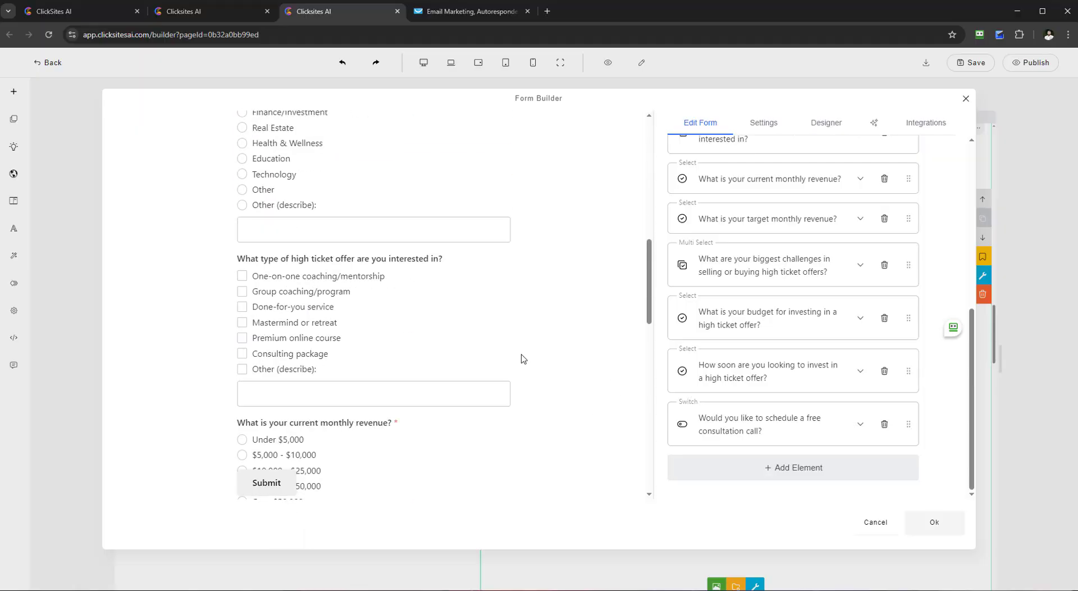
# Switch through Designer and Edit Form, ending on the AI generator with the survey prompt
pyautogui.click(826, 123)
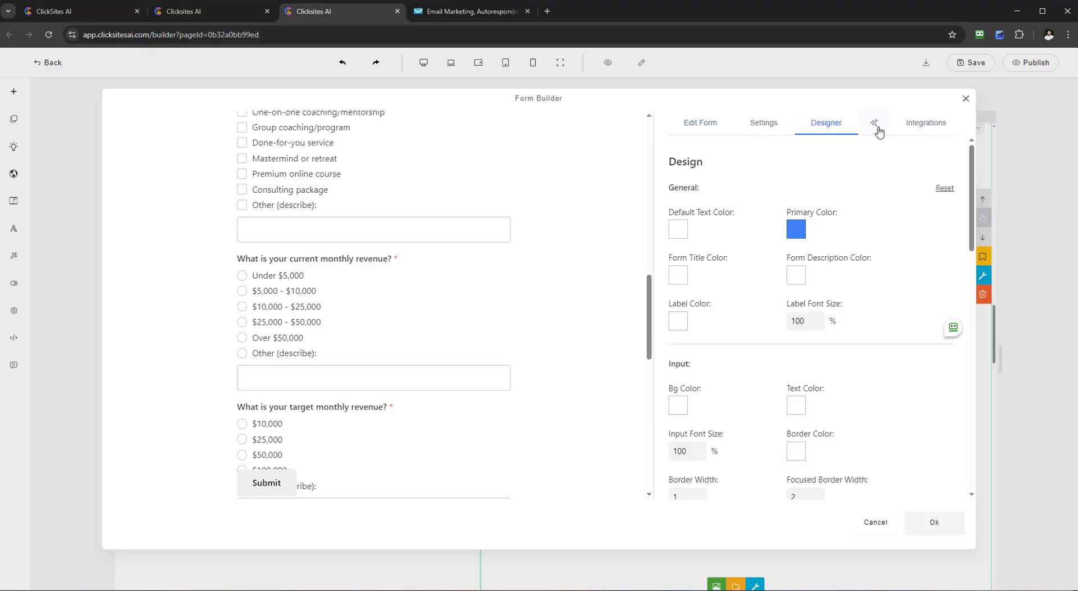
pyautogui.moveTo(874, 126)
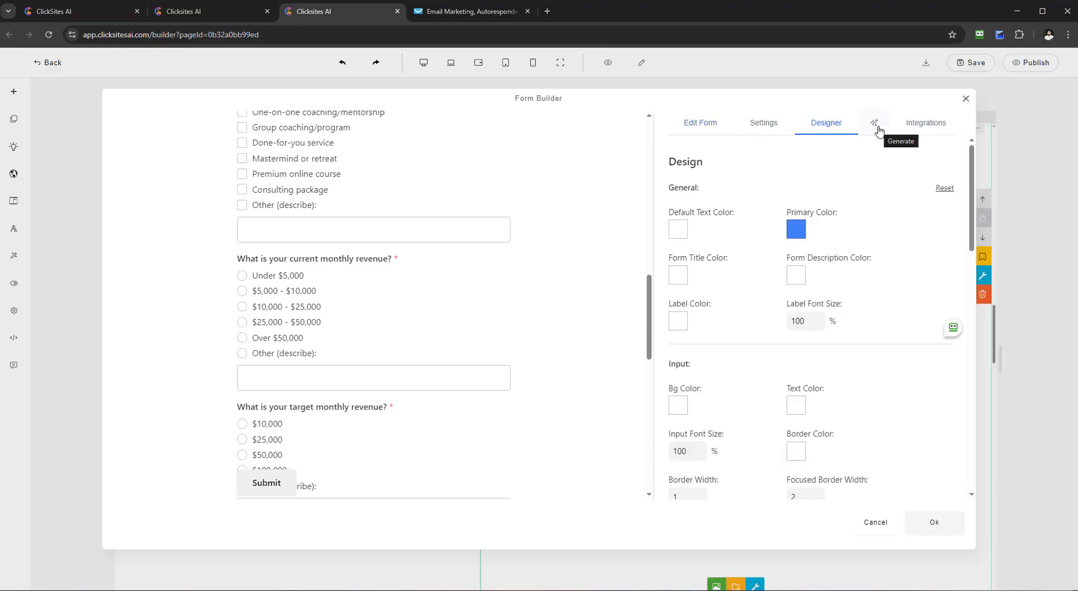
pyautogui.click(700, 122)
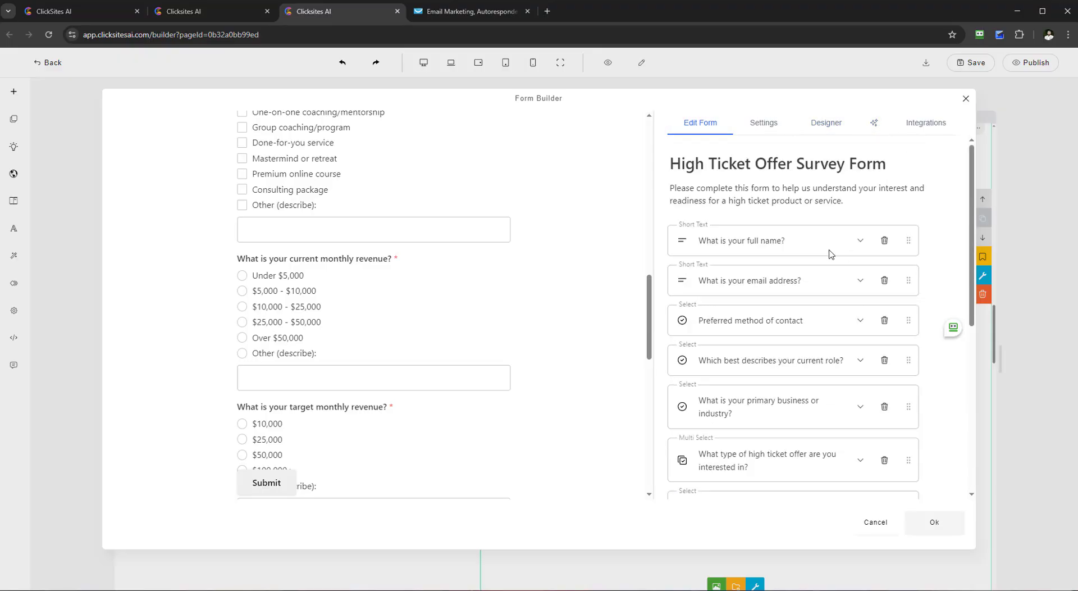
pyautogui.scroll(3)
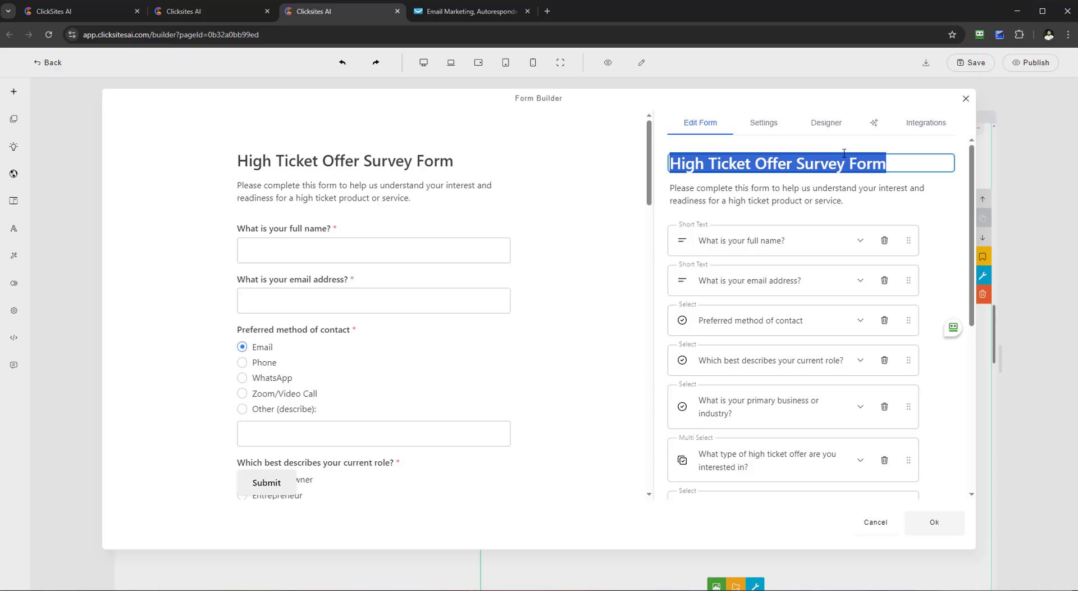
pyautogui.moveTo(108, 181)
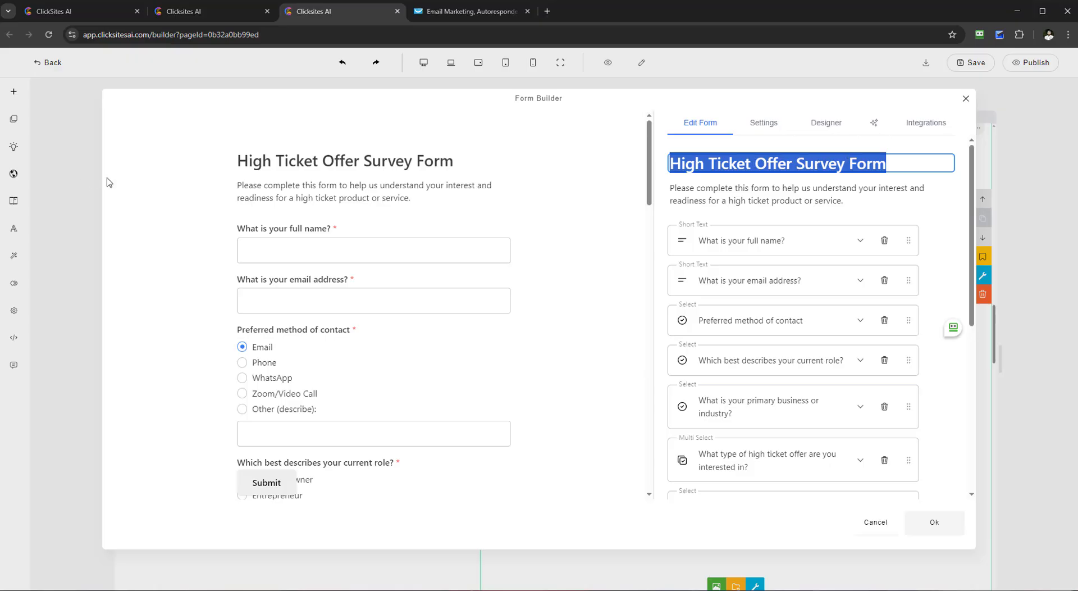
pyautogui.moveTo(472, 172)
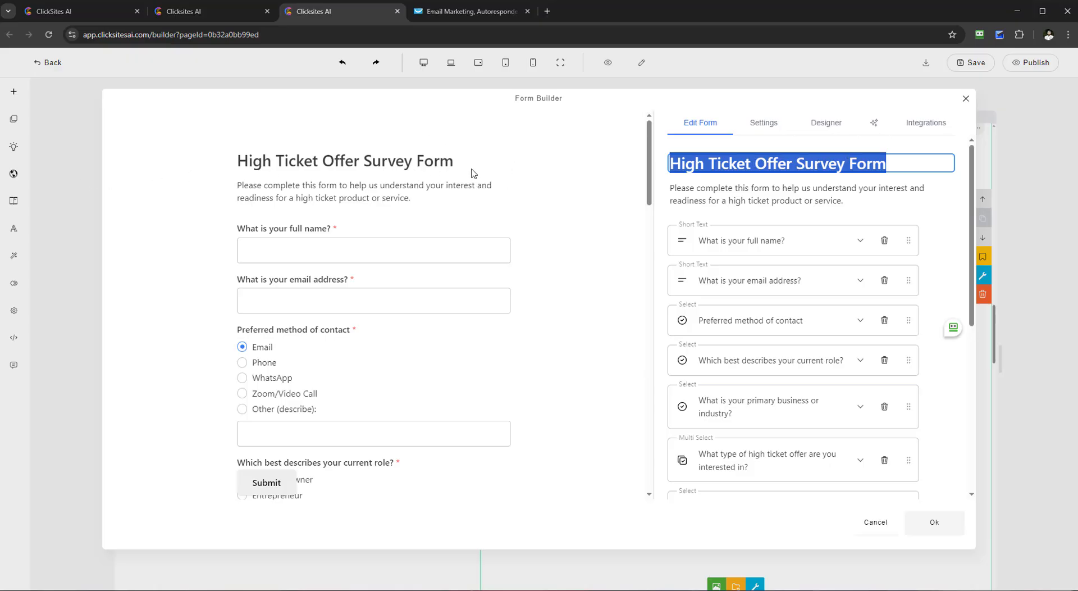
pyautogui.click(874, 122)
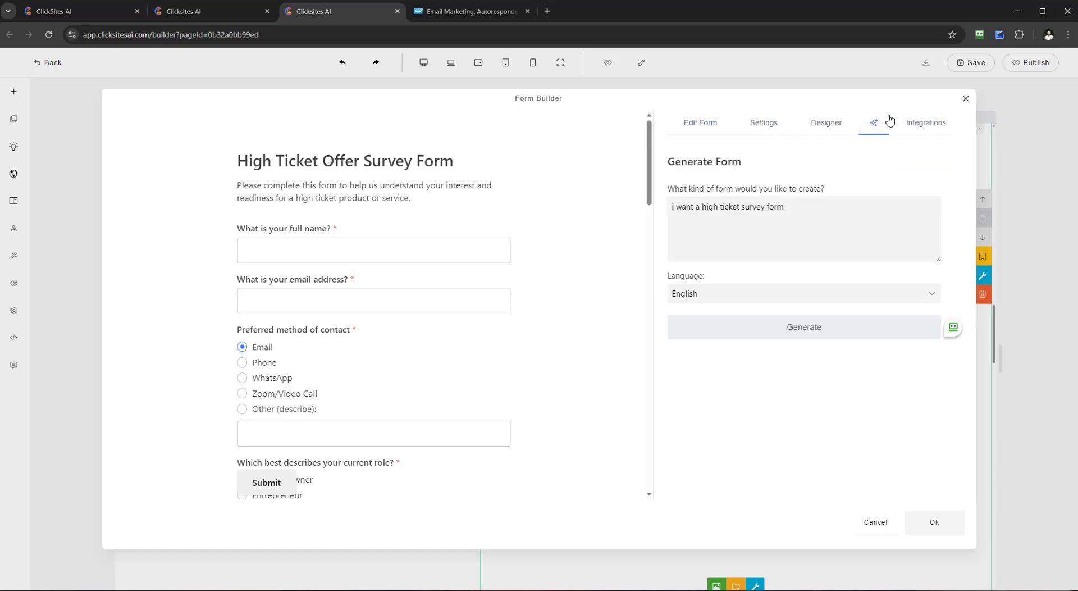
pyautogui.tripleClick(727, 207)
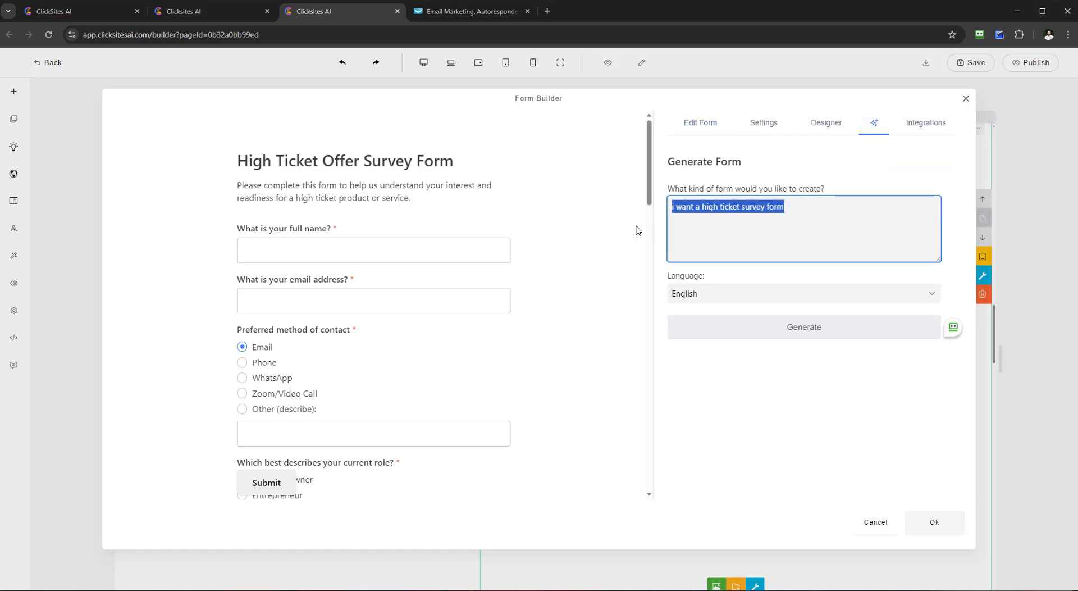
pyautogui.scroll(-3)
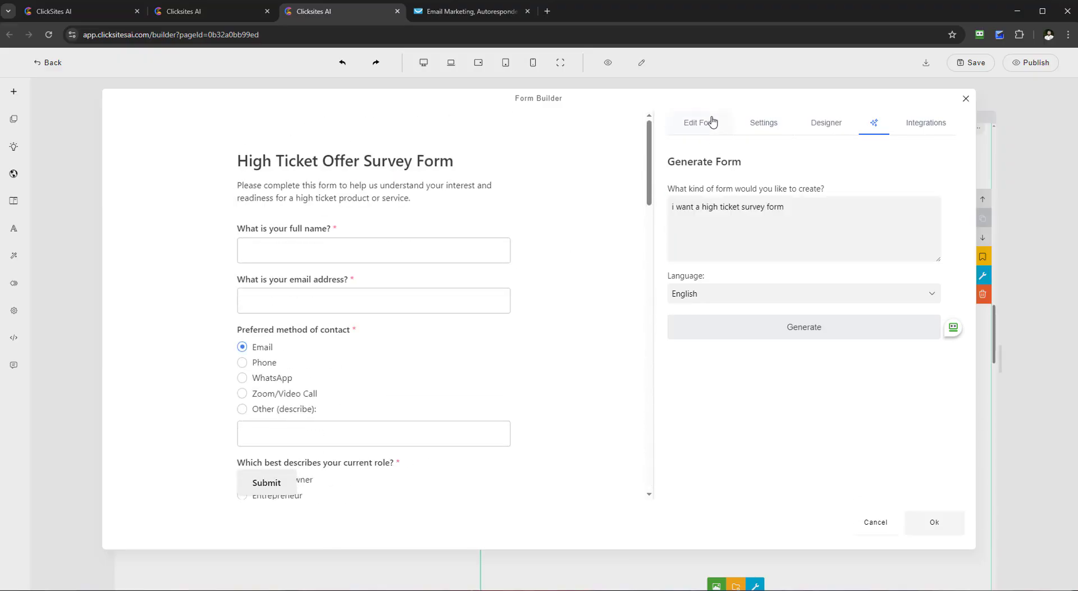
pyautogui.click(699, 123)
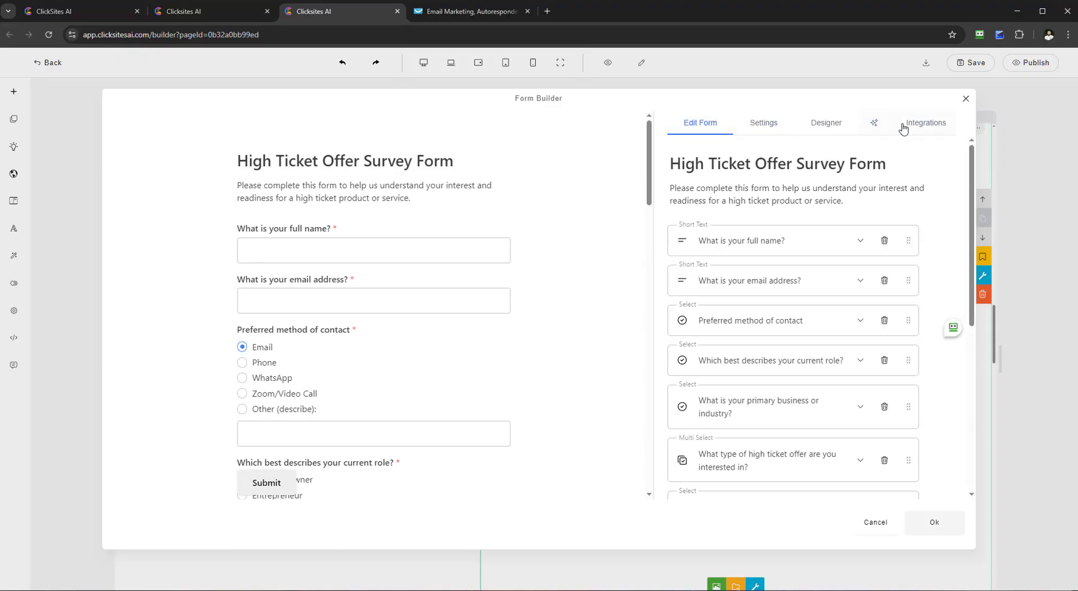
pyautogui.click(874, 122)
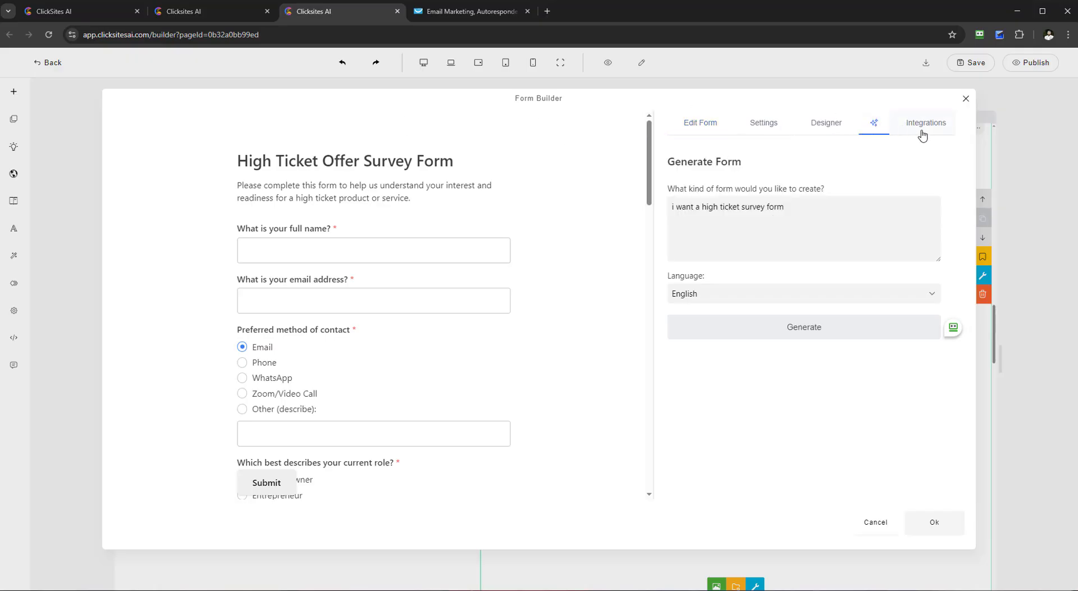
pyautogui.moveTo(763, 131)
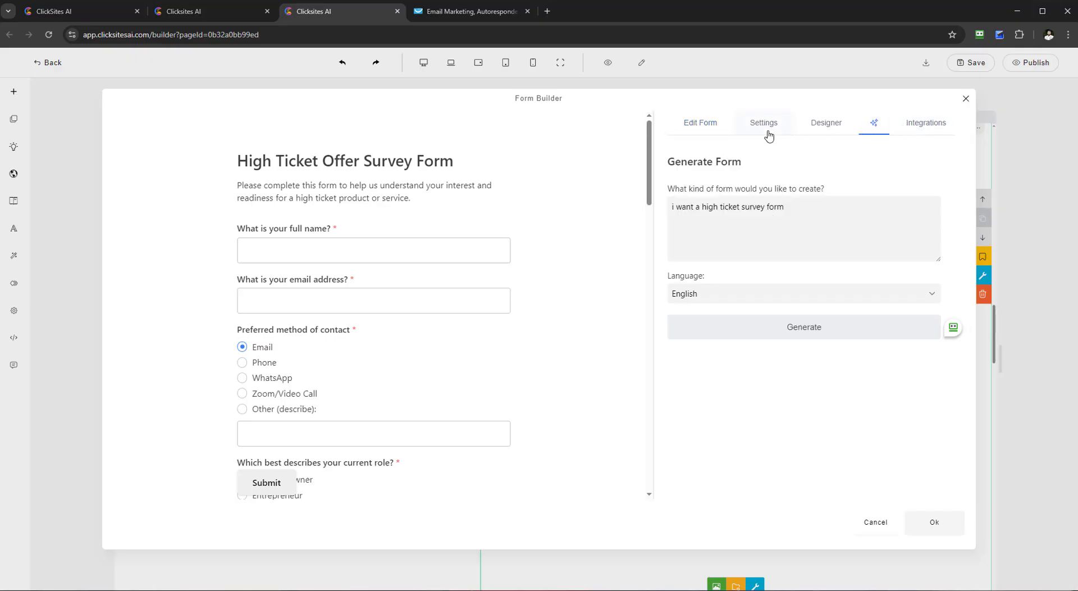
pyautogui.moveTo(926, 135)
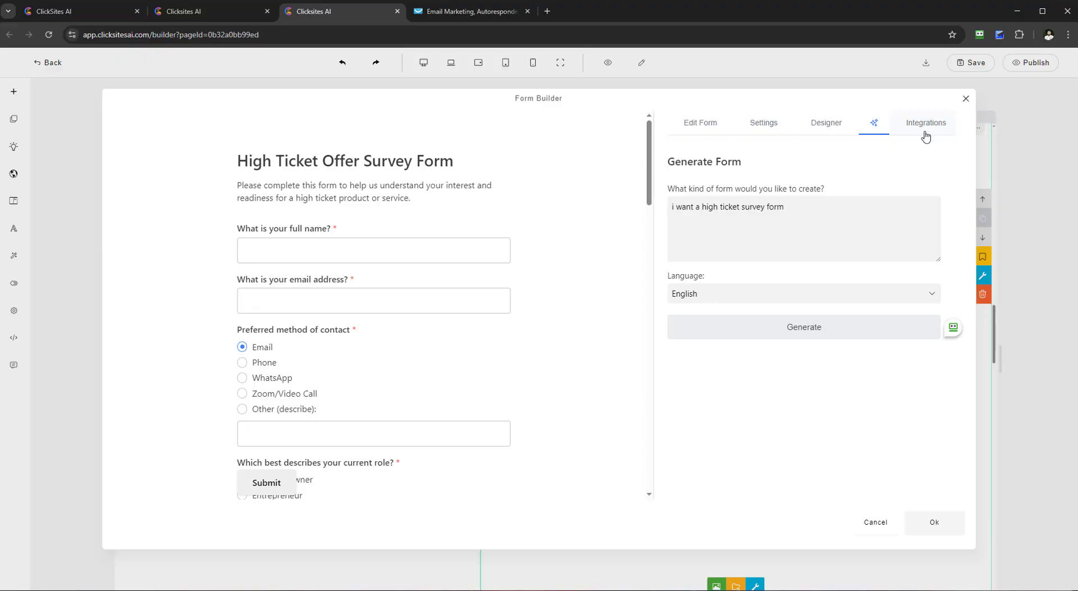
# Set the survey form's Autoresponder Integration to GR connection and open the list dropdown
pyautogui.click(925, 122)
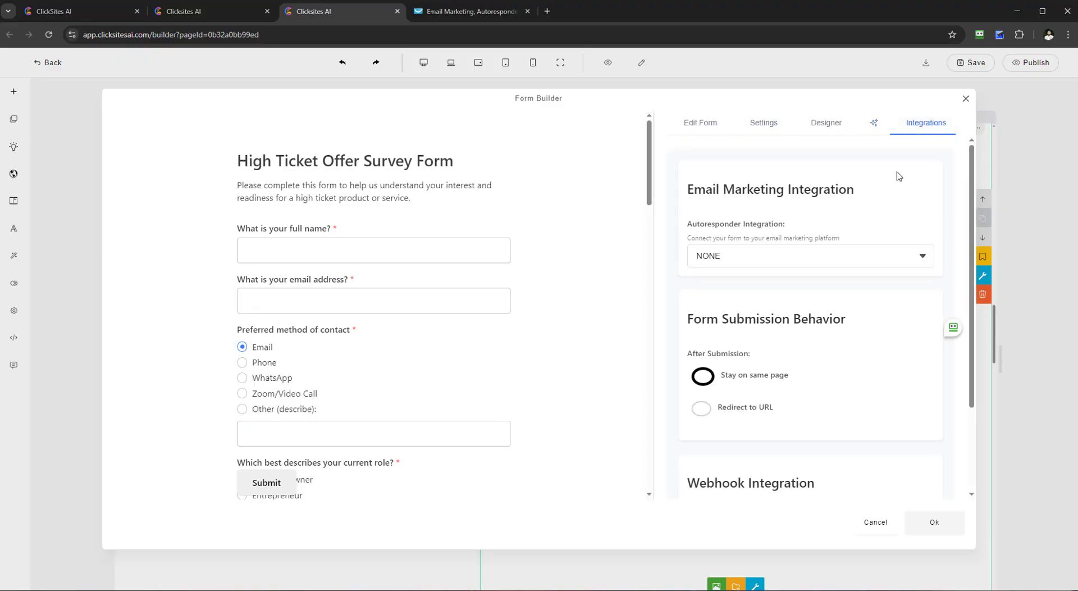
pyautogui.moveTo(747, 194)
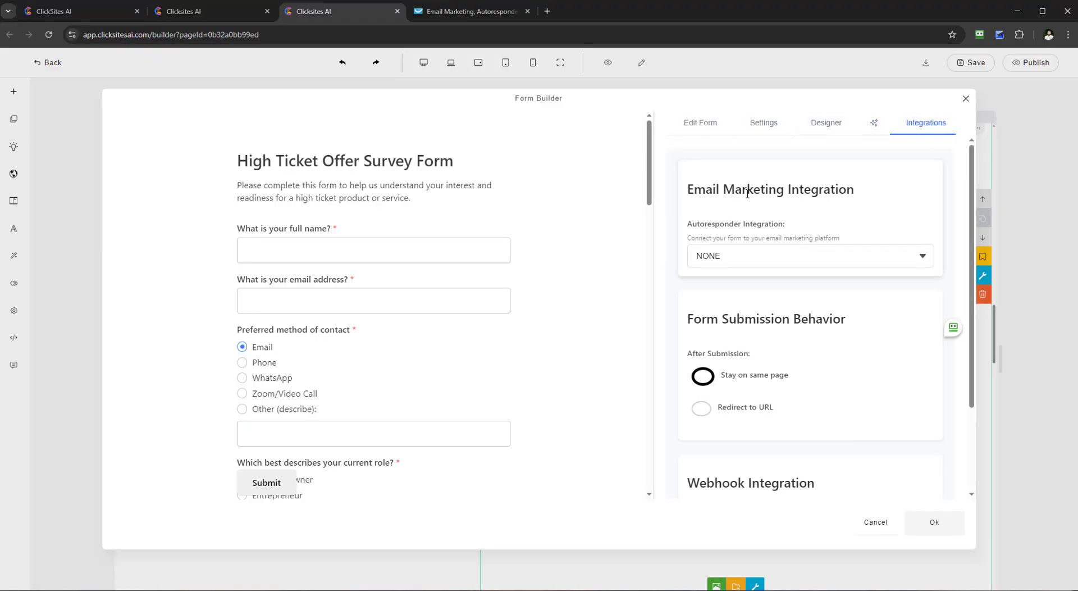
pyautogui.doubleClick(770, 189)
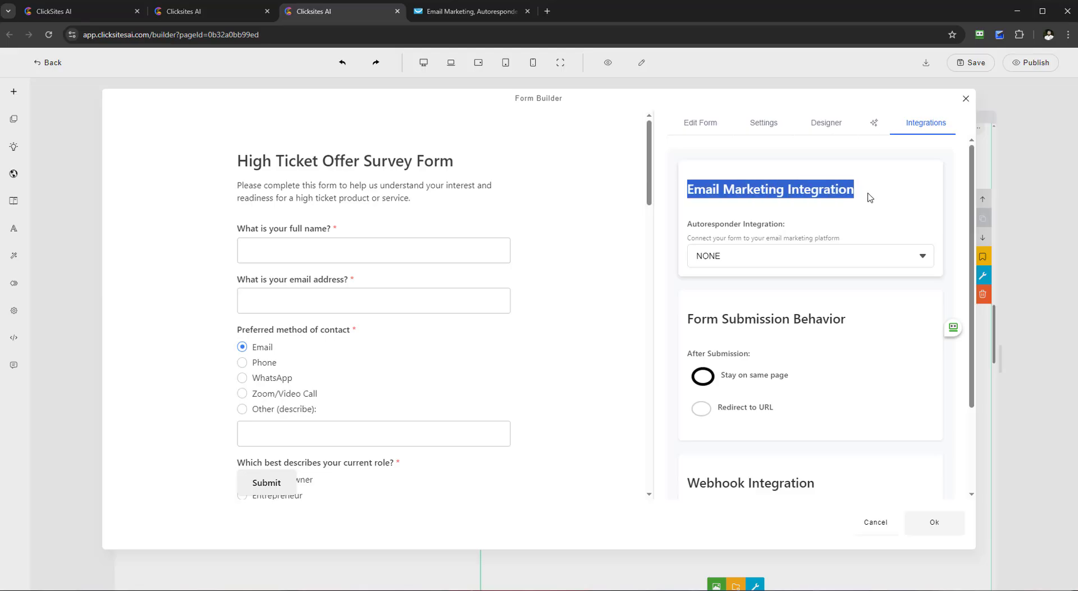
pyautogui.moveTo(839, 262)
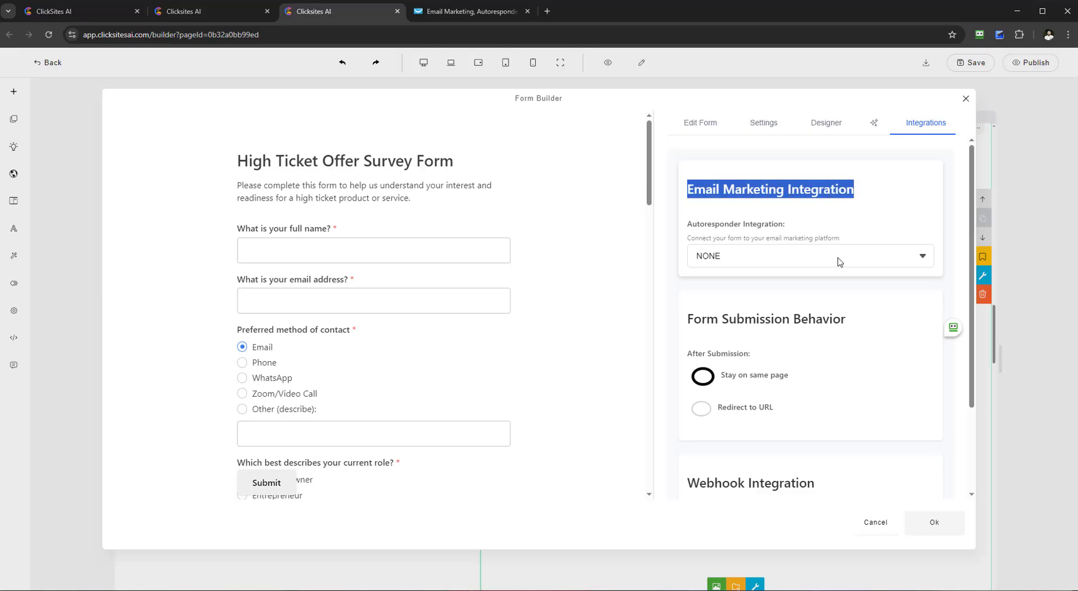
pyautogui.moveTo(699, 266)
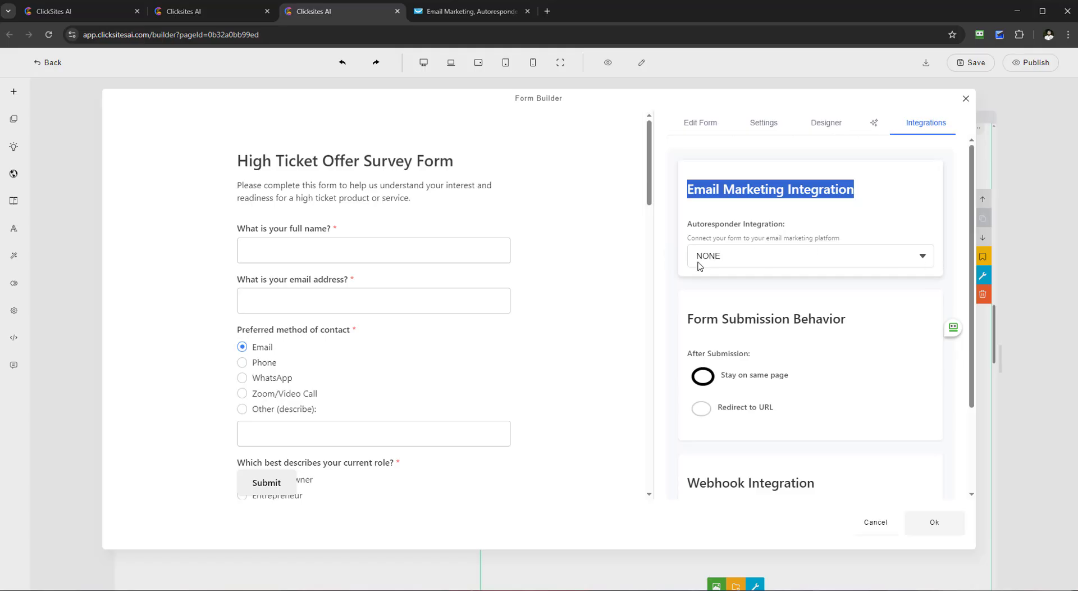
pyautogui.moveTo(928, 262)
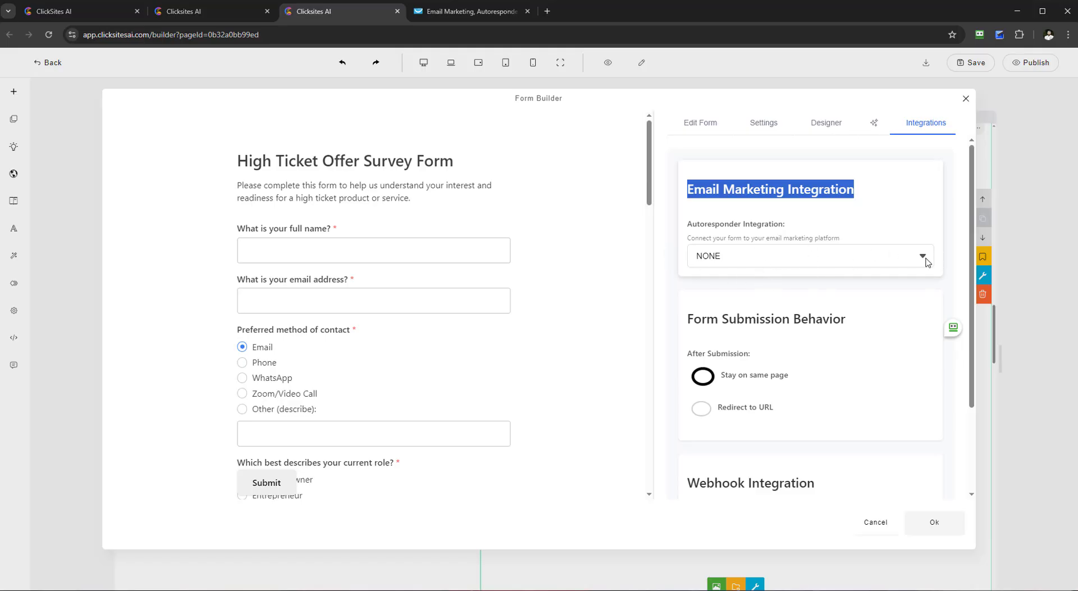
pyautogui.moveTo(860, 257)
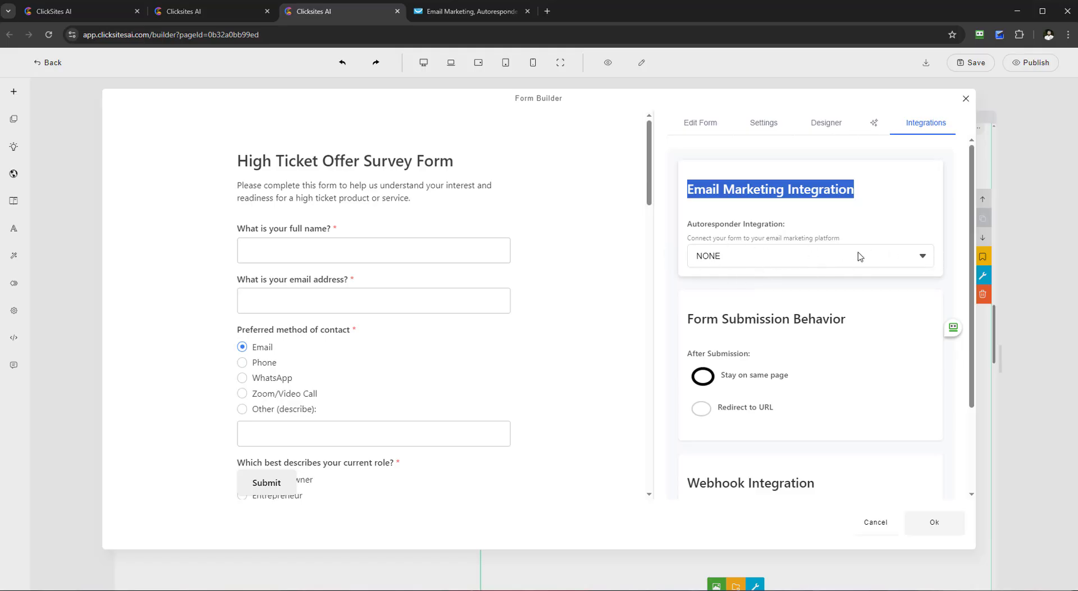
pyautogui.click(810, 256)
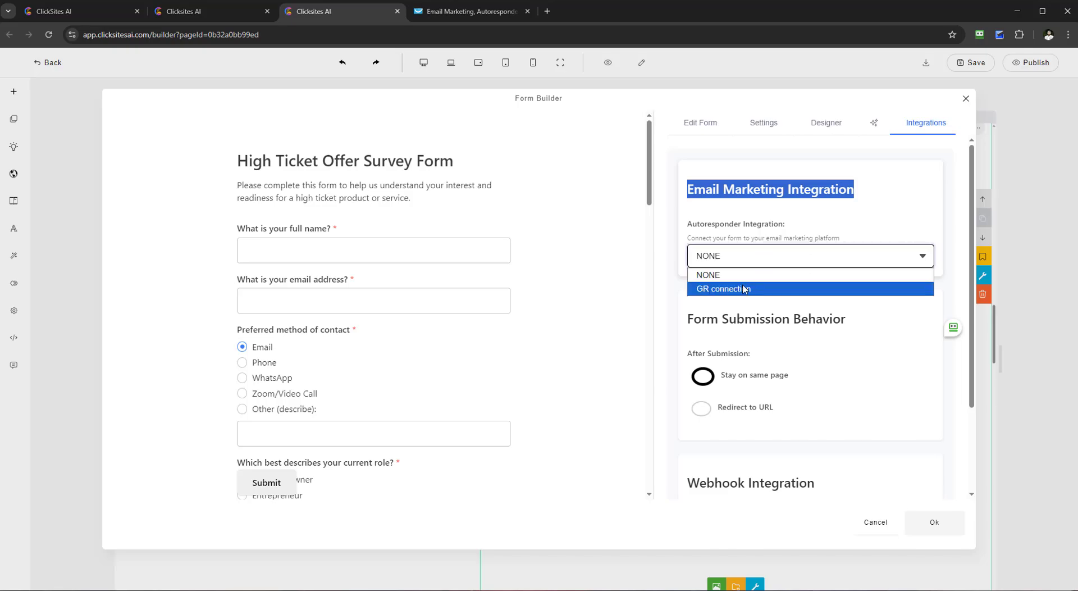
pyautogui.moveTo(748, 290)
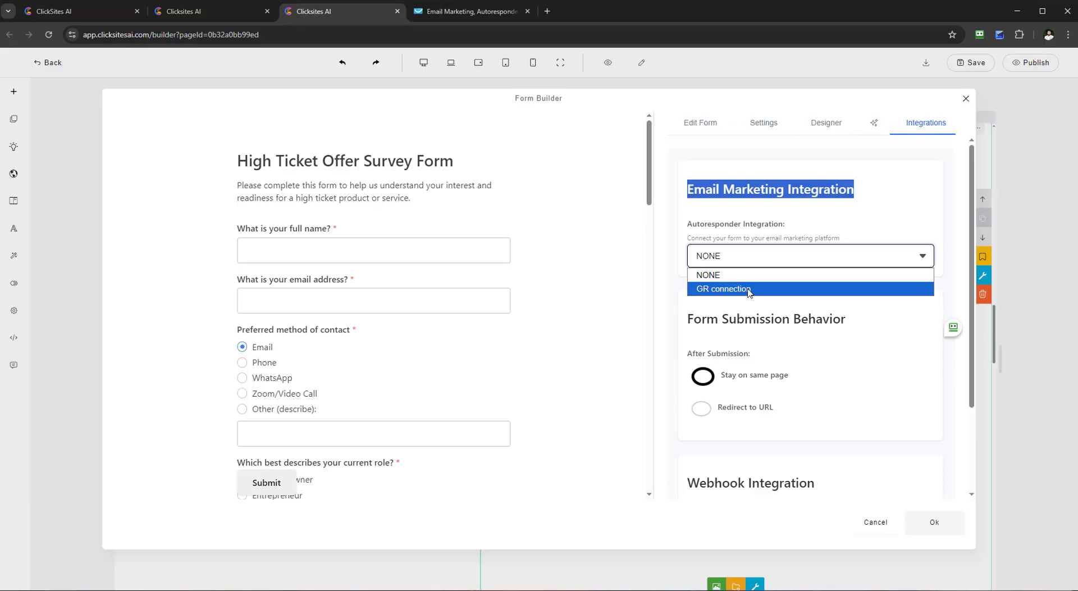
pyautogui.click(723, 288)
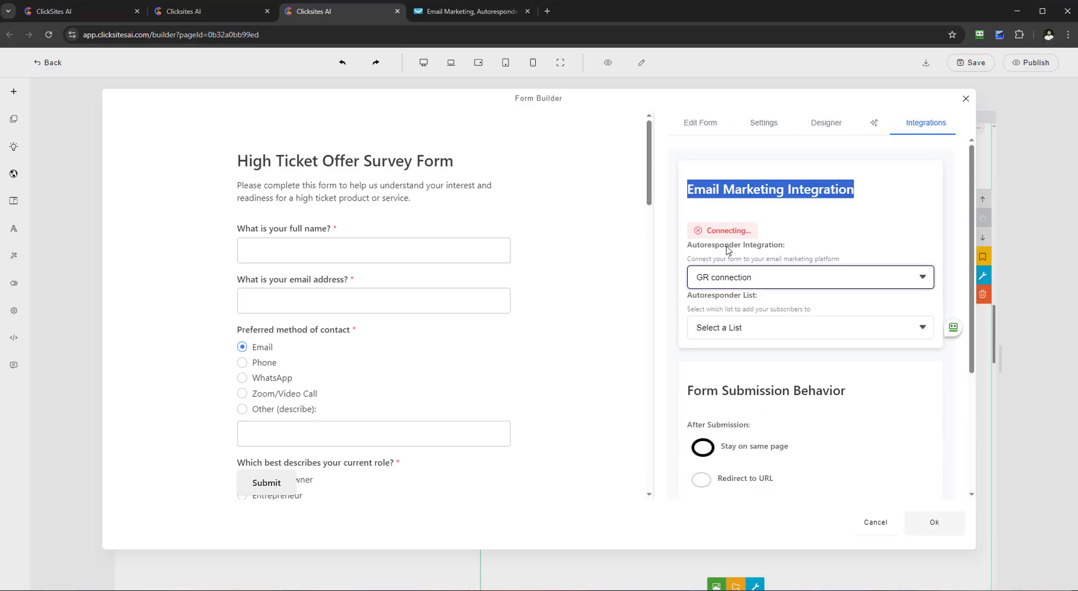
pyautogui.moveTo(802, 237)
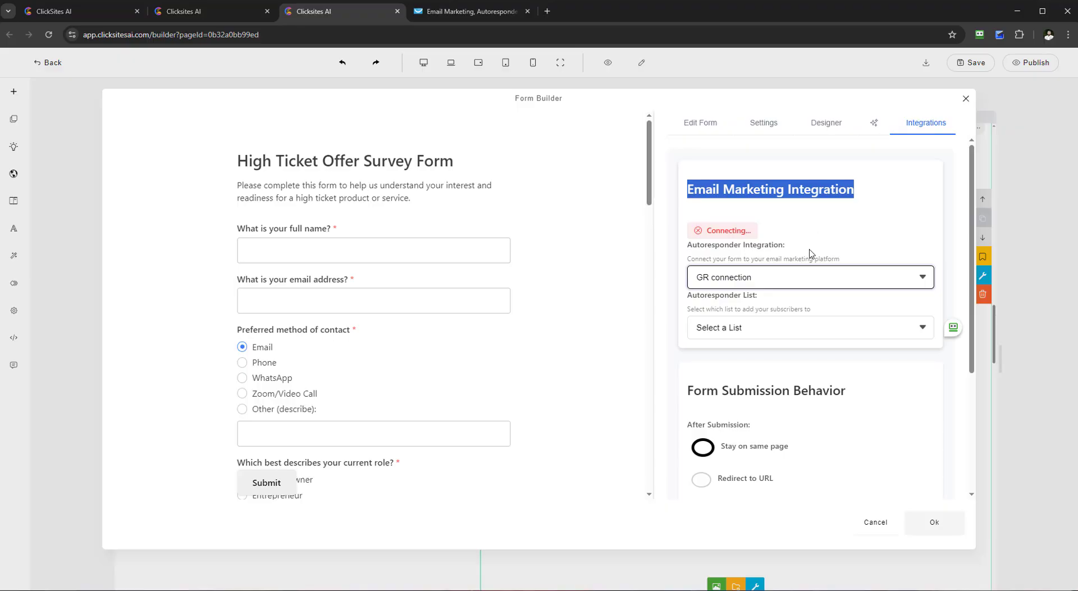
pyautogui.scroll(-3)
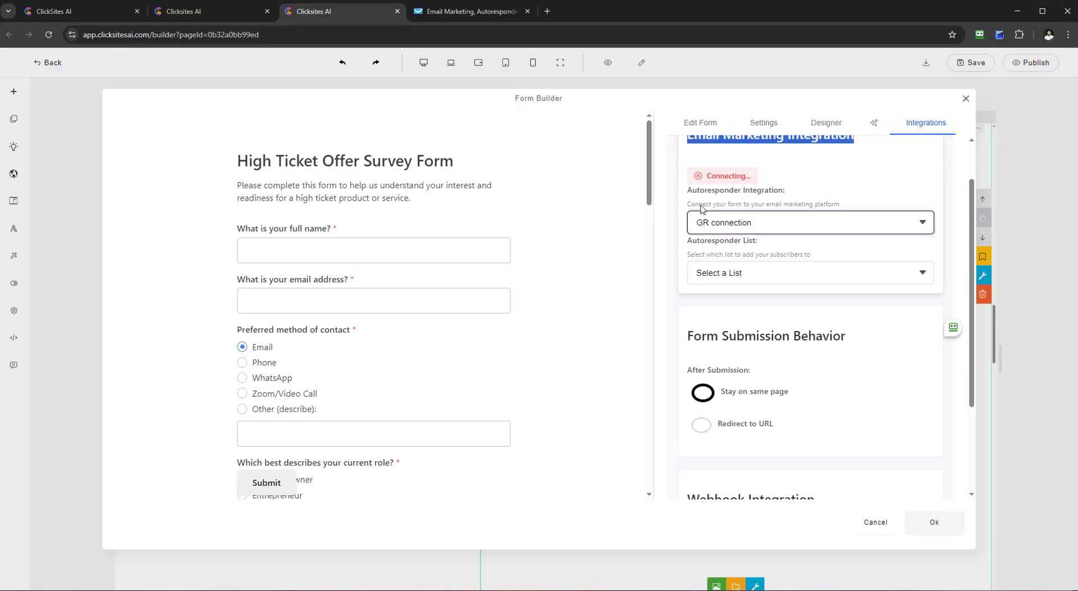
pyautogui.click(810, 273)
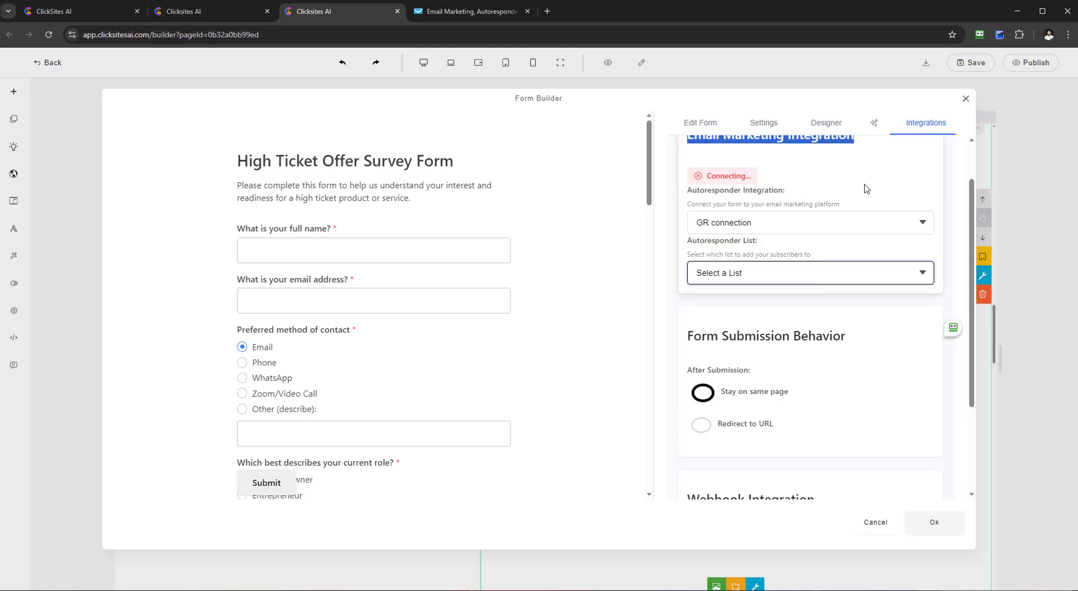
pyautogui.moveTo(798, 187)
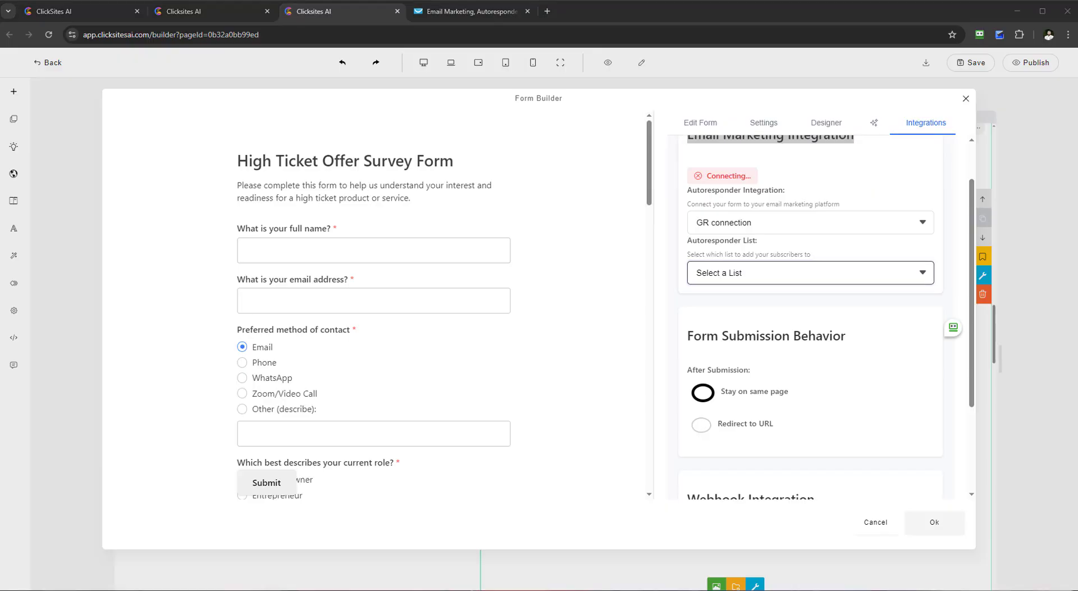
# Browse the form's AI generation and autoresponder integration options
pyautogui.click(873, 122)
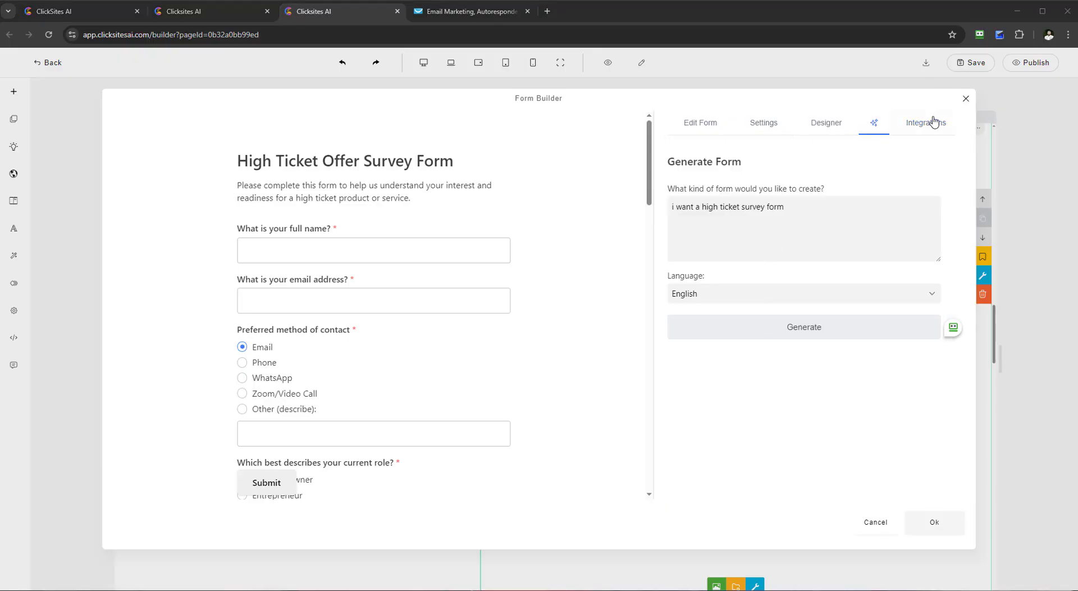
pyautogui.click(925, 123)
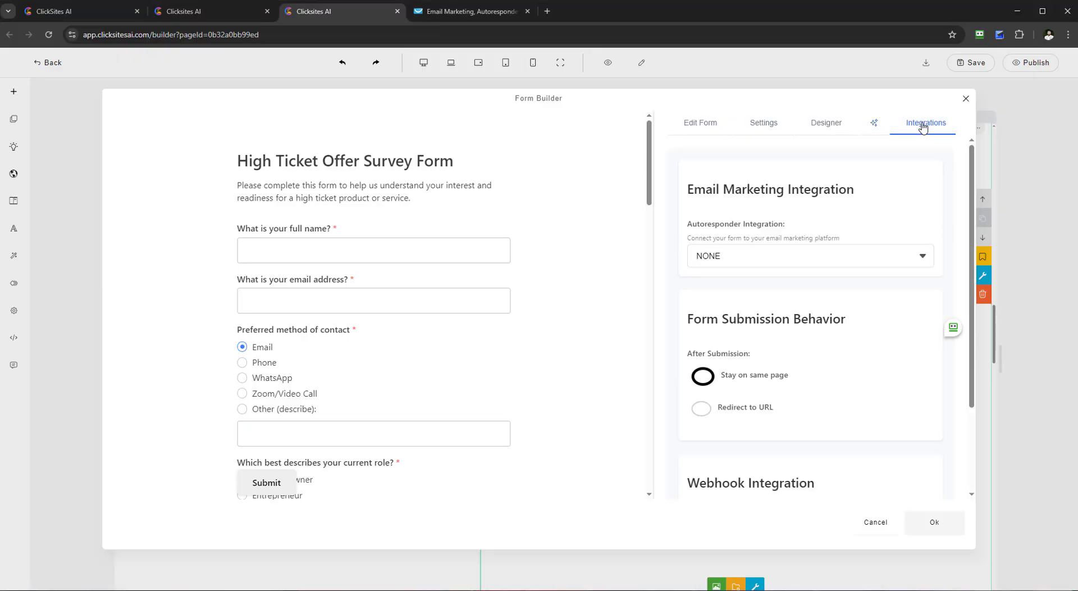
pyautogui.moveTo(705, 232)
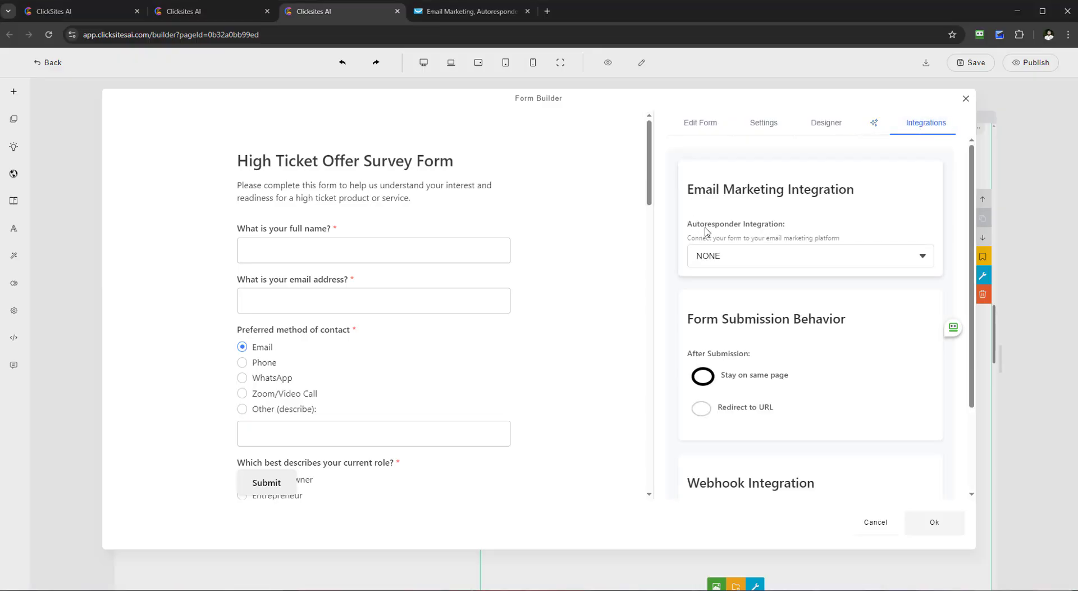
pyautogui.moveTo(689, 233)
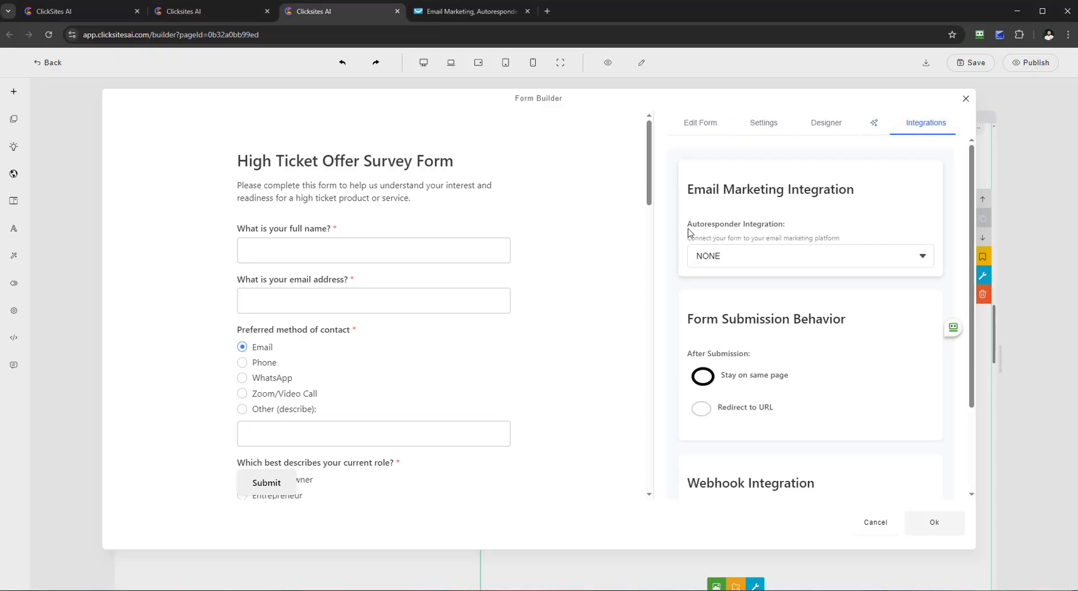
pyautogui.click(810, 256)
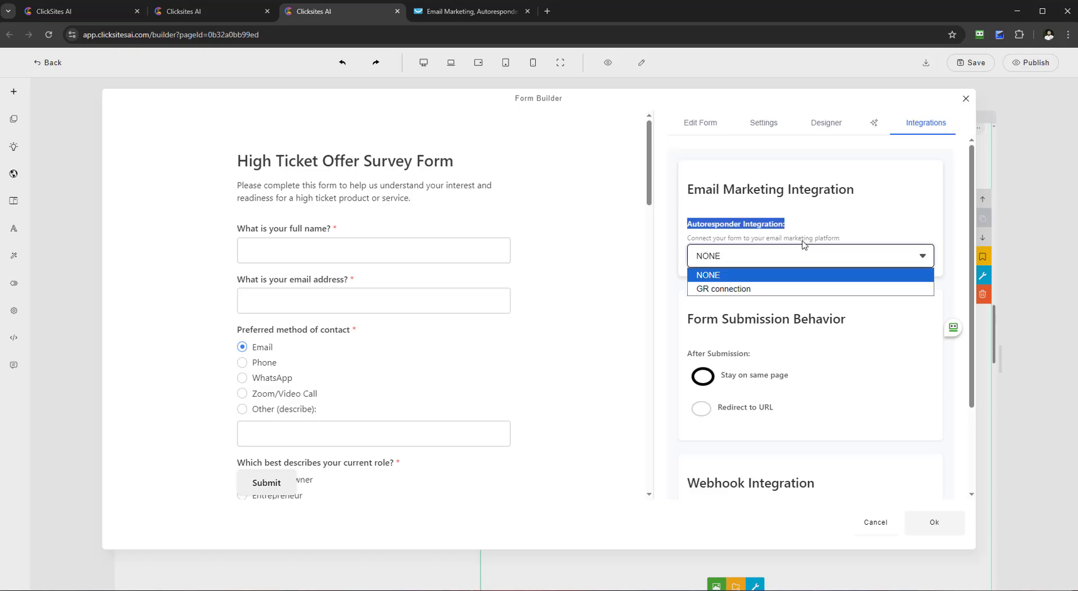
pyautogui.moveTo(747, 288)
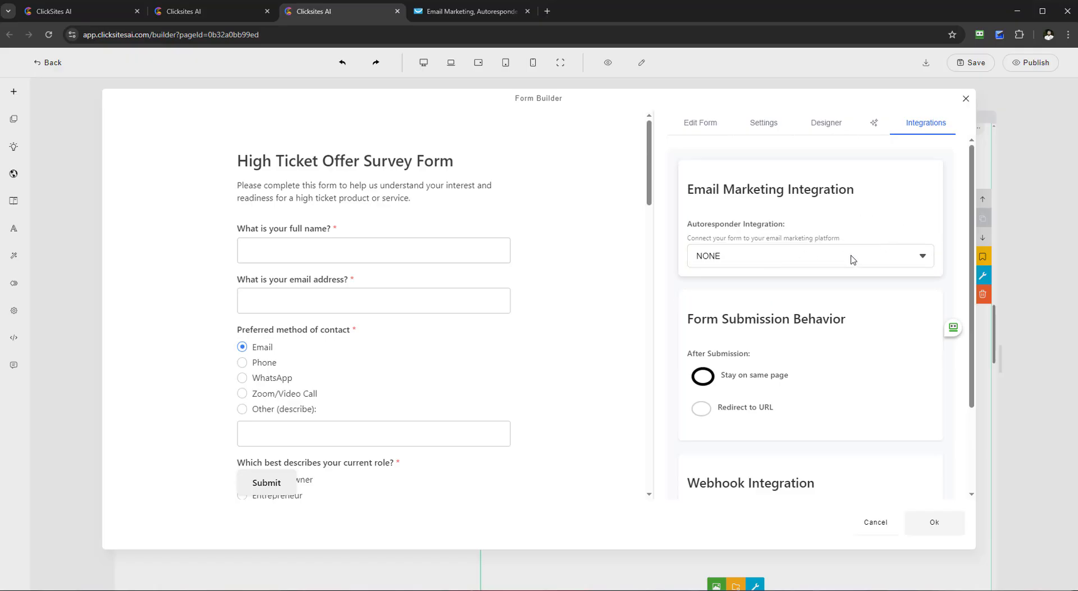
pyautogui.moveTo(824, 264)
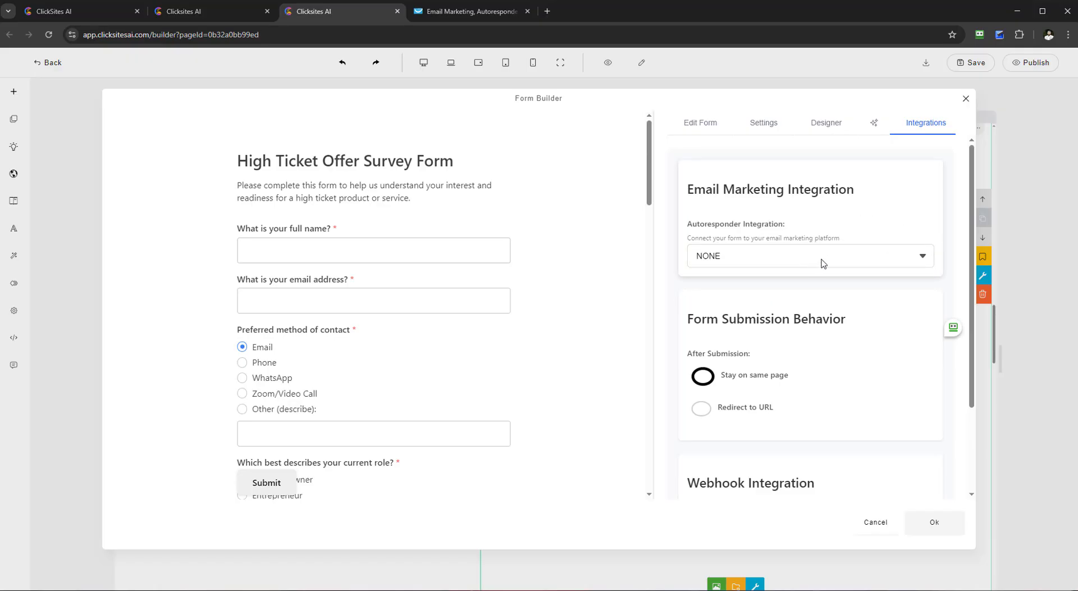
pyautogui.moveTo(925, 262)
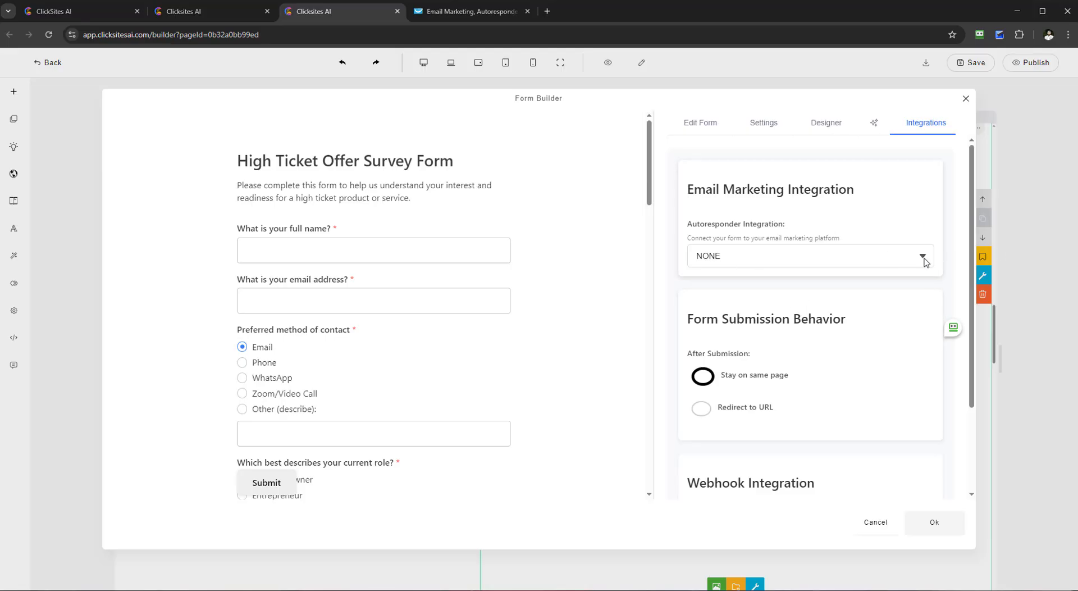
pyautogui.scroll(-3)
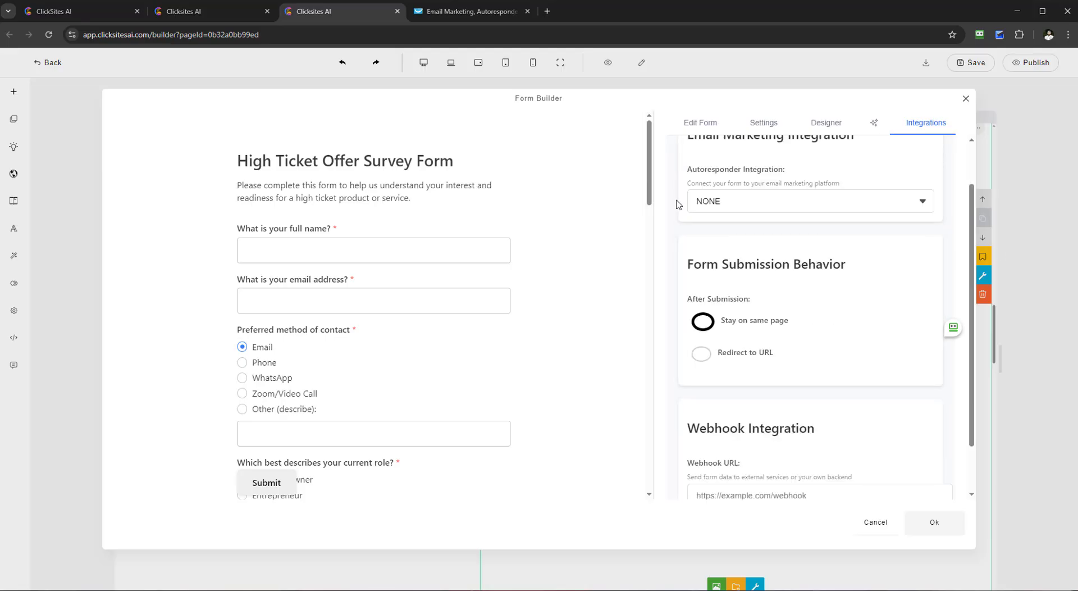
pyautogui.scroll(3)
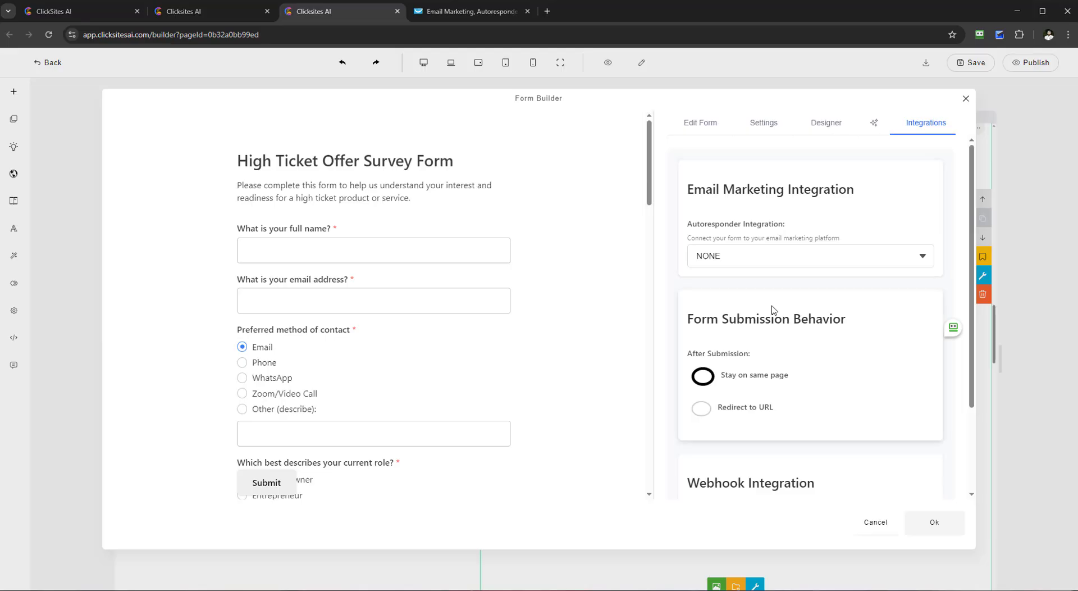
pyautogui.moveTo(840, 290)
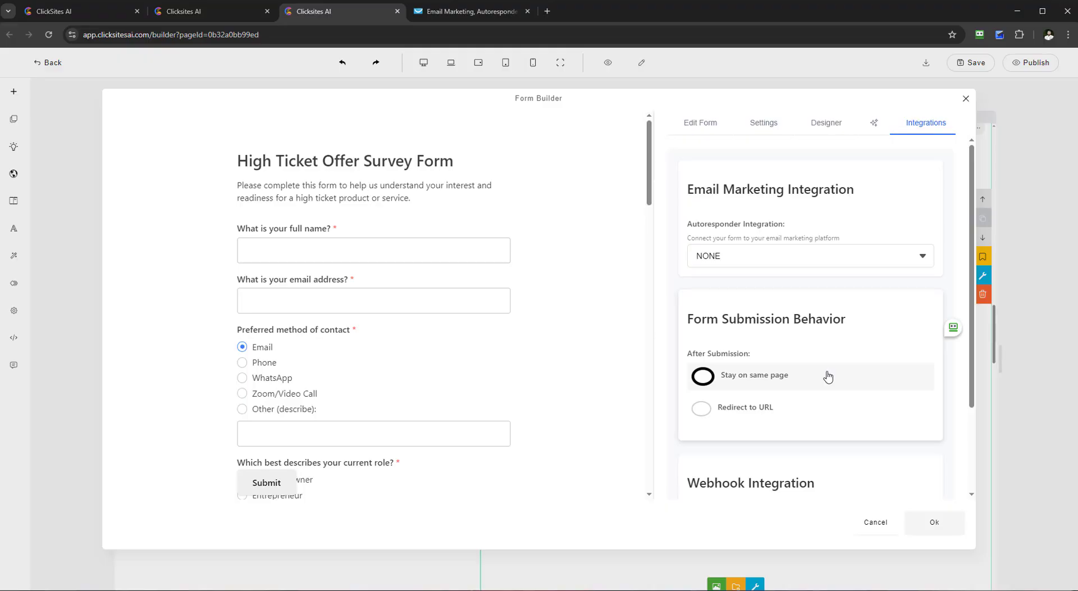
pyautogui.scroll(-3)
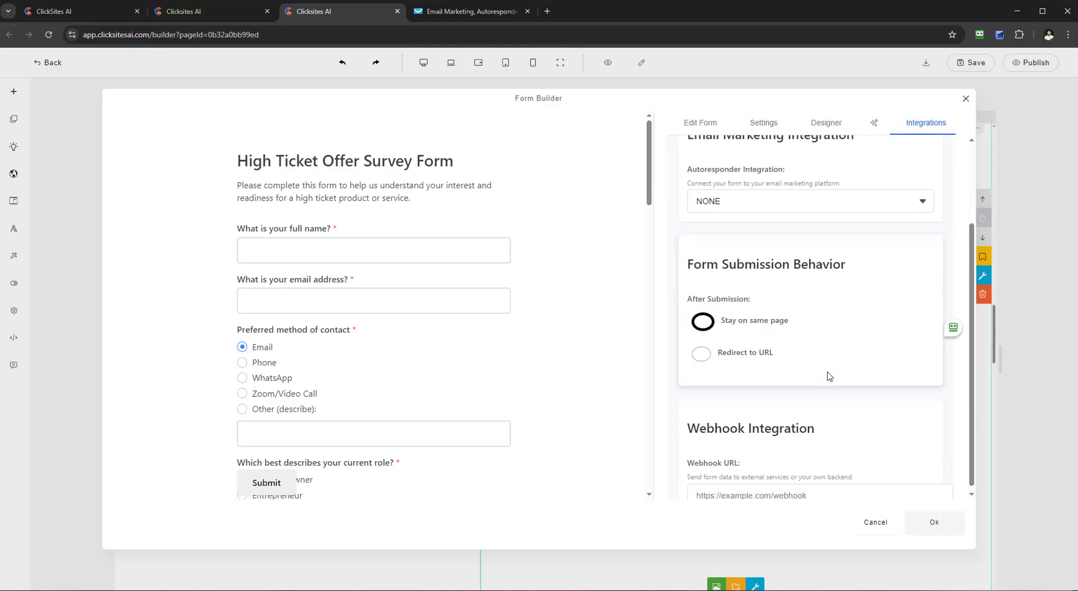
pyautogui.scroll(3)
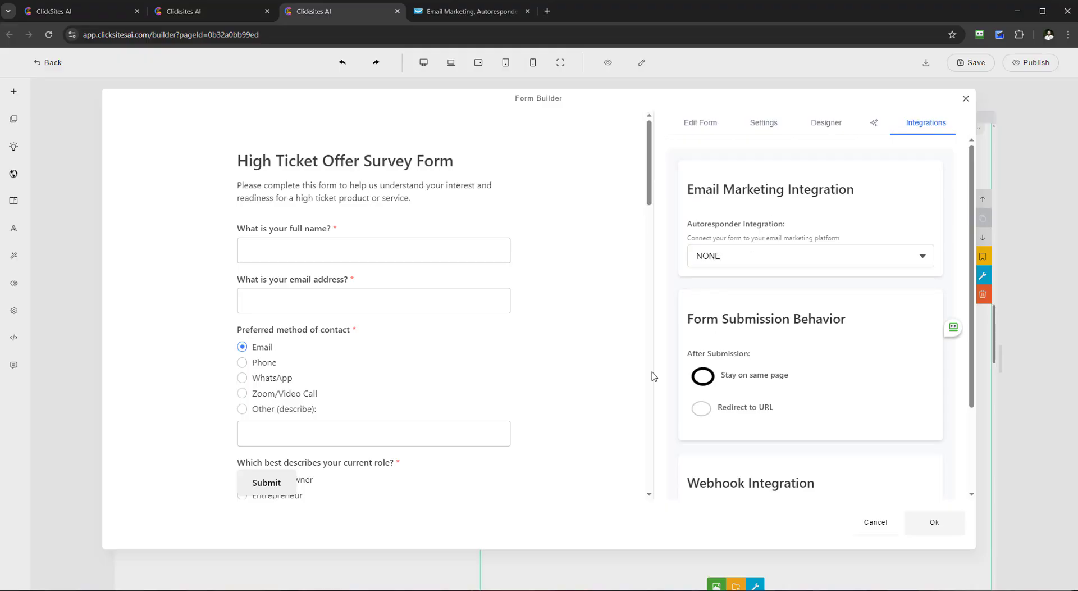
pyautogui.moveTo(959, 422)
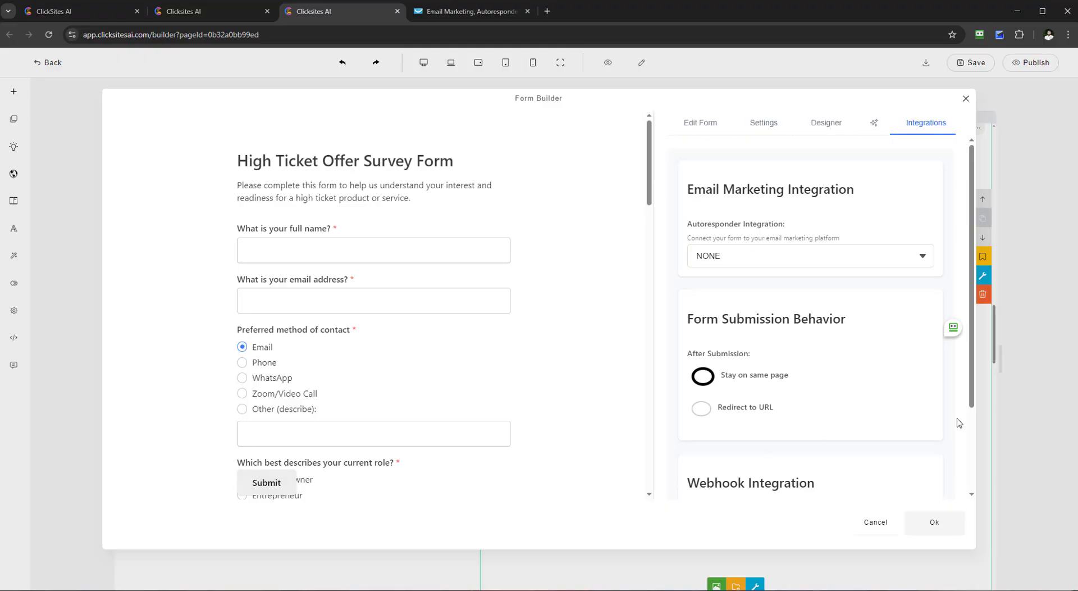
pyautogui.scroll(-3)
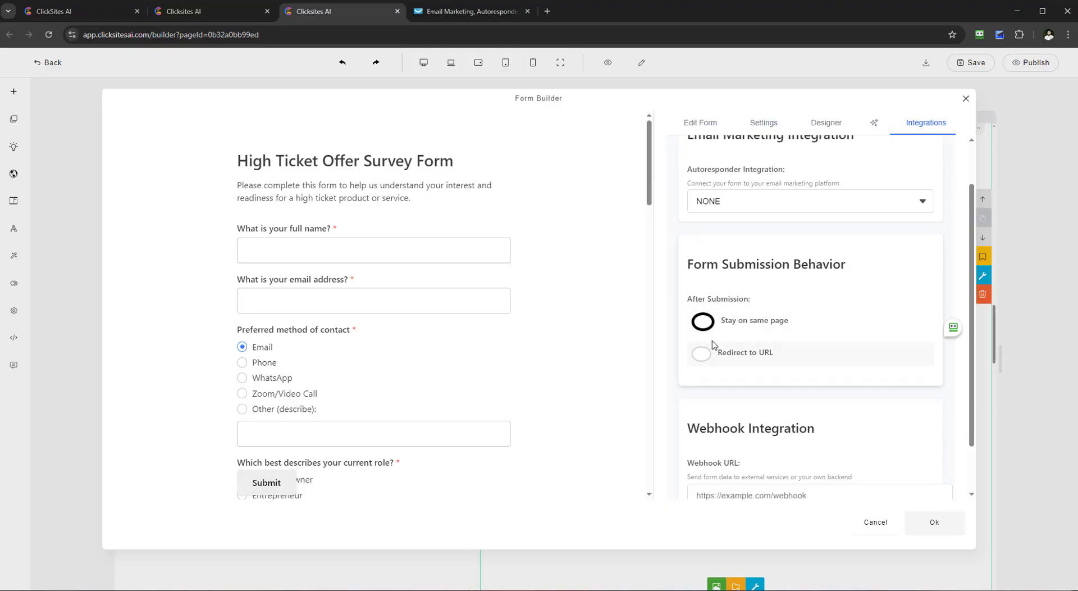
pyautogui.moveTo(766, 361)
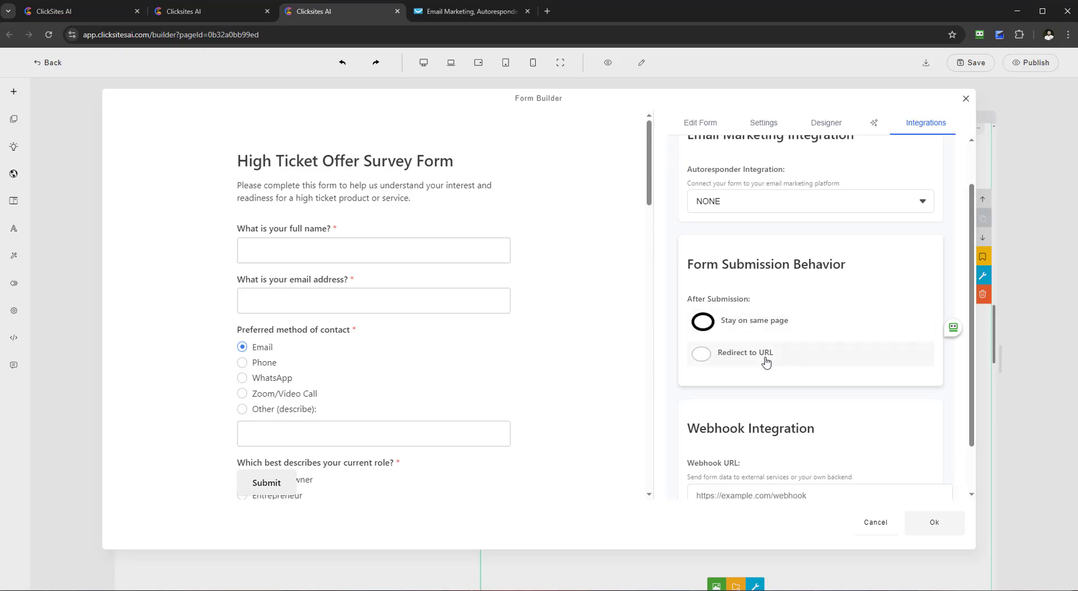
pyautogui.moveTo(740, 364)
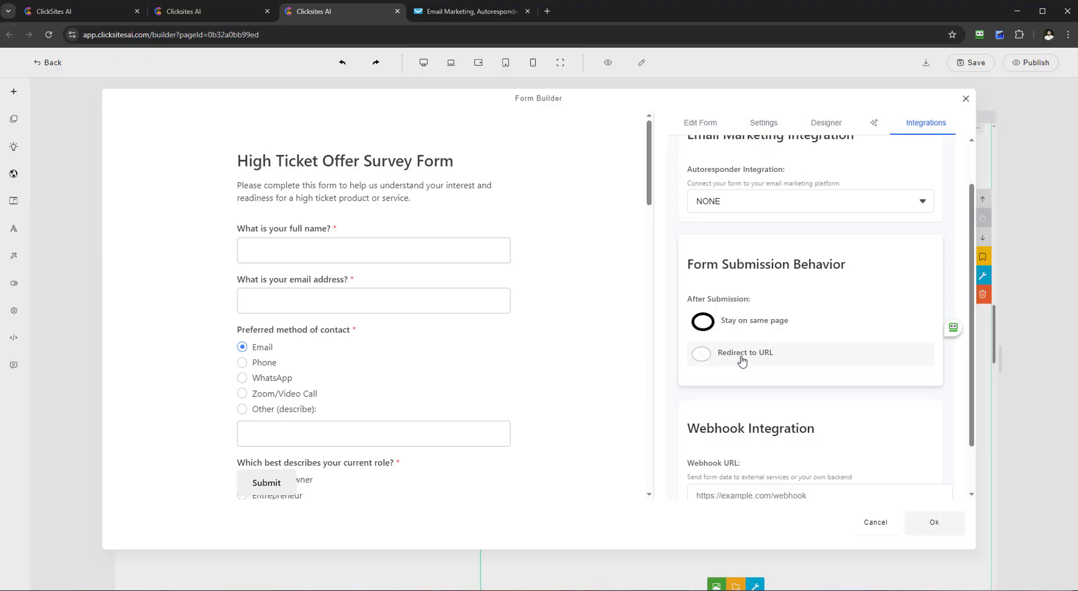
pyautogui.moveTo(736, 363)
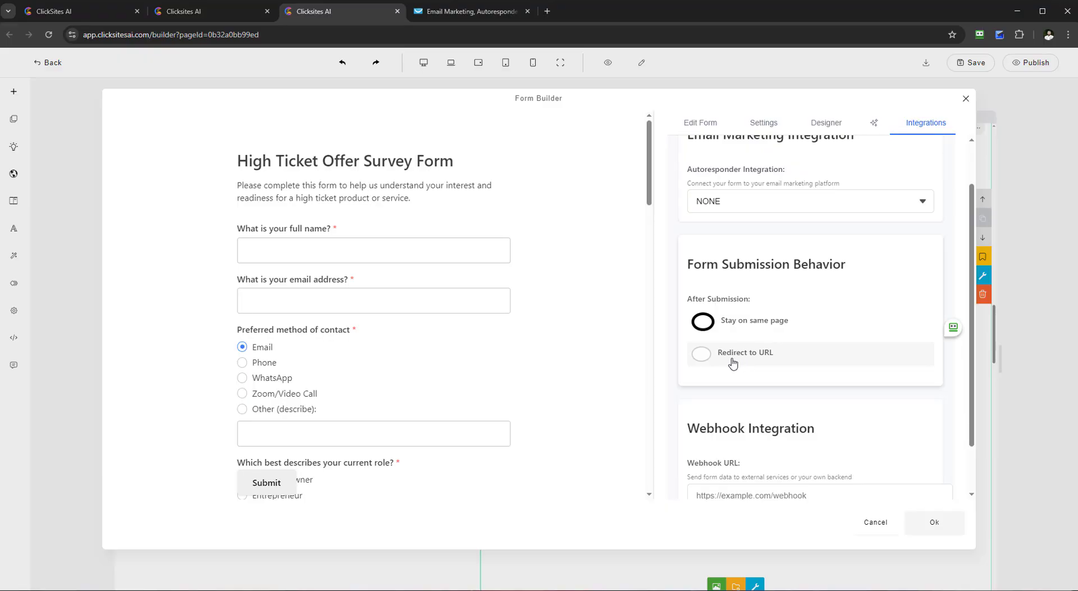
pyautogui.moveTo(783, 358)
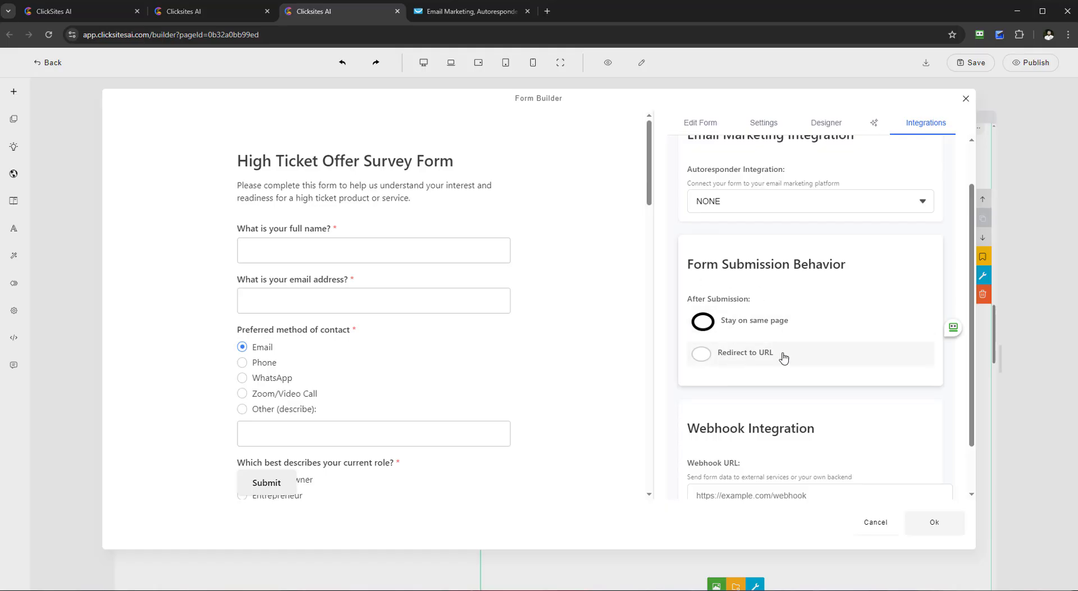
# Try Redirect to URL, then settle on Stay on same page with an empty webhook
pyautogui.click(703, 352)
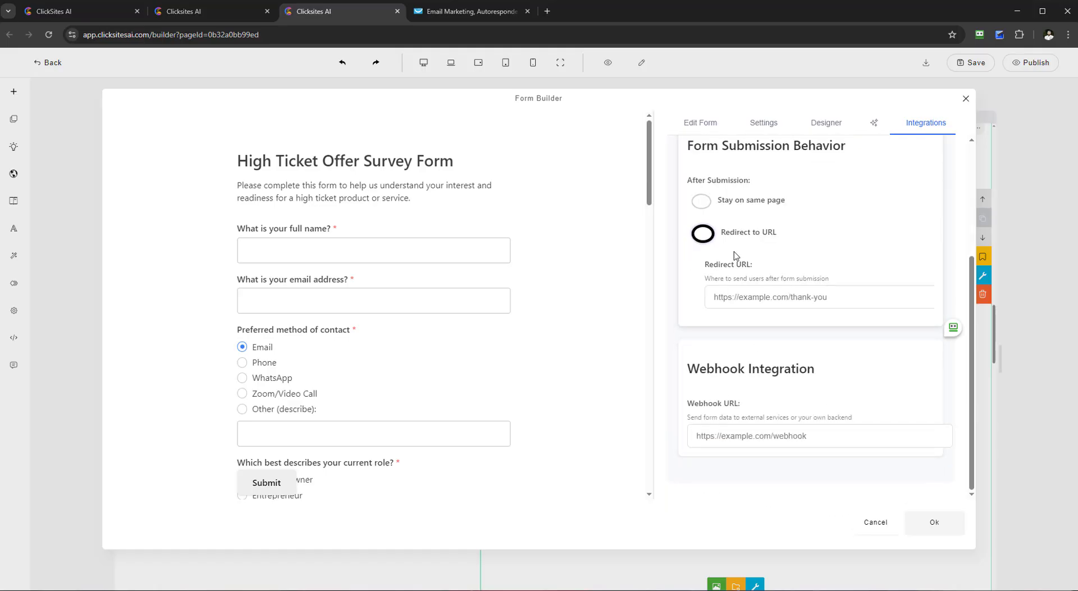
pyautogui.click(794, 297)
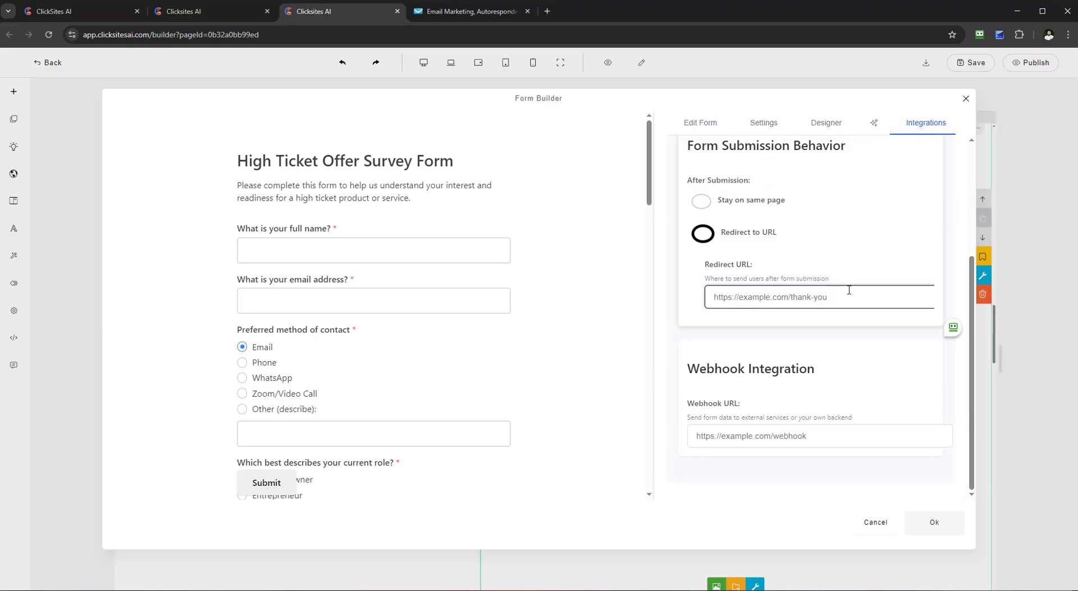
pyautogui.moveTo(769, 210)
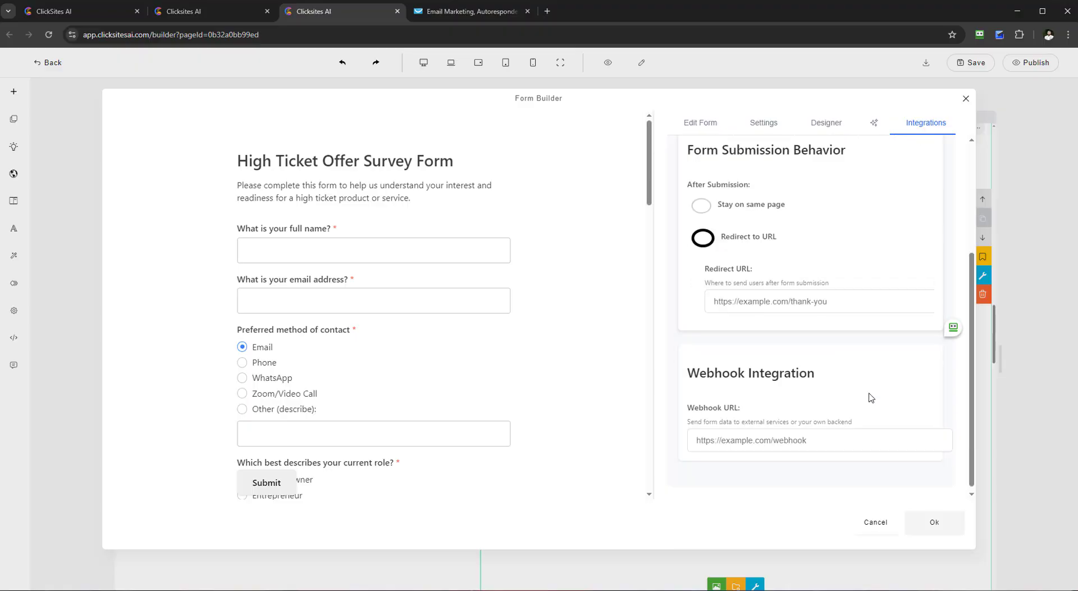
pyautogui.click(818, 440)
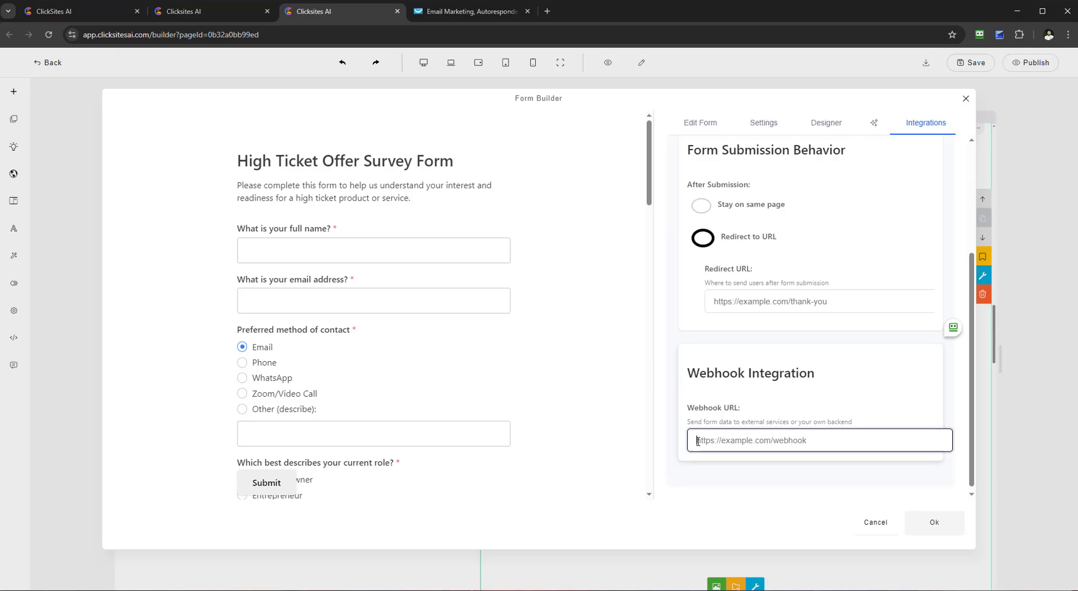
pyautogui.moveTo(838, 434)
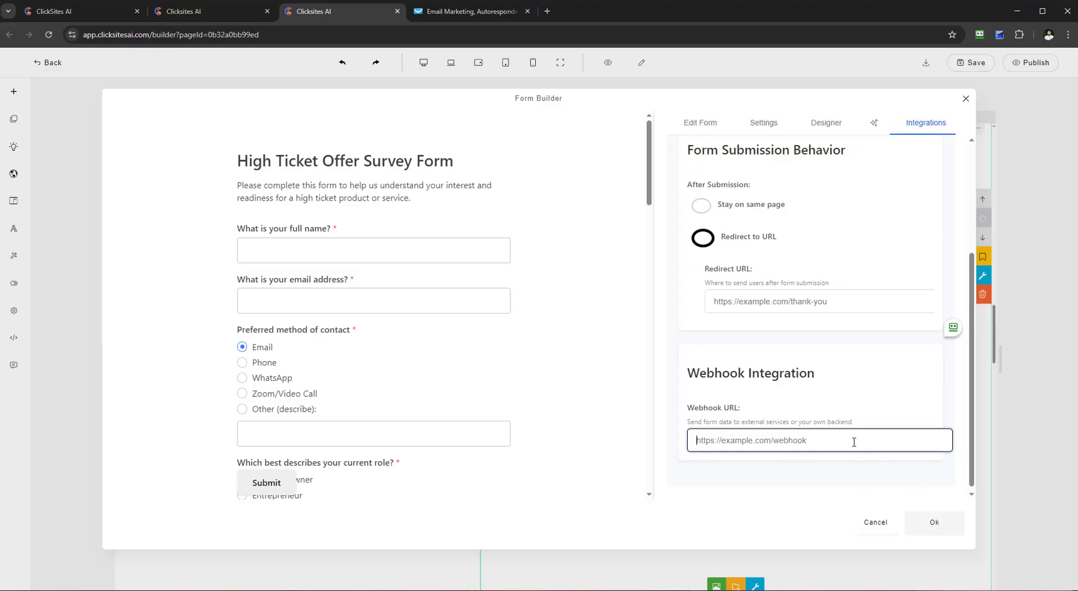
pyautogui.scroll(3)
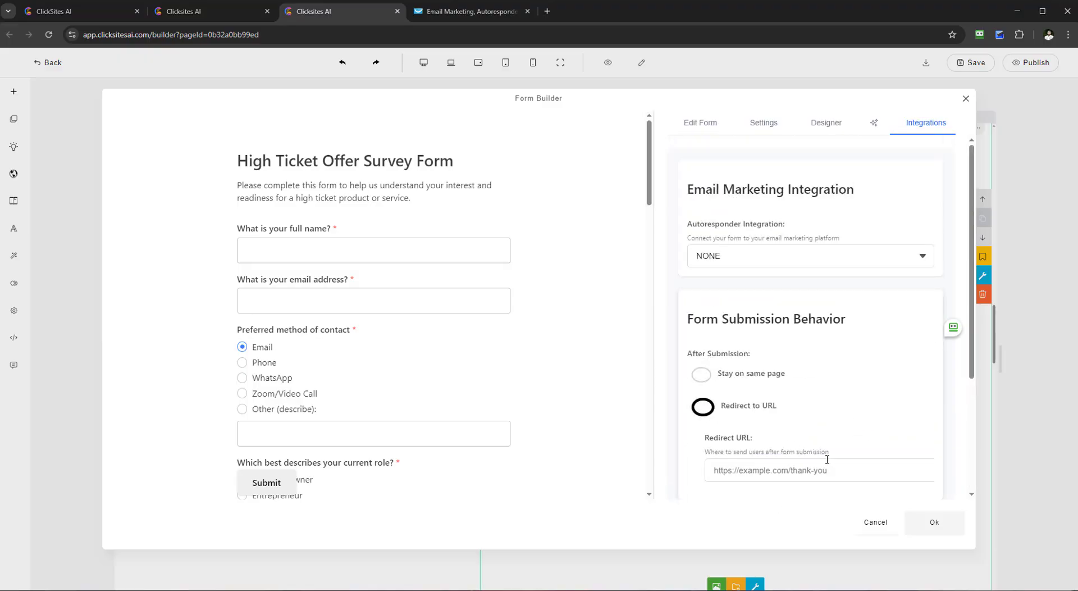
pyautogui.scroll(-3)
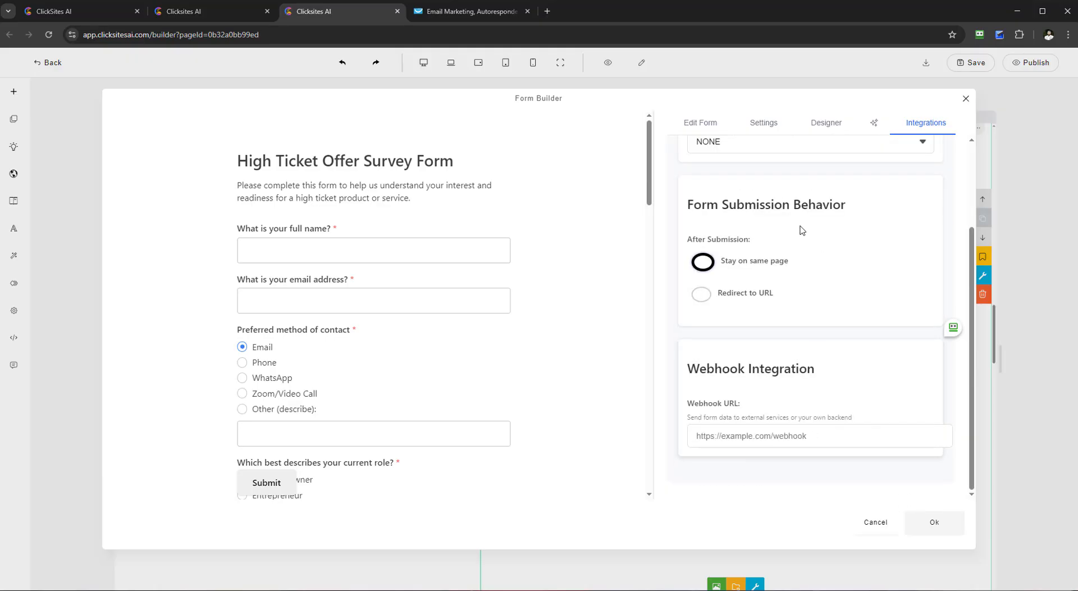
pyautogui.scroll(3)
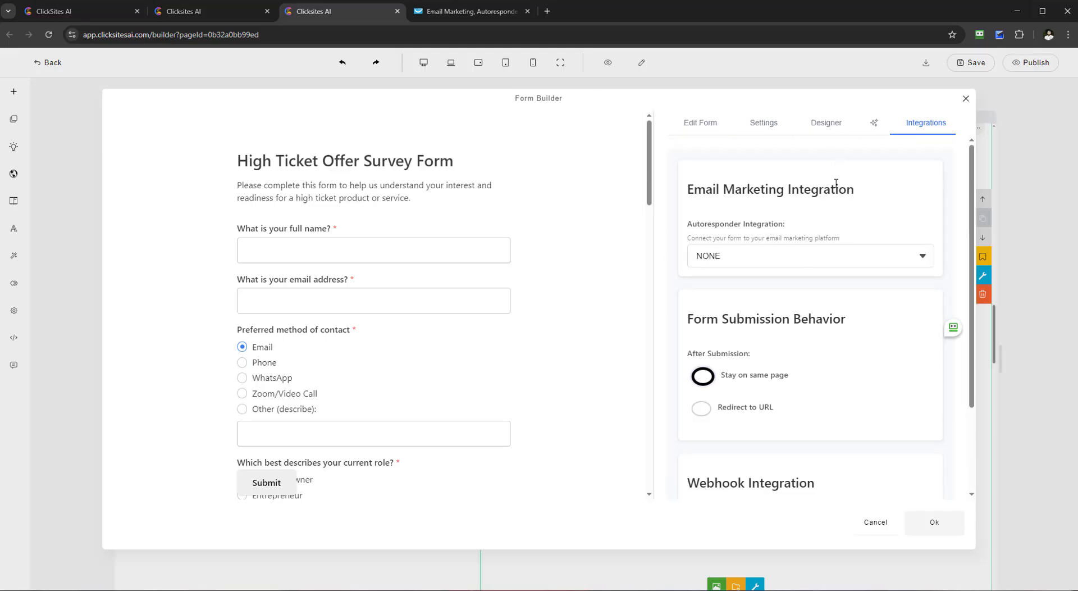
pyautogui.scroll(-3)
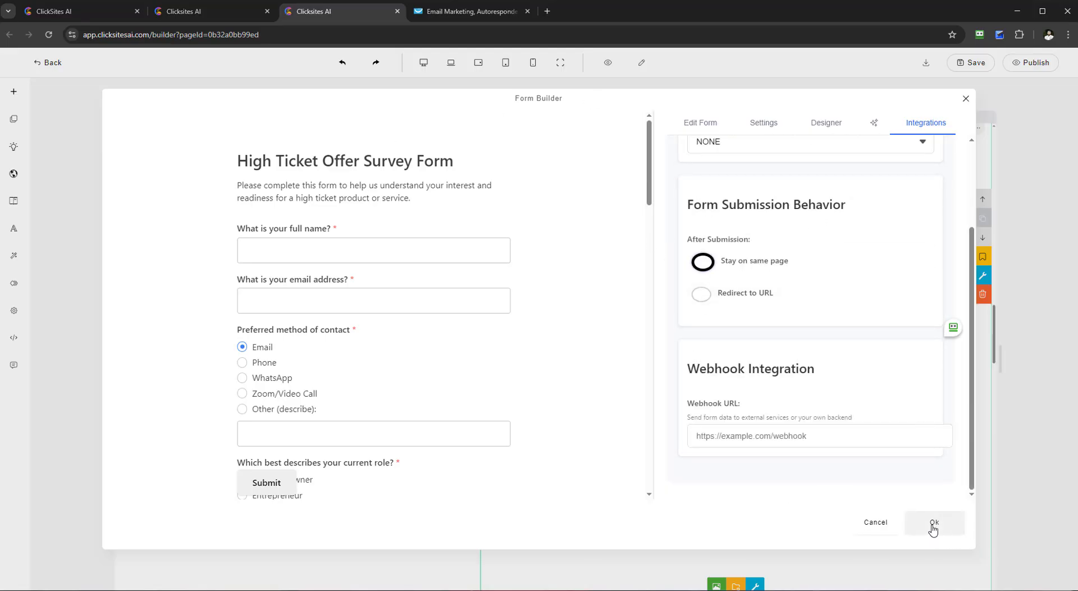
# Close the Form Builder and give the survey form's box a blue background
pyautogui.click(934, 522)
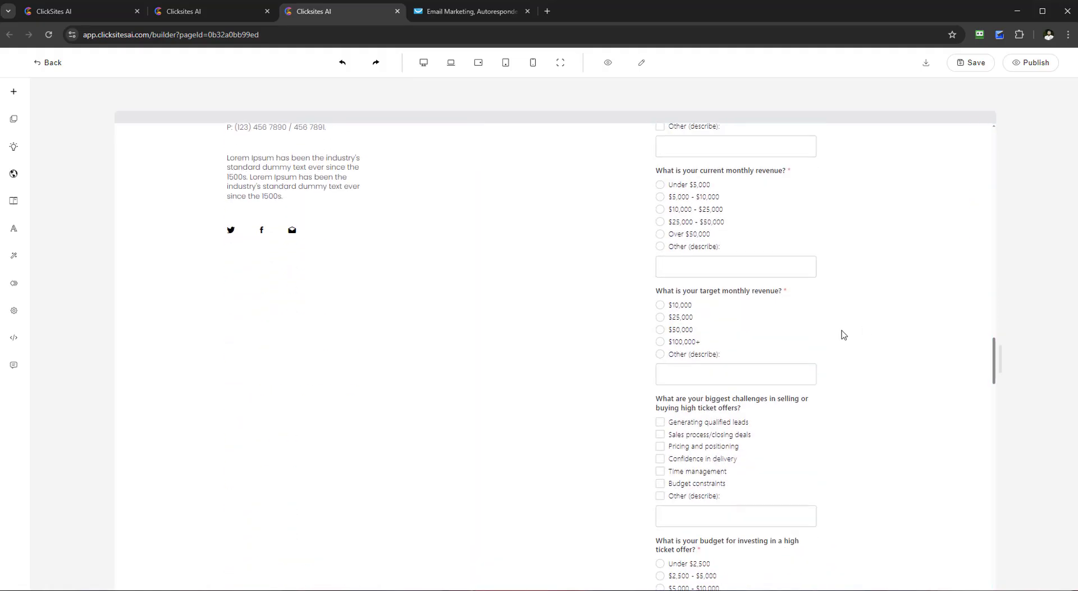
pyautogui.scroll(3)
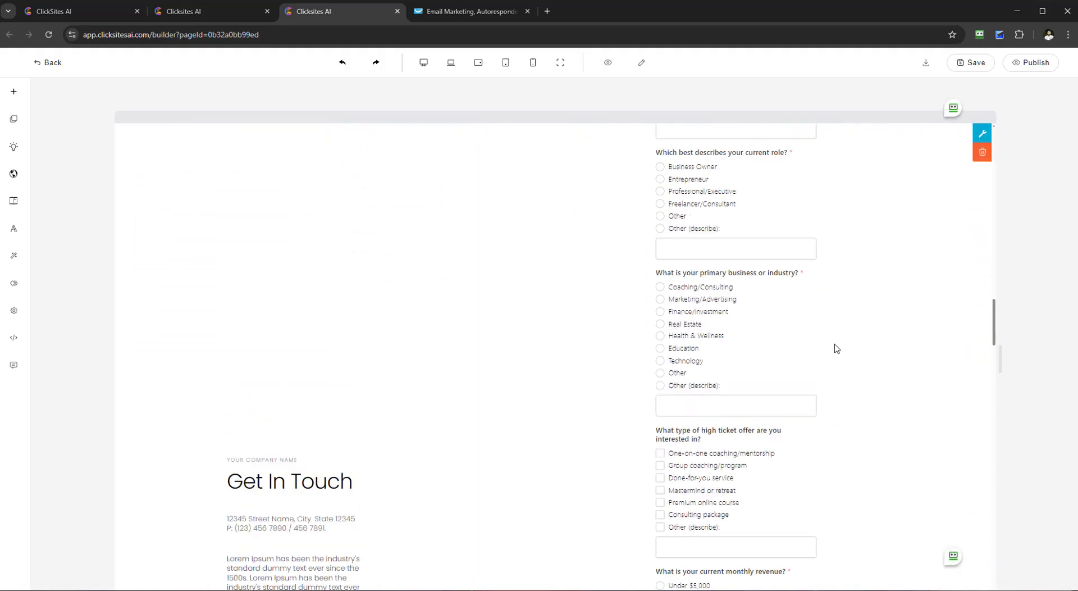
pyautogui.scroll(3)
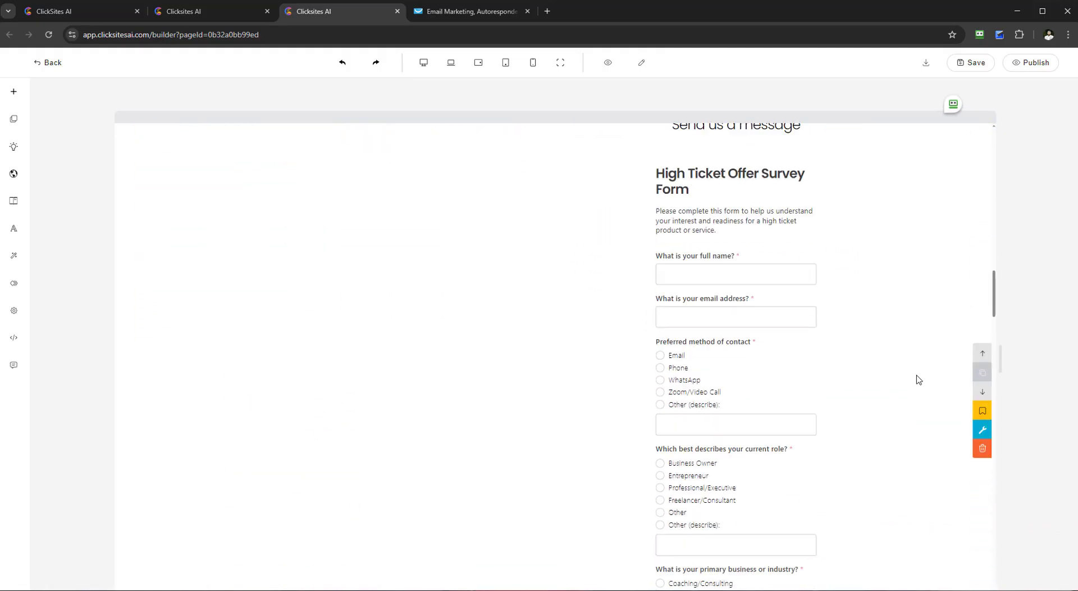
pyautogui.scroll(3)
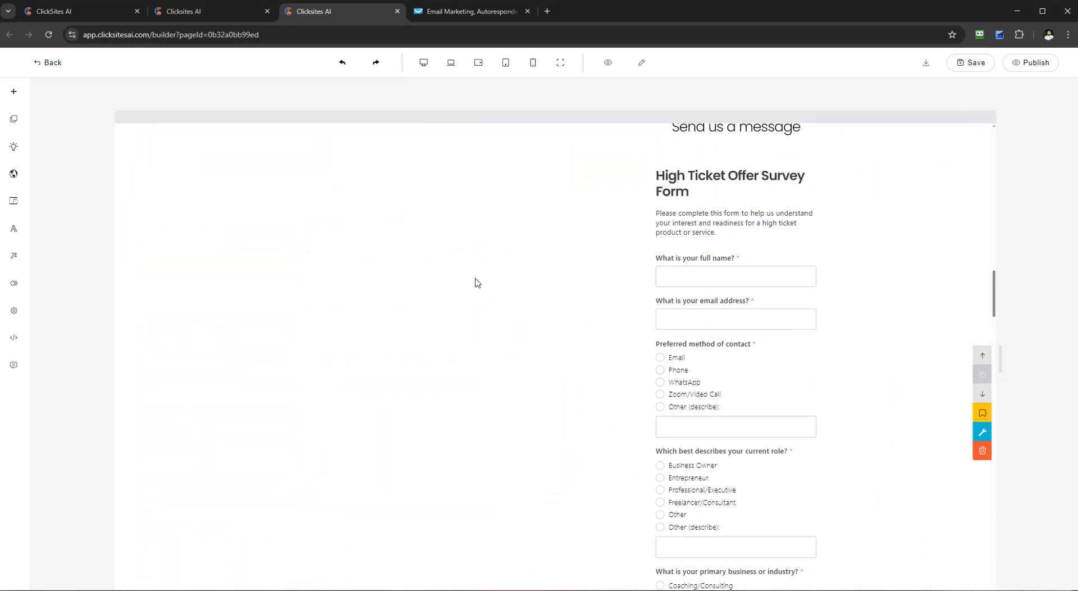
pyautogui.scroll(-3)
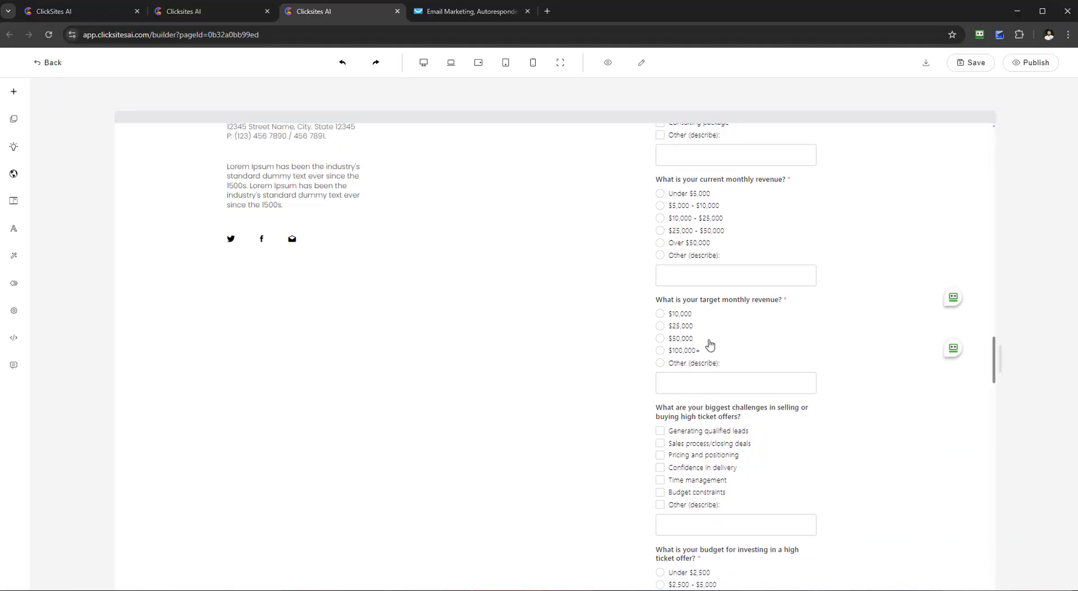
pyautogui.scroll(-3)
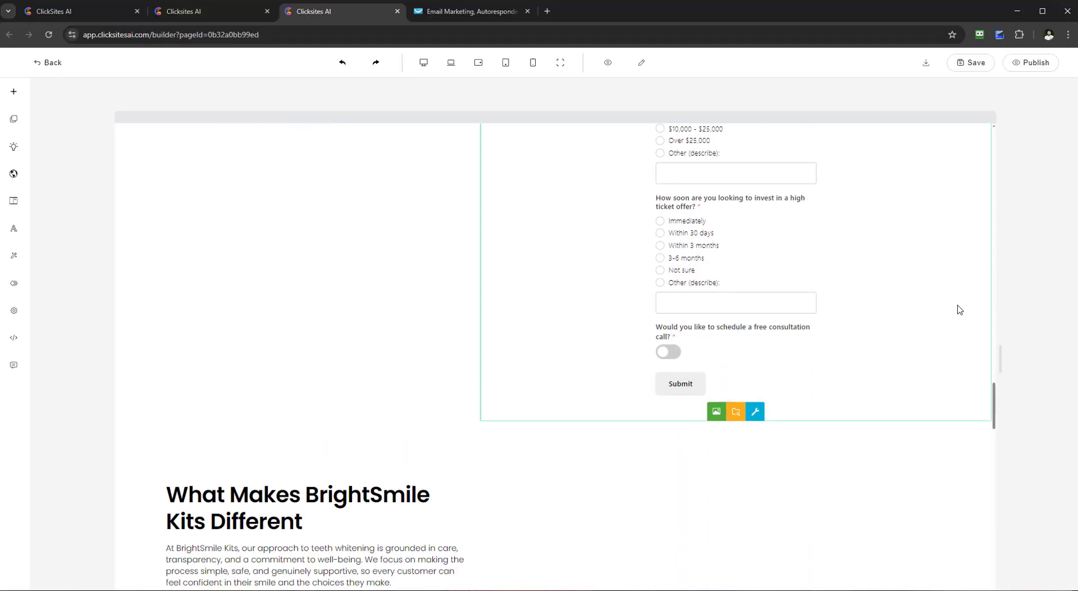
pyautogui.scroll(3)
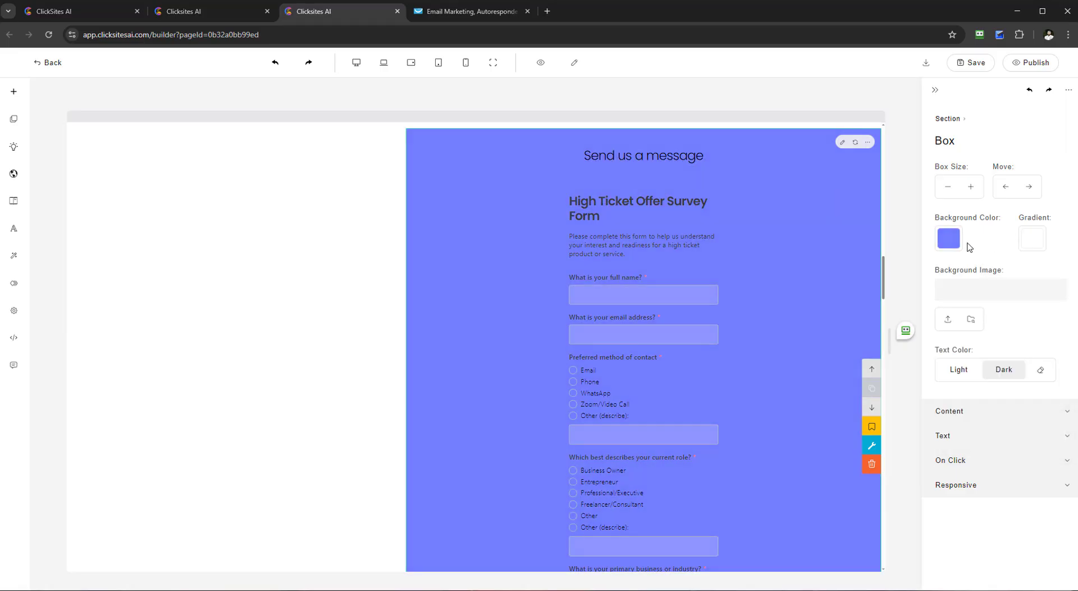
# Give the survey box black background with Light text, then revert it to white
pyautogui.click(949, 238)
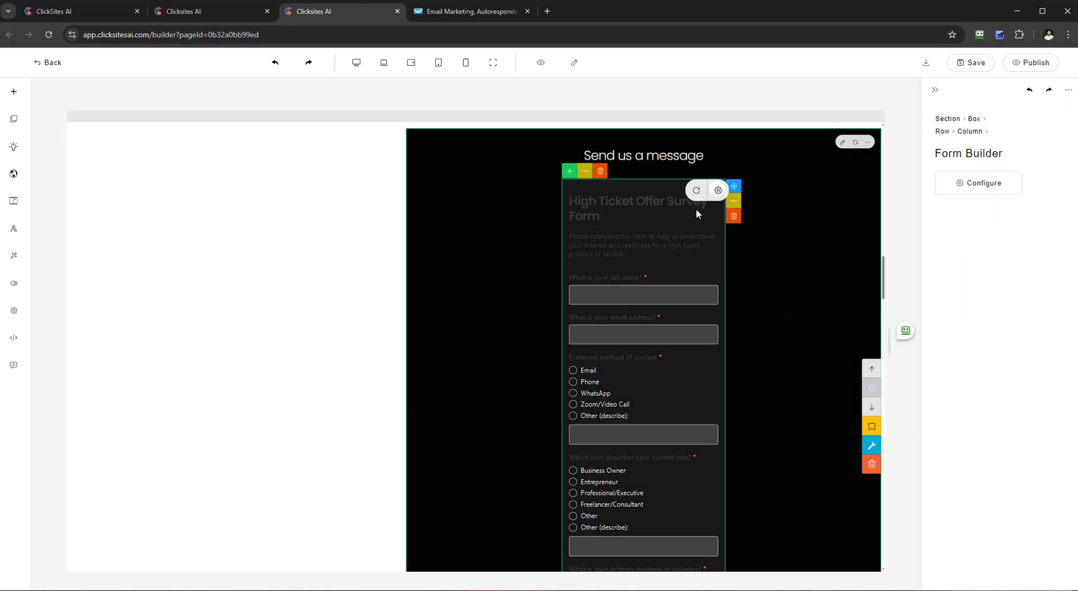
pyautogui.click(718, 190)
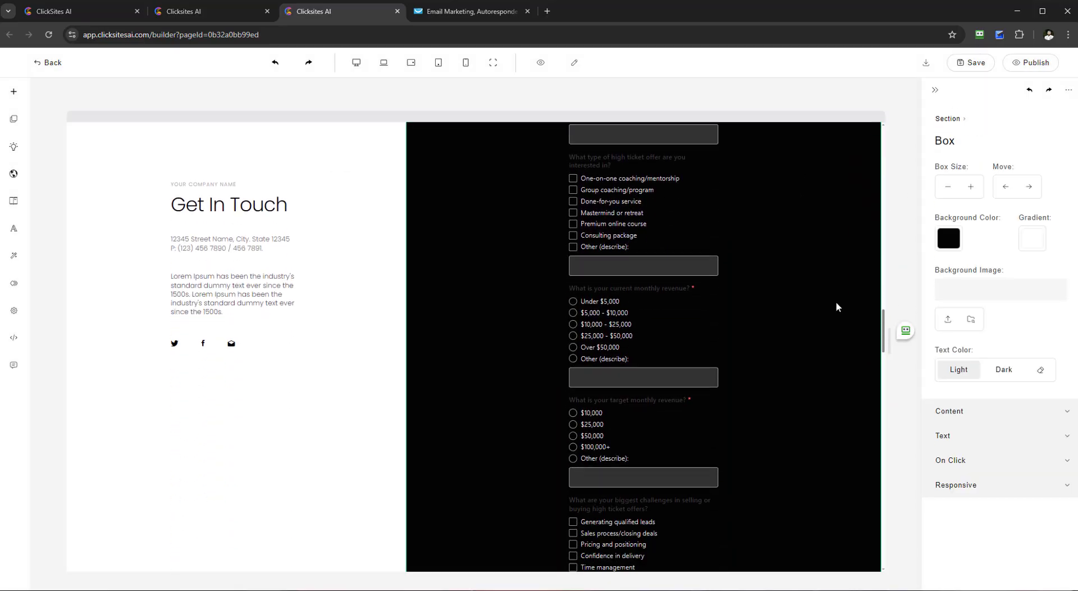
pyautogui.click(948, 238)
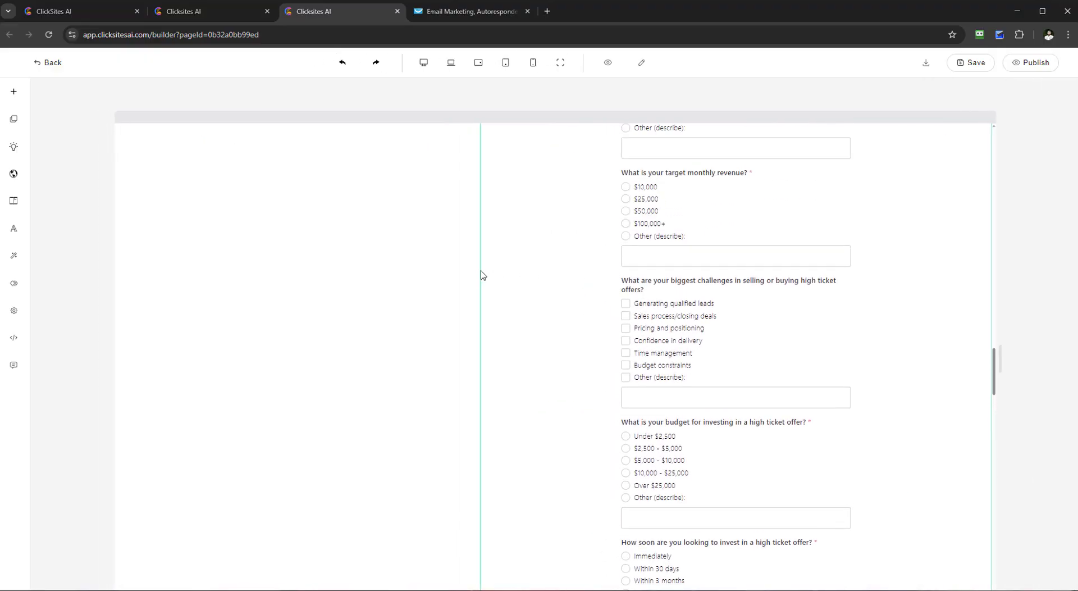
pyautogui.scroll(3)
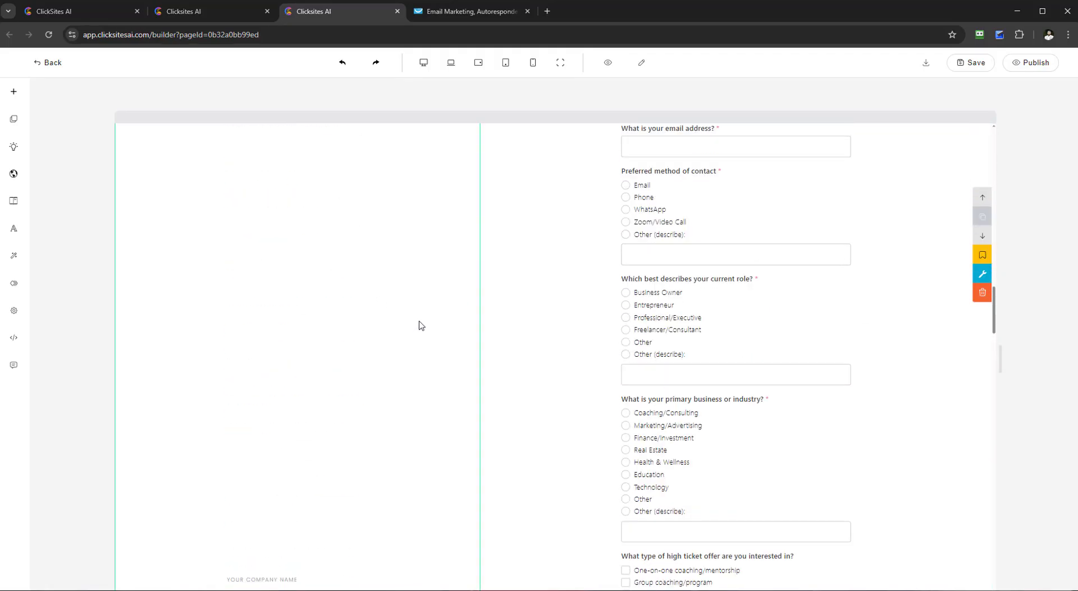
pyautogui.scroll(3)
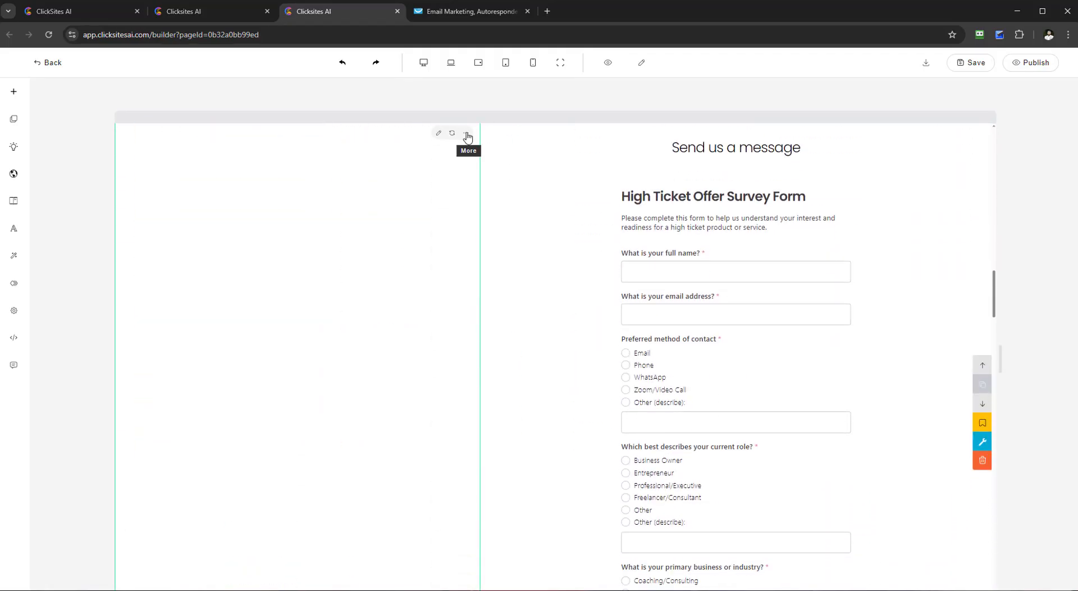
pyautogui.scroll(-3)
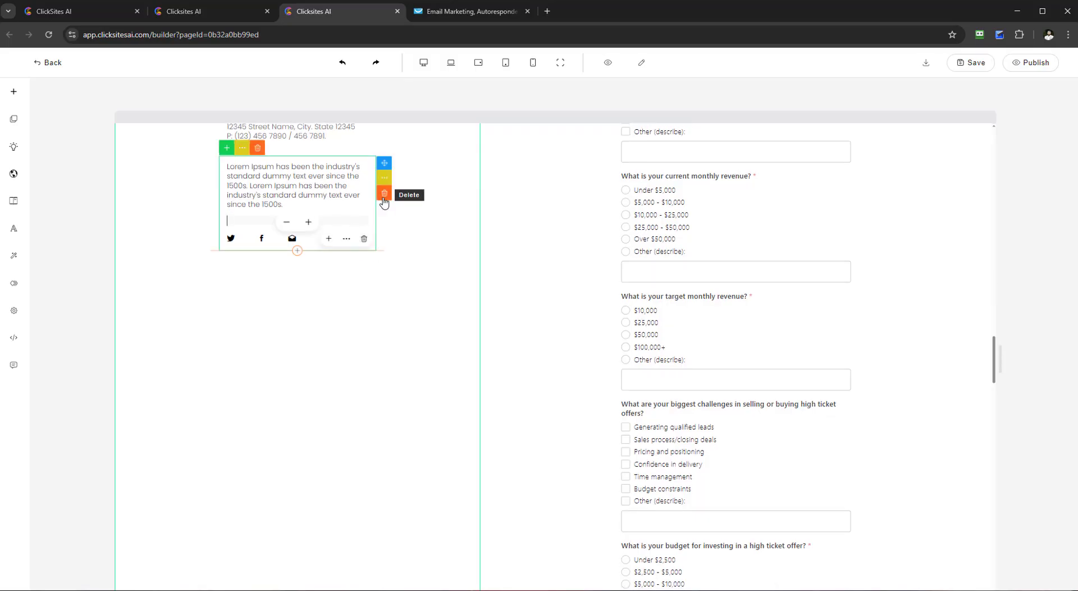
pyautogui.scroll(3)
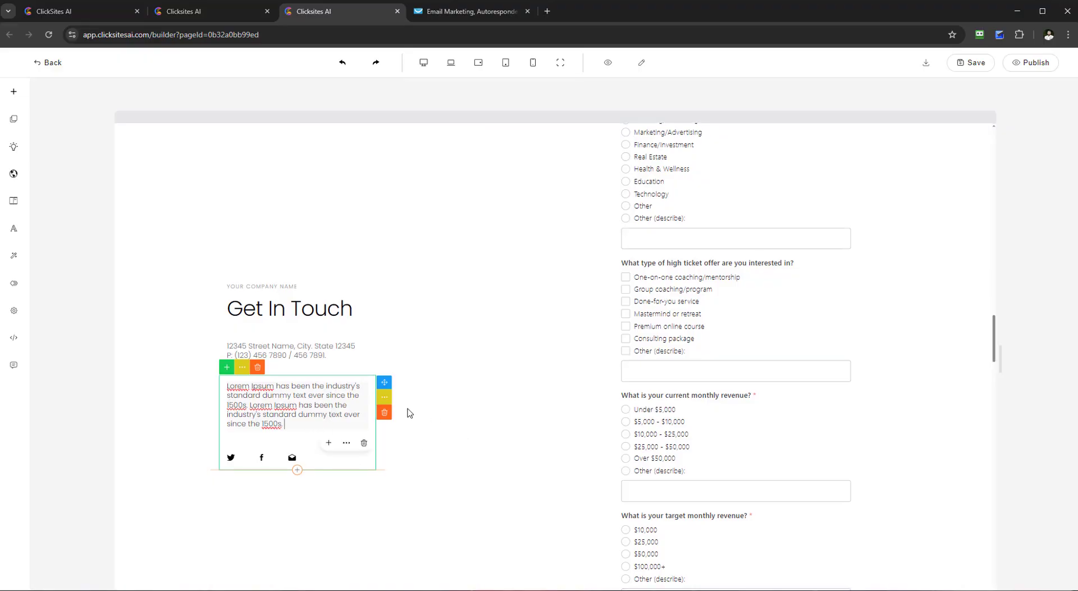
pyautogui.scroll(3)
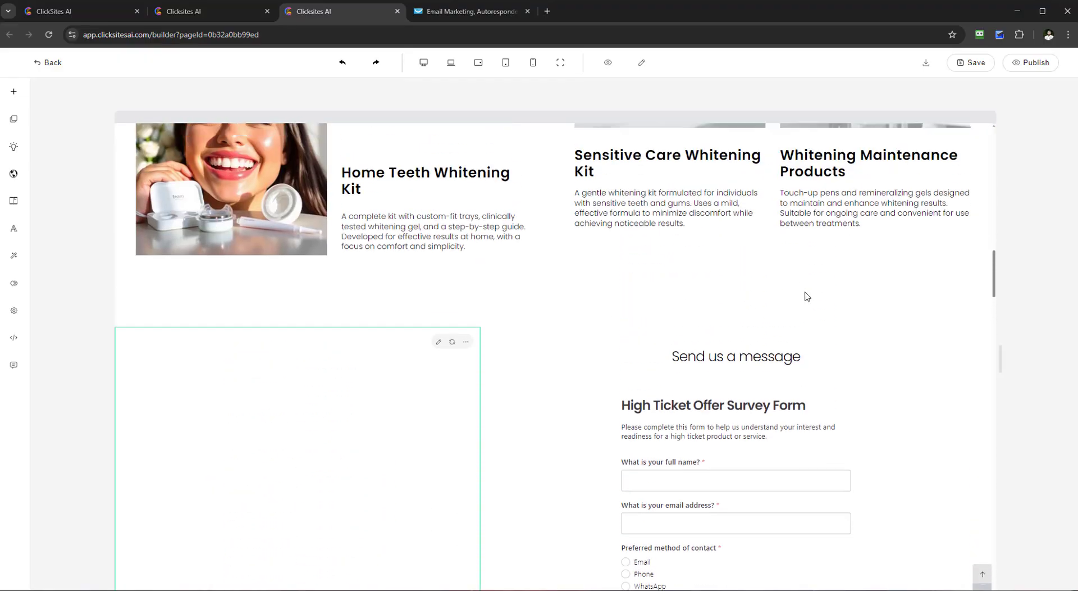
pyautogui.scroll(-3)
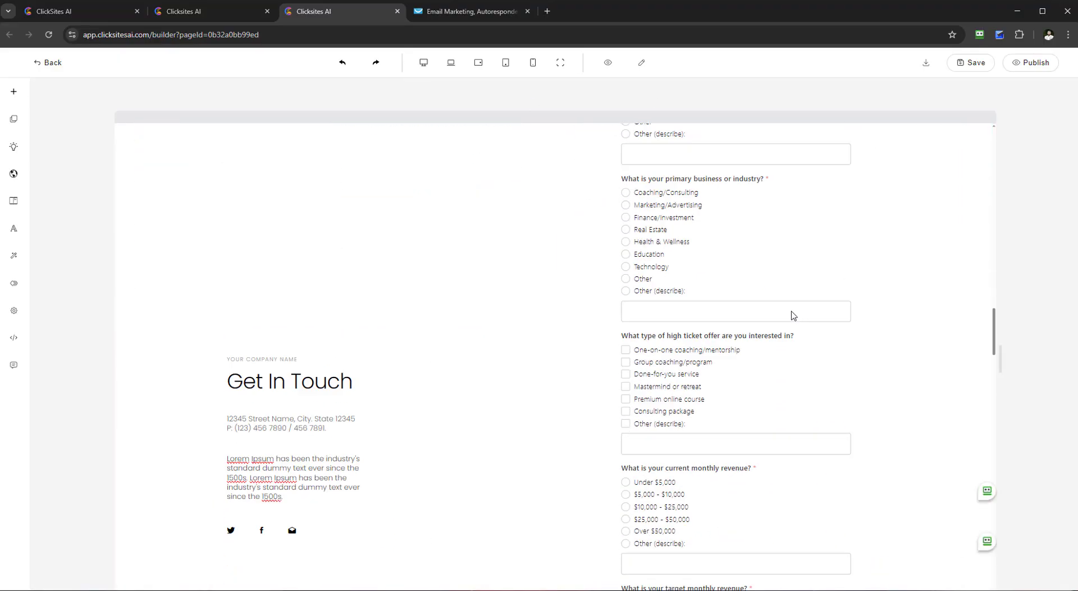
pyautogui.scroll(-3)
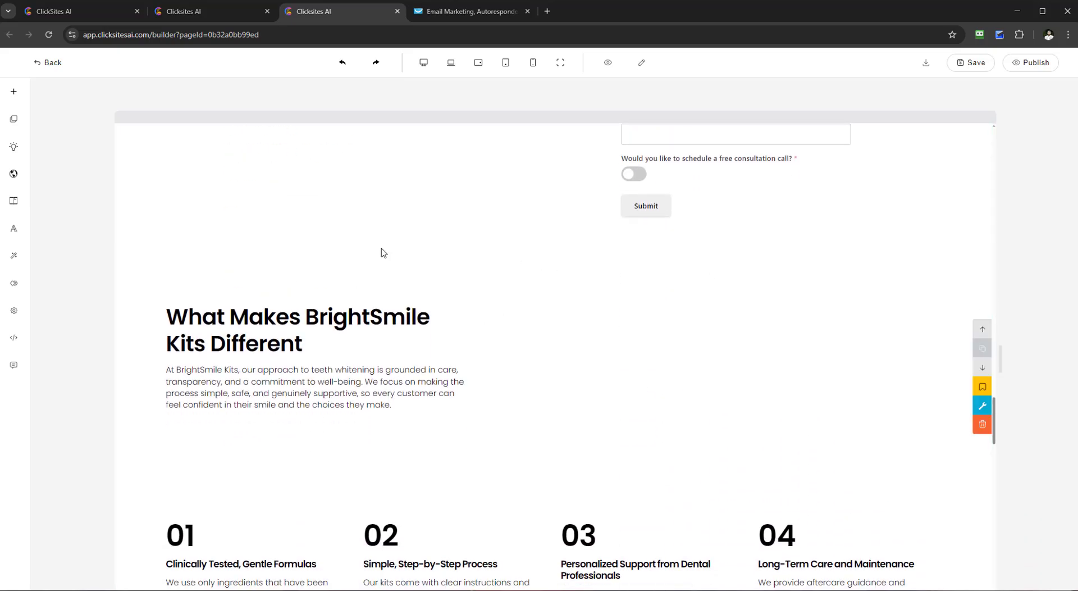
# Remove the Message field, leaving Name and Email, and save the page
pyautogui.click(13, 92)
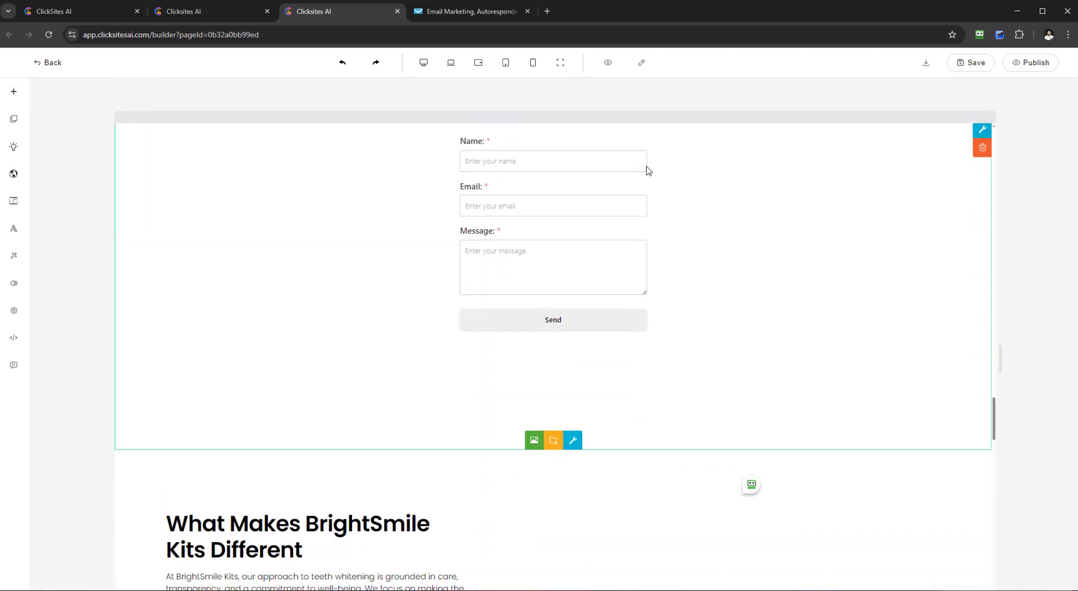
pyautogui.click(572, 440)
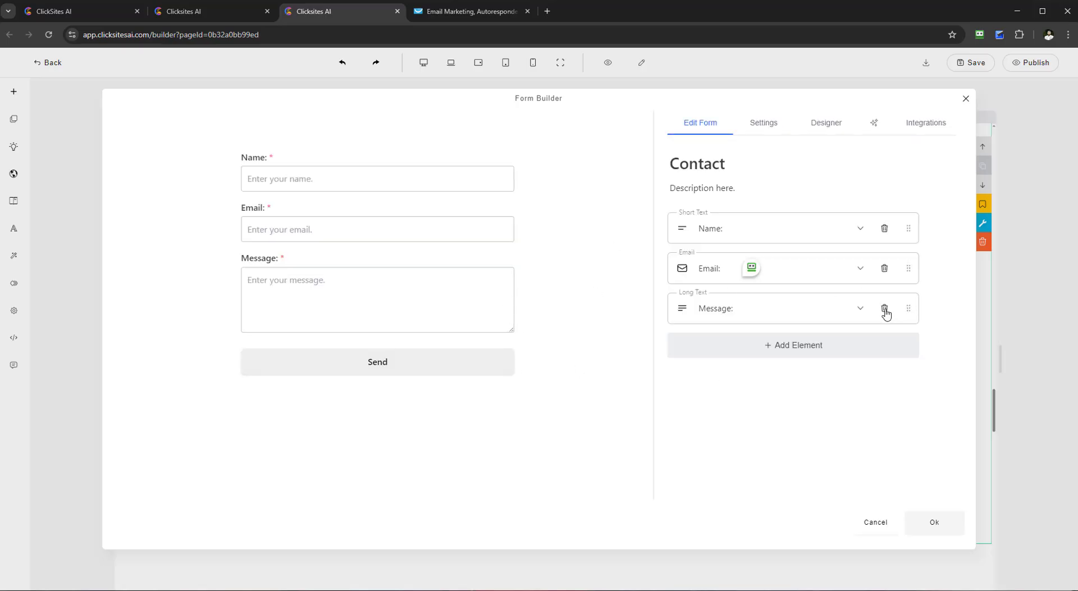
pyautogui.click(885, 309)
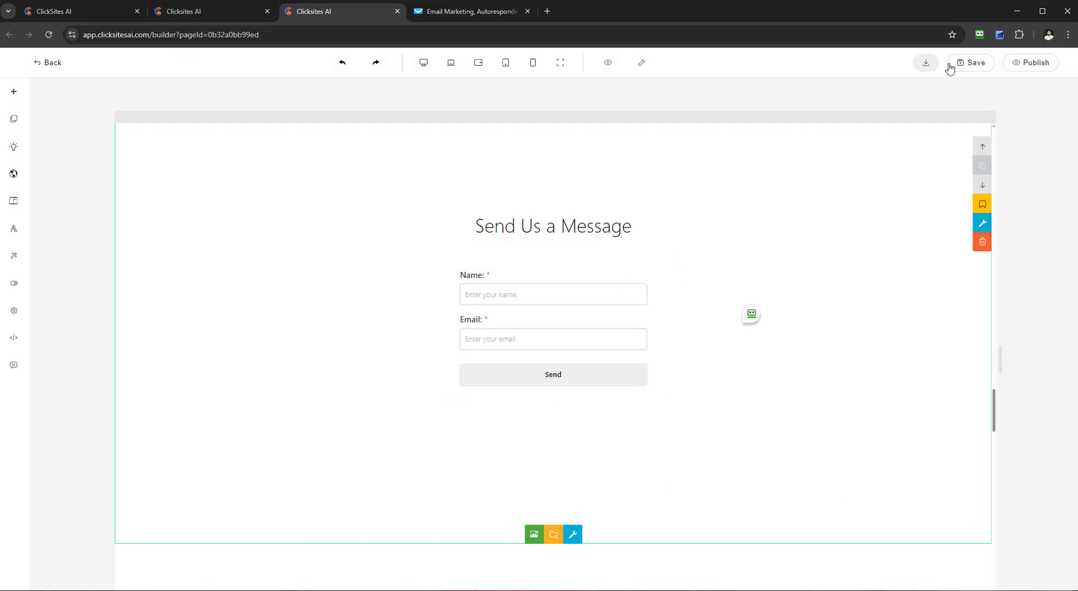
pyautogui.click(971, 62)
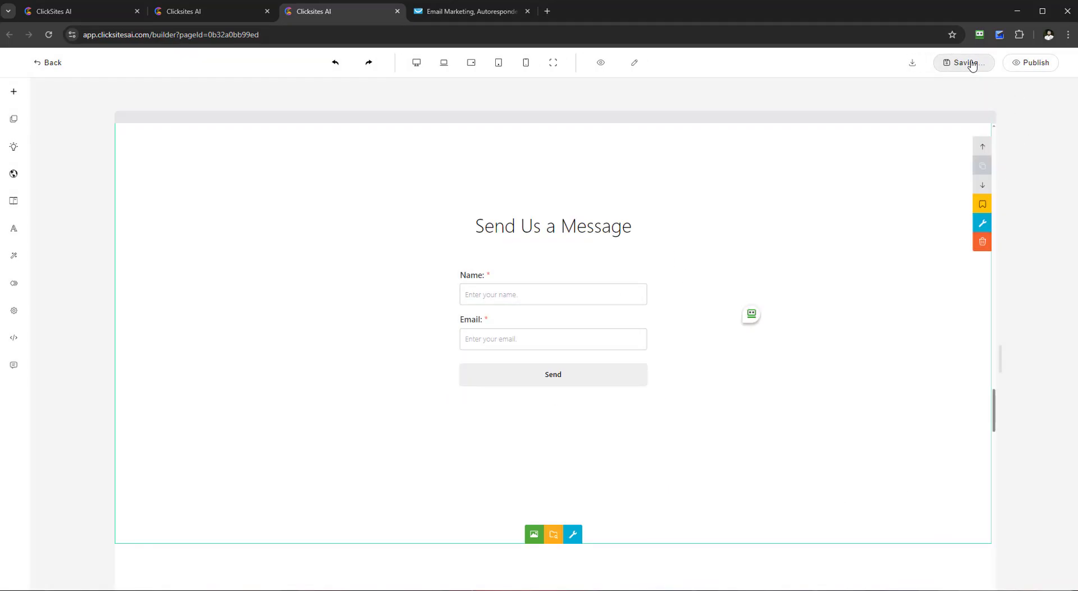
pyautogui.moveTo(963, 62)
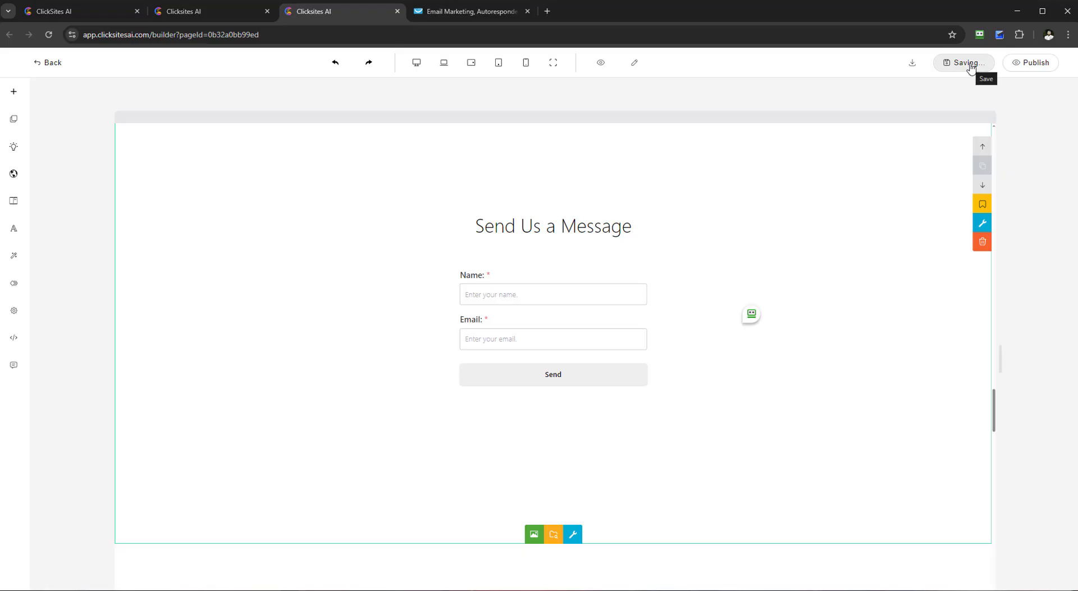
pyautogui.moveTo(962, 82)
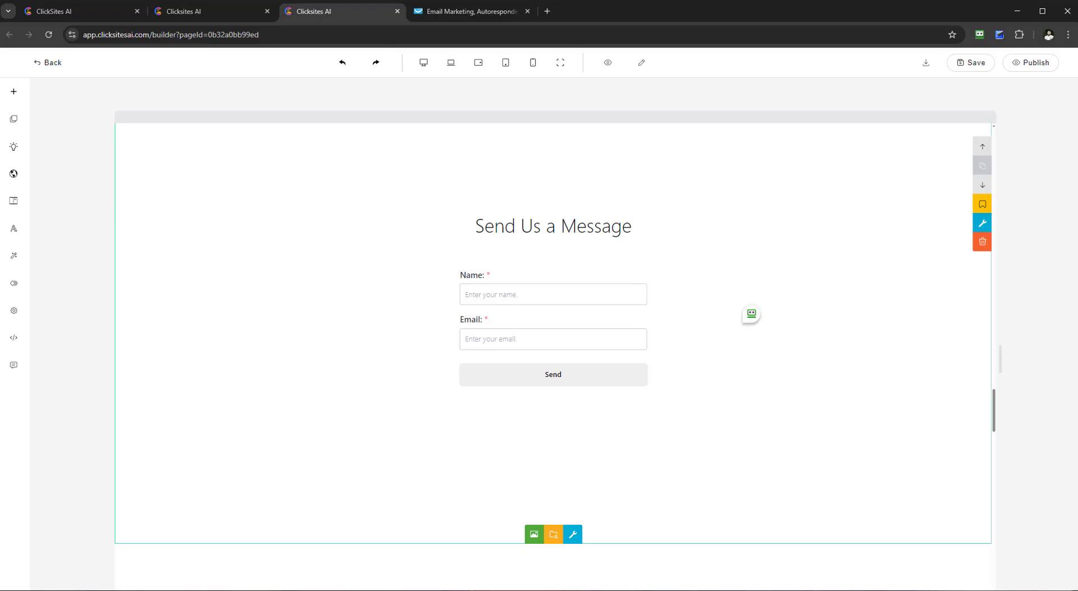
# Publish the page, open its link, and submit a Demo 1 test entry
pyautogui.click(1030, 62)
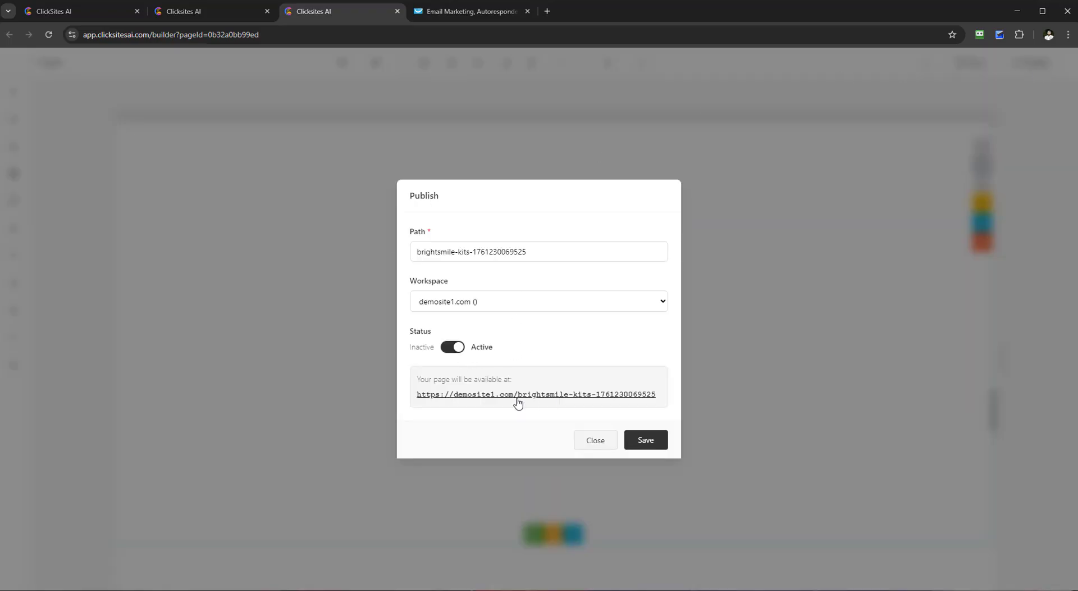
pyautogui.moveTo(549, 385)
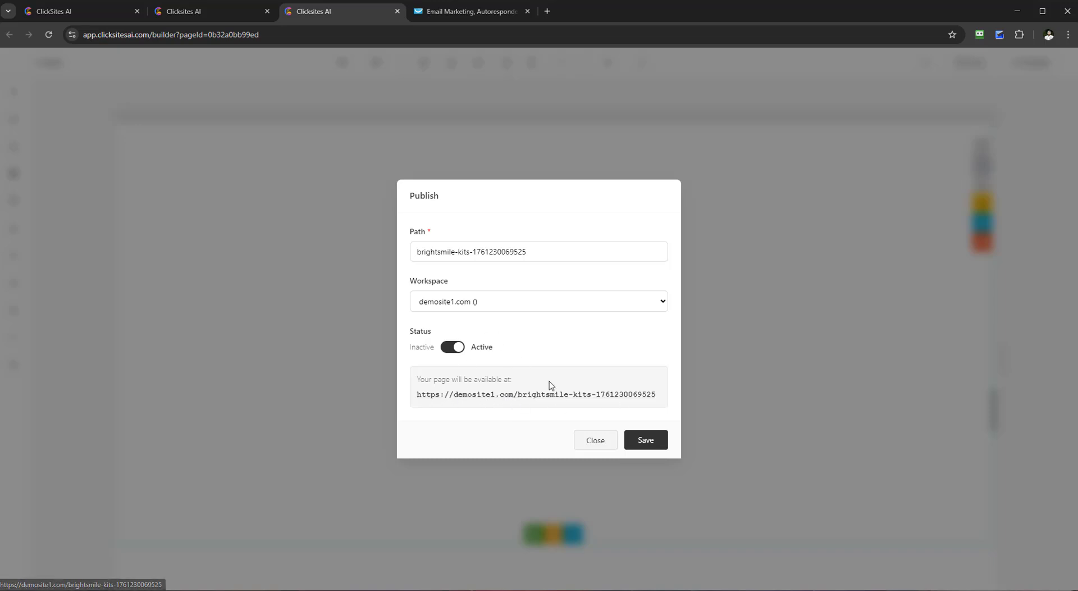
pyautogui.click(644, 440)
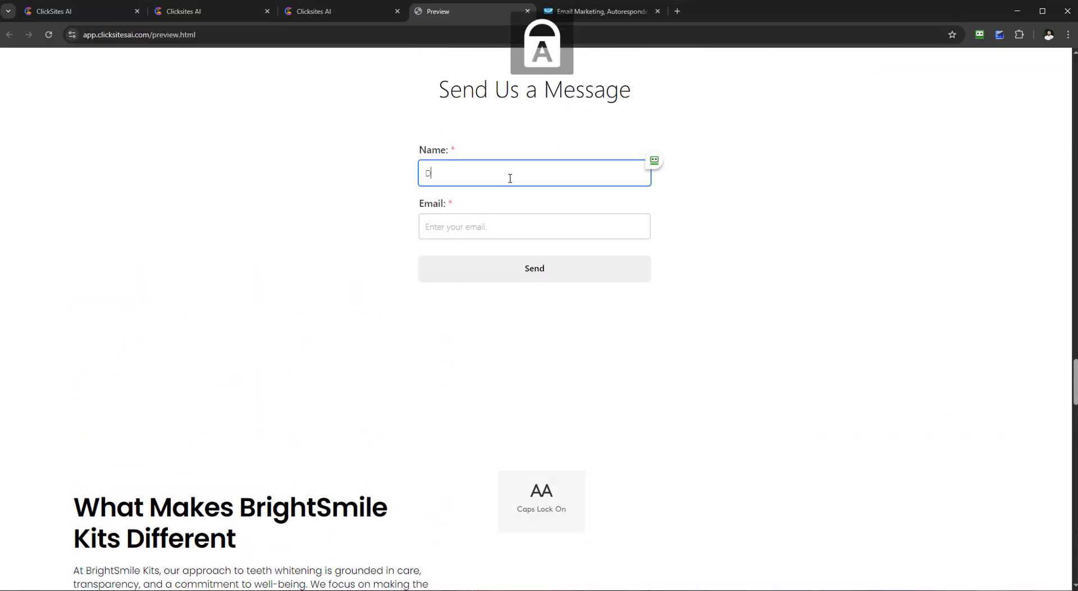
pyautogui.click(534, 226)
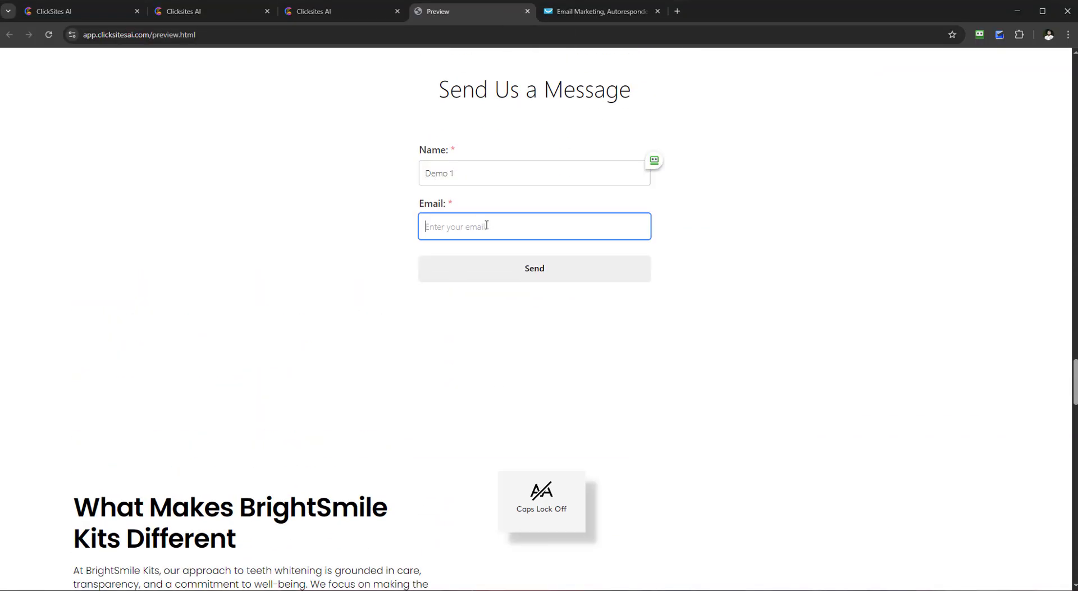
pyautogui.write('myemail@gmail.com')
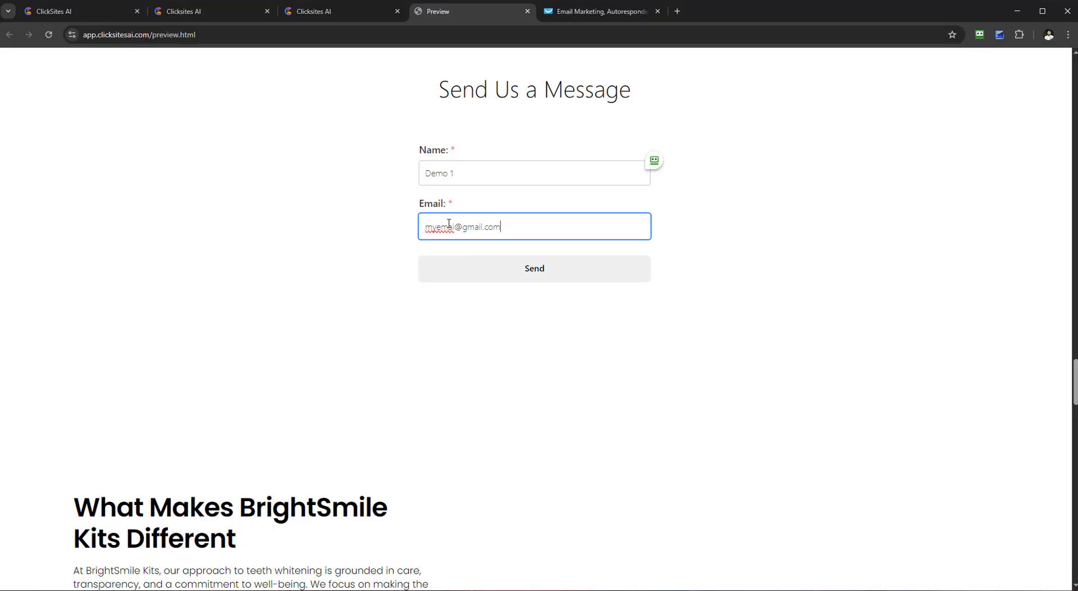
pyautogui.moveTo(511, 270)
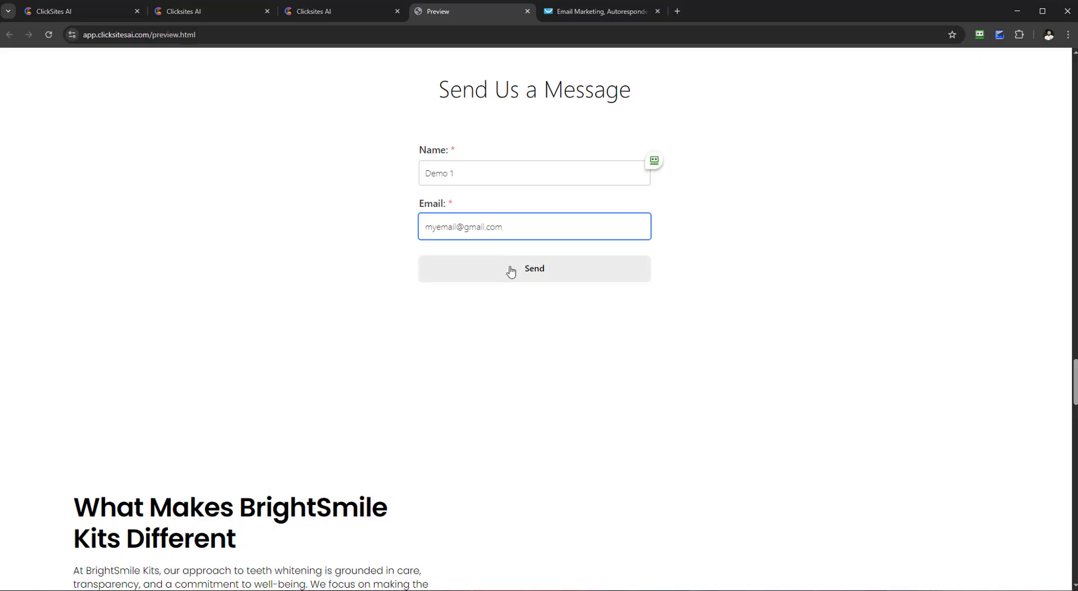
pyautogui.click(535, 269)
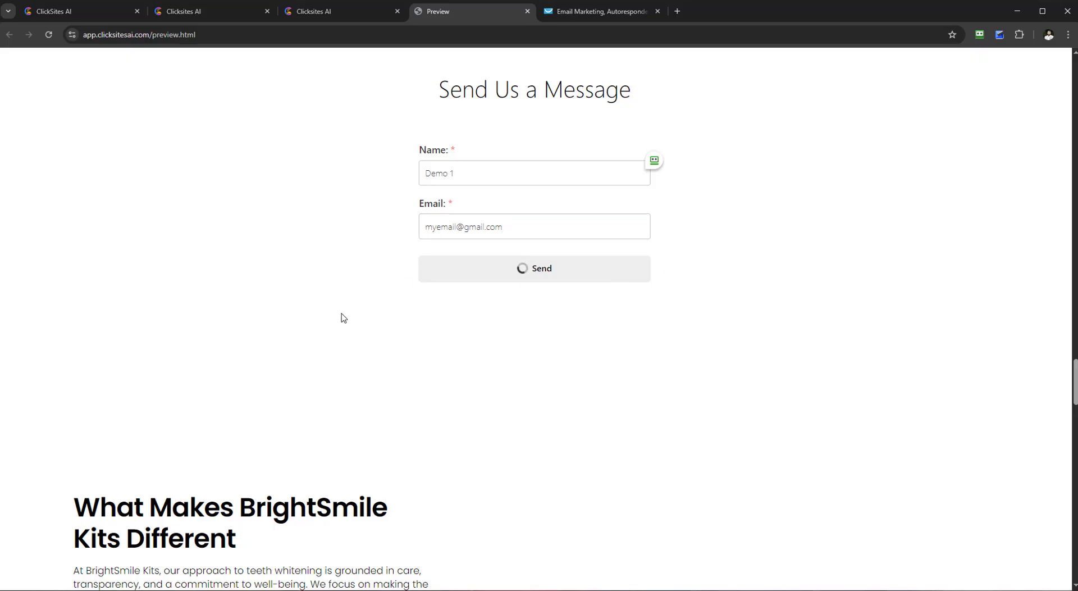
pyautogui.moveTo(702, 346)
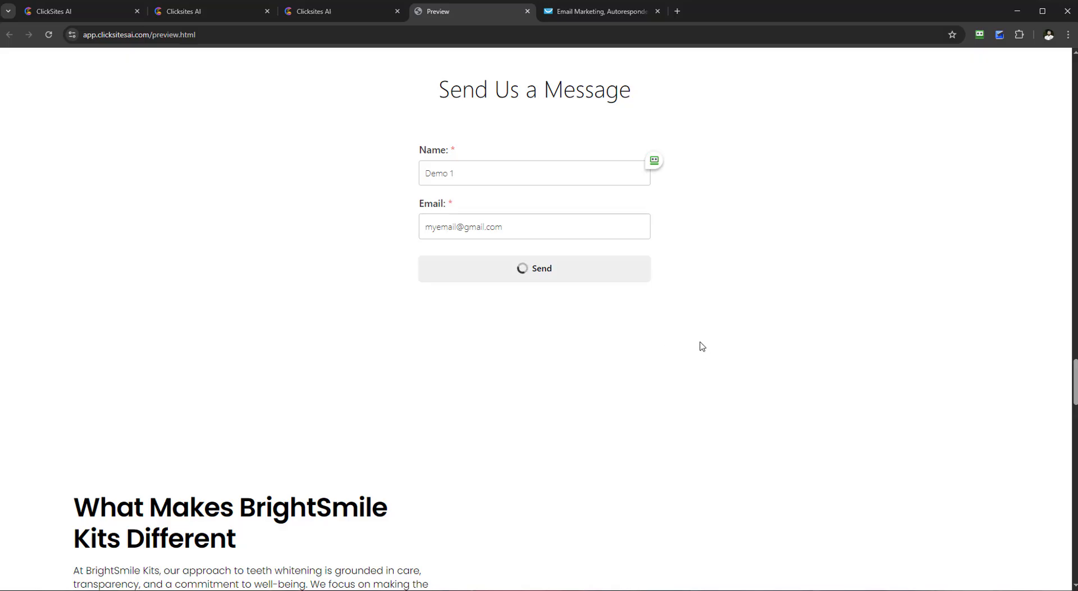
pyautogui.moveTo(692, 343)
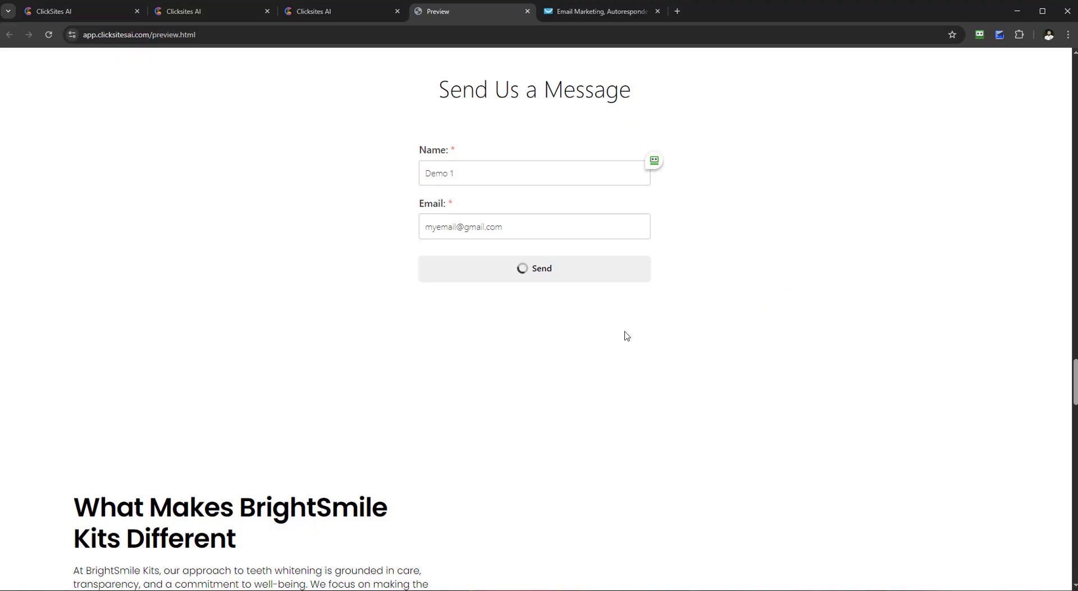
pyautogui.moveTo(594, 407)
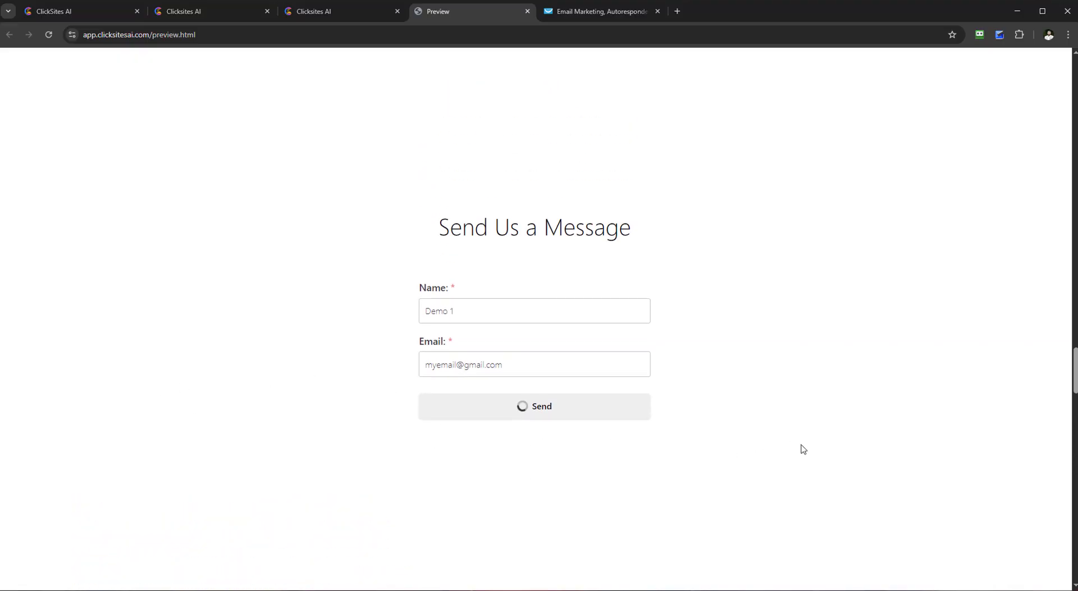
pyautogui.moveTo(307, 265)
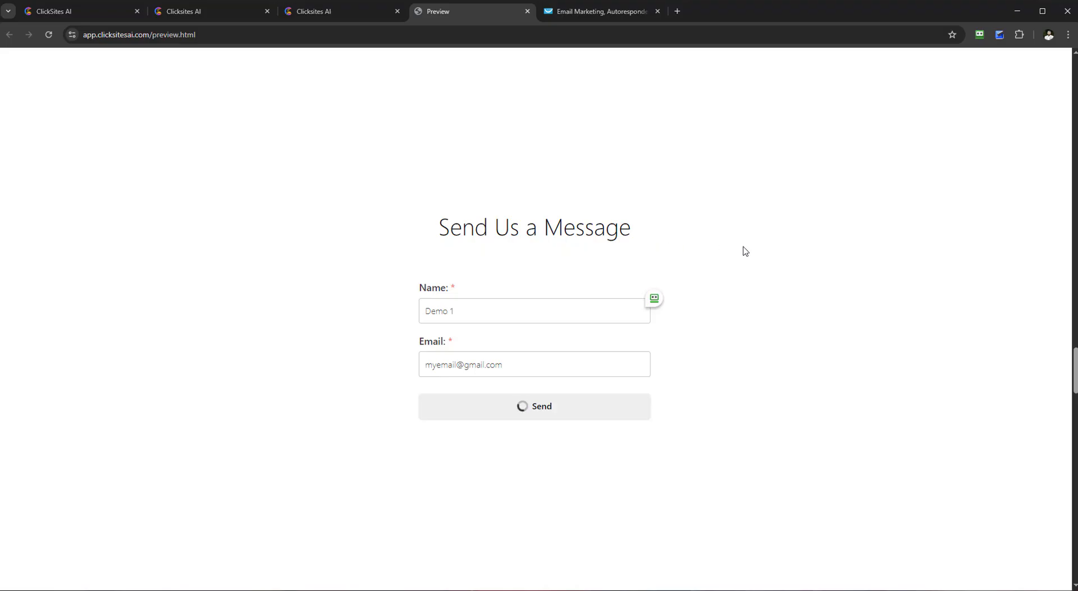
pyautogui.moveTo(740, 249)
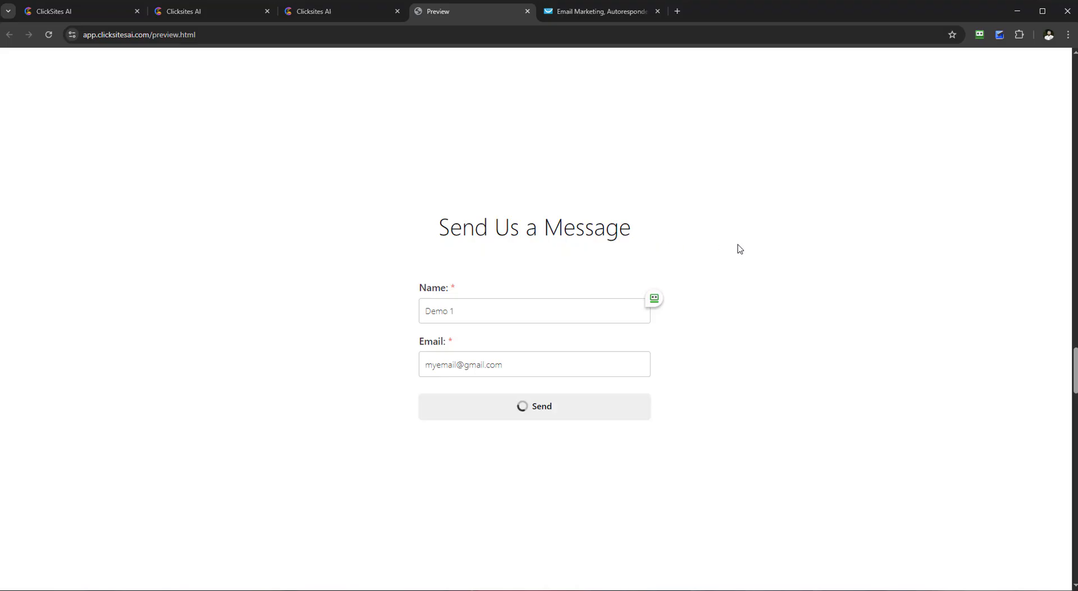
# Review the contact form's Integrations settings in the builder and cancel without changes
pyautogui.click(313, 11)
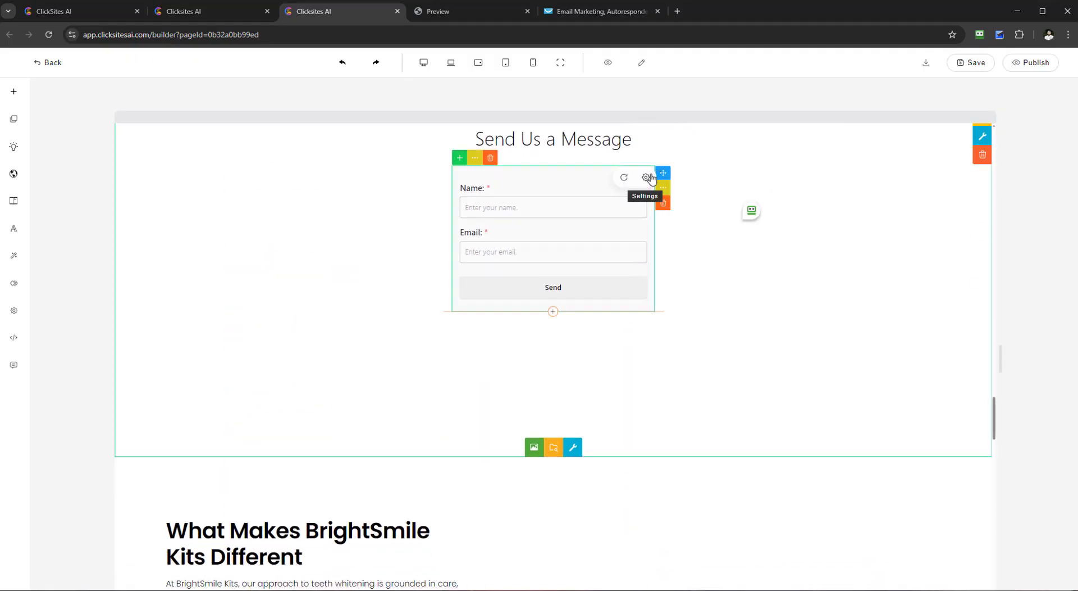
pyautogui.click(646, 178)
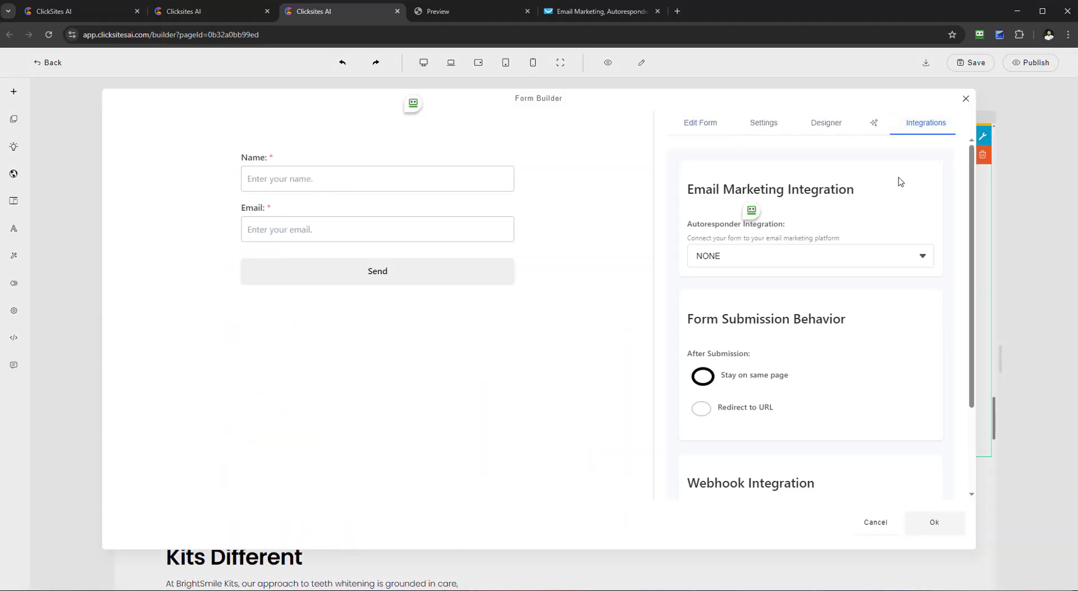
pyautogui.click(809, 255)
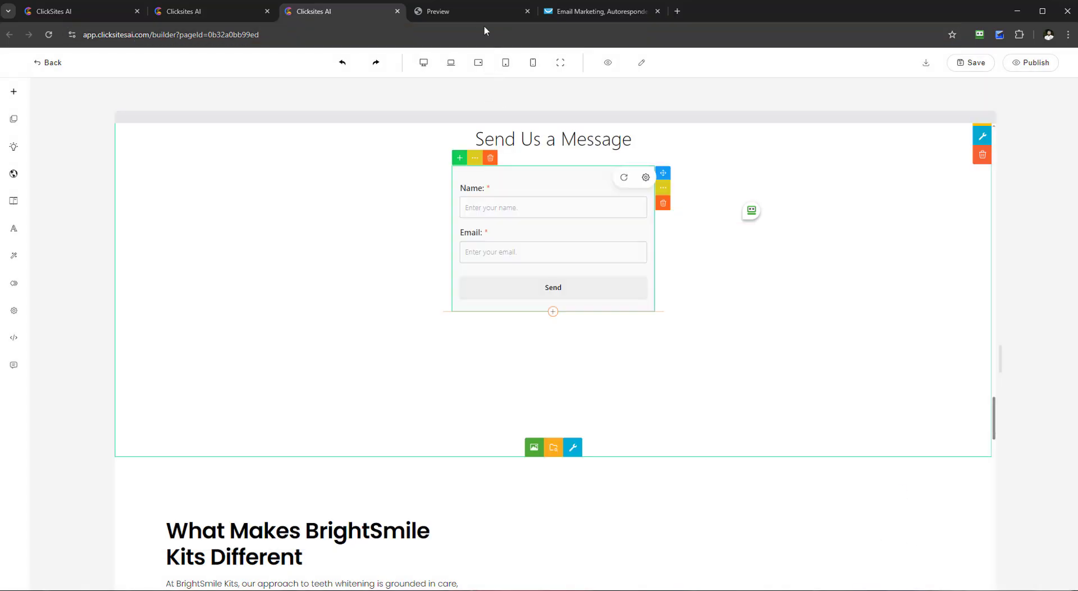
# Open Leads from the sidebar, view the first lead's full details, then close them
pyautogui.click(210, 11)
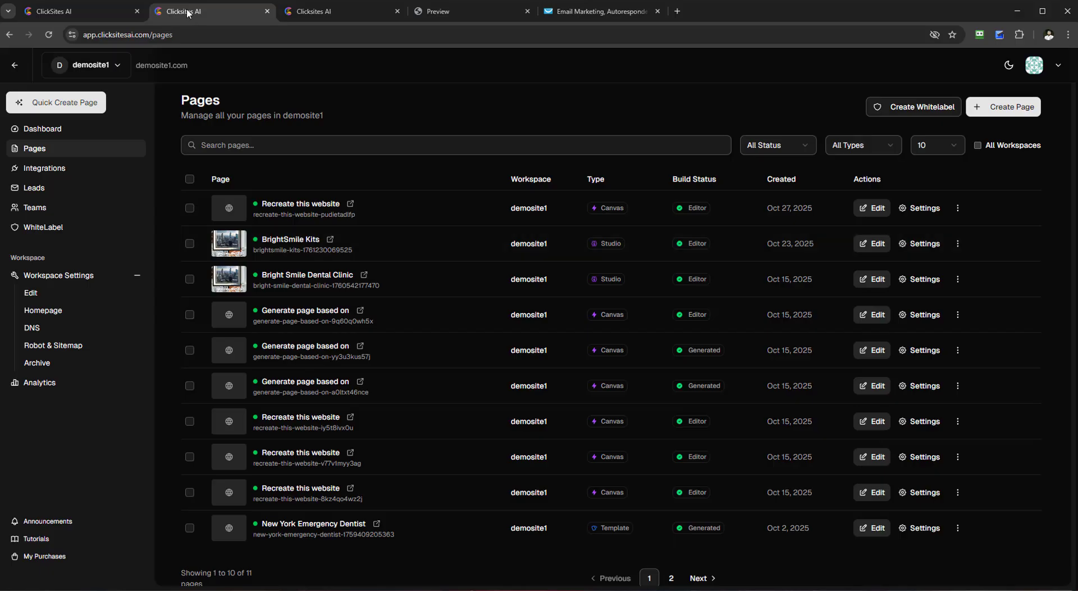
pyautogui.moveTo(33, 187)
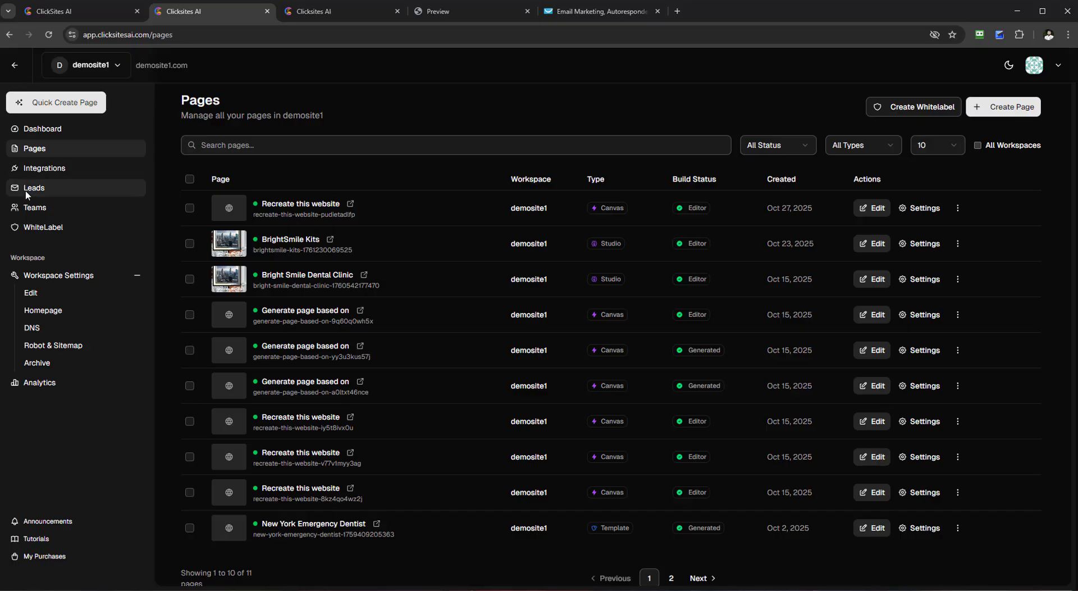
pyautogui.click(34, 187)
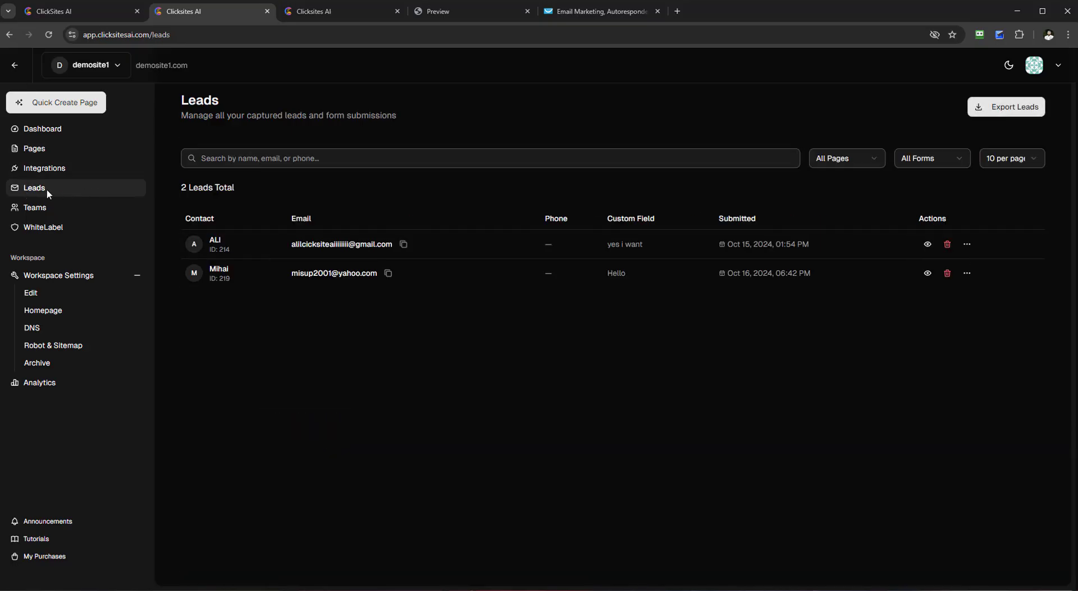
pyautogui.moveTo(946, 245)
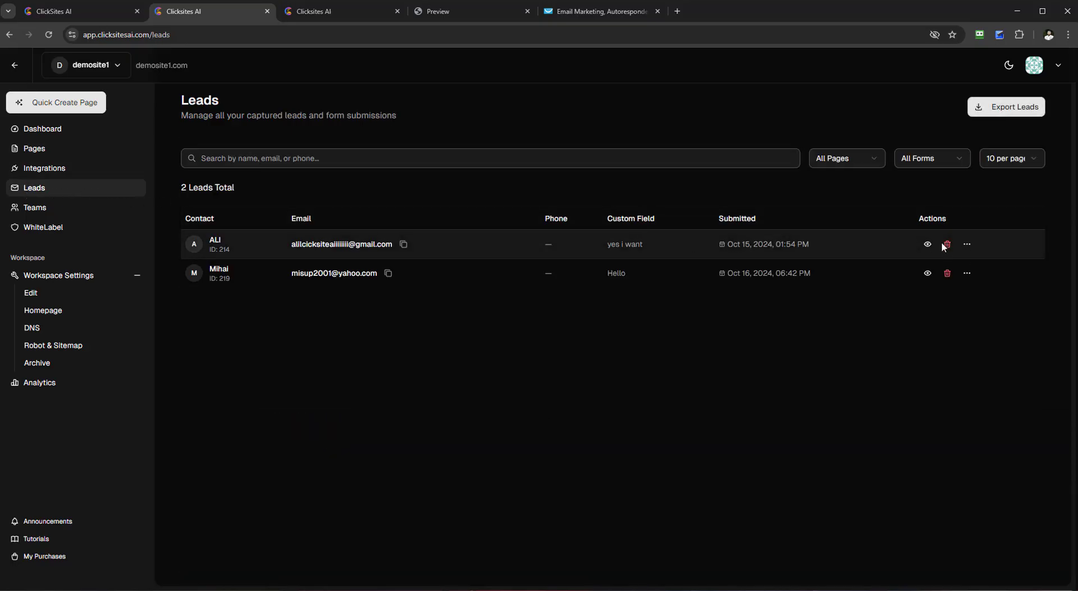
pyautogui.moveTo(186, 246)
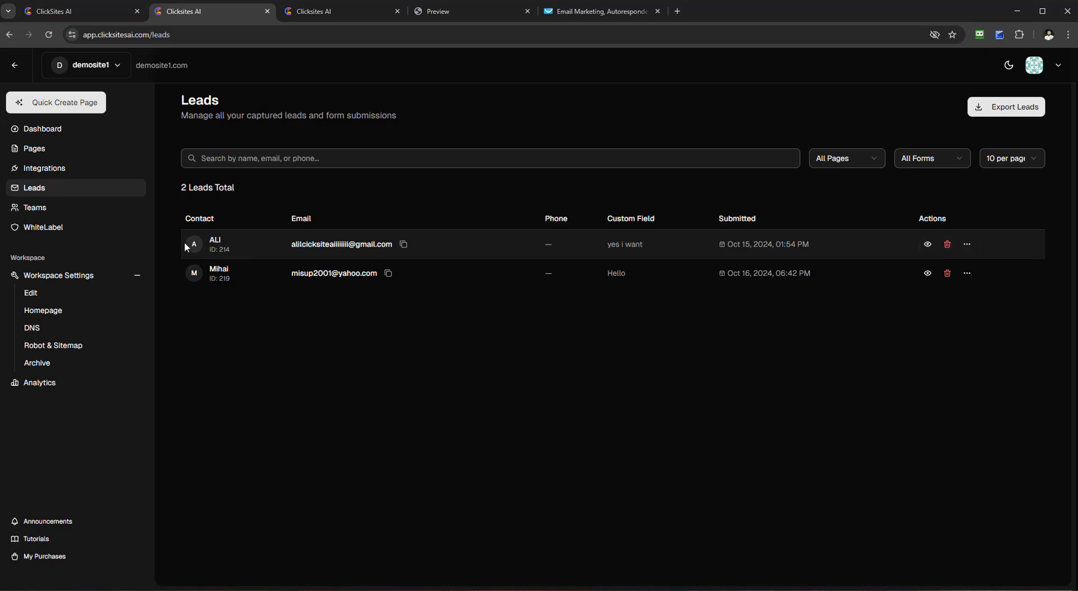
pyautogui.moveTo(252, 267)
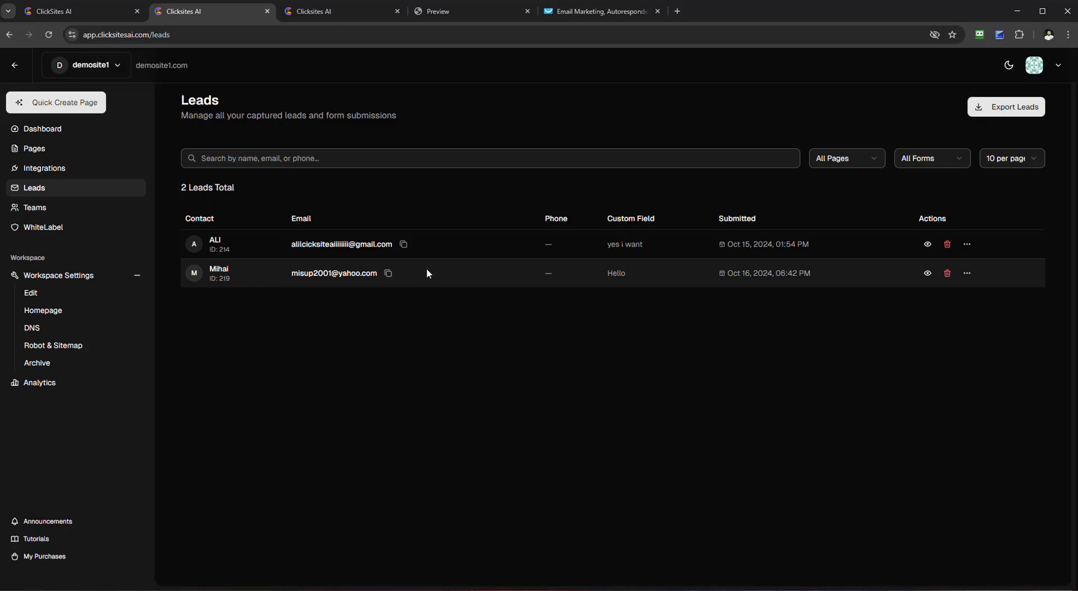
pyautogui.moveTo(980, 252)
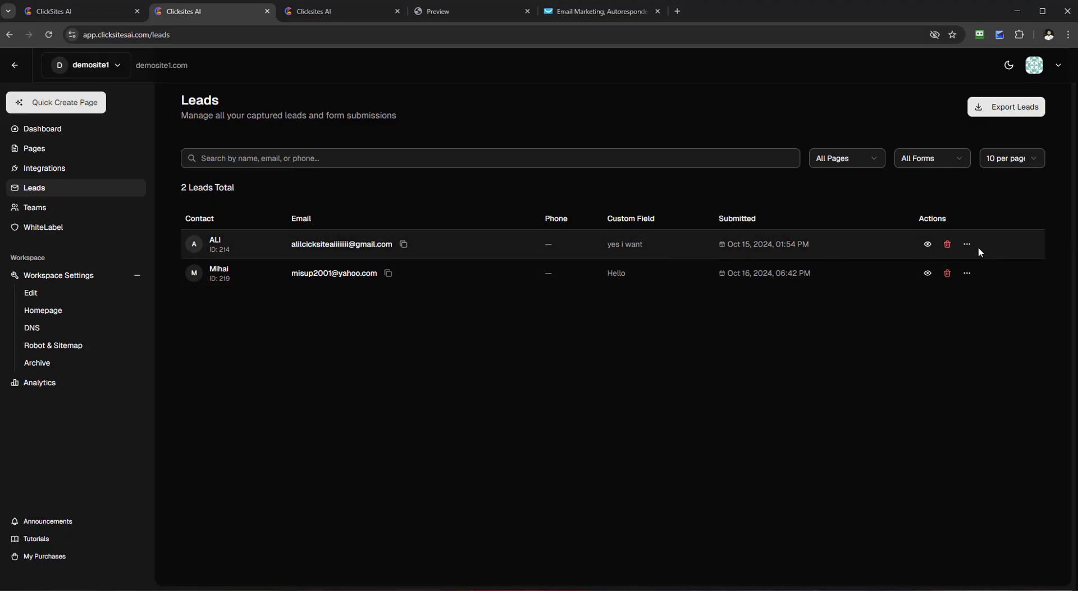
pyautogui.click(928, 244)
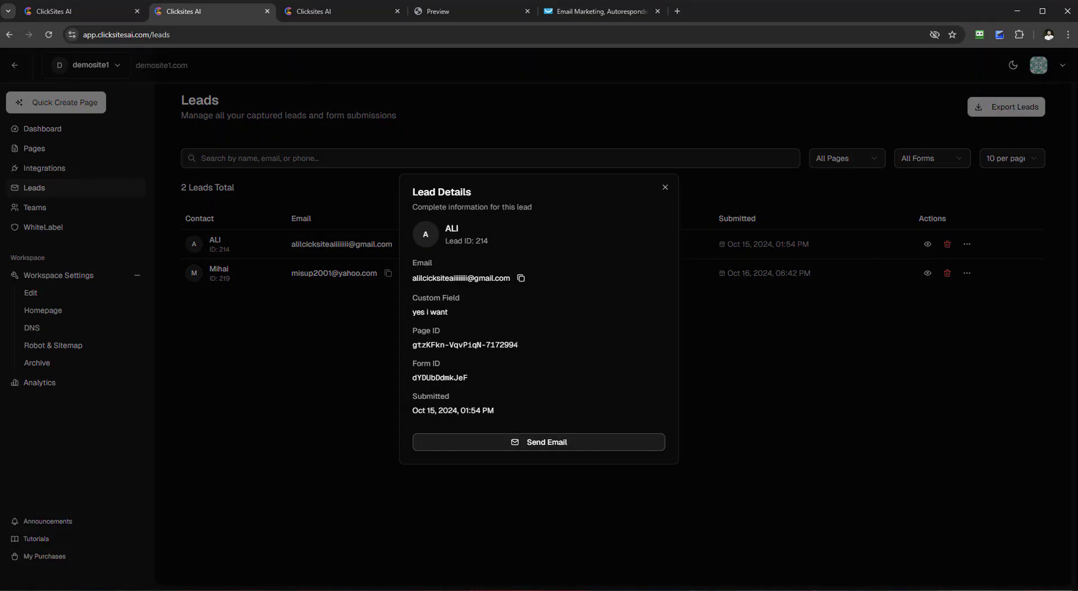
pyautogui.moveTo(671, 192)
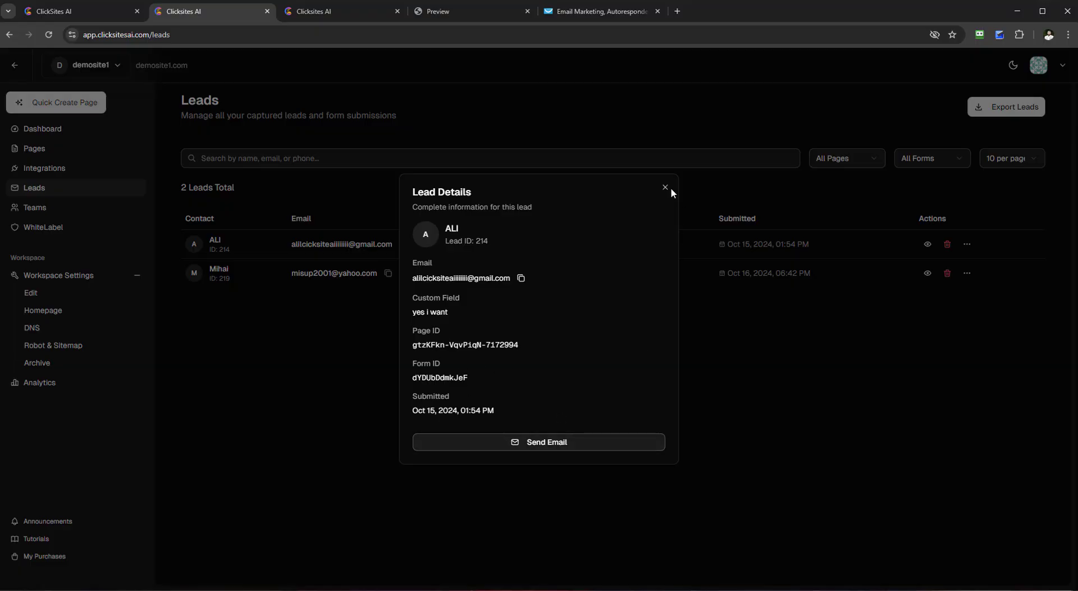
pyautogui.moveTo(665, 189)
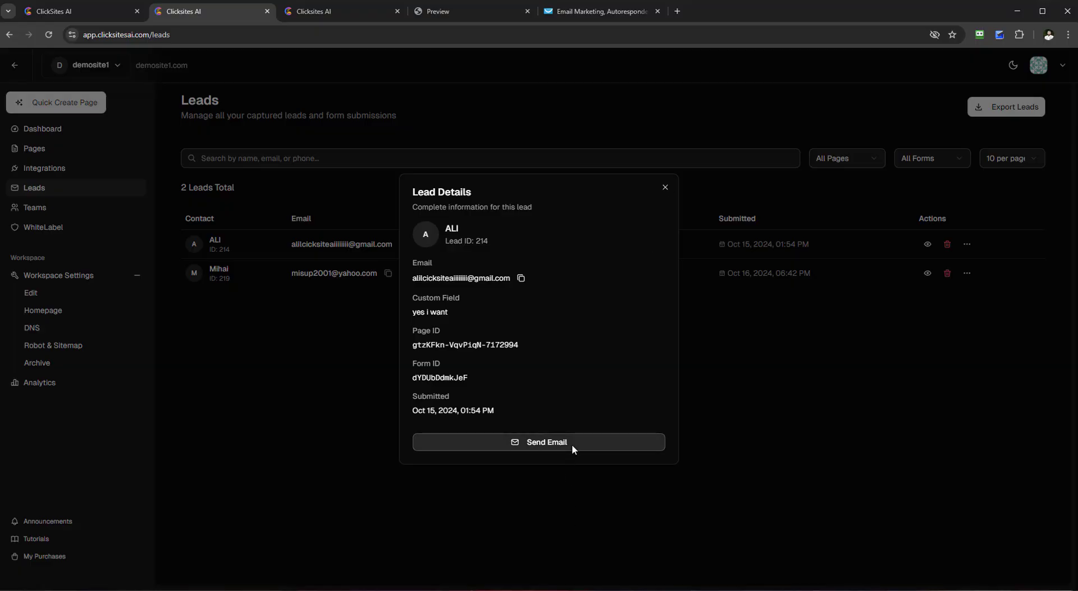
pyautogui.click(664, 187)
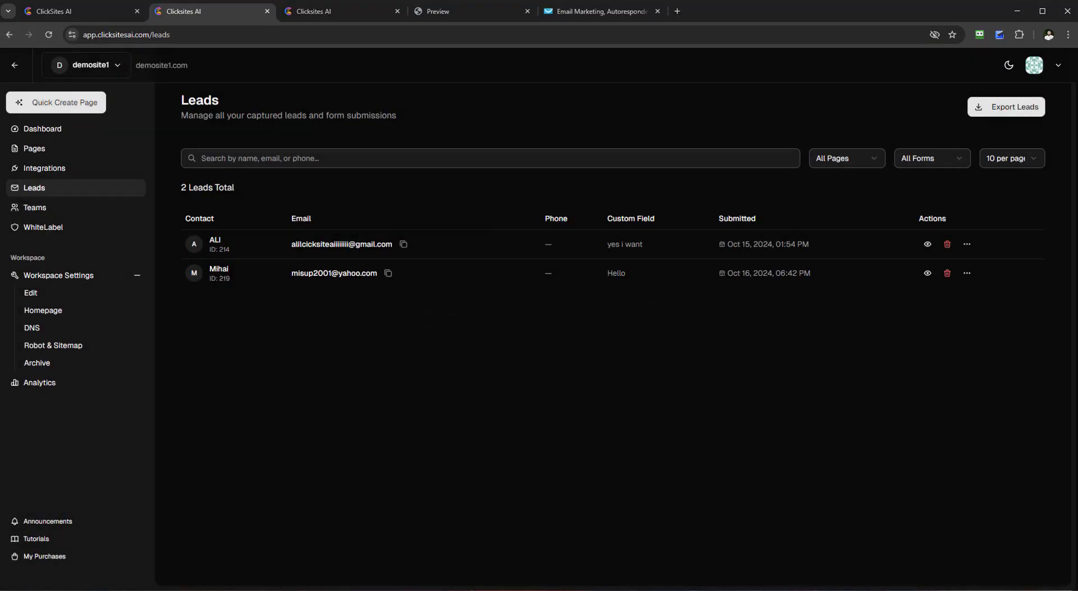
pyautogui.moveTo(466, 380)
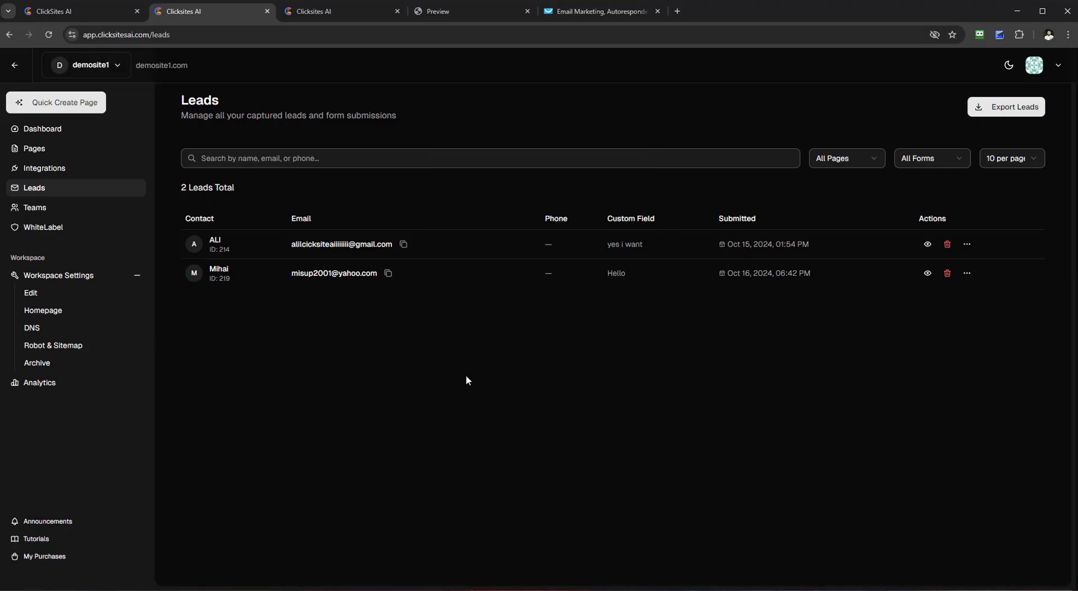
pyautogui.moveTo(393, 254)
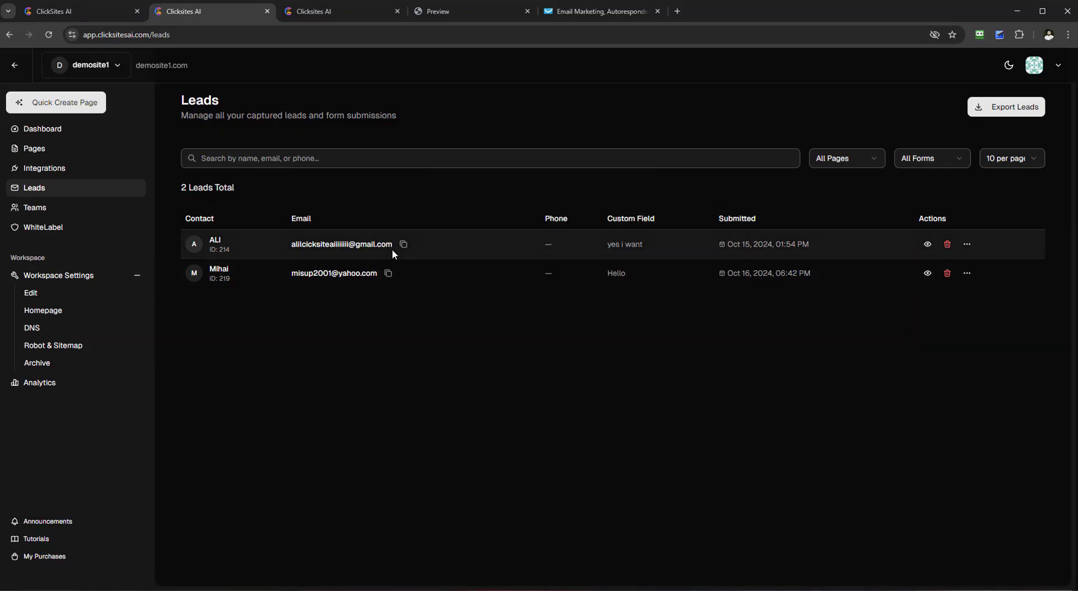
pyautogui.moveTo(775, 236)
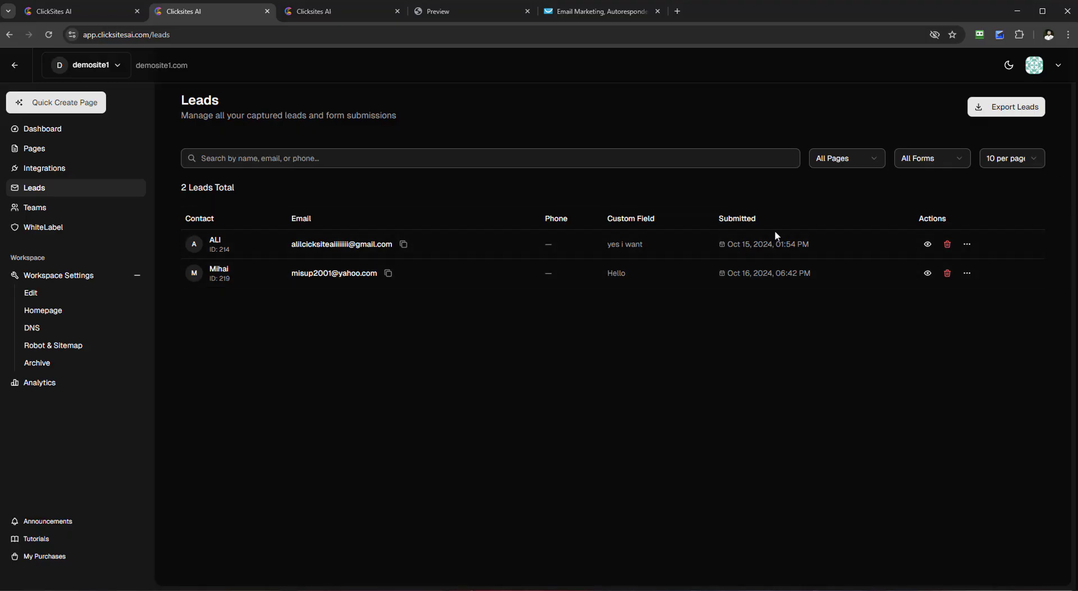
pyautogui.moveTo(990, 119)
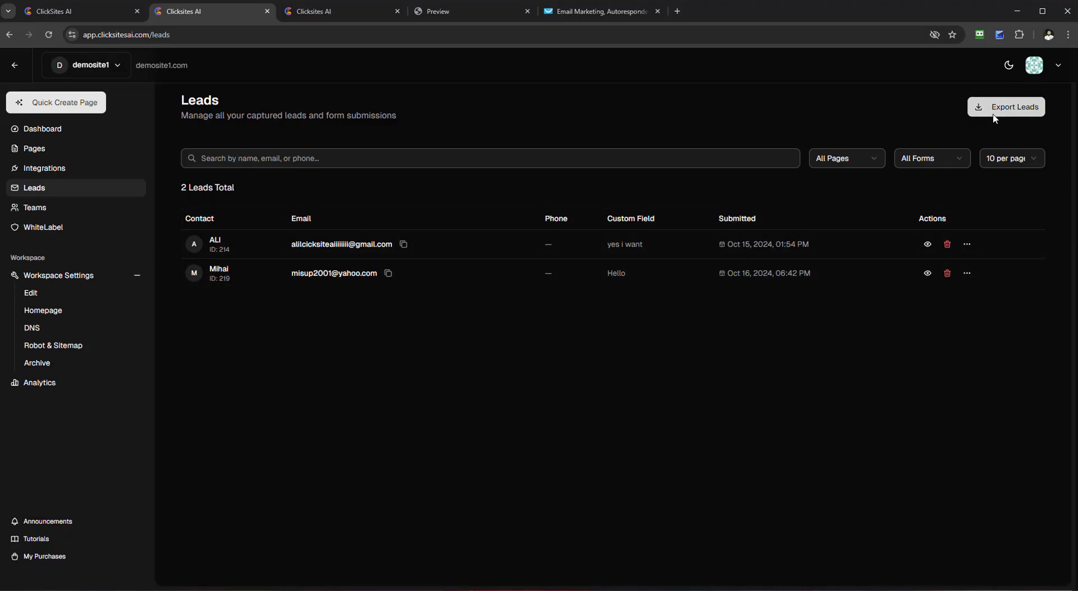
pyautogui.moveTo(87, 90)
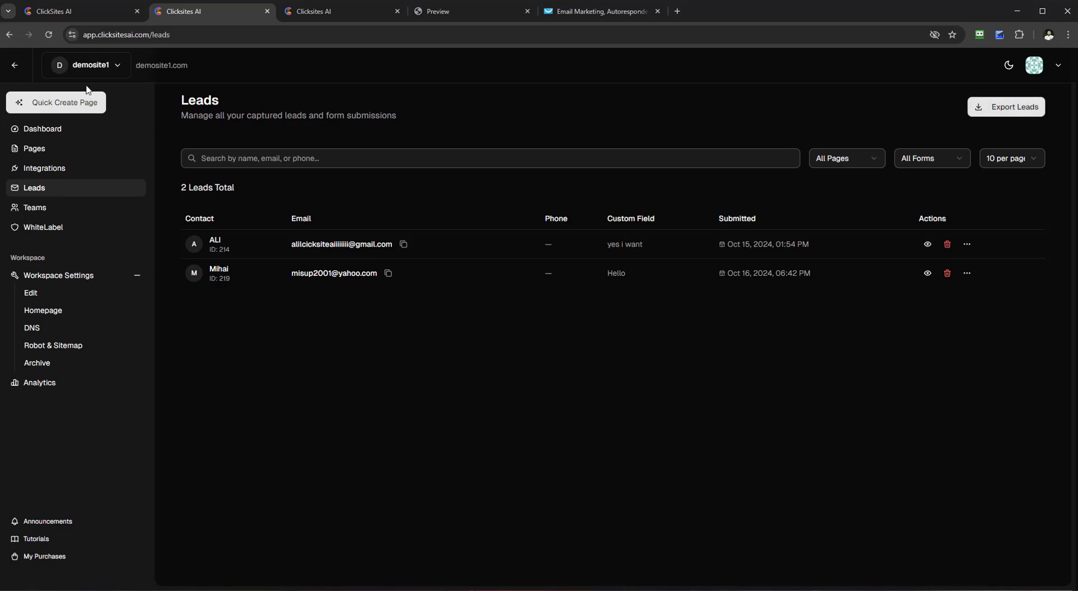
pyautogui.moveTo(111, 254)
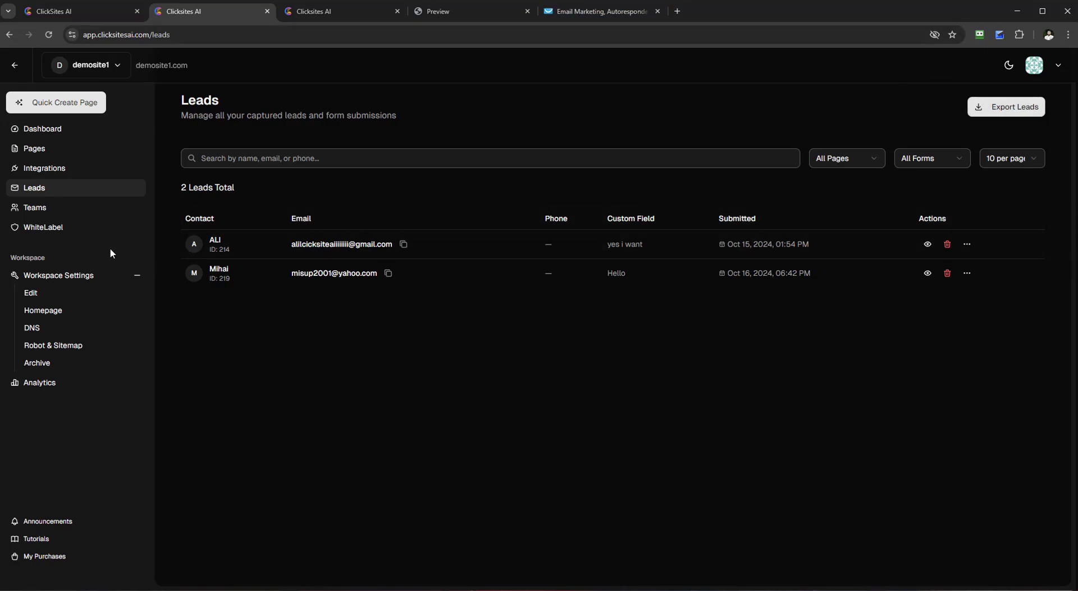
pyautogui.moveTo(1006, 106)
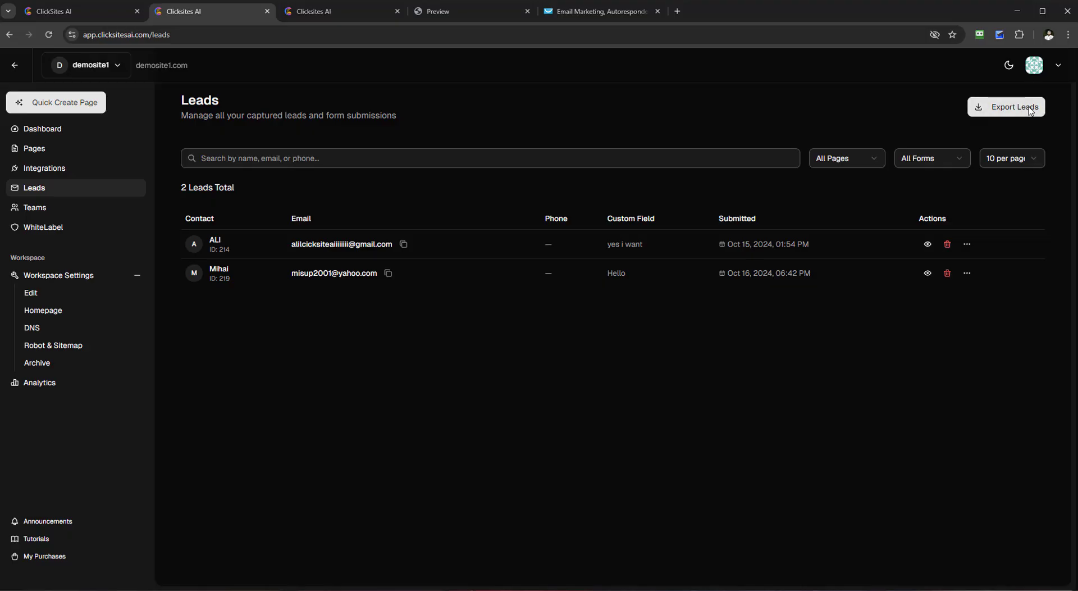
# Export the two captured leads as a CSV file
pyautogui.click(1005, 107)
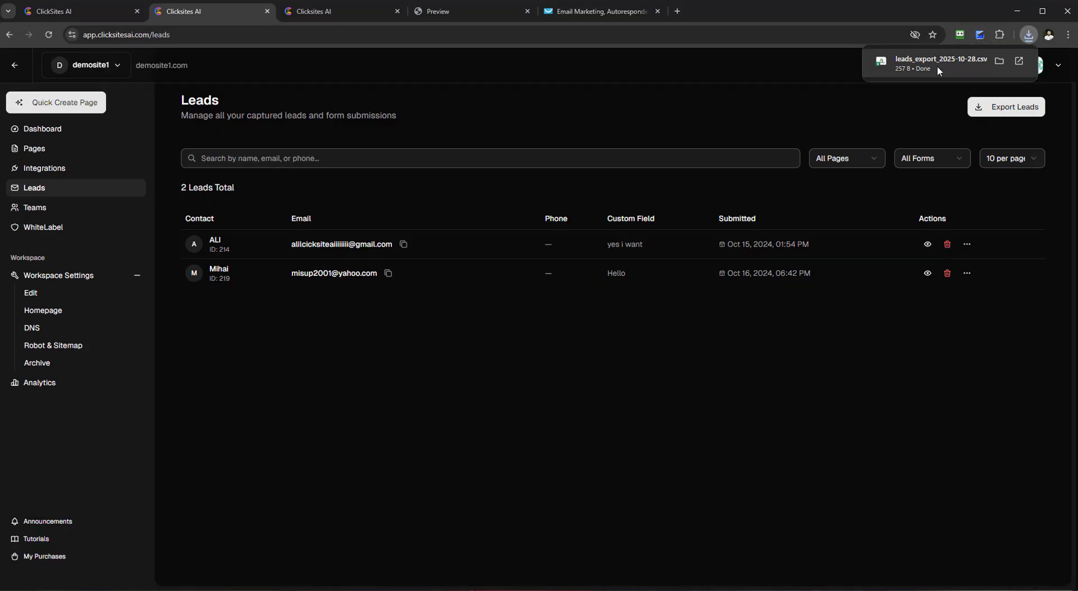
pyautogui.moveTo(915, 59)
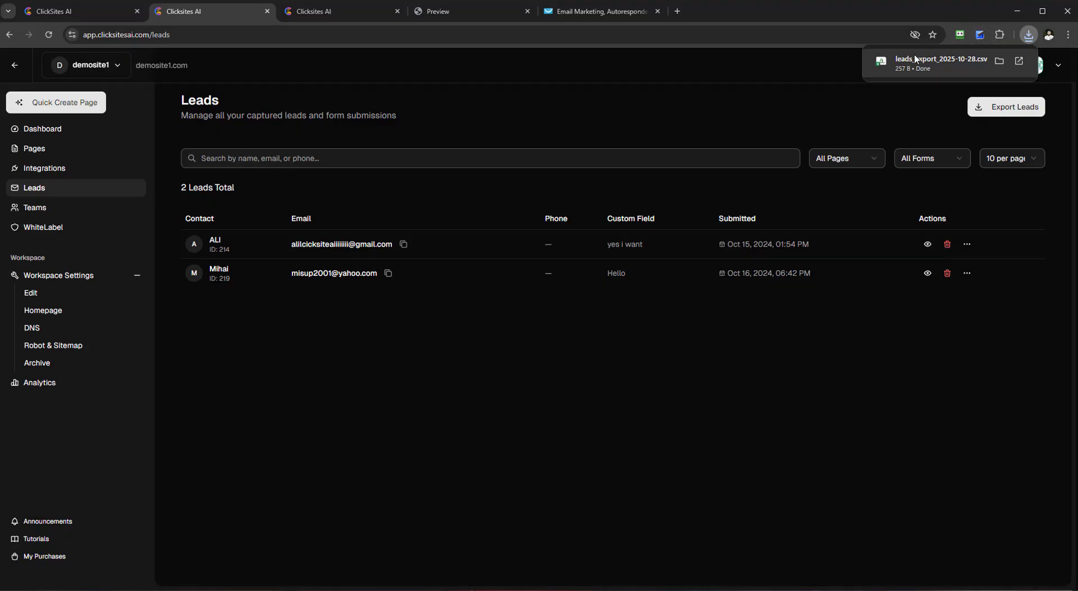
pyautogui.moveTo(928, 70)
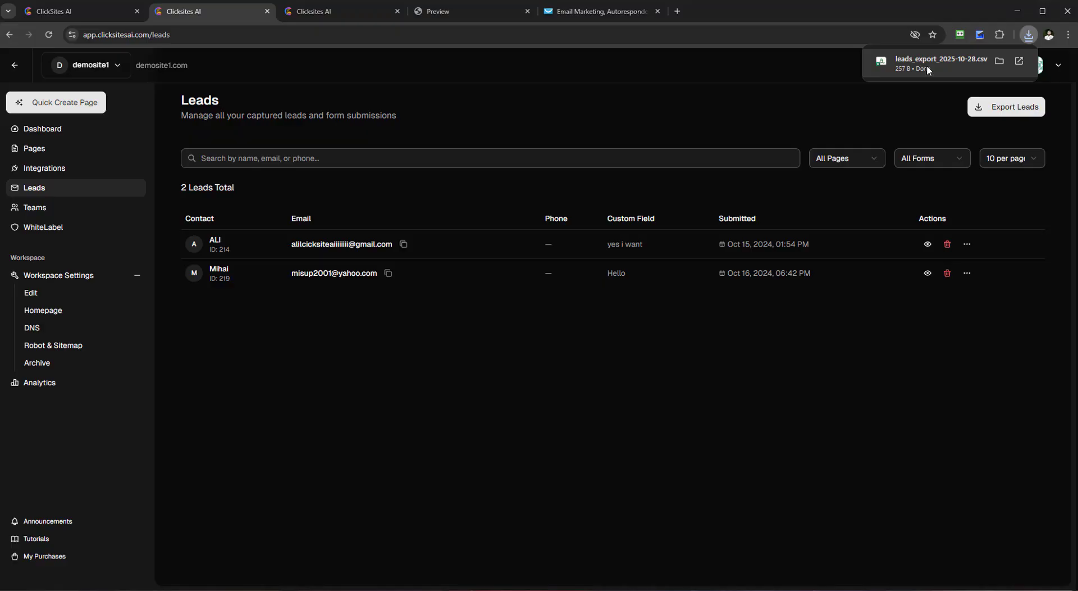
pyautogui.moveTo(403, 379)
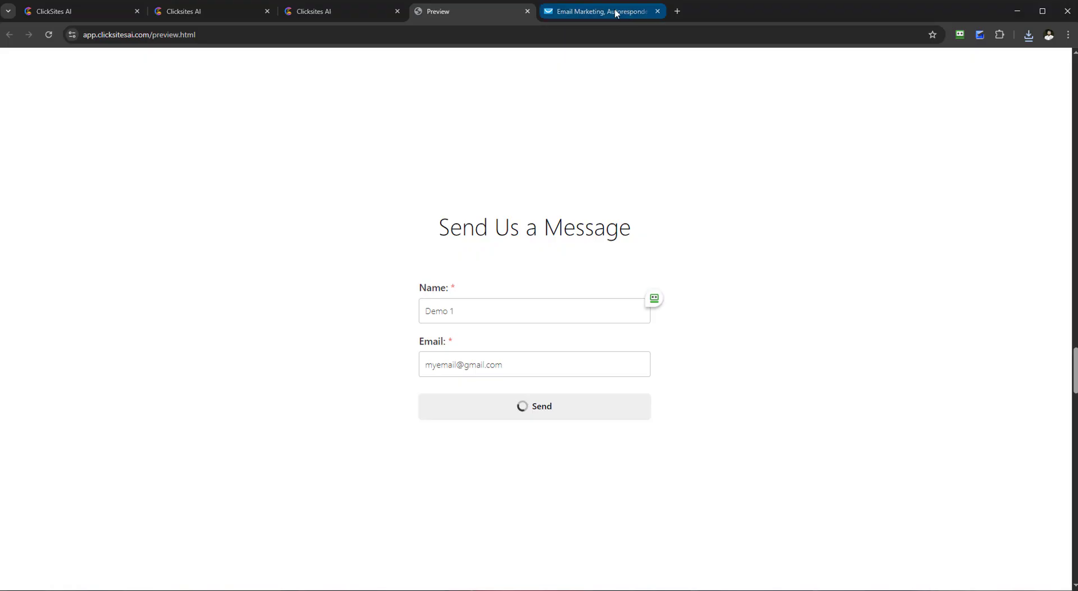
# Confirm GetResponse's Clicksites AI list is empty, then return to Leads
pyautogui.click(602, 11)
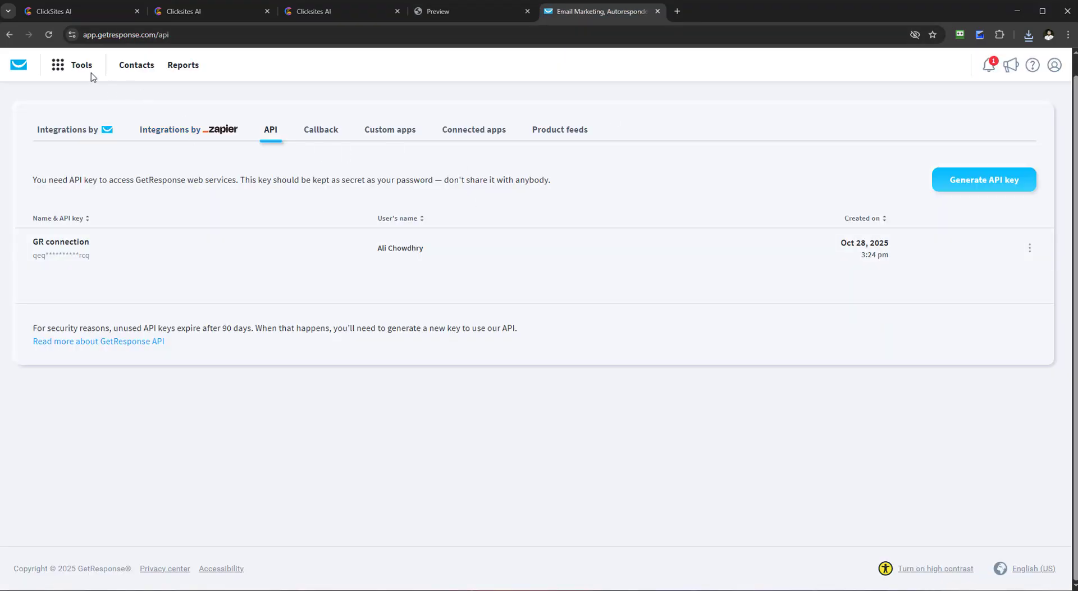
pyautogui.click(136, 64)
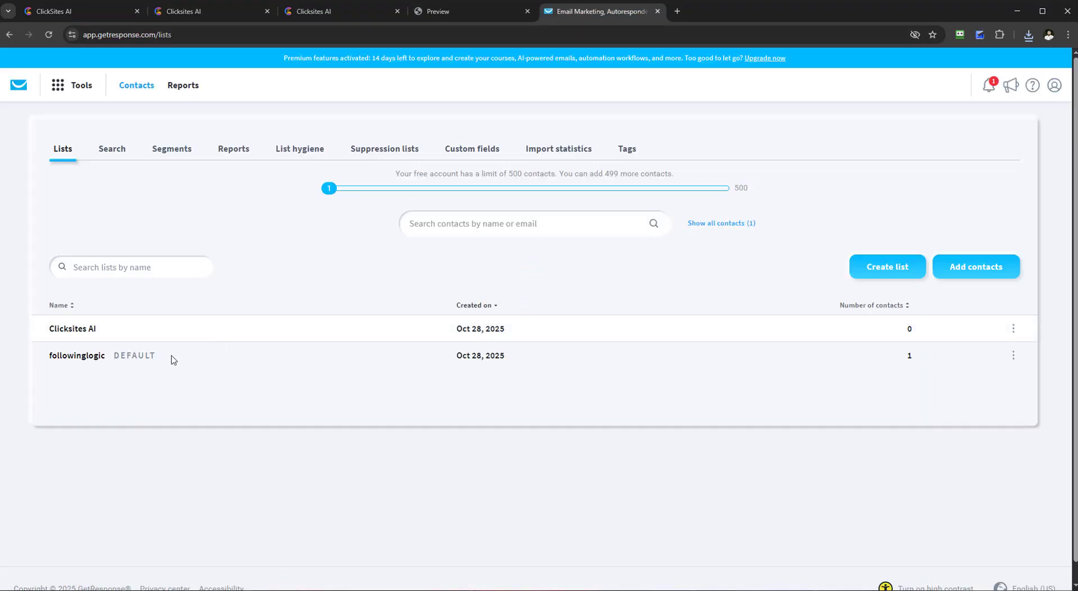
pyautogui.moveTo(111, 149)
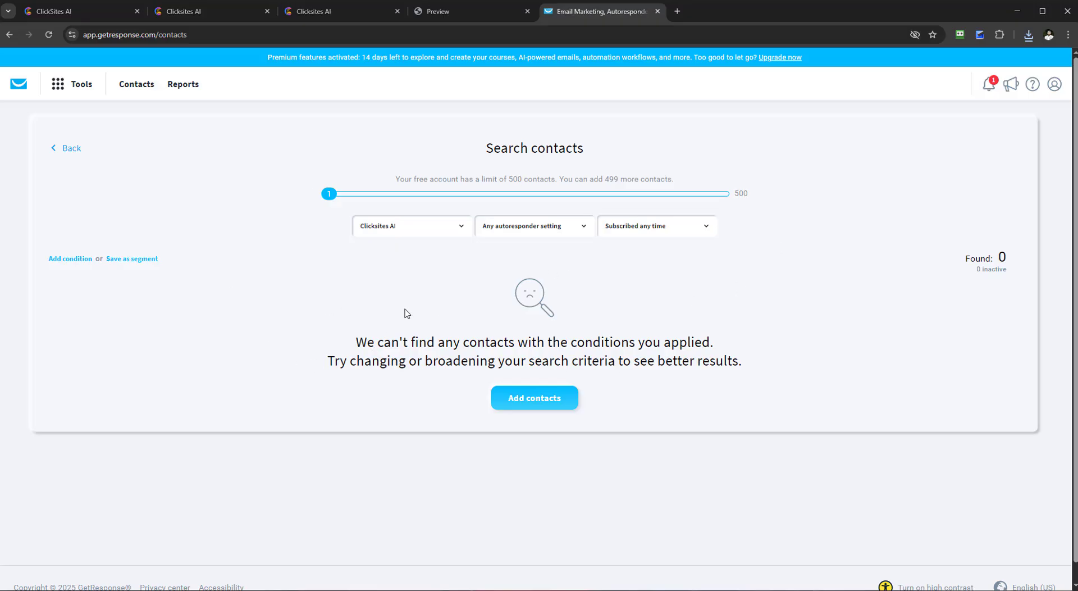
pyautogui.click(209, 11)
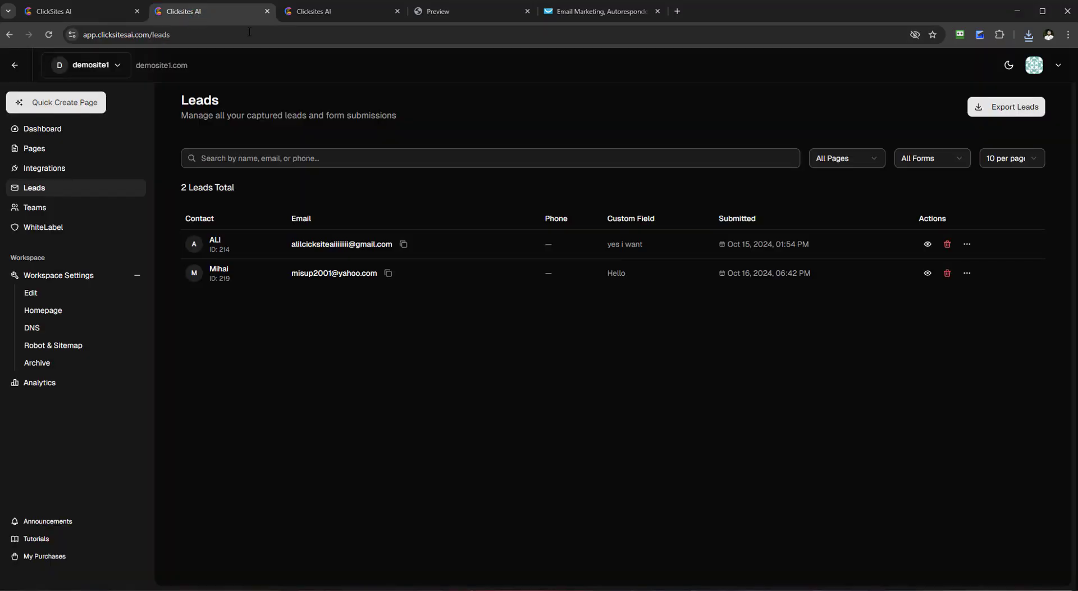
pyautogui.moveTo(1005, 360)
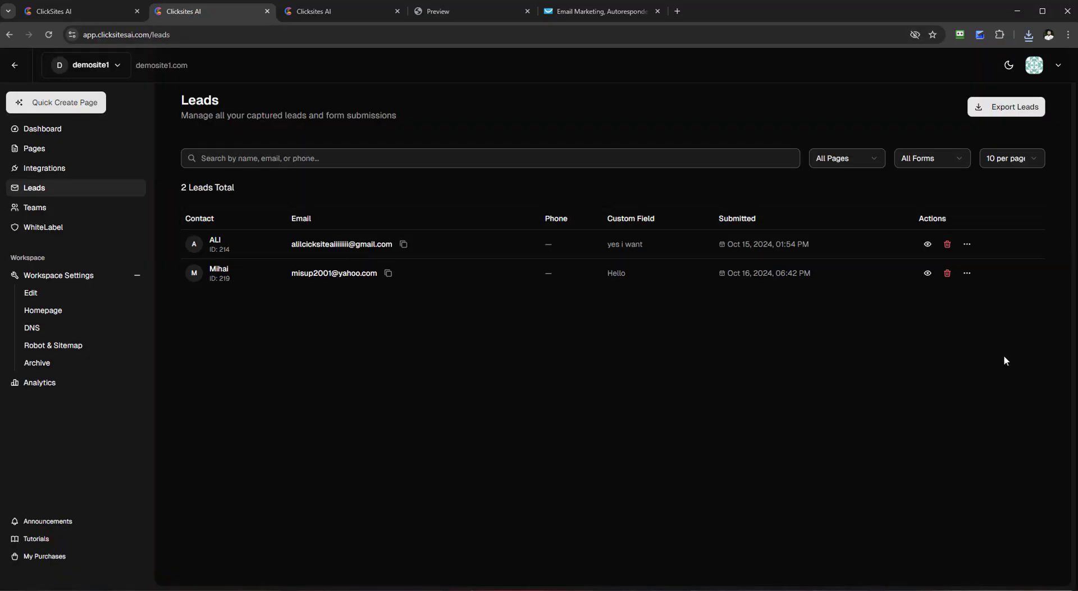
# Browse the contact form's AI, fields and Integrations tabs, then close the Form Builder
pyautogui.click(337, 12)
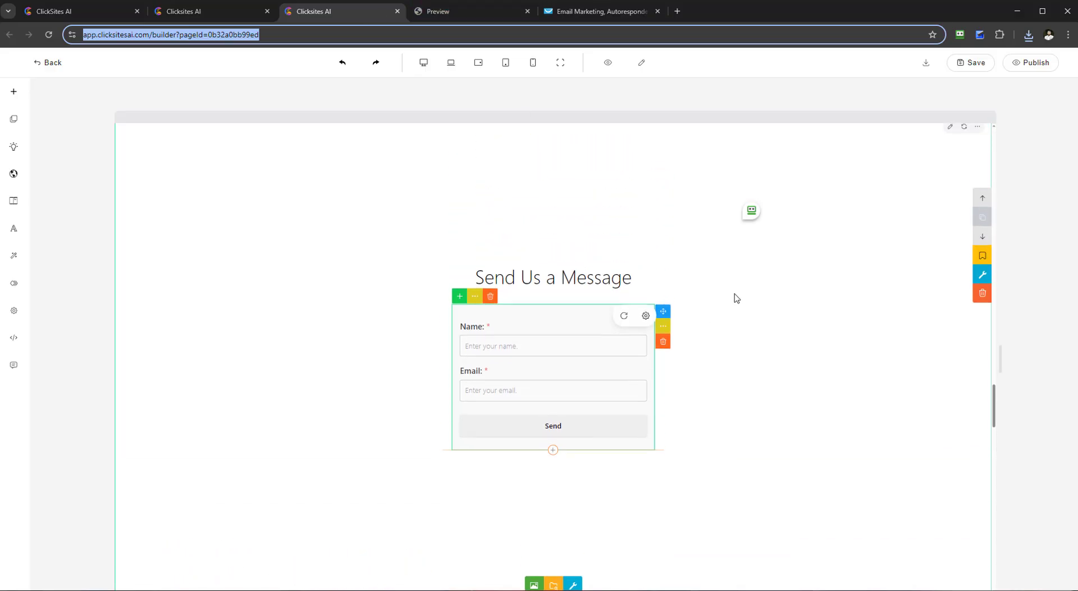
pyautogui.moveTo(645, 315)
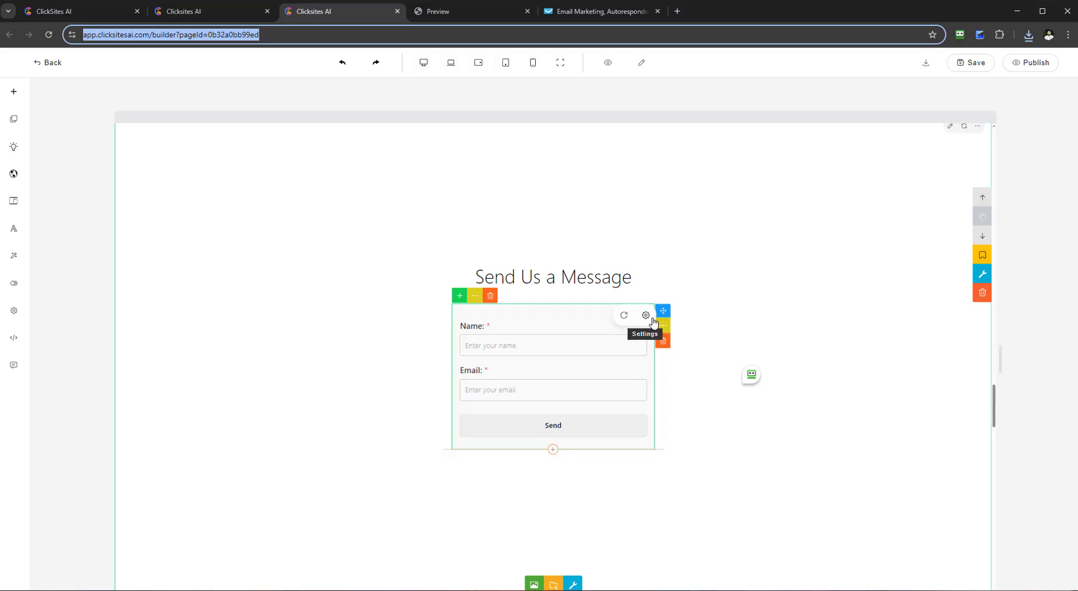
pyautogui.click(645, 315)
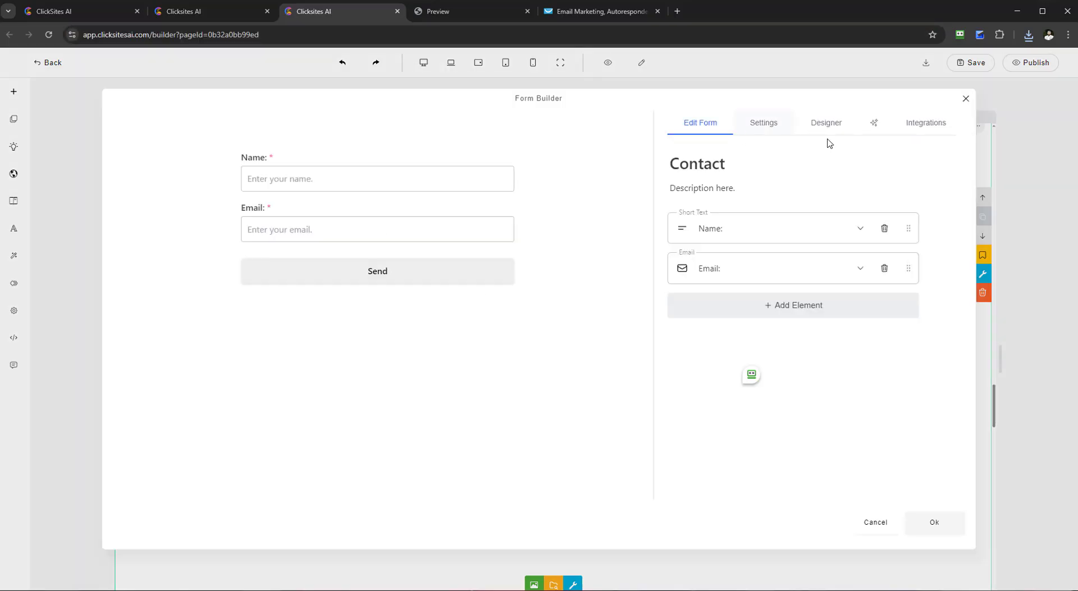
pyautogui.click(874, 123)
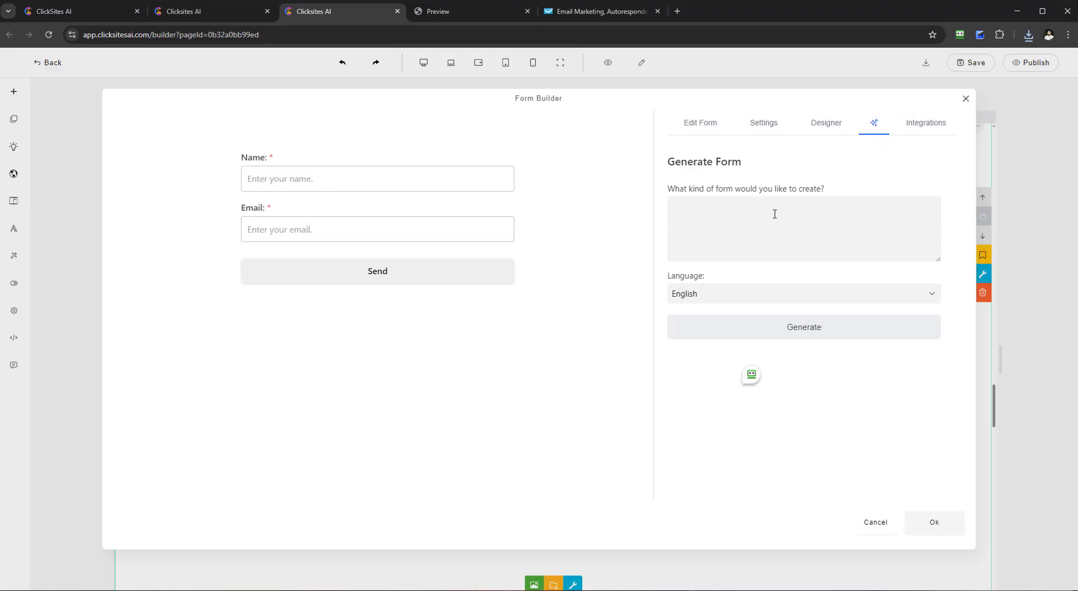
pyautogui.click(700, 122)
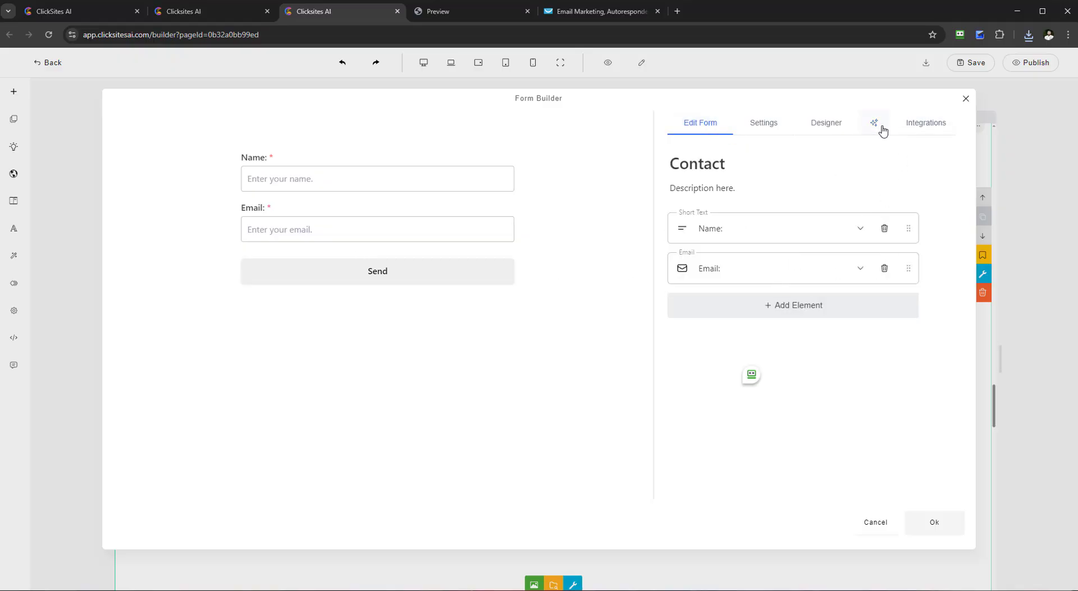
pyautogui.click(926, 122)
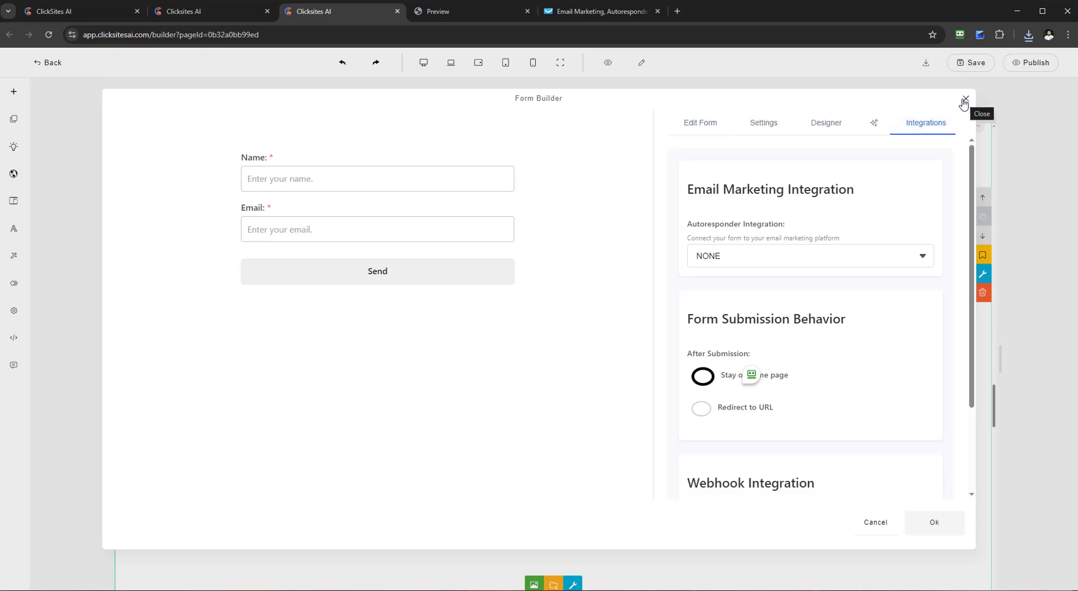
pyautogui.click(964, 100)
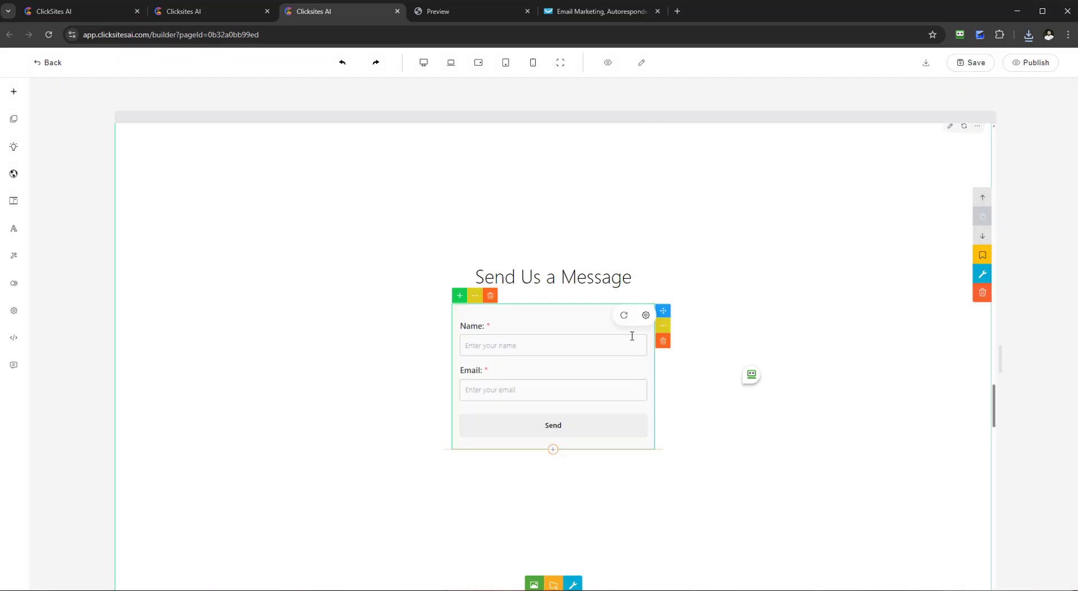
pyautogui.moveTo(861, 240)
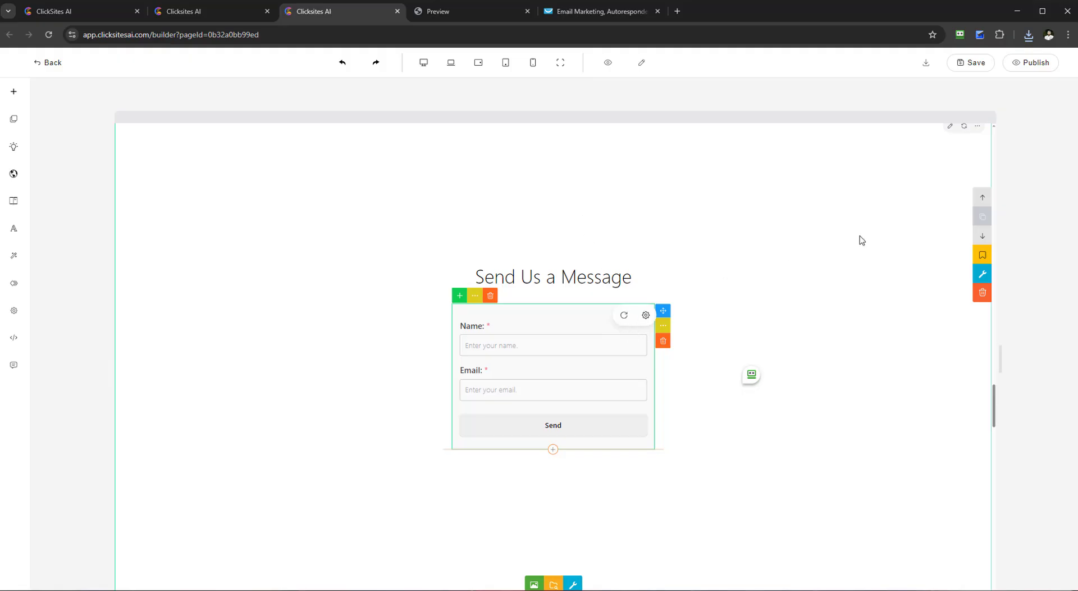
pyautogui.moveTo(849, 236)
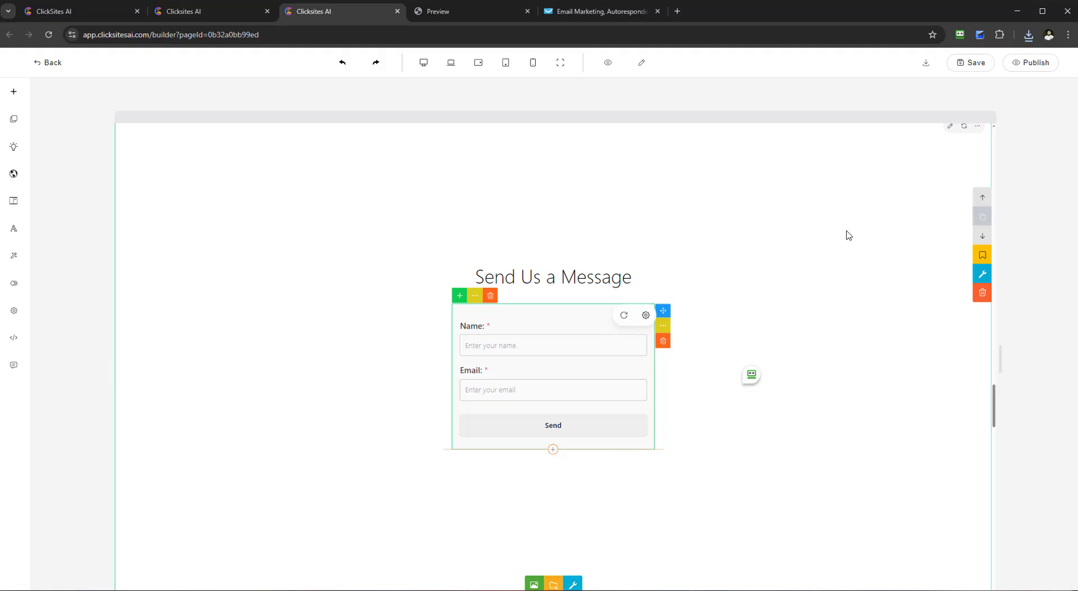
pyautogui.moveTo(844, 229)
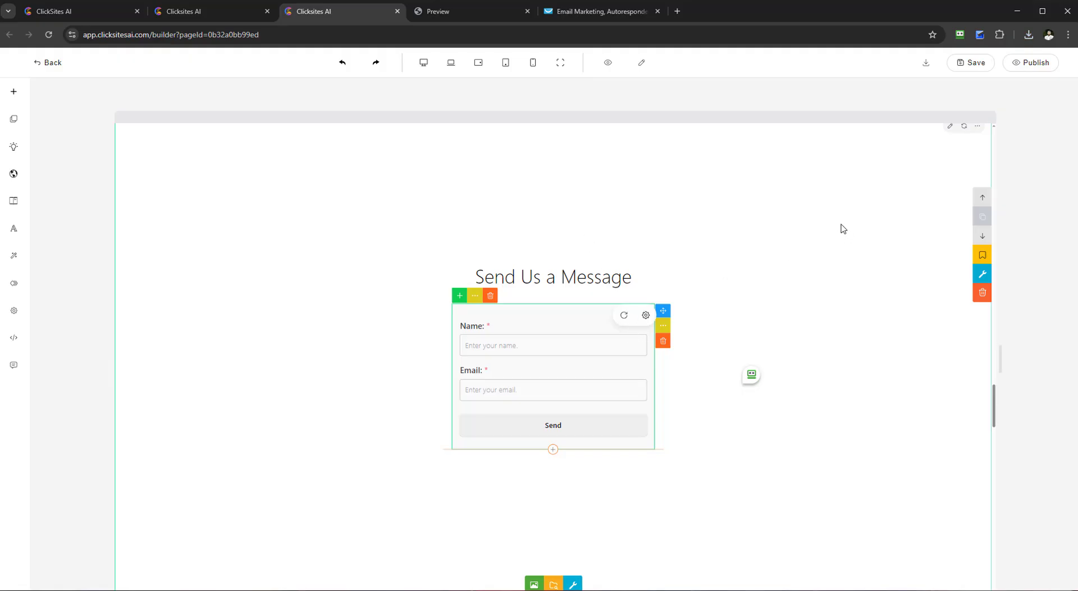